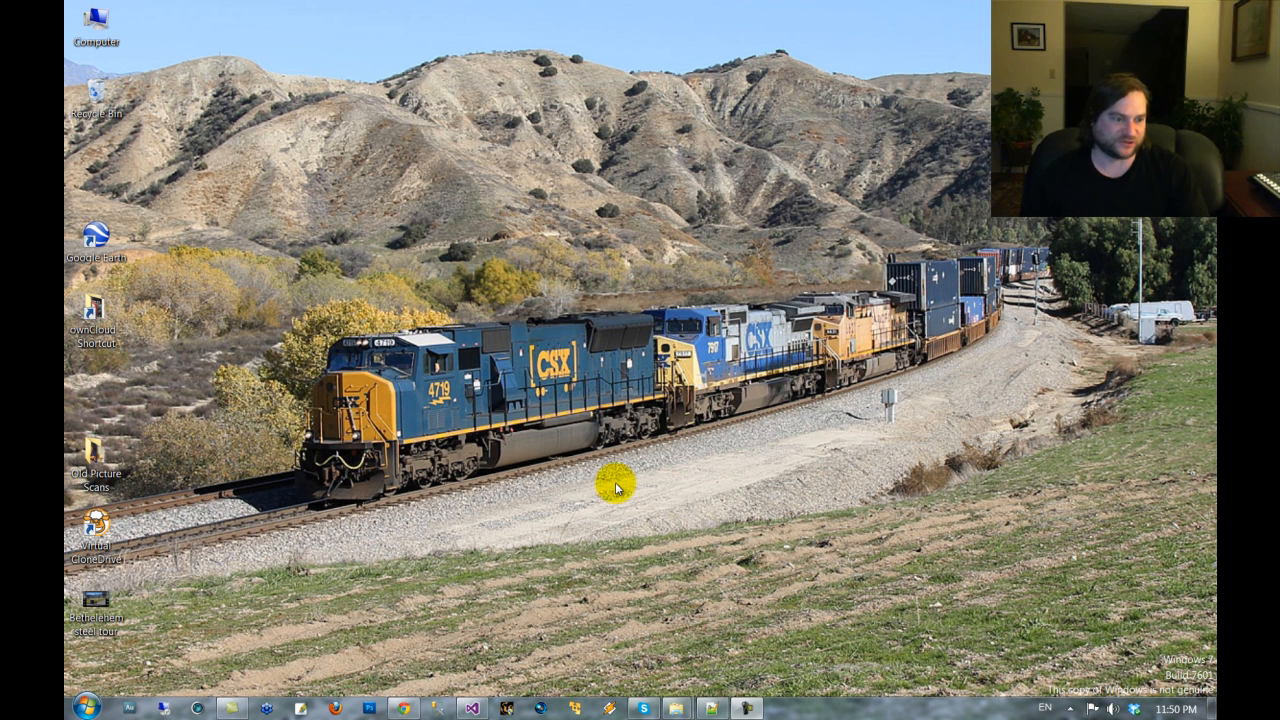
mouse_move(436, 708)
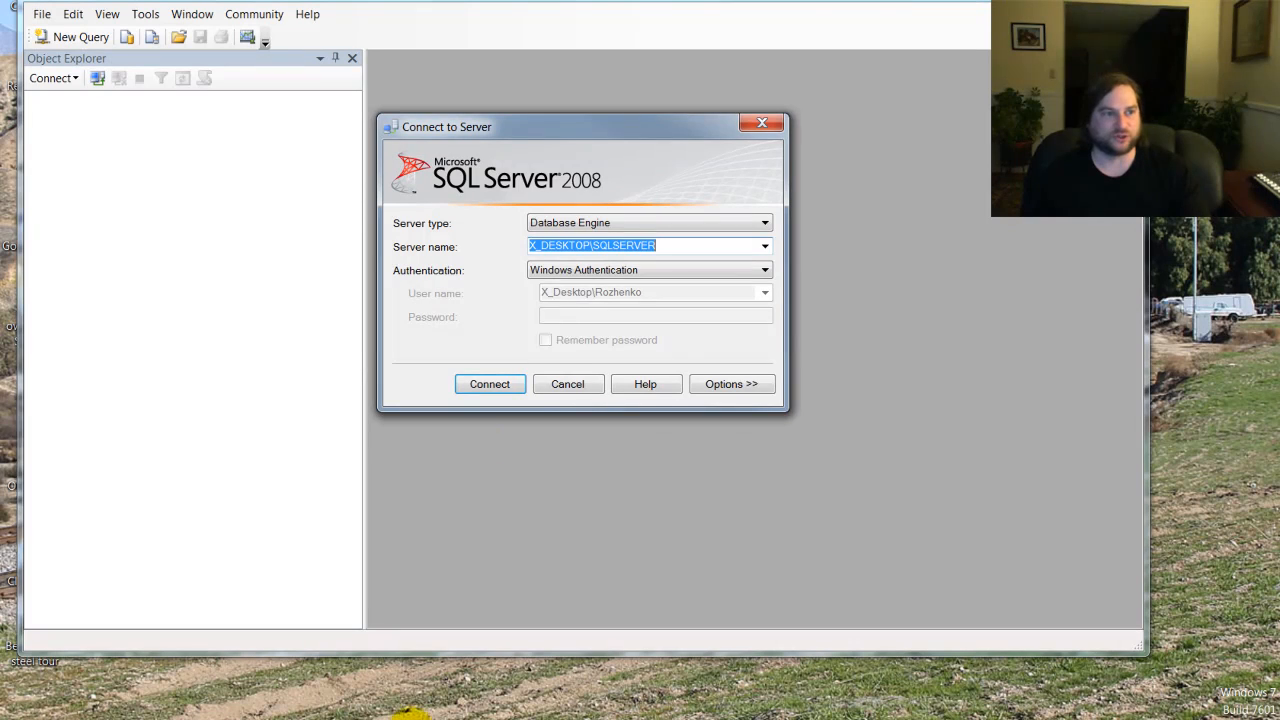
Connect to the local SQL Server and expand the vocabulary database's tables in Object Explorer
click(488, 384)
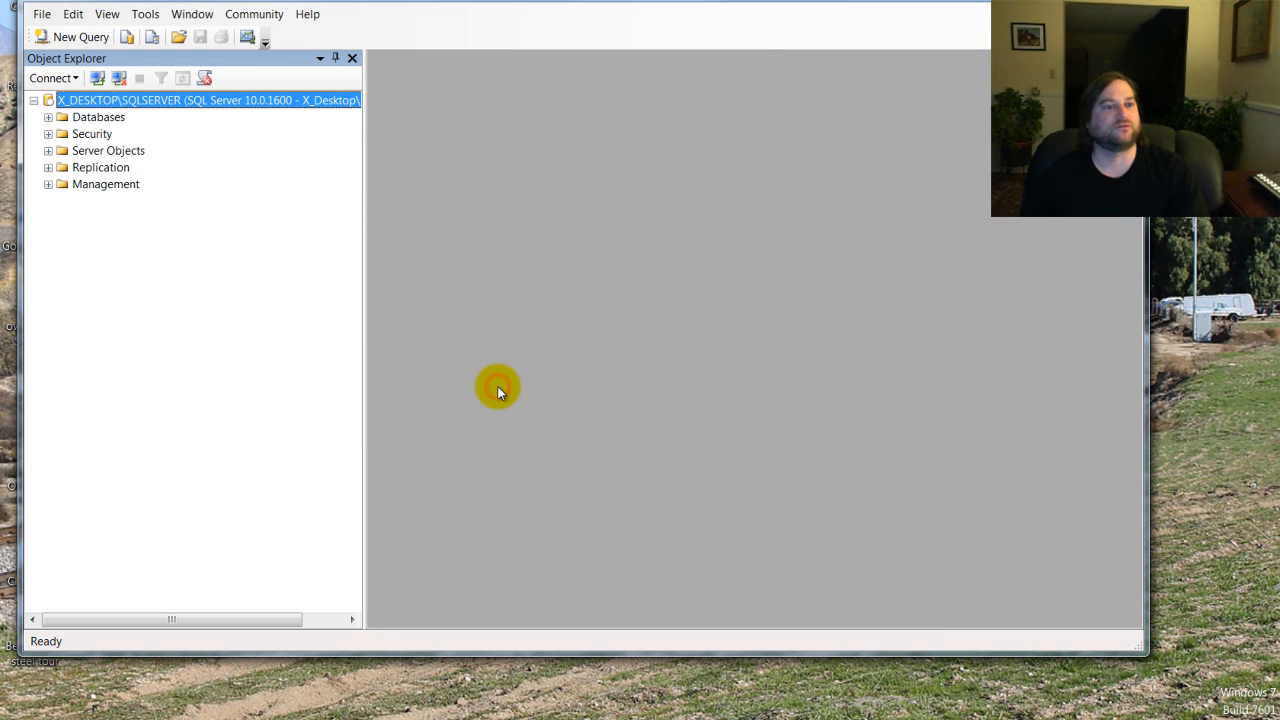
click(48, 116)
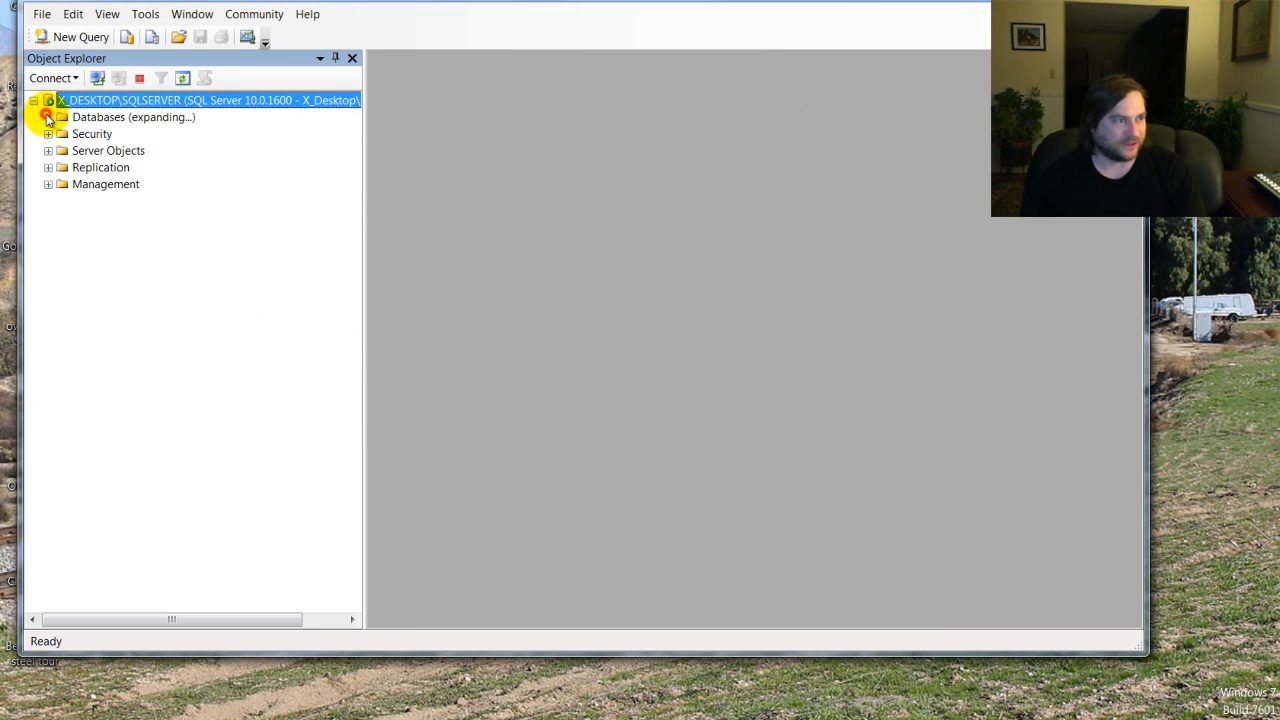
click(48, 116)
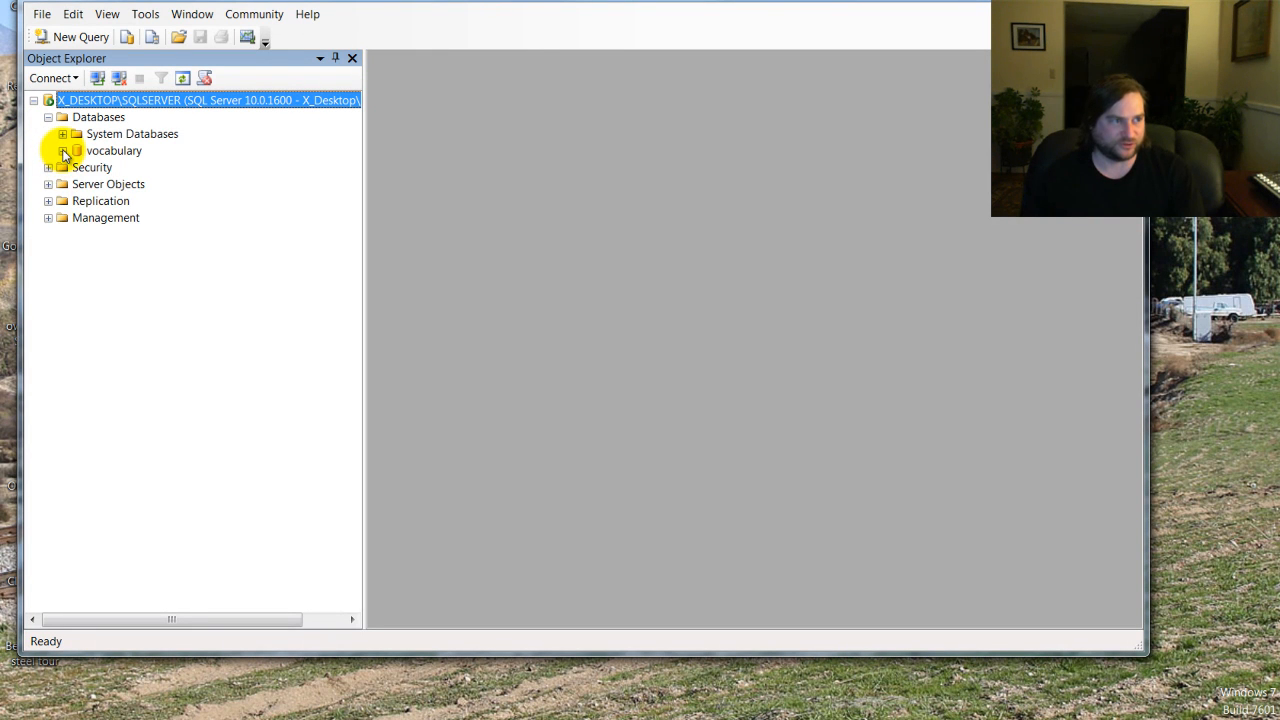
click(62, 150)
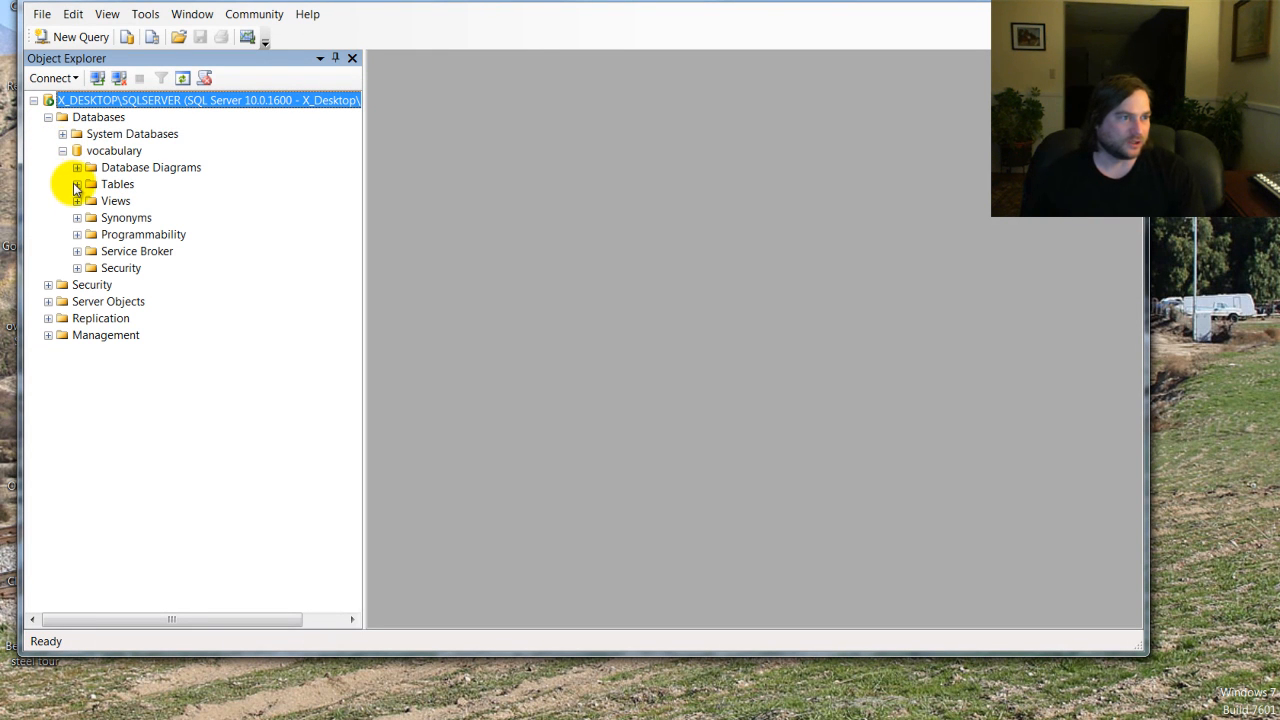
click(112, 150)
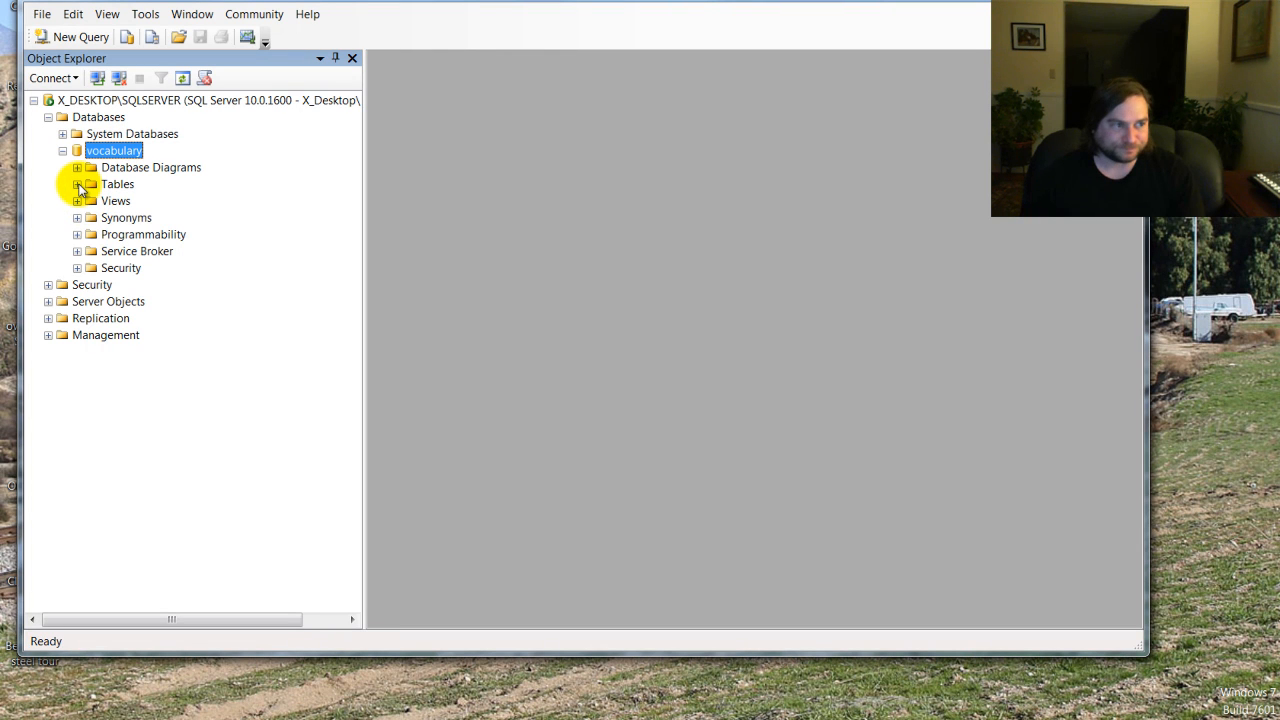
click(76, 184)
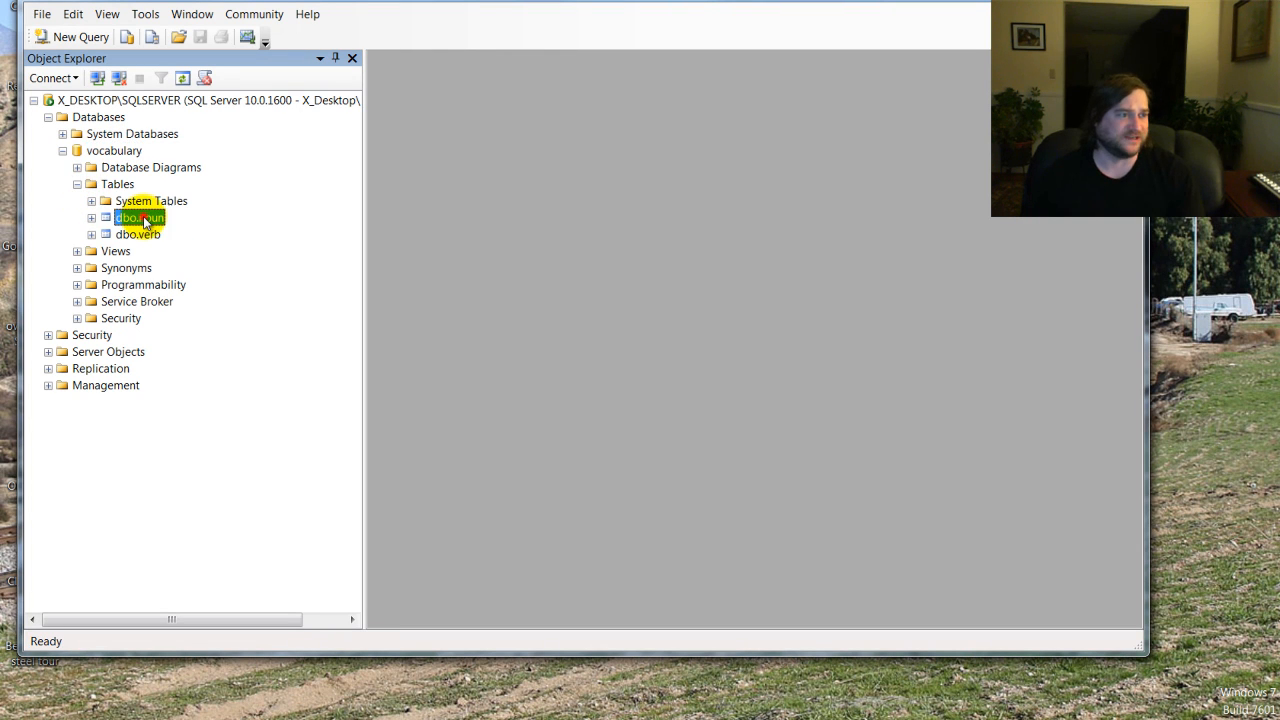
Expand the dbo.noun table's columns to reveal NounID, word_eng and word_ukr
click(138, 234)
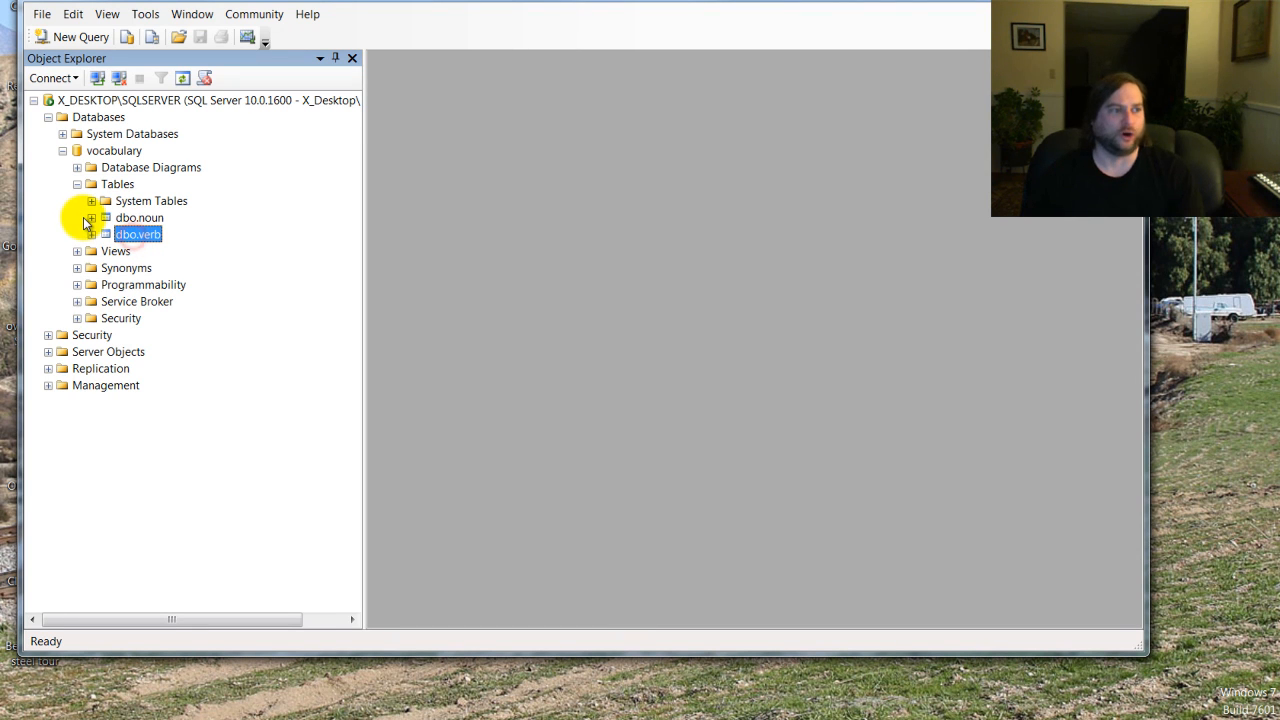
click(92, 216)
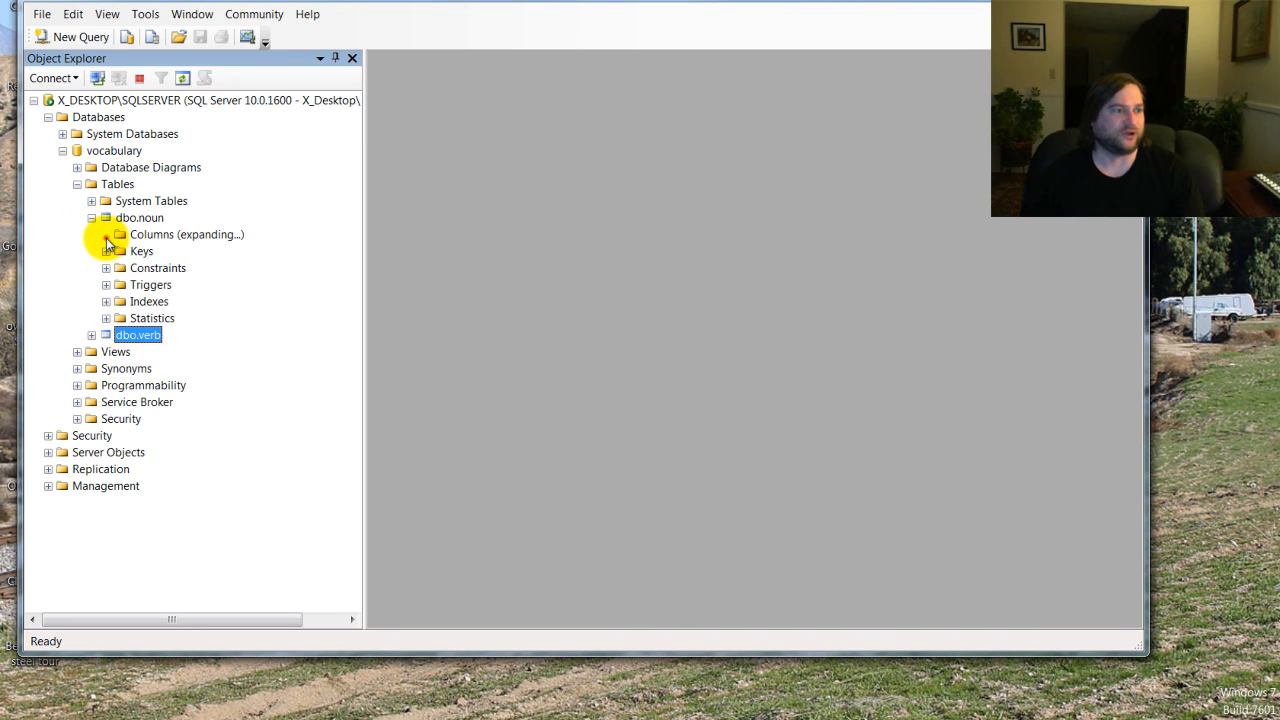
click(106, 234)
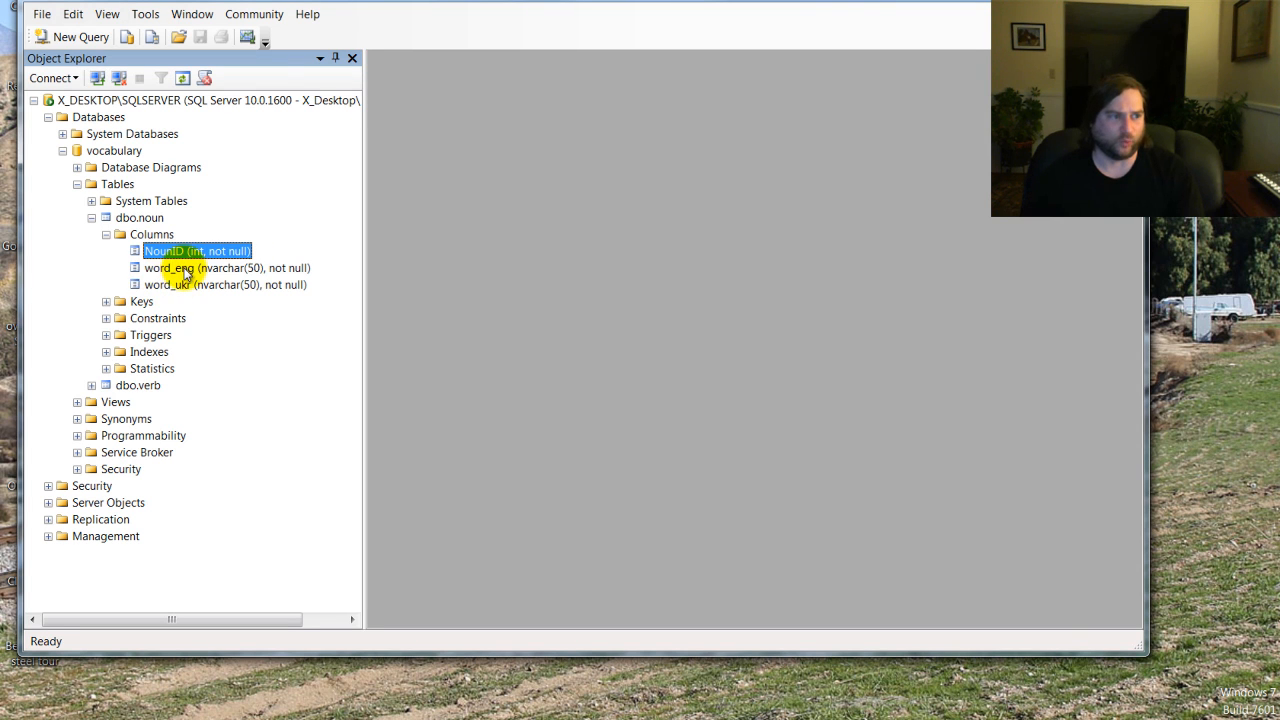
click(190, 268)
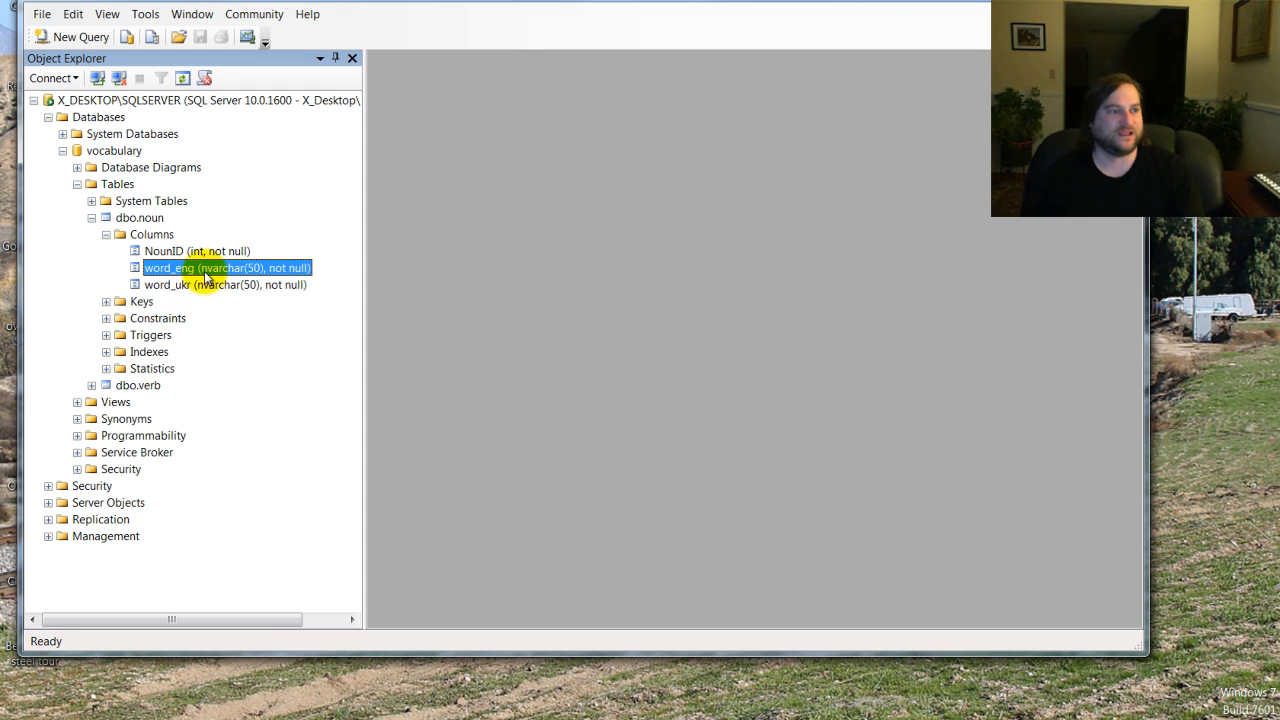
click(226, 284)
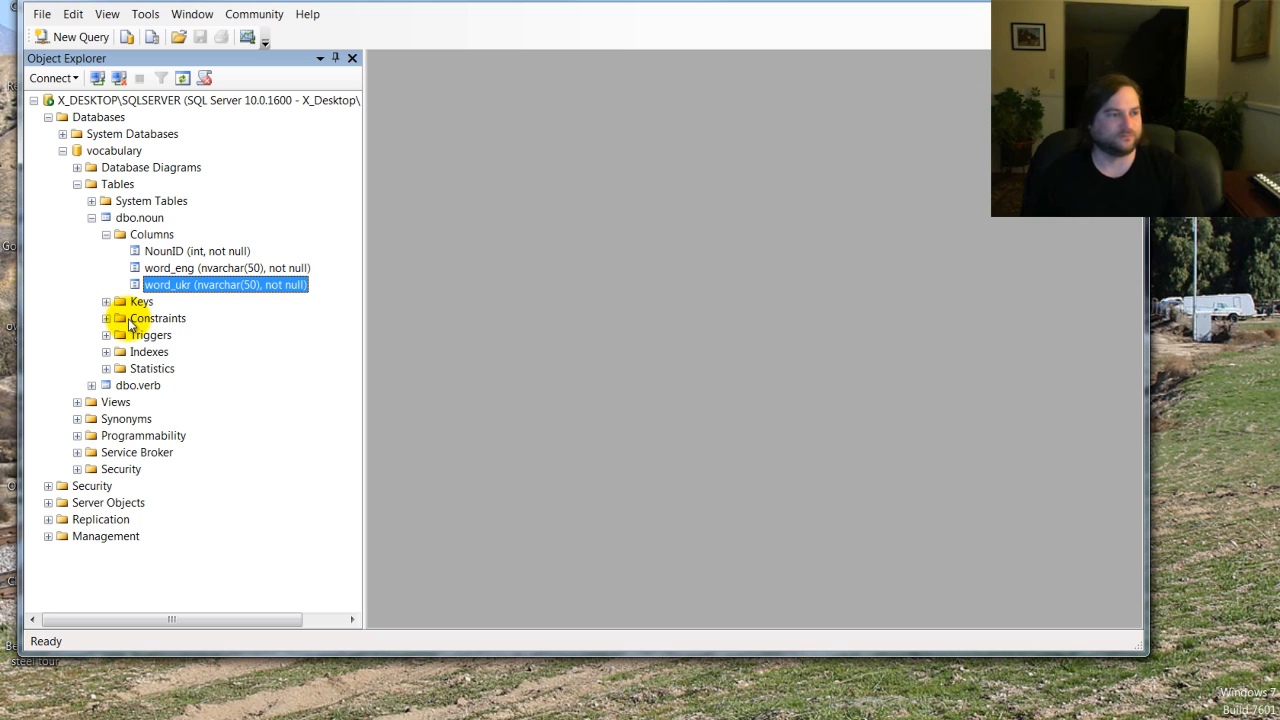
mouse_move(80, 404)
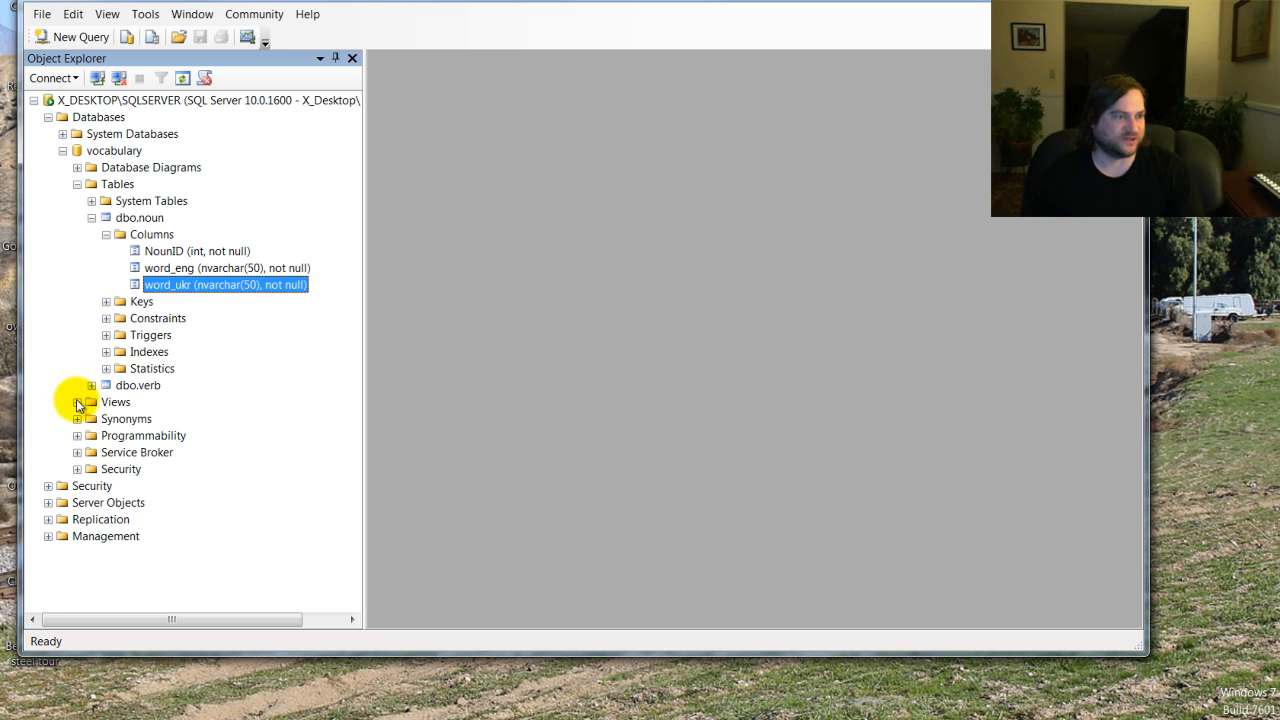
mouse_move(88, 390)
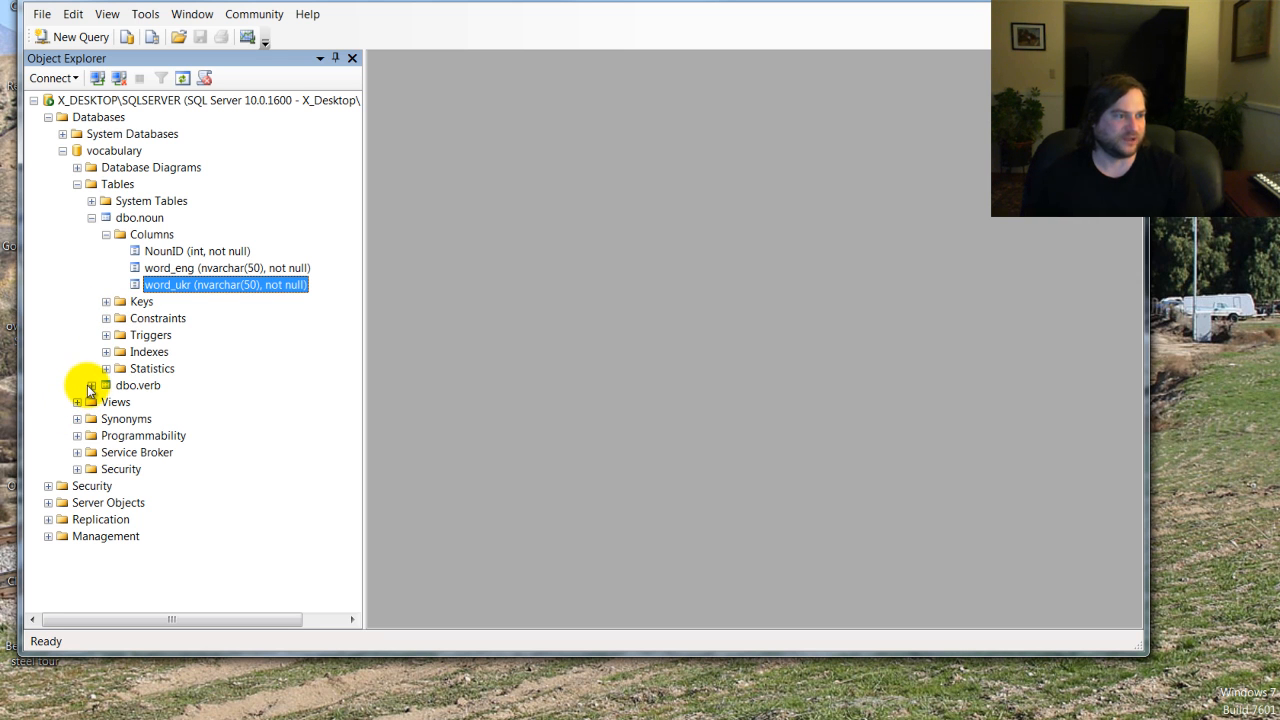
click(92, 384)
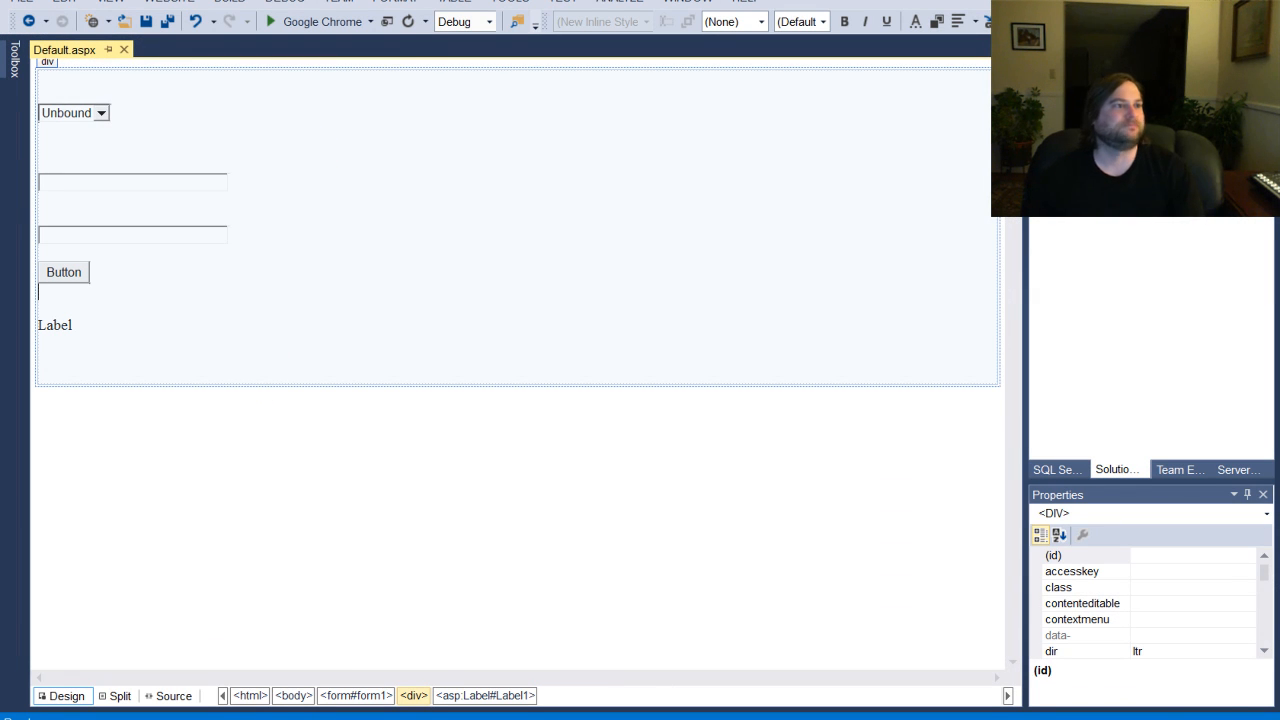
Set the form button's Text property to Submit
click(74, 112)
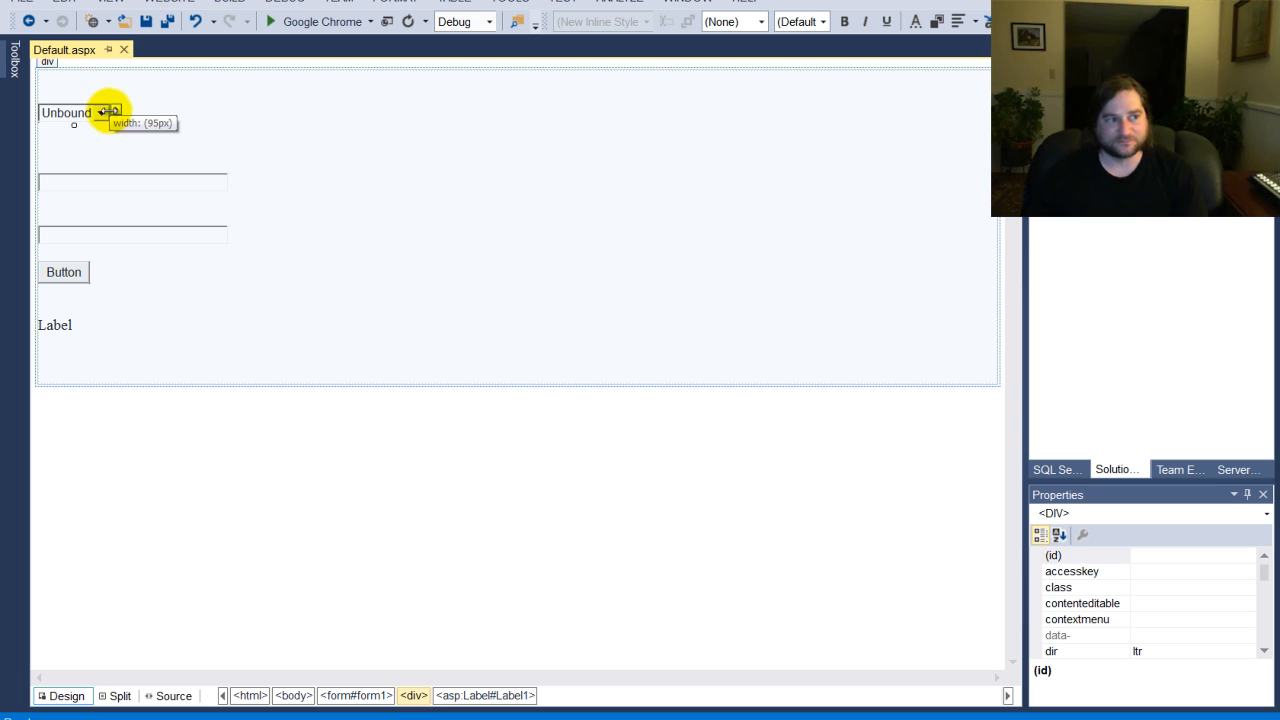
mouse_move(112, 112)
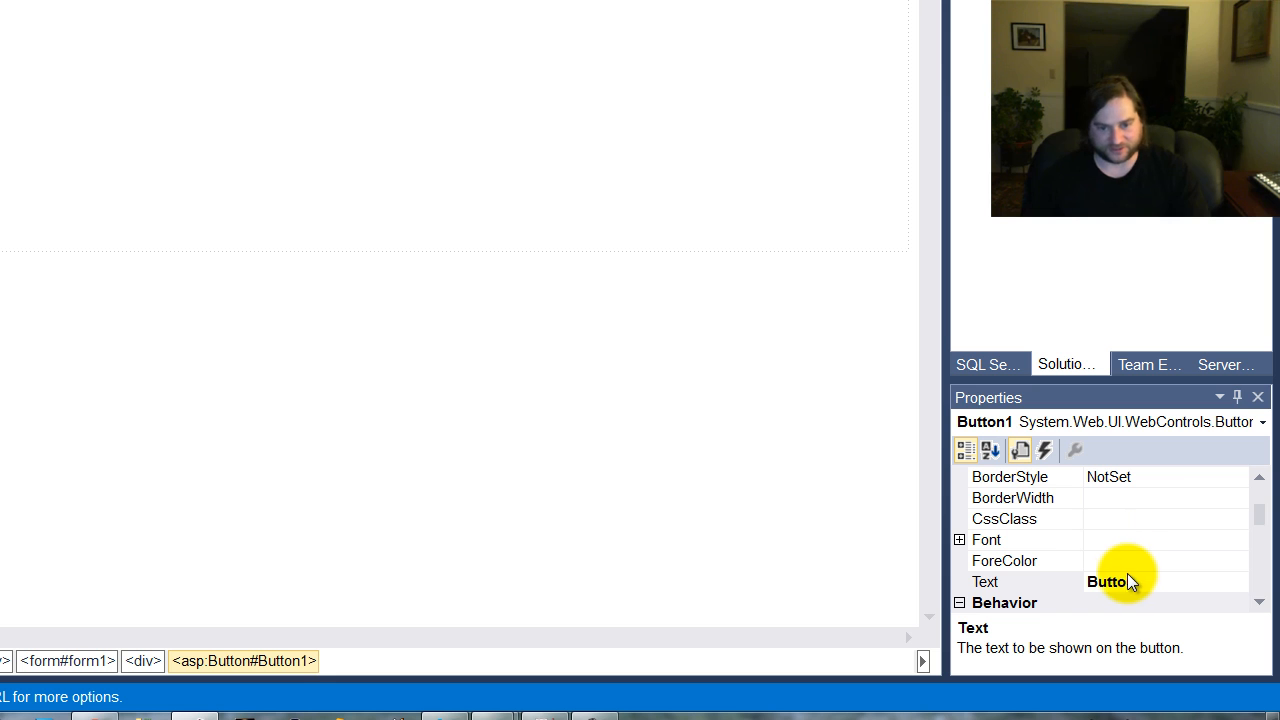
click(1112, 580)
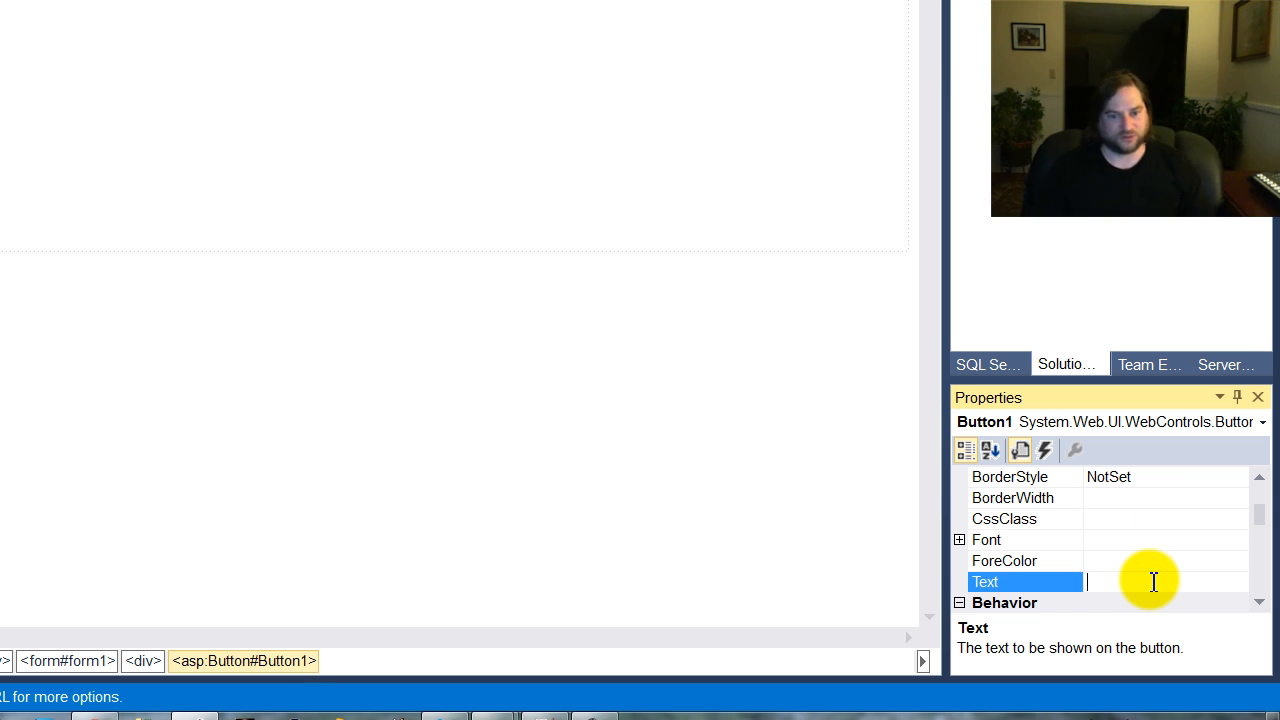
text(Submit)
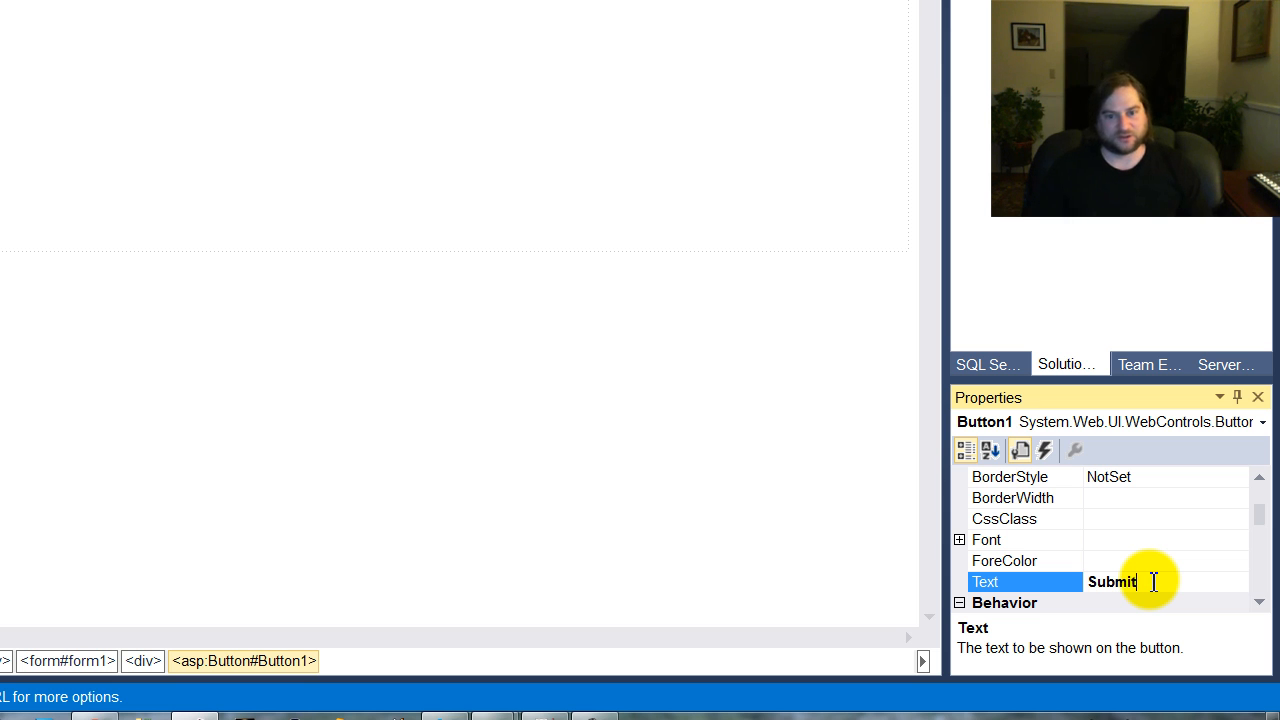
click(432, 392)
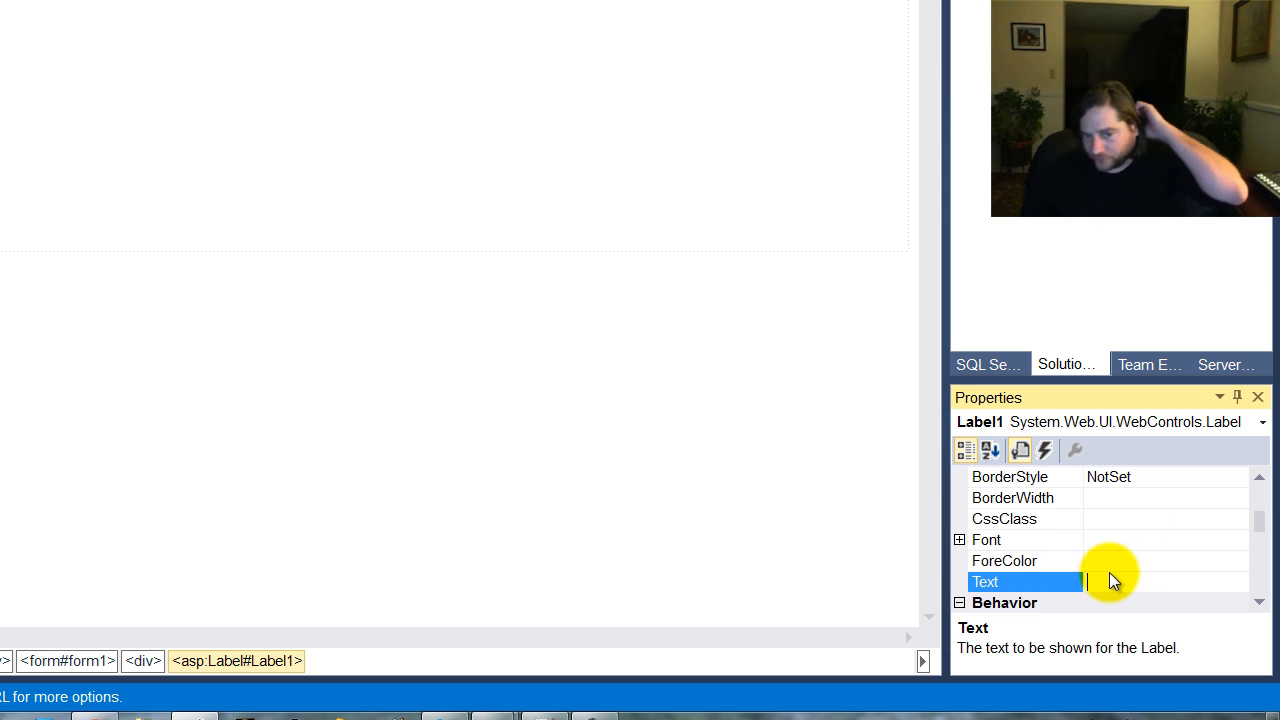
Clear the label's Text property so it shows only [Label1]
click(1004, 560)
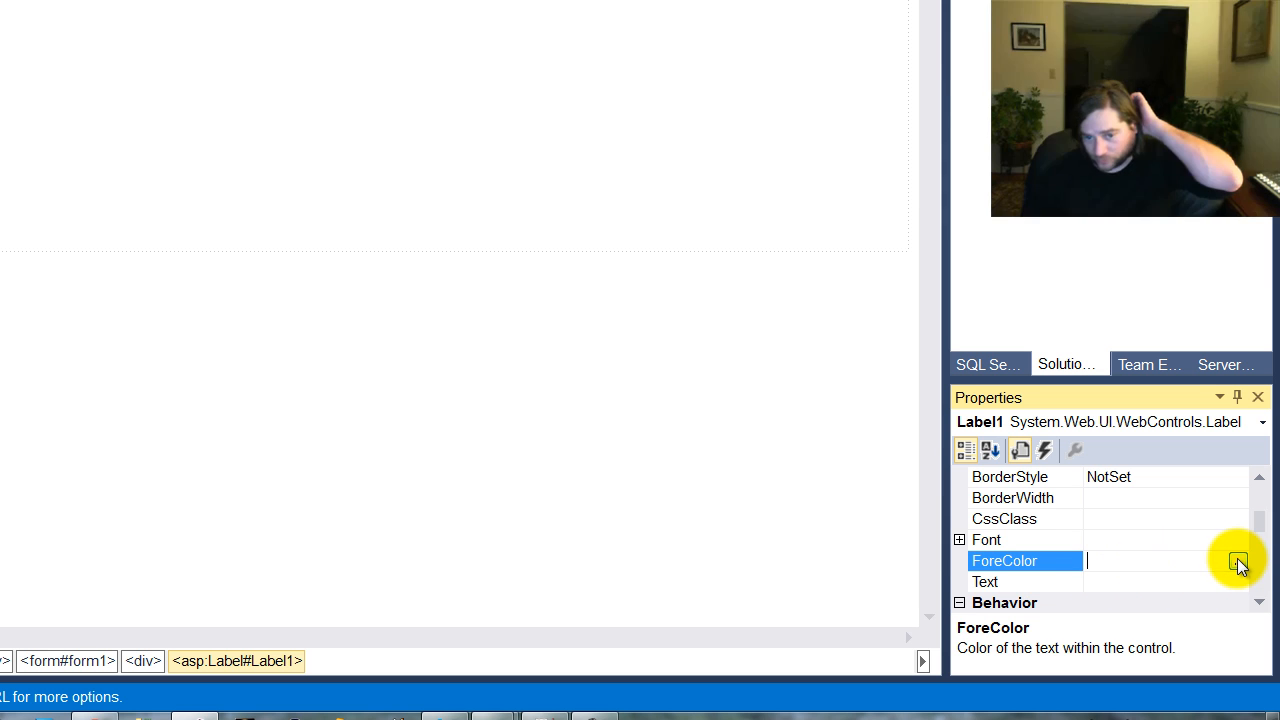
click(1238, 560)
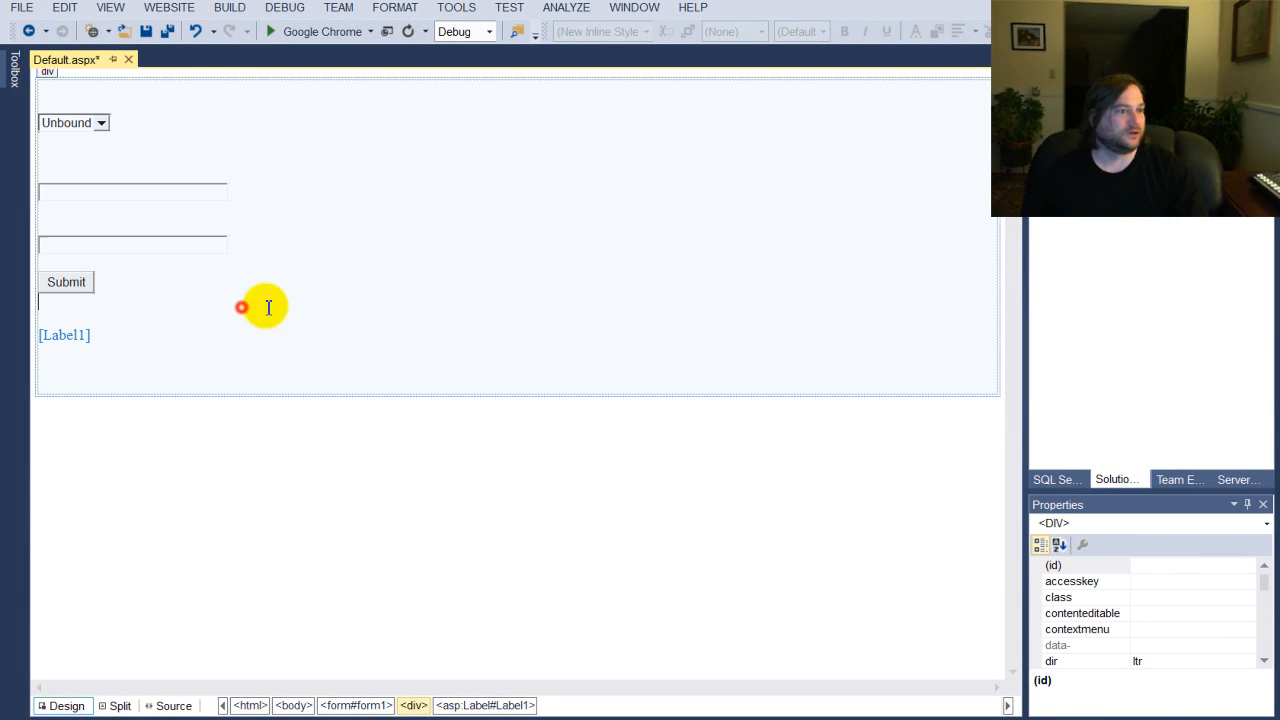
In the dropdown's ListItem Collection Editor, add a first item Please Choose
click(68, 122)
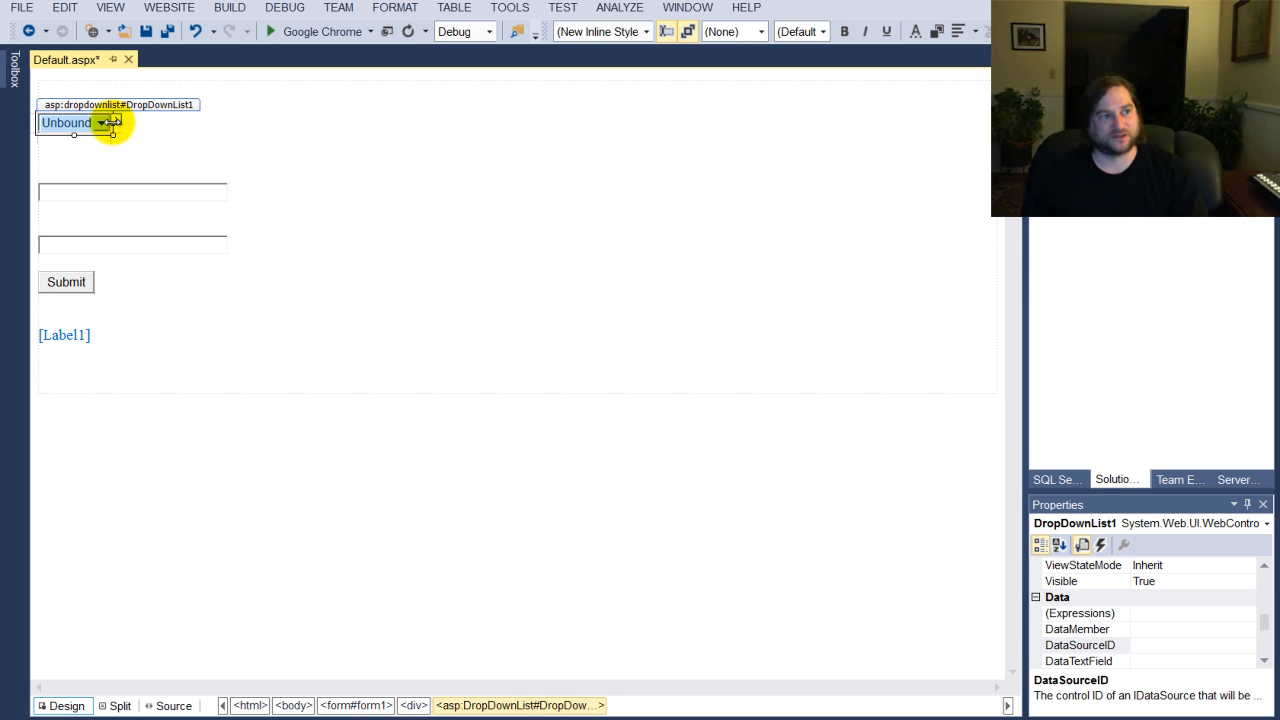
click(112, 118)
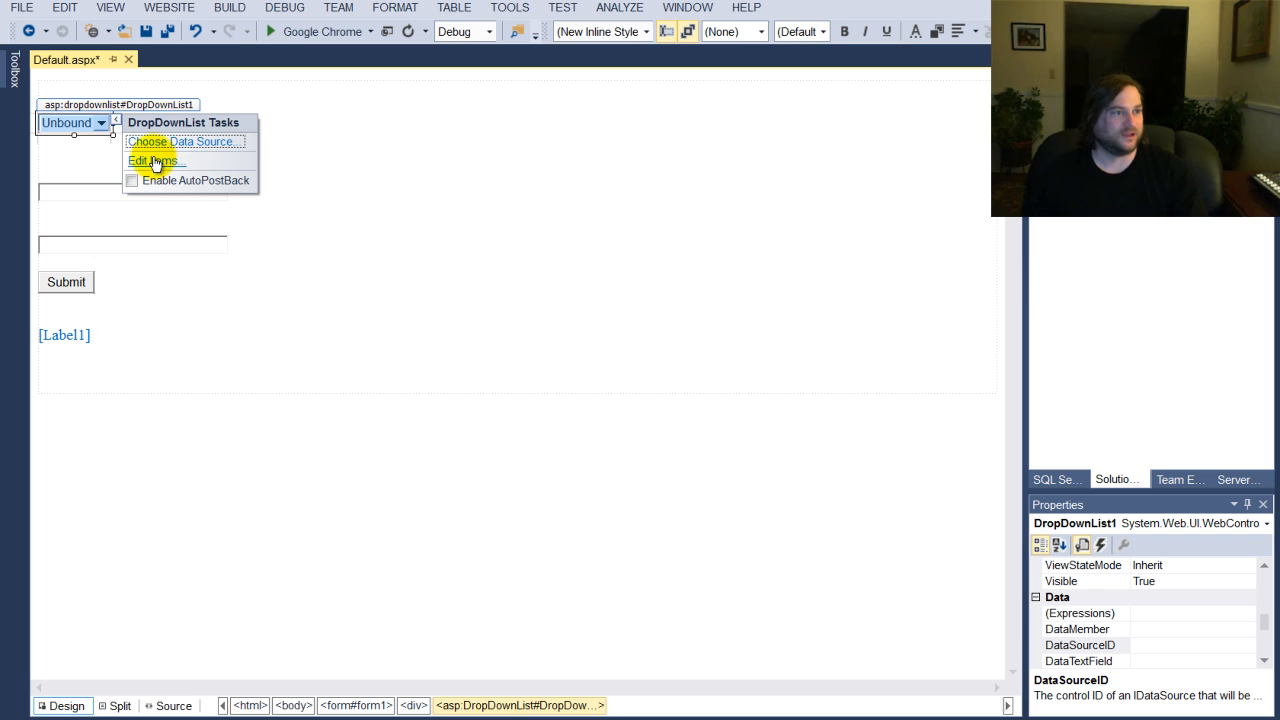
click(152, 160)
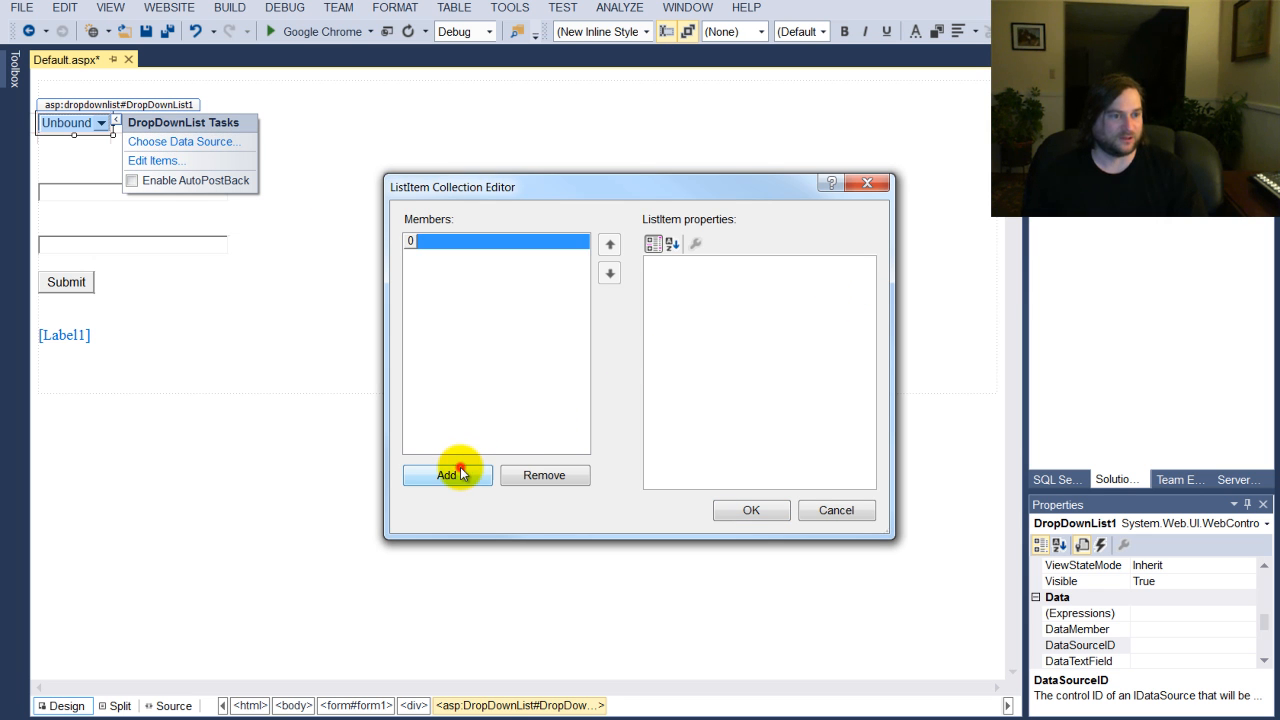
click(446, 476)
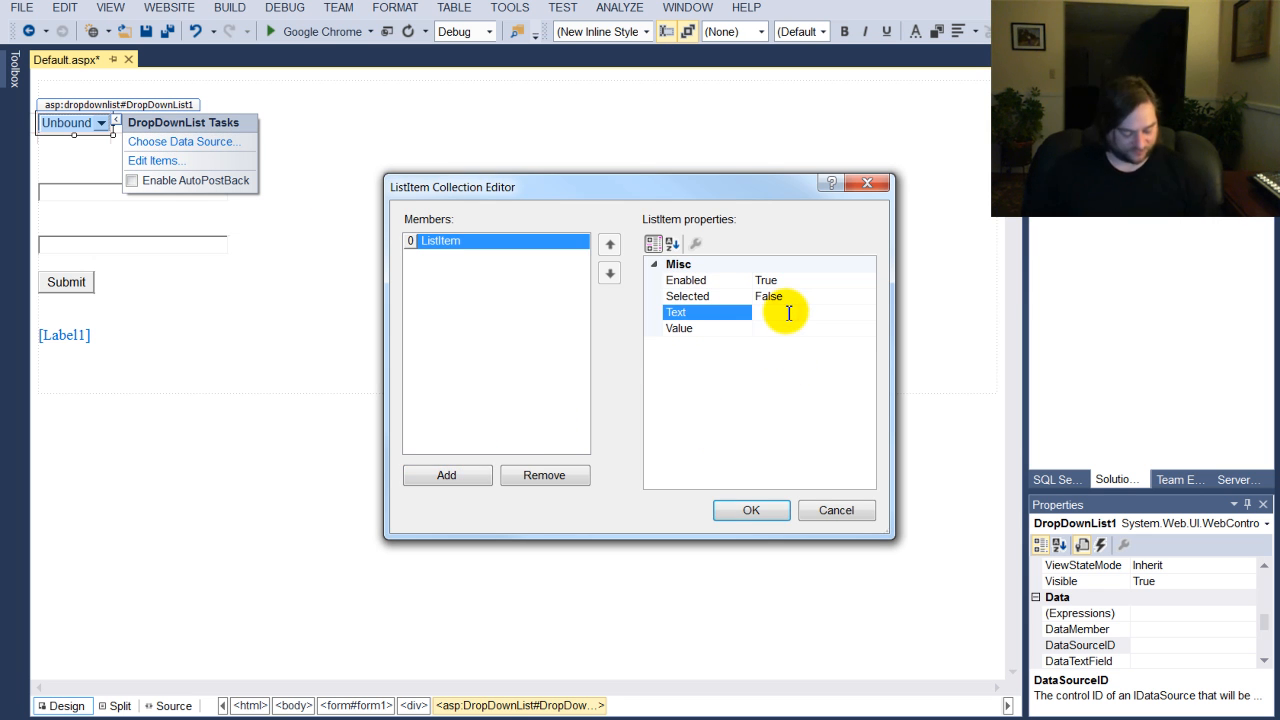
text(Please)
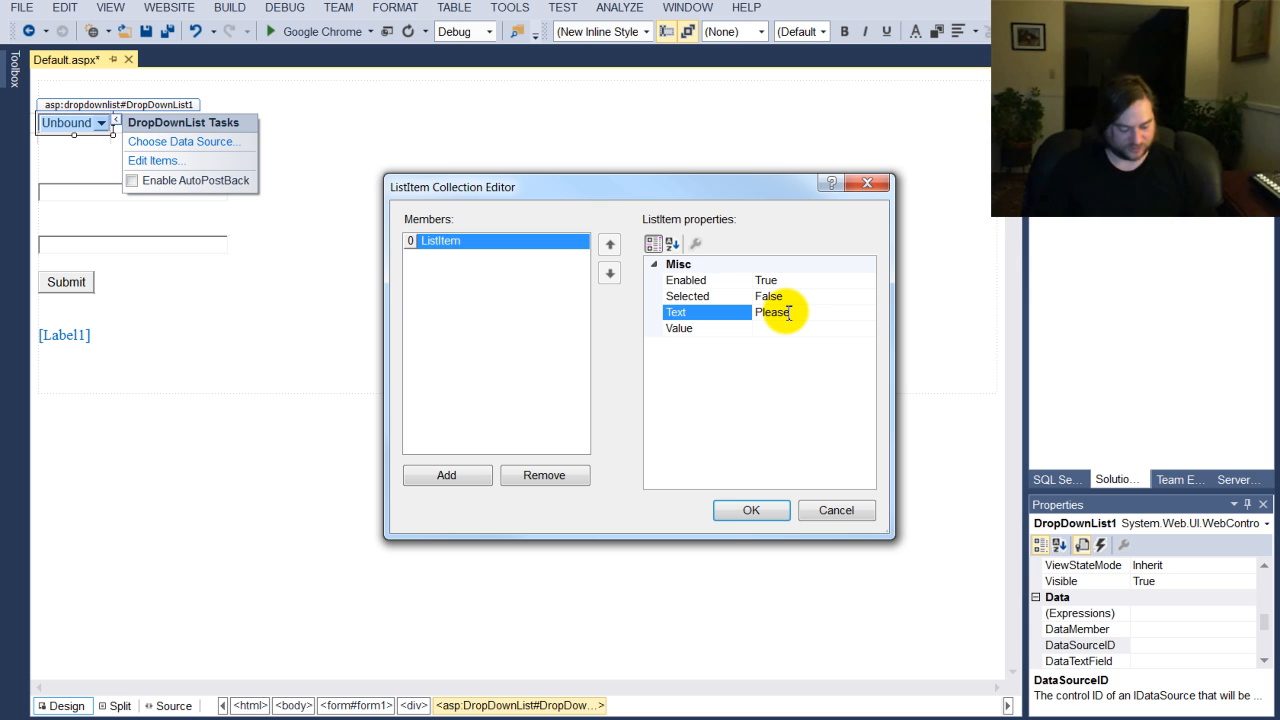
text(Cho)
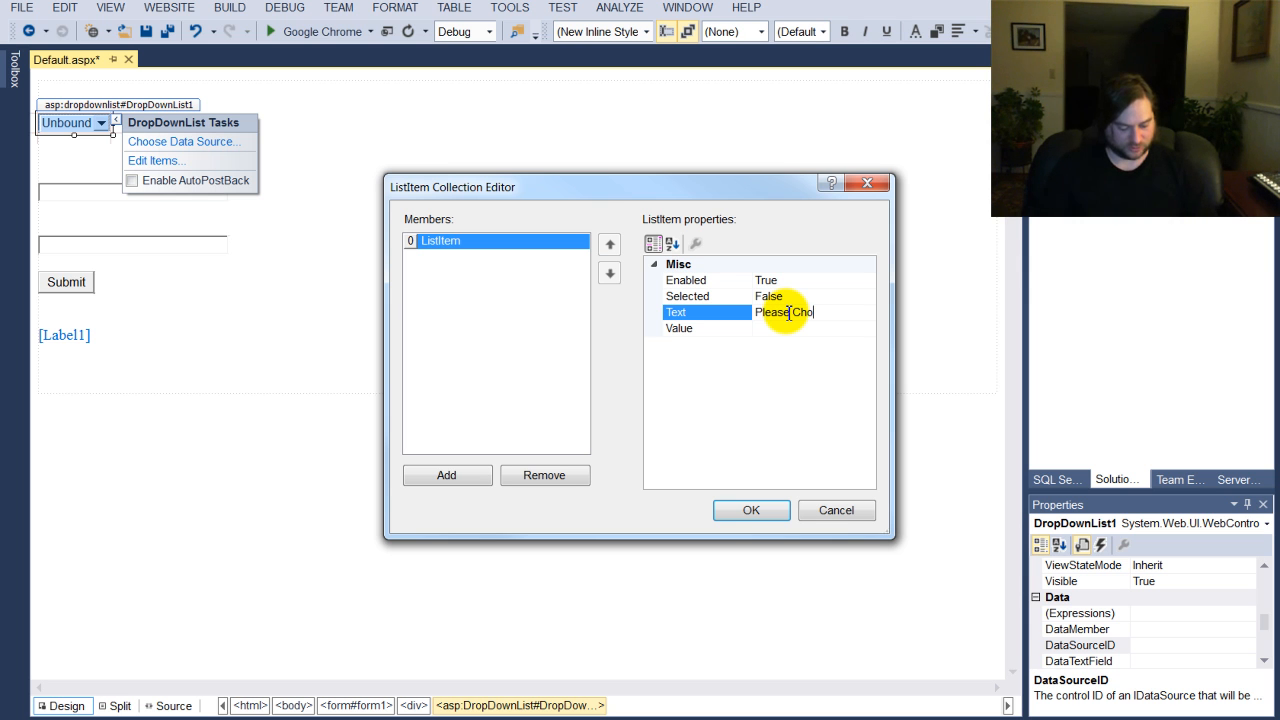
text(ose)
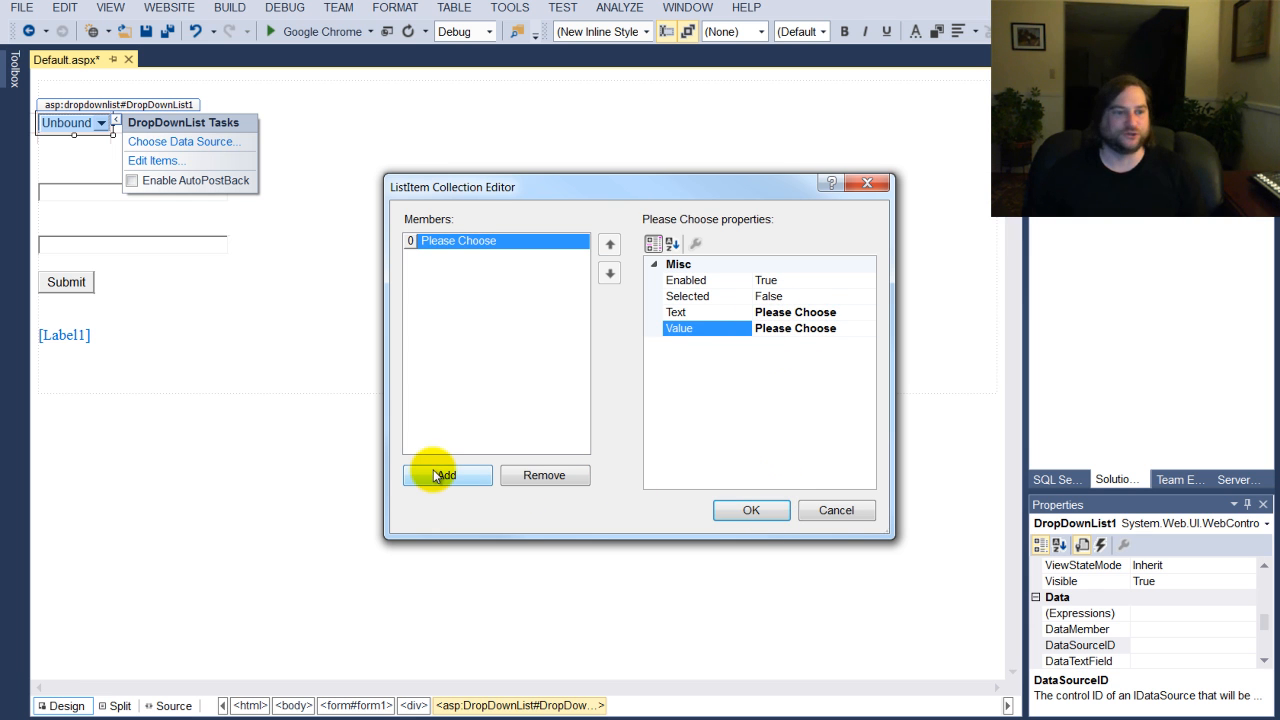
Add a Noun item with value 1 to the dropdown
click(446, 476)
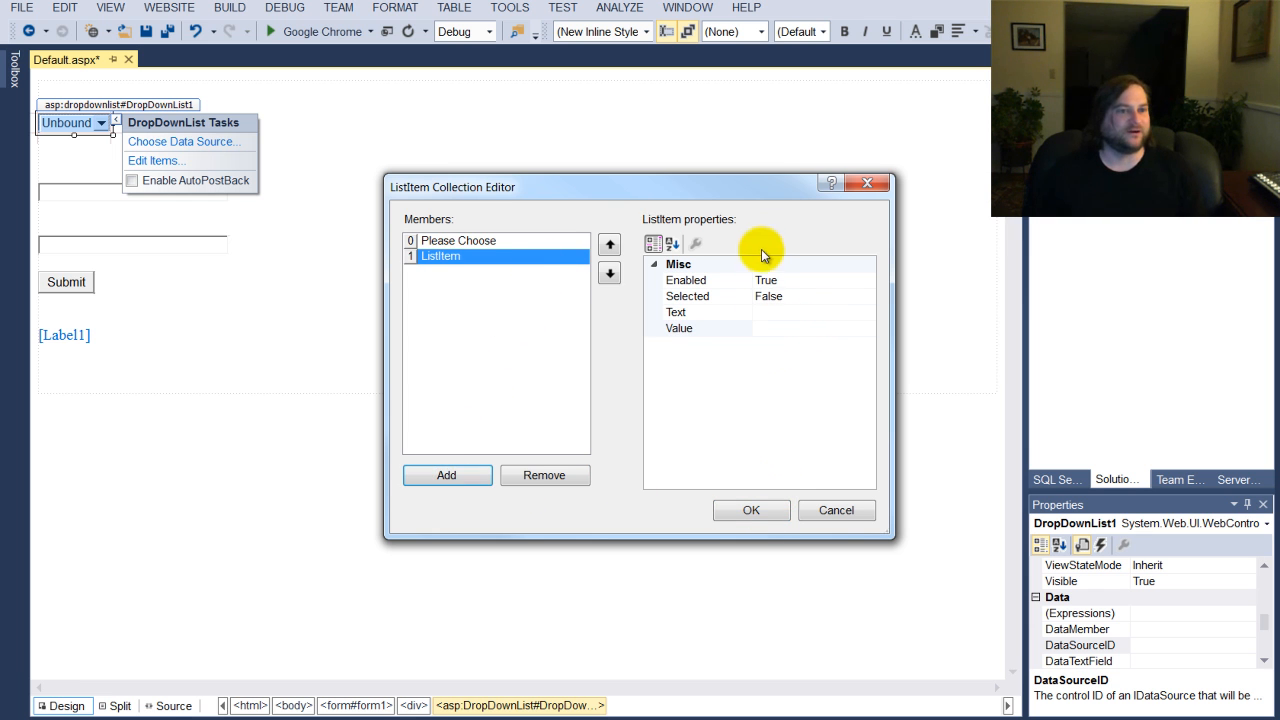
click(710, 312)
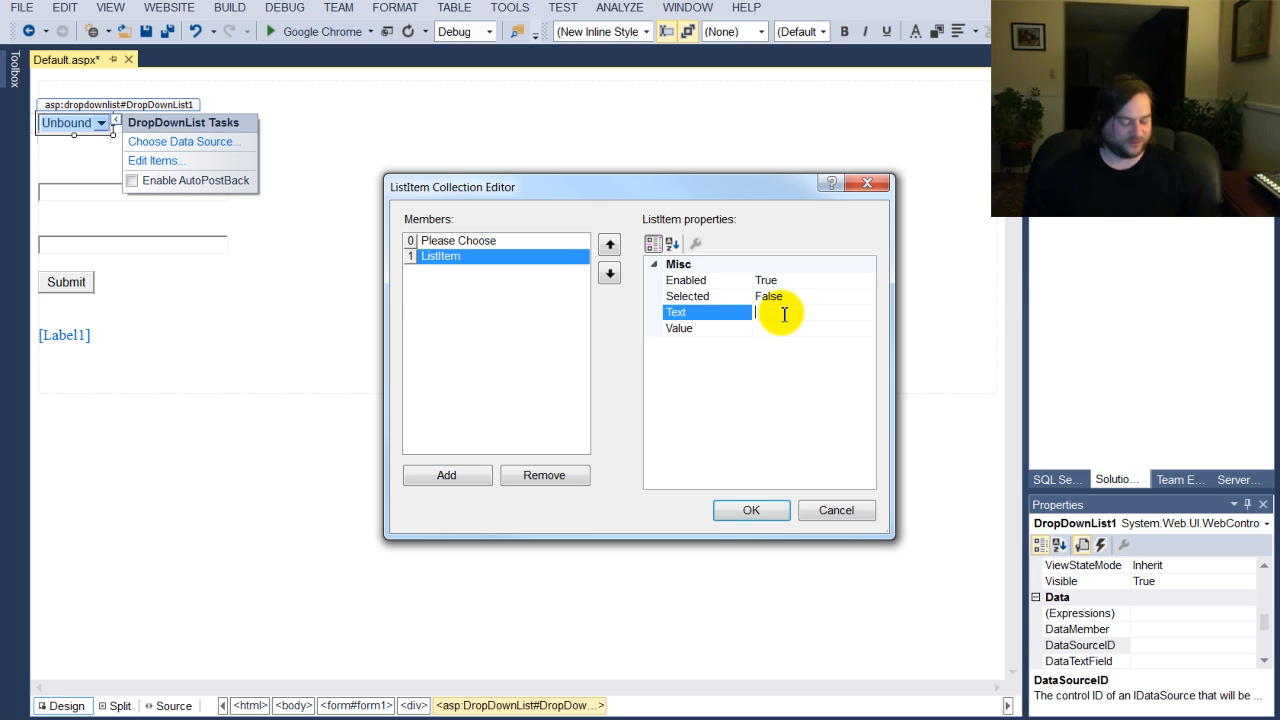
text(Noun)
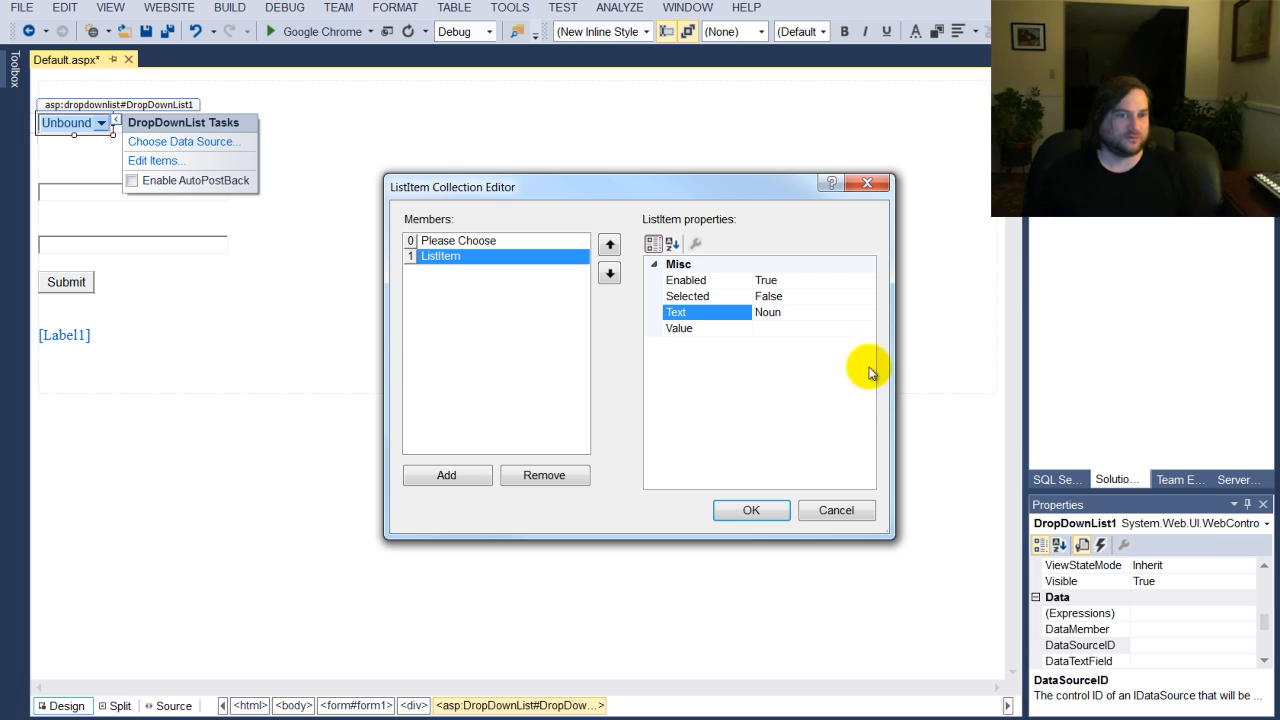
click(708, 328)
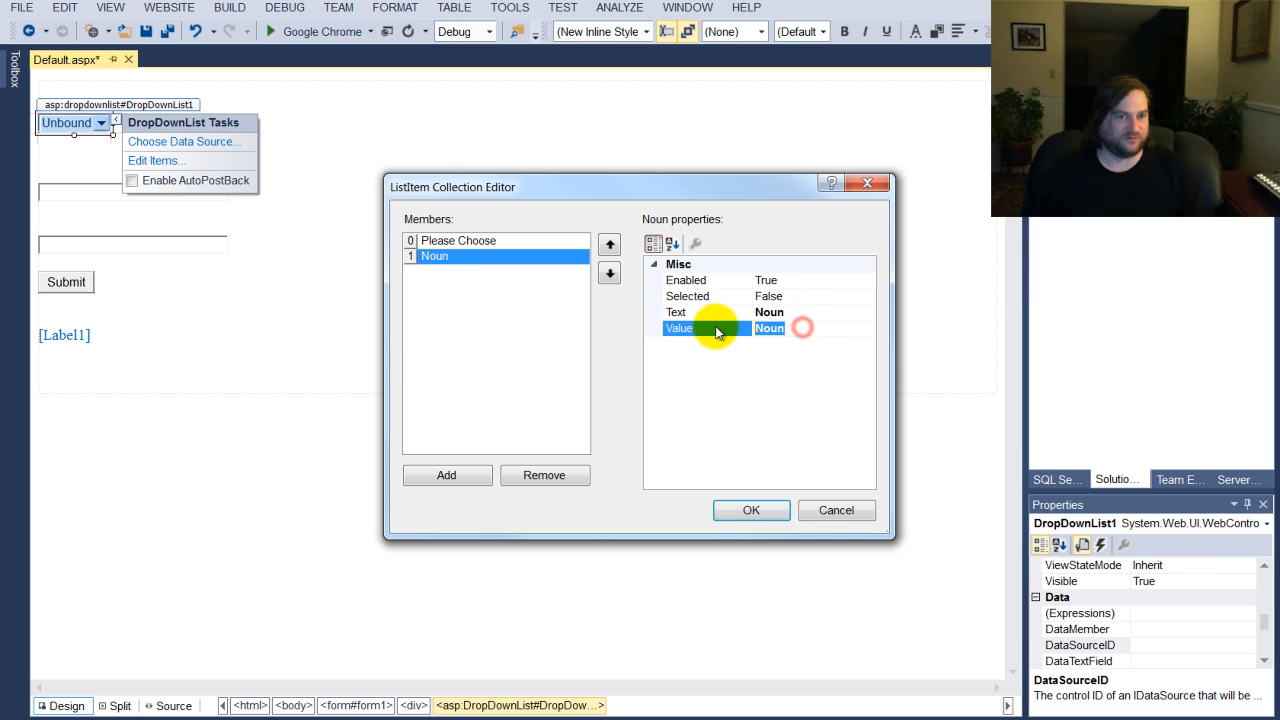
text(1)
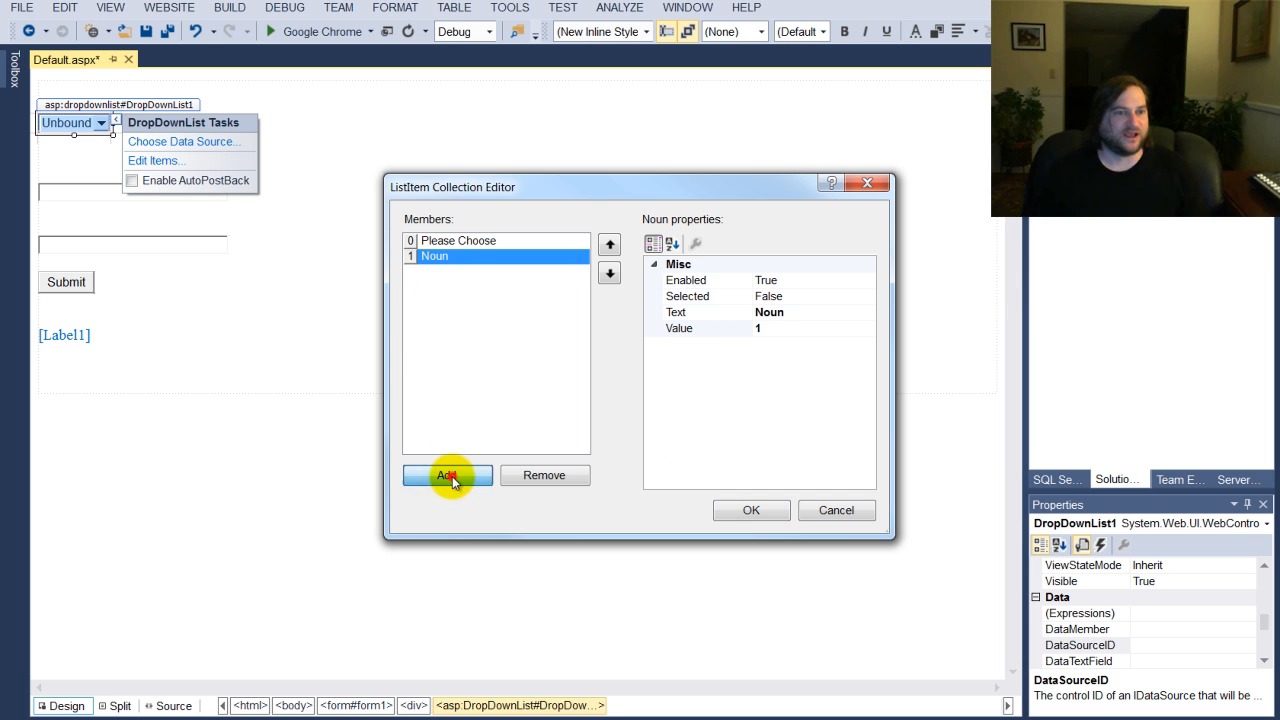
Add a Verb item with value 2 and save the dropdown items
click(448, 476)
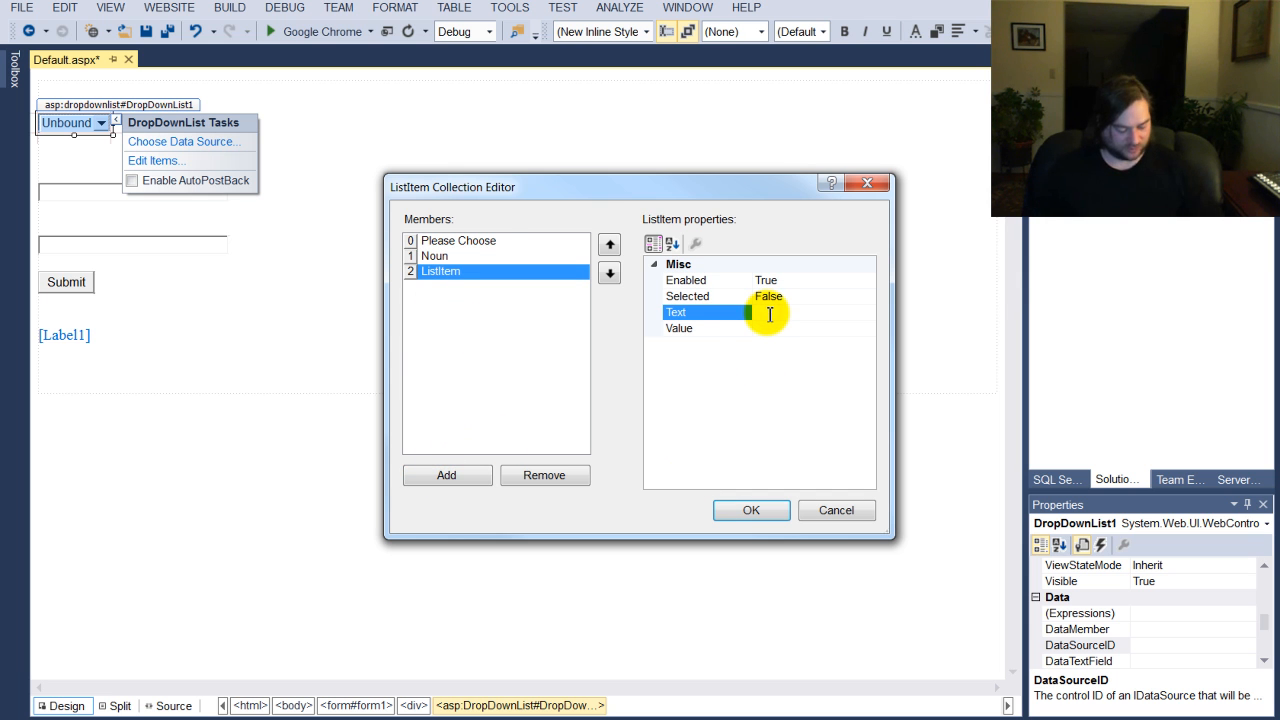
text(Veb)
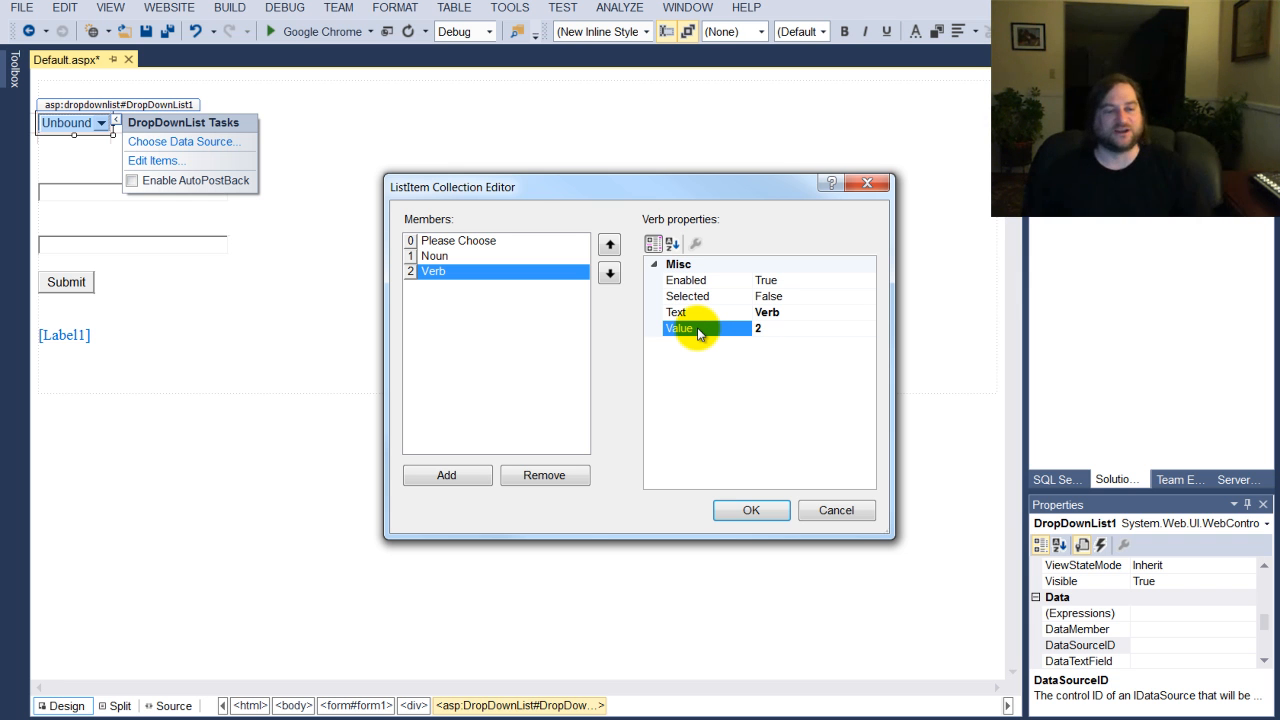
mouse_move(548, 390)
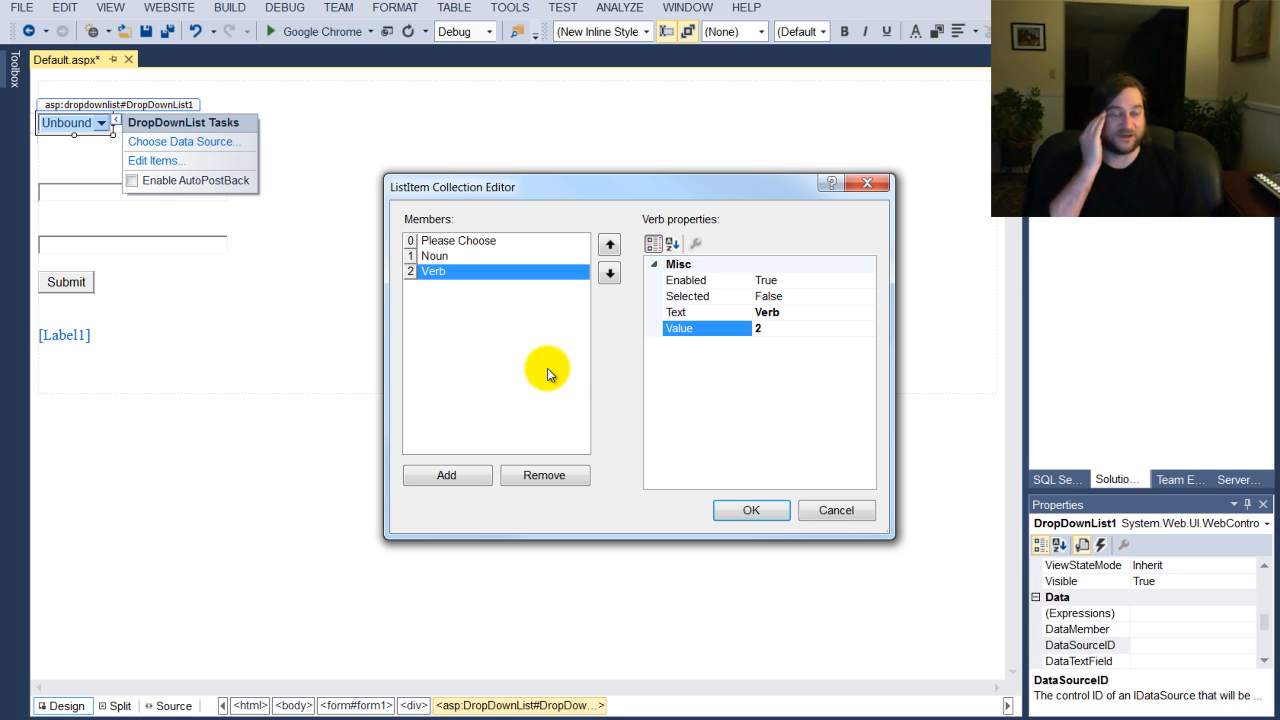
click(724, 328)
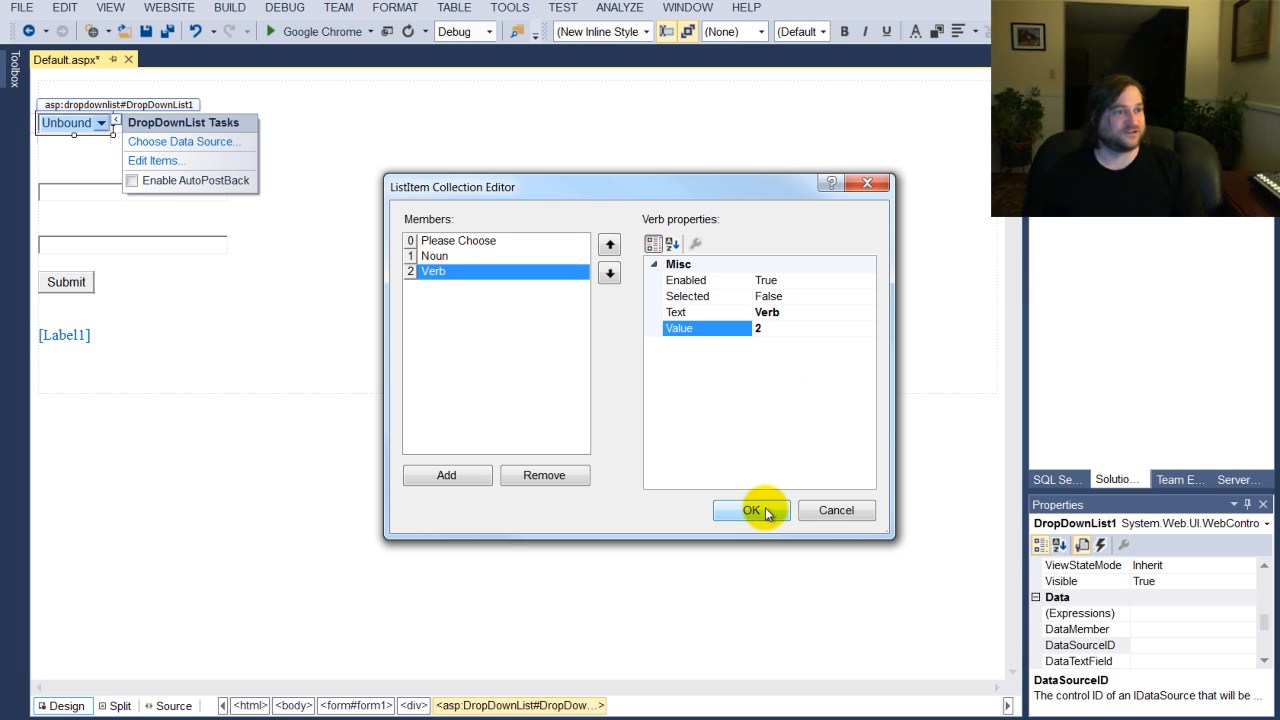
click(752, 510)
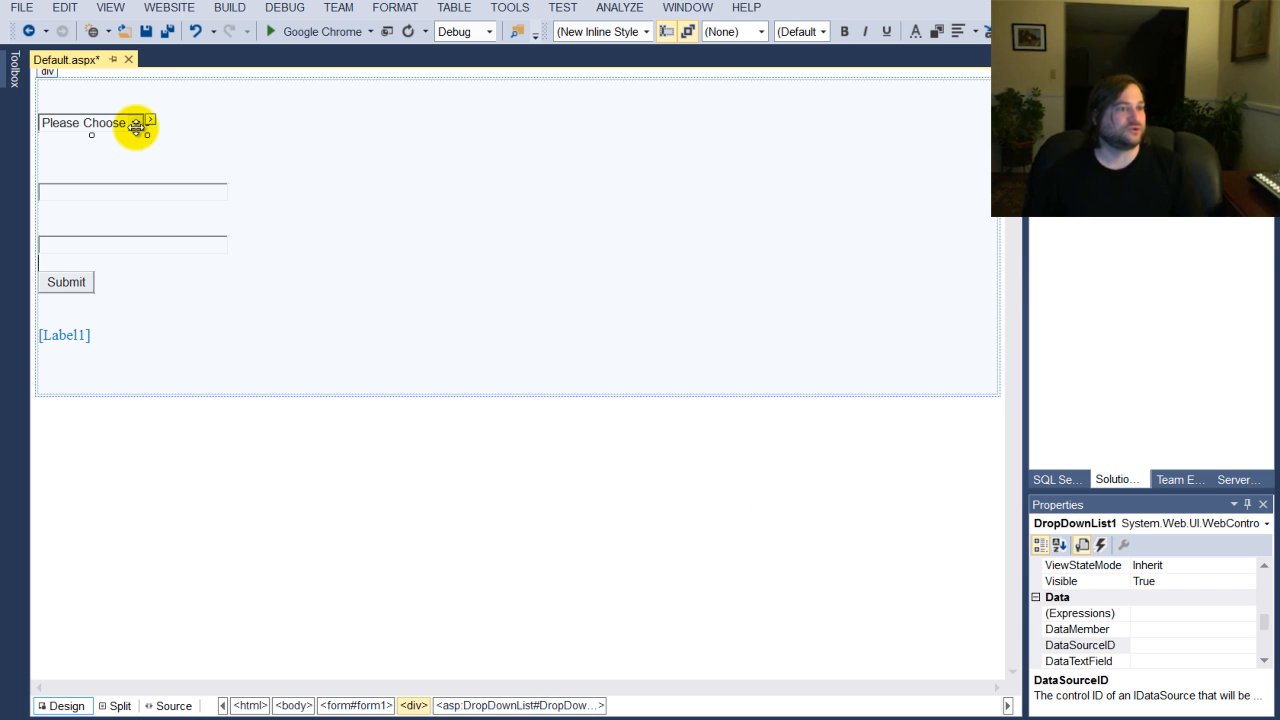
click(66, 280)
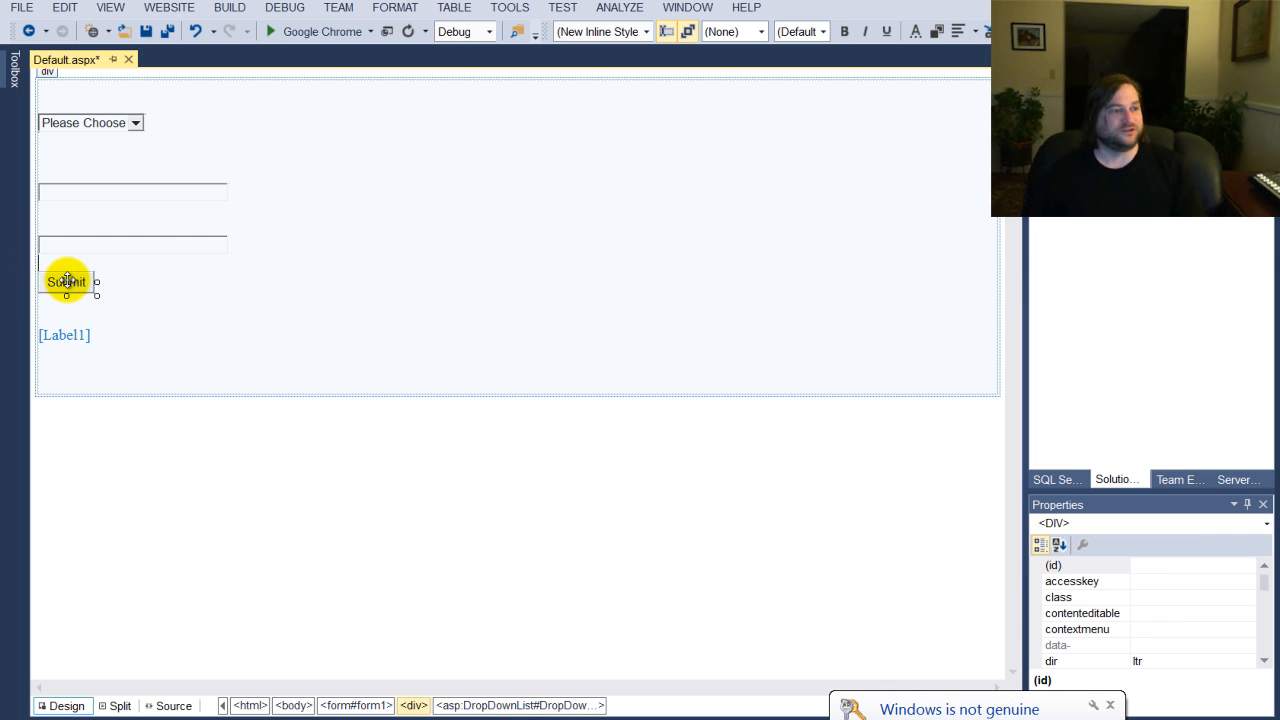
In Button1_Click, declare a new SqlConnection with Data Source X_DESKTOP\SQLSERVER and Initial Catalog vocabulary
double_click(66, 282)
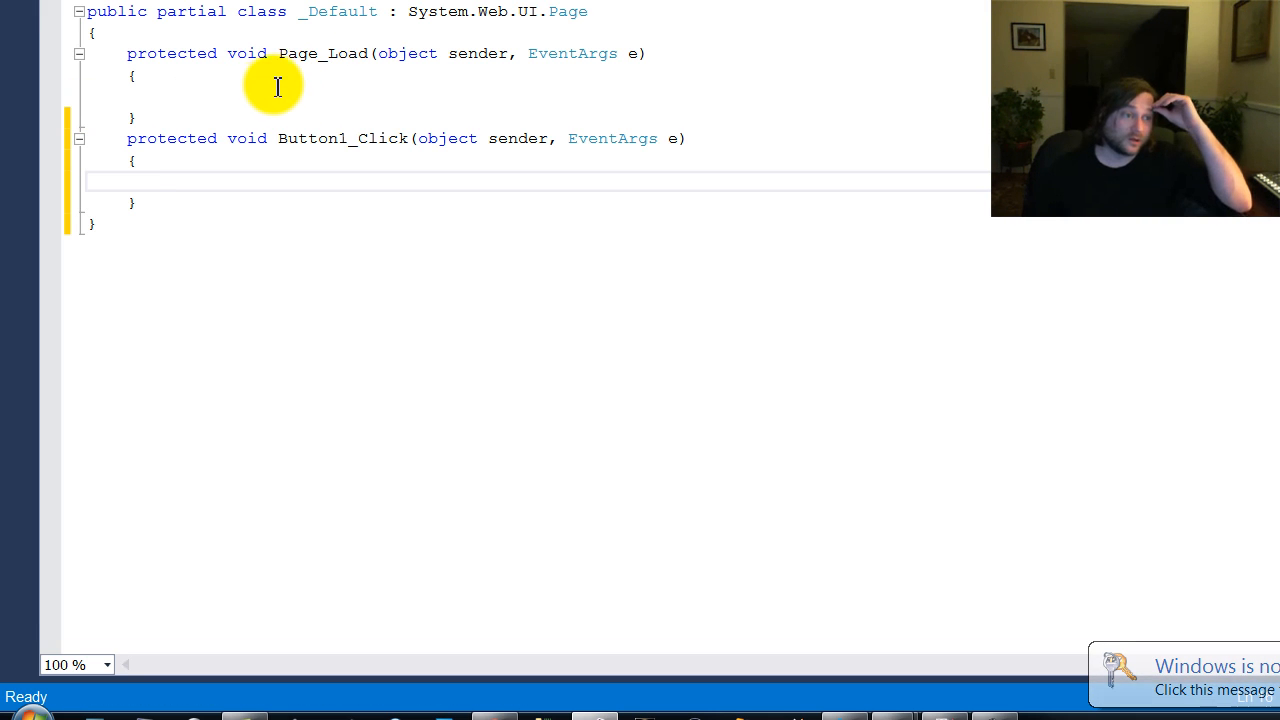
click(260, 96)
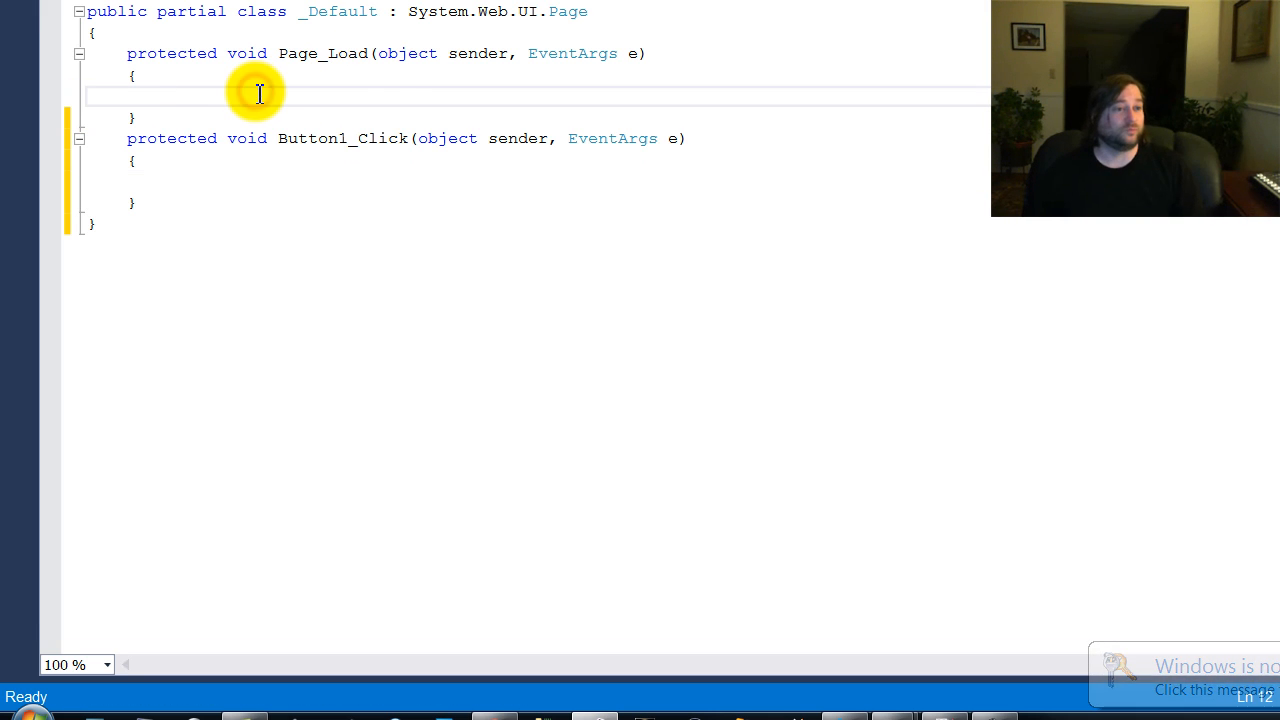
mouse_move(388, 84)
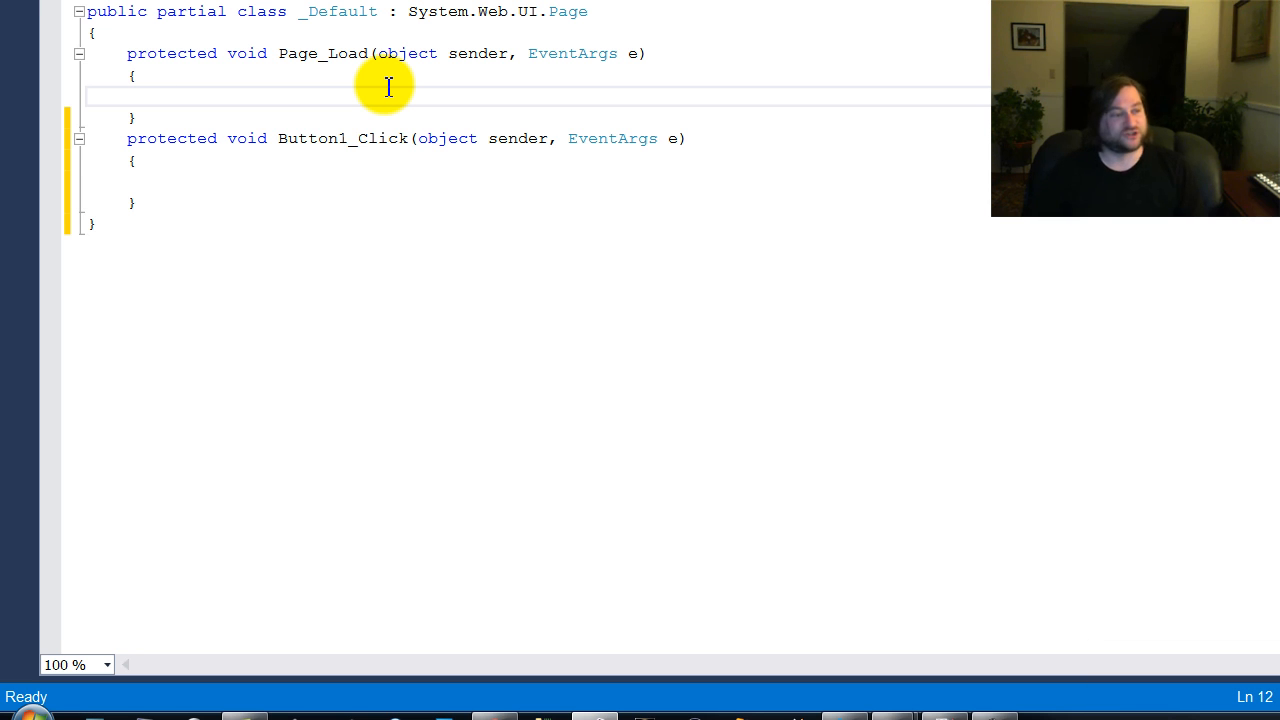
key(Return)
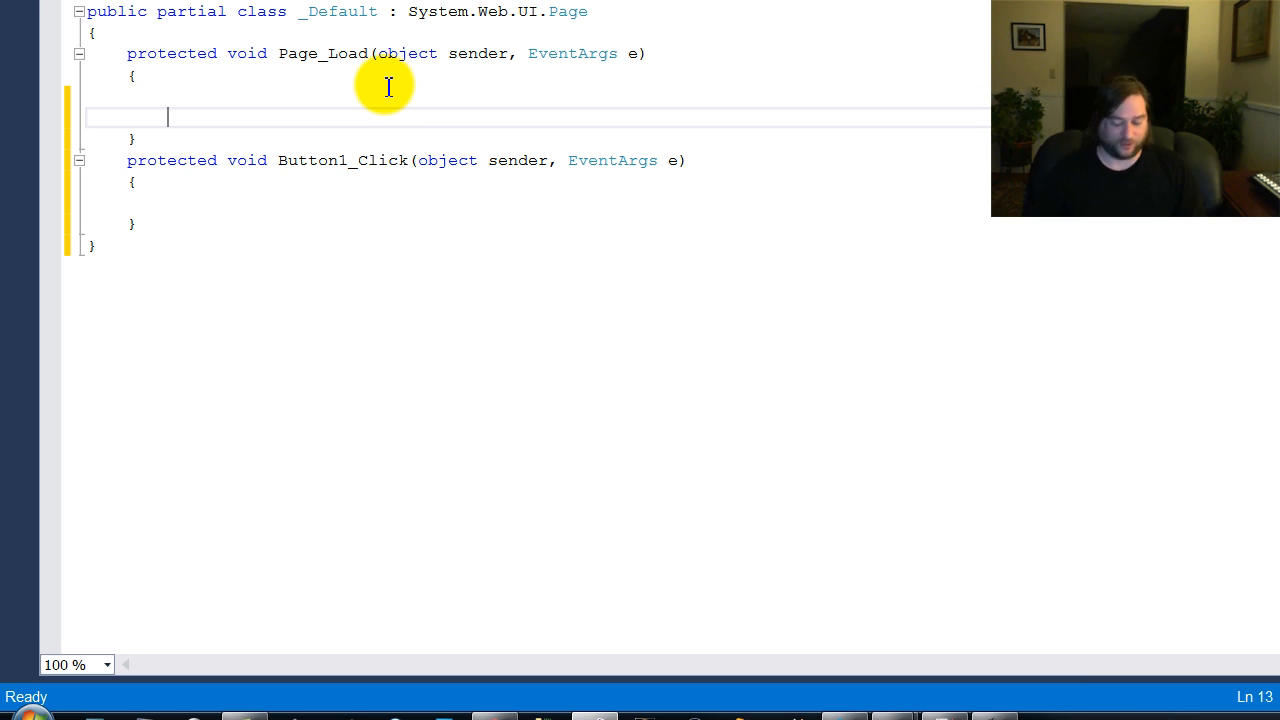
mouse_move(300, 196)
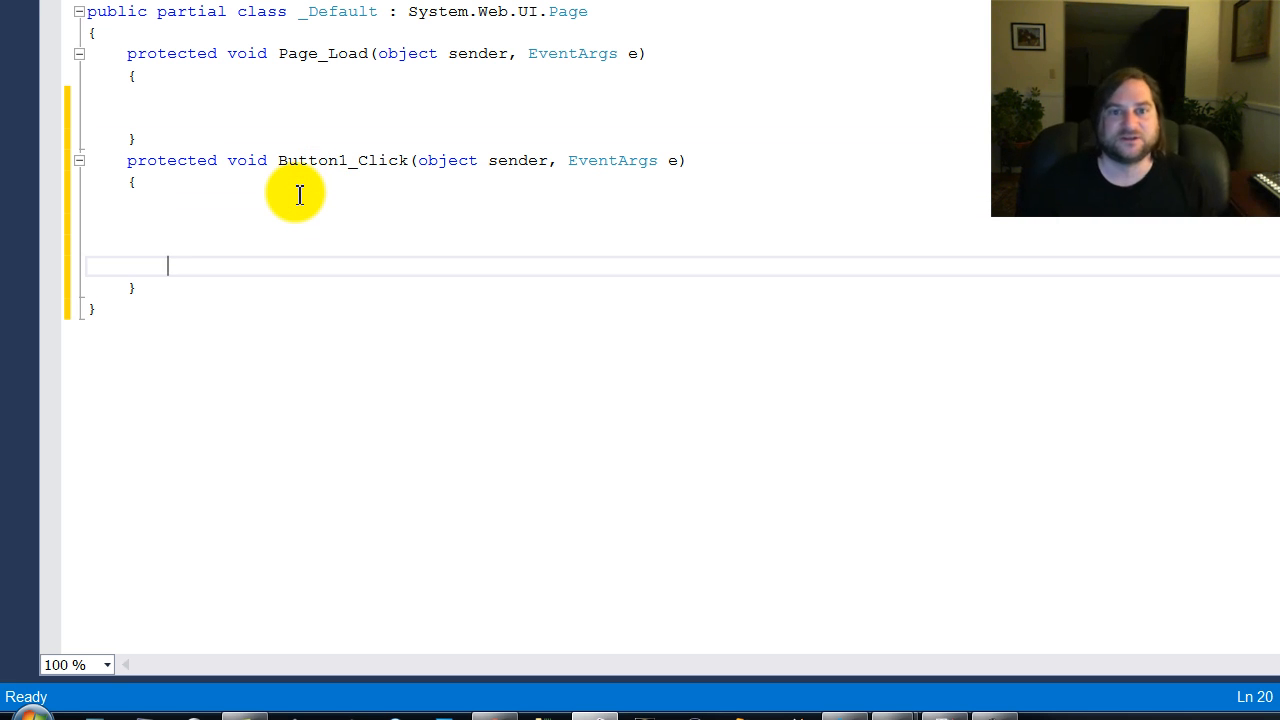
mouse_move(170, 210)
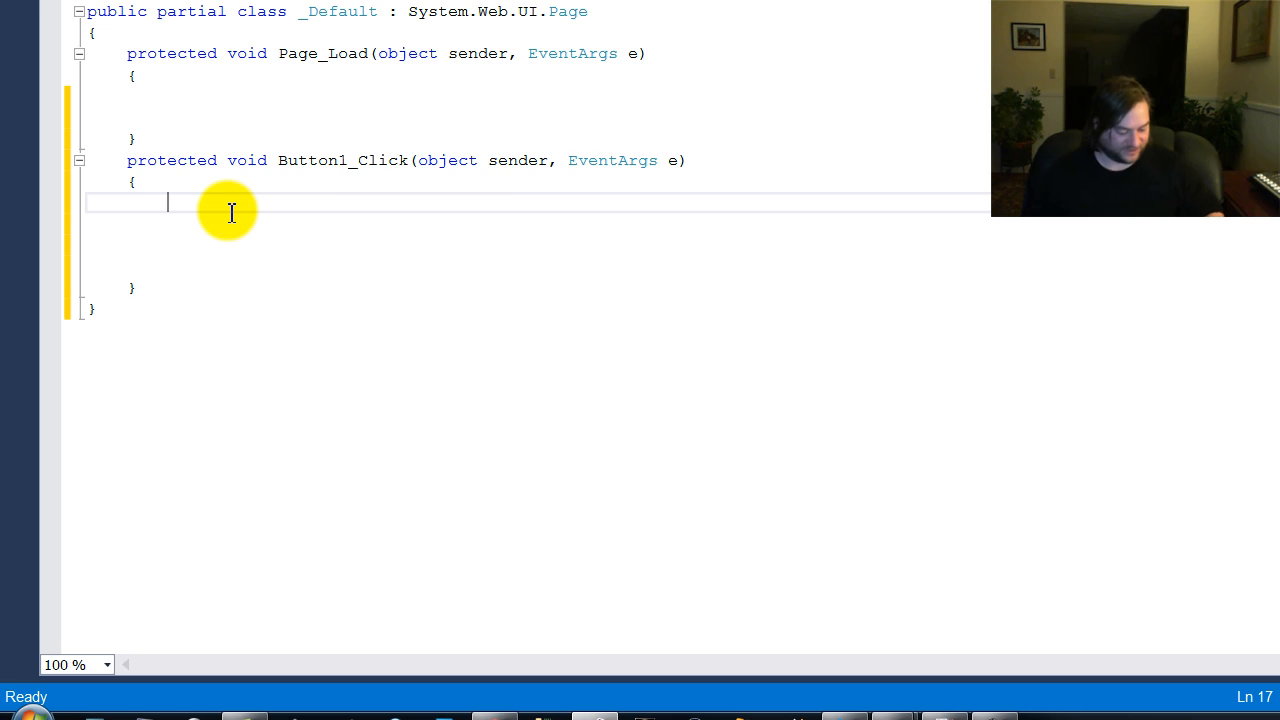
text(SqlConnection("Data Source=X_DESKTOP\\SQLSERVER;Initial Catalog=vocabulary; Integrated Security=)
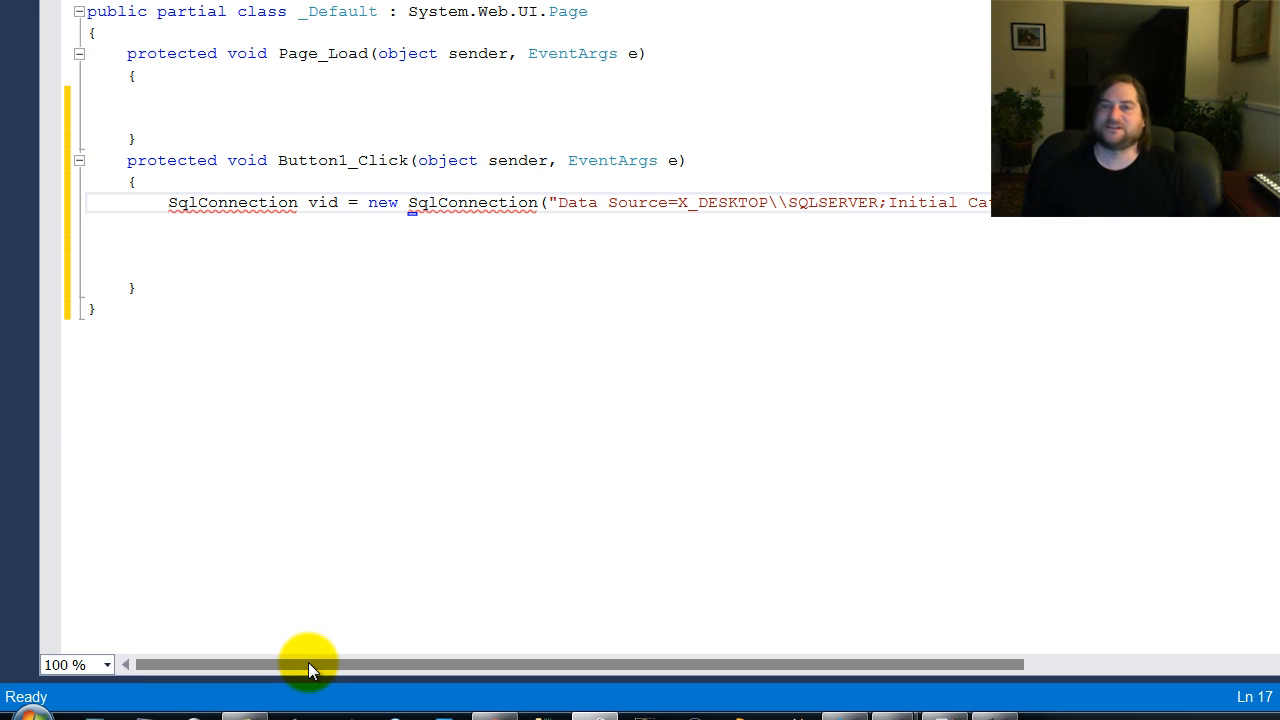
mouse_move(264, 190)
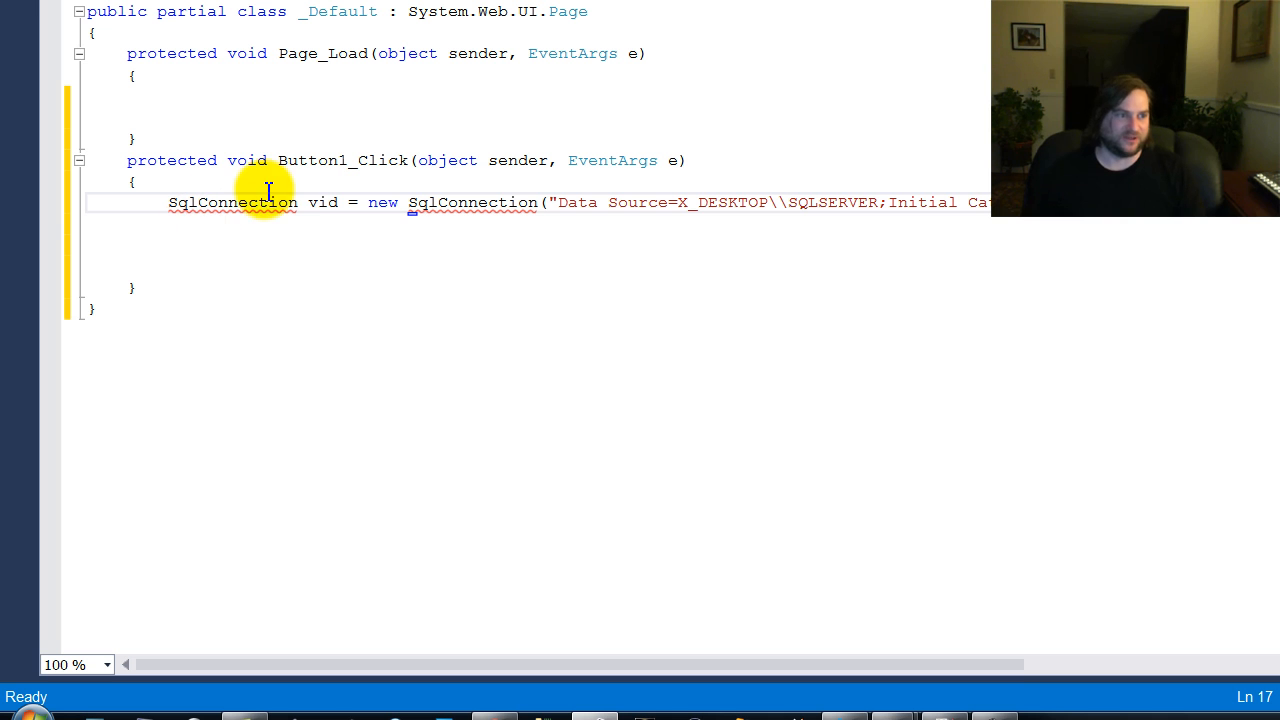
mouse_move(424, 320)
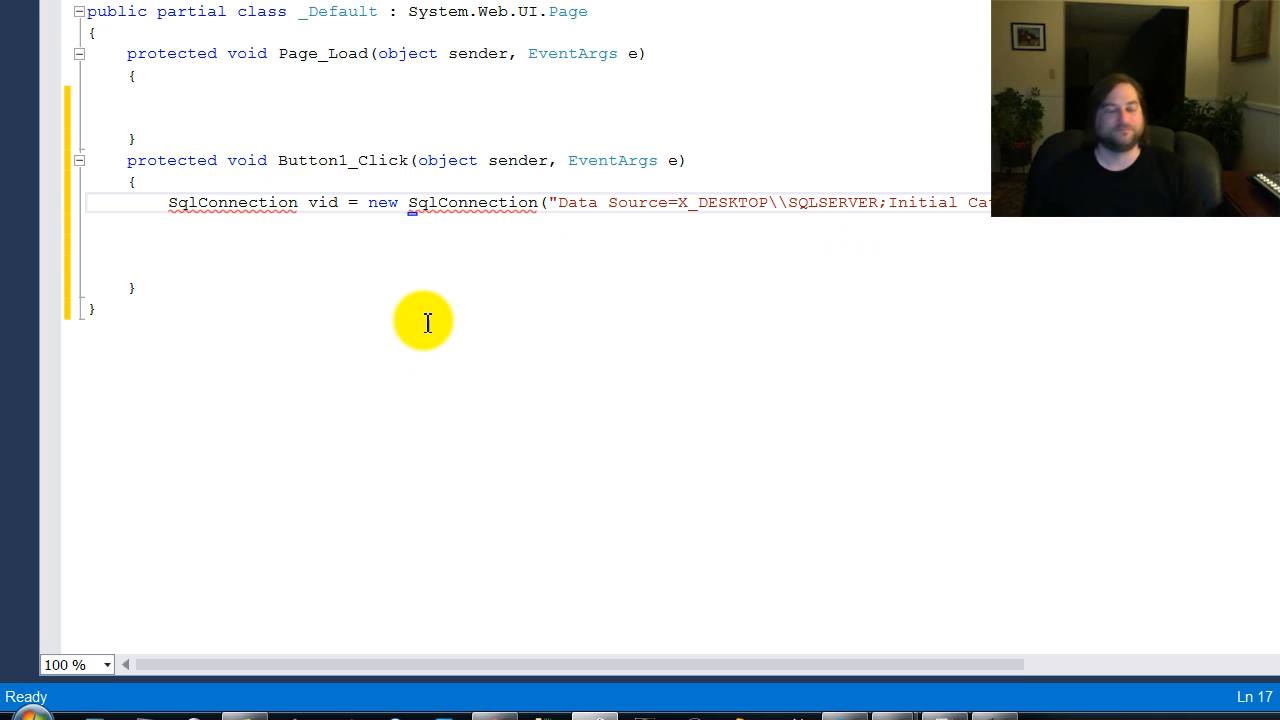
mouse_move(472, 202)
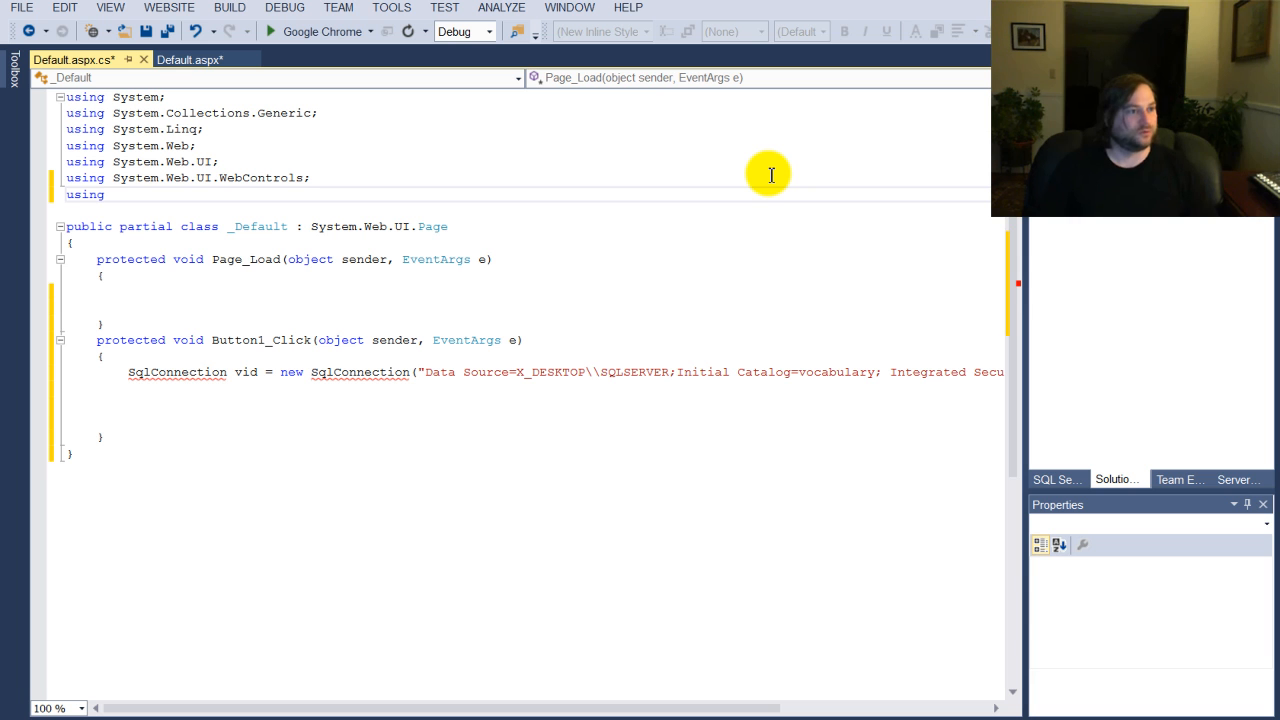
Add using System.Data and using System.Data.SqlClient; imports to the code-behind
text(System)
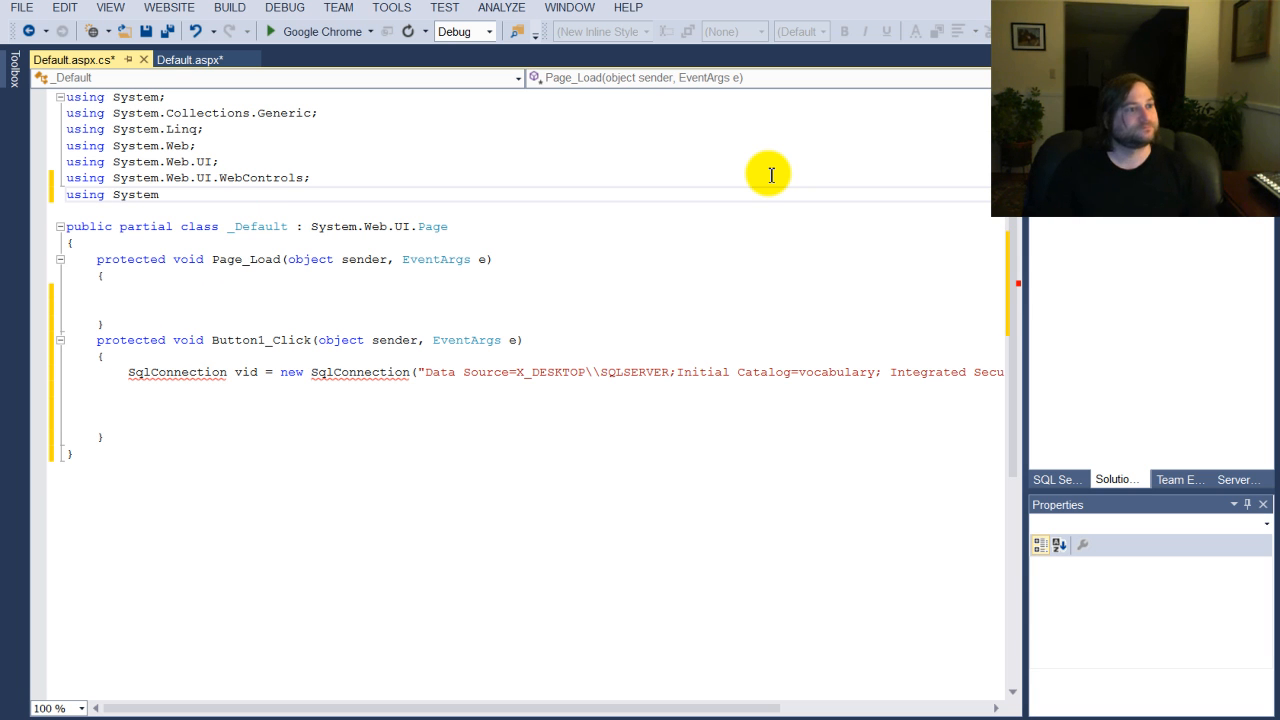
text(.data;)
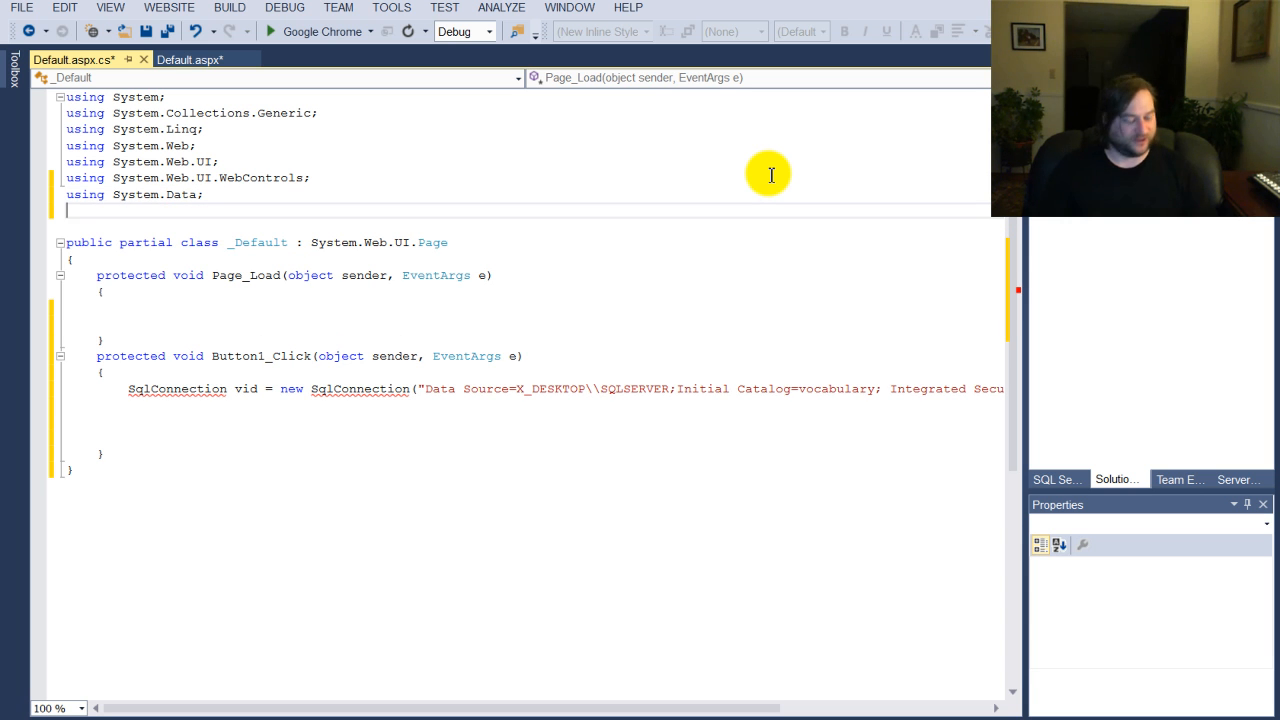
text(using)
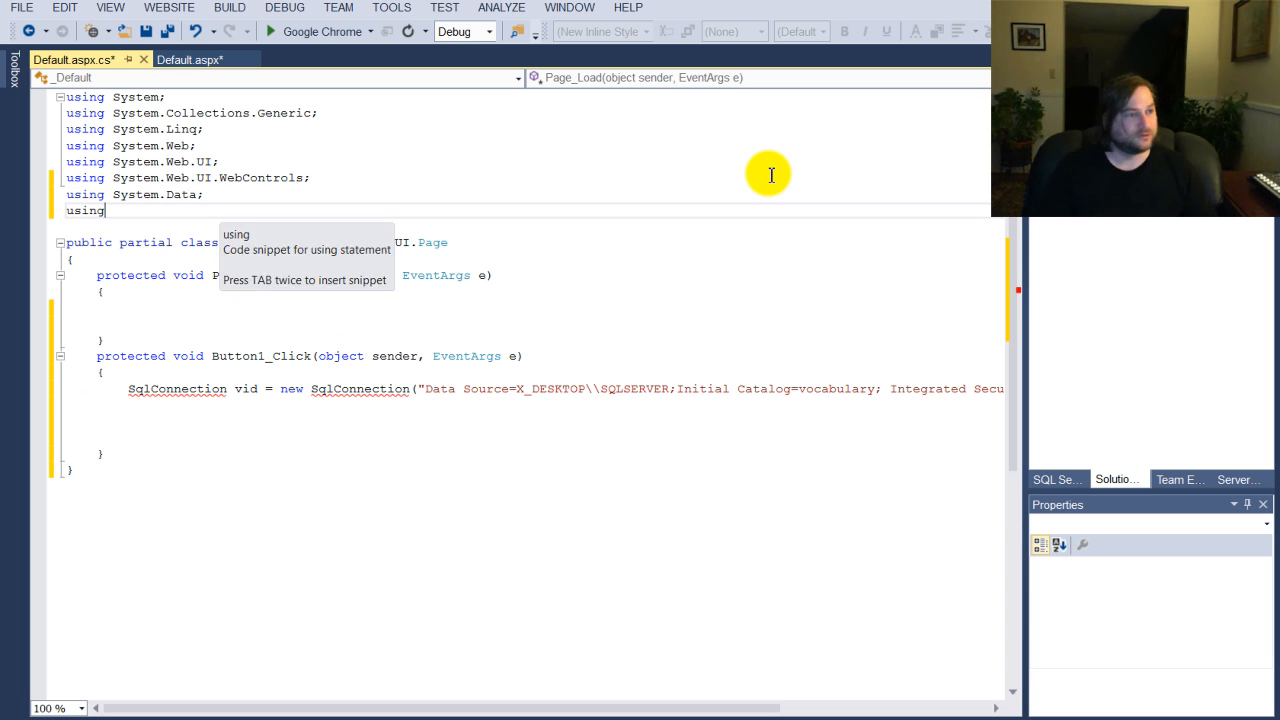
text(sy)
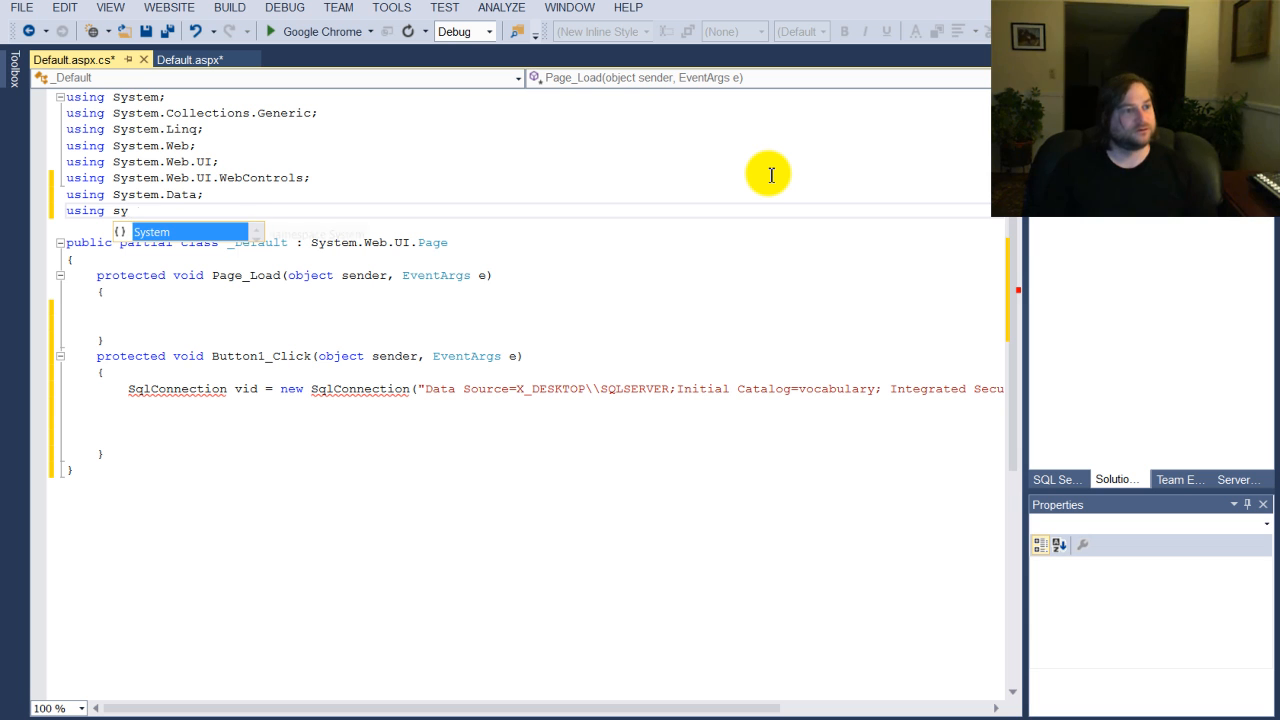
text(da)
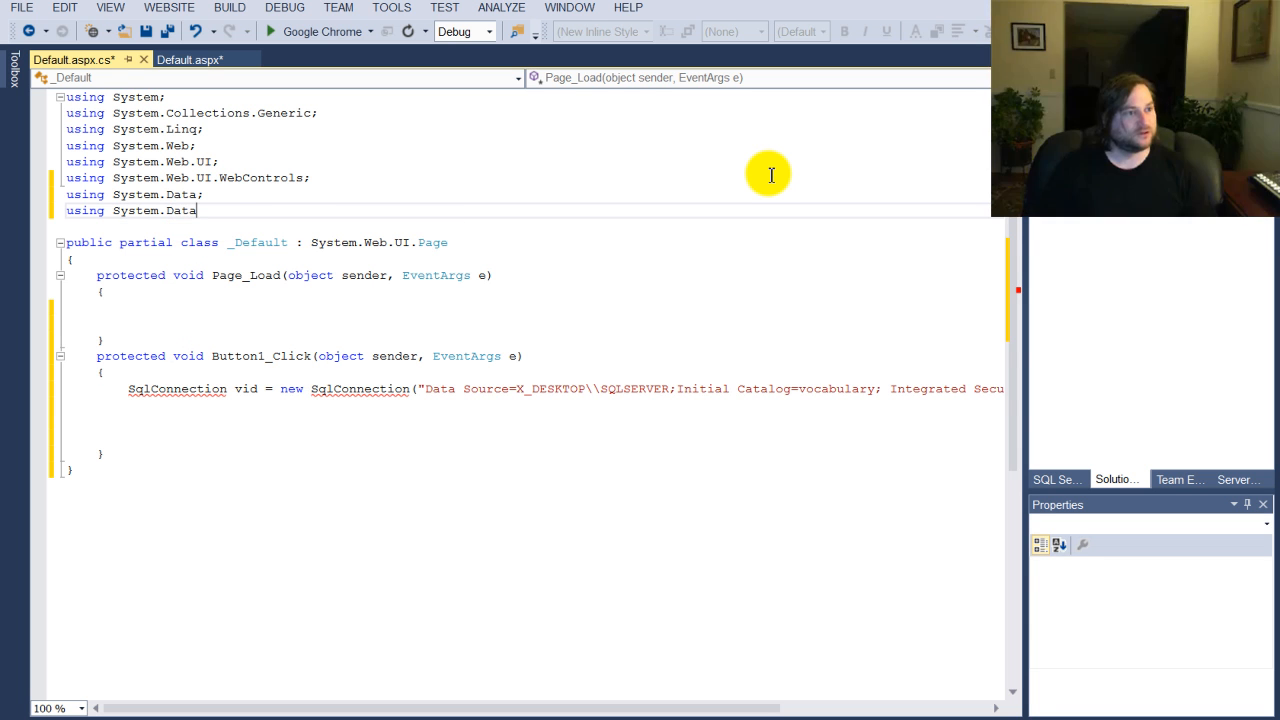
text(.sql)
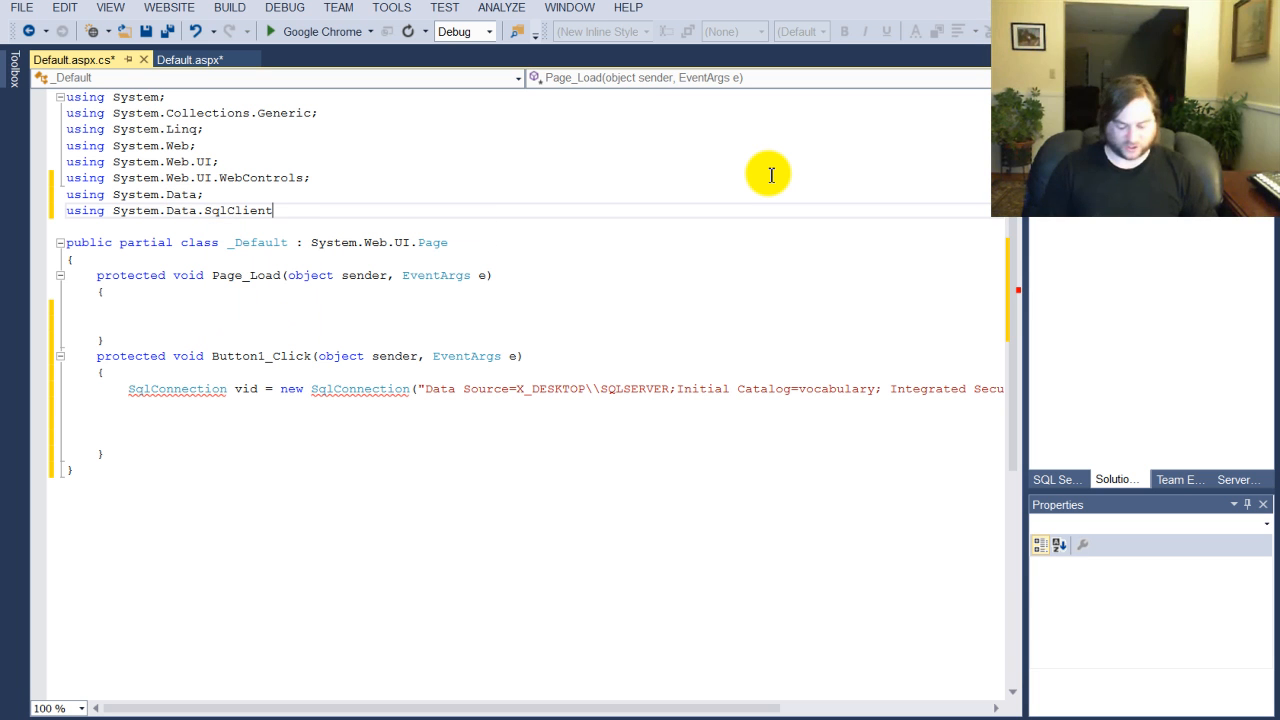
text(;)
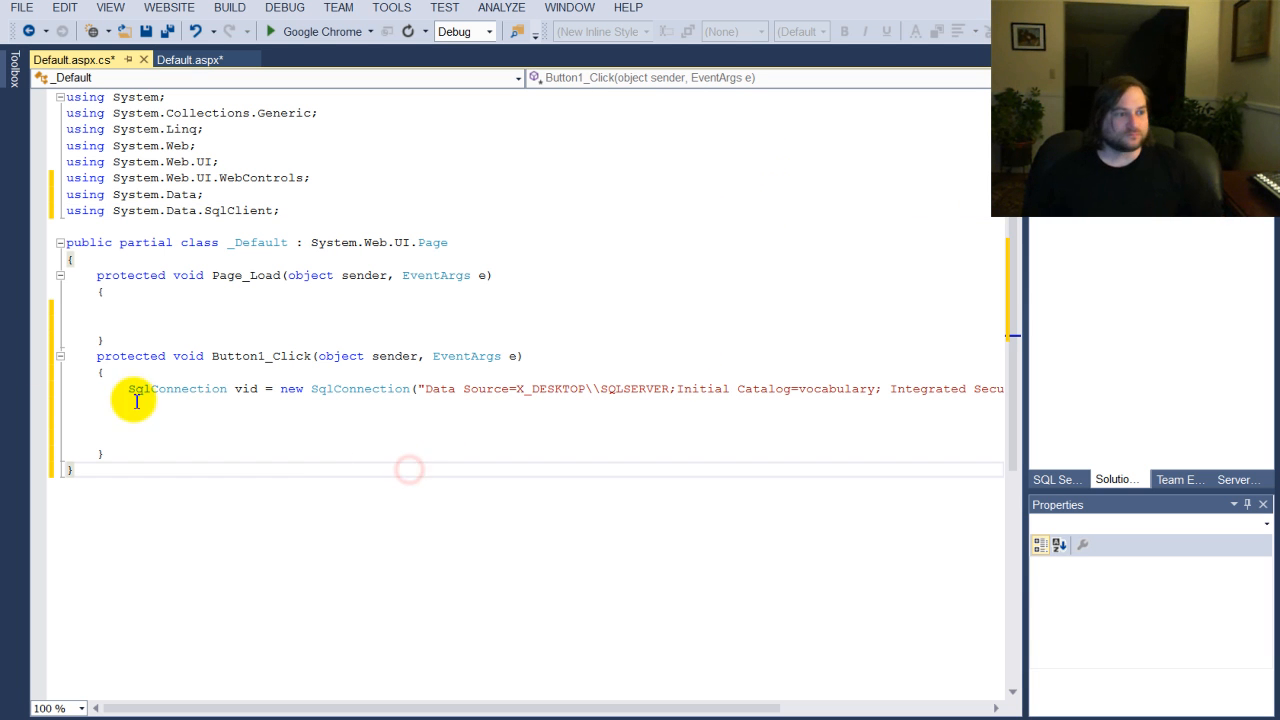
Write if (DropDownList1.SelectedValue == "1") after the connection statement
double_click(176, 388)
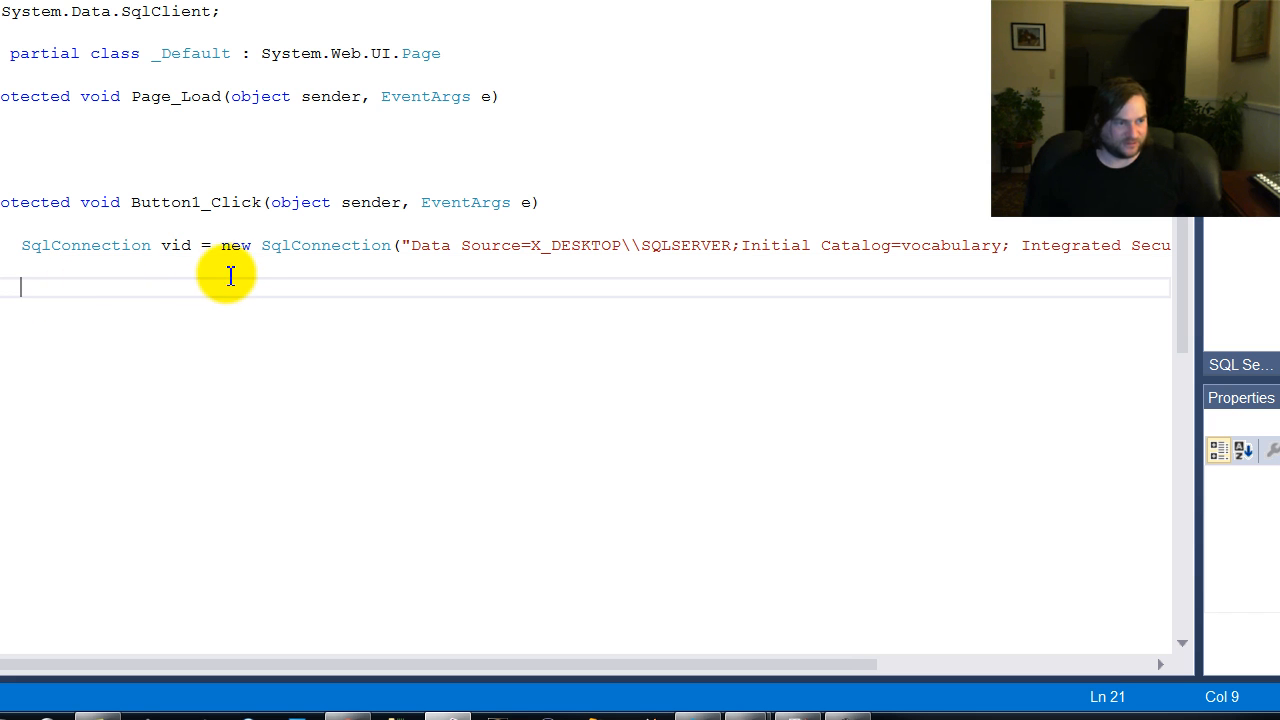
mouse_move(240, 270)
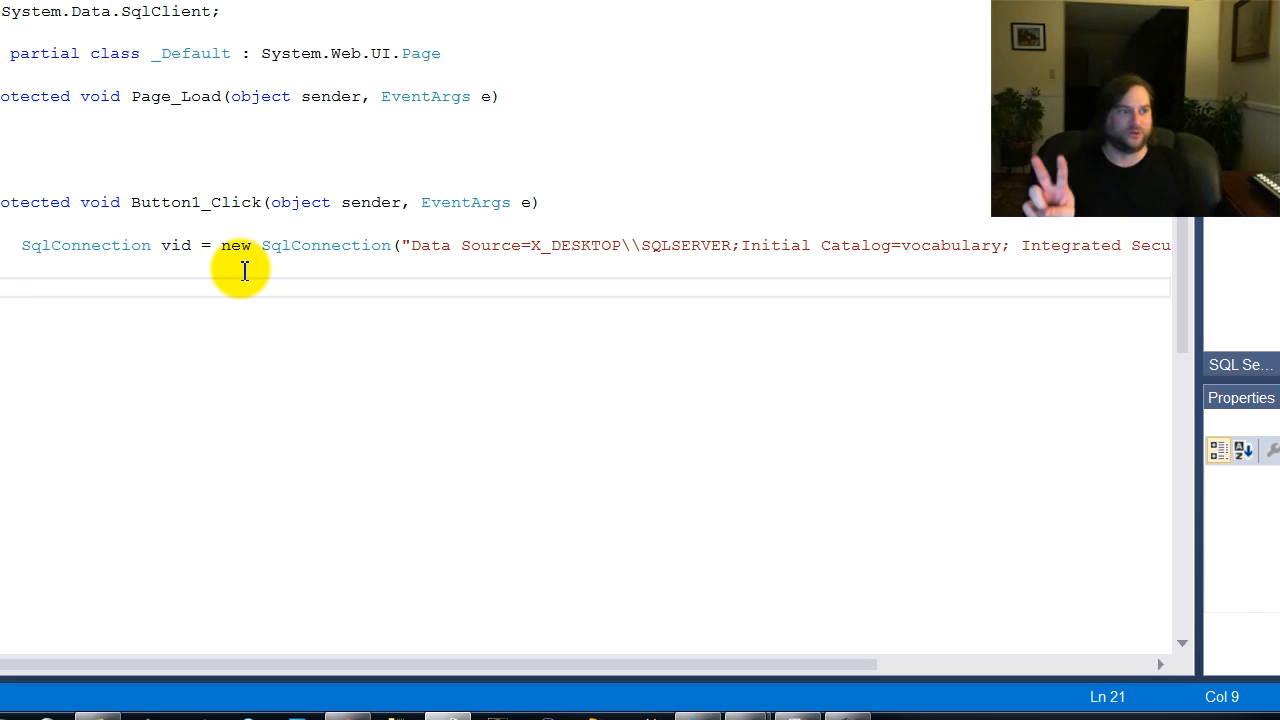
text(if)
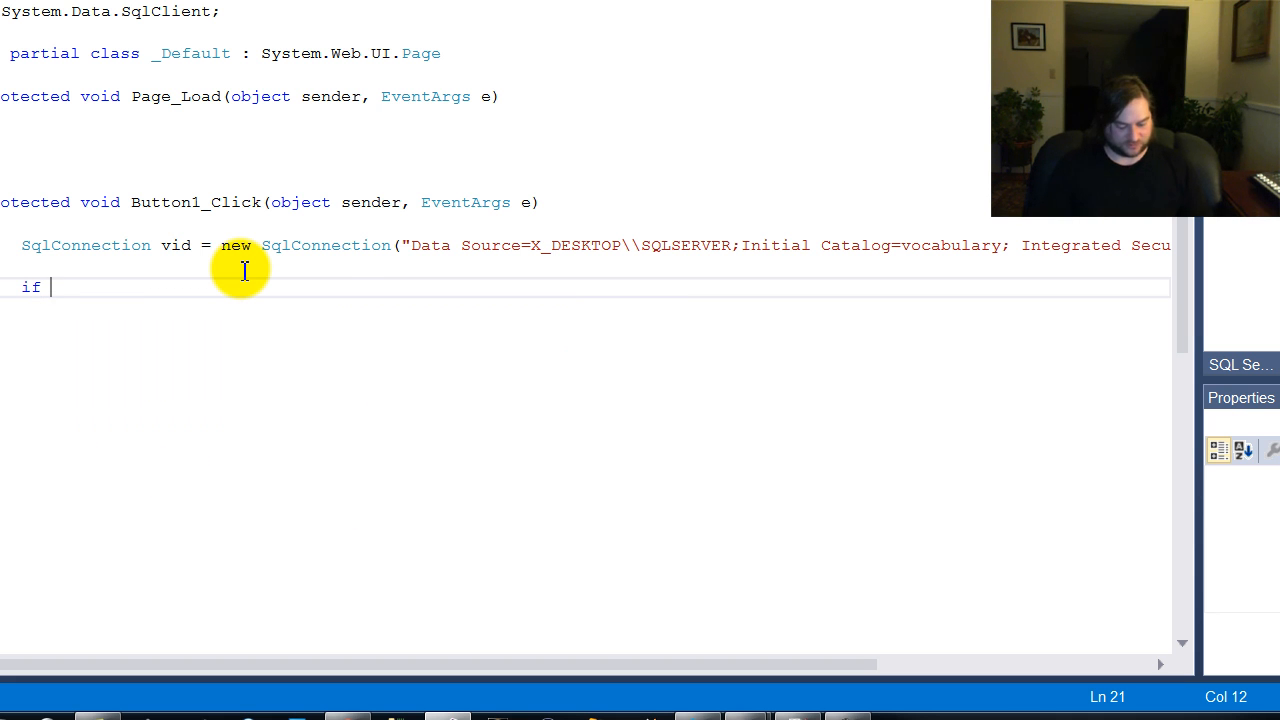
text(()
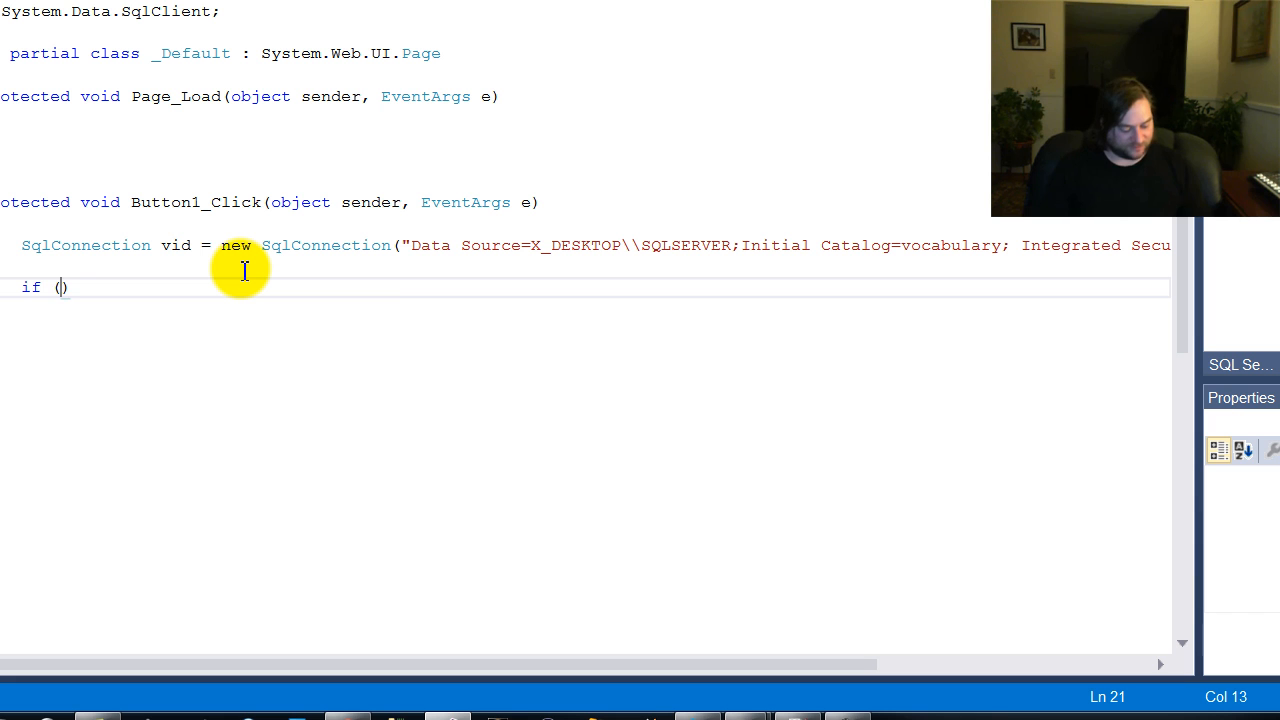
text(drop)
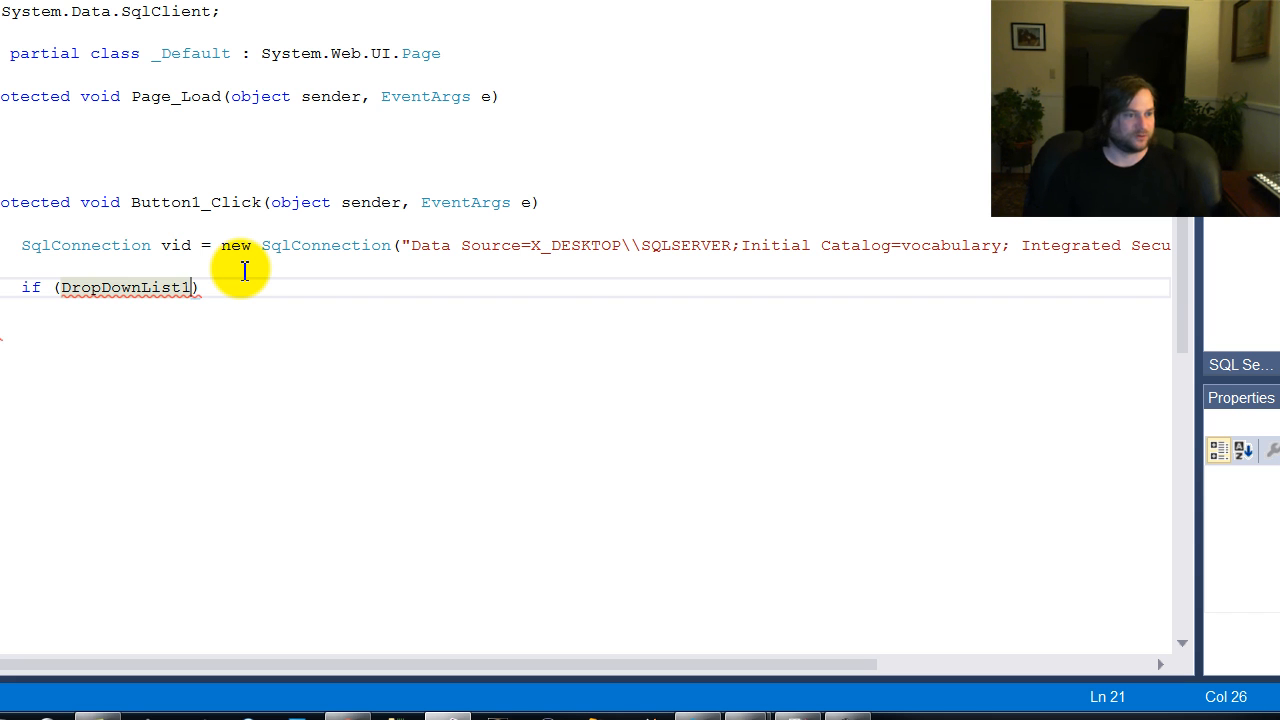
text(.)
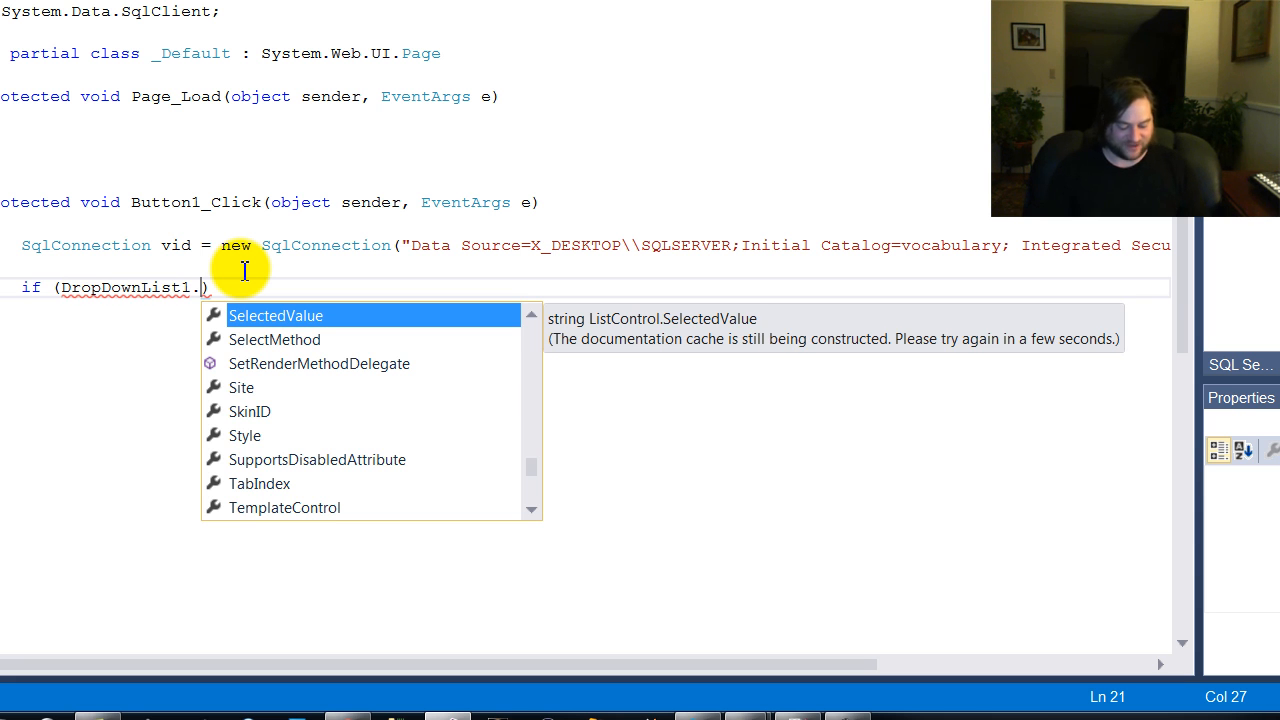
text(sl)
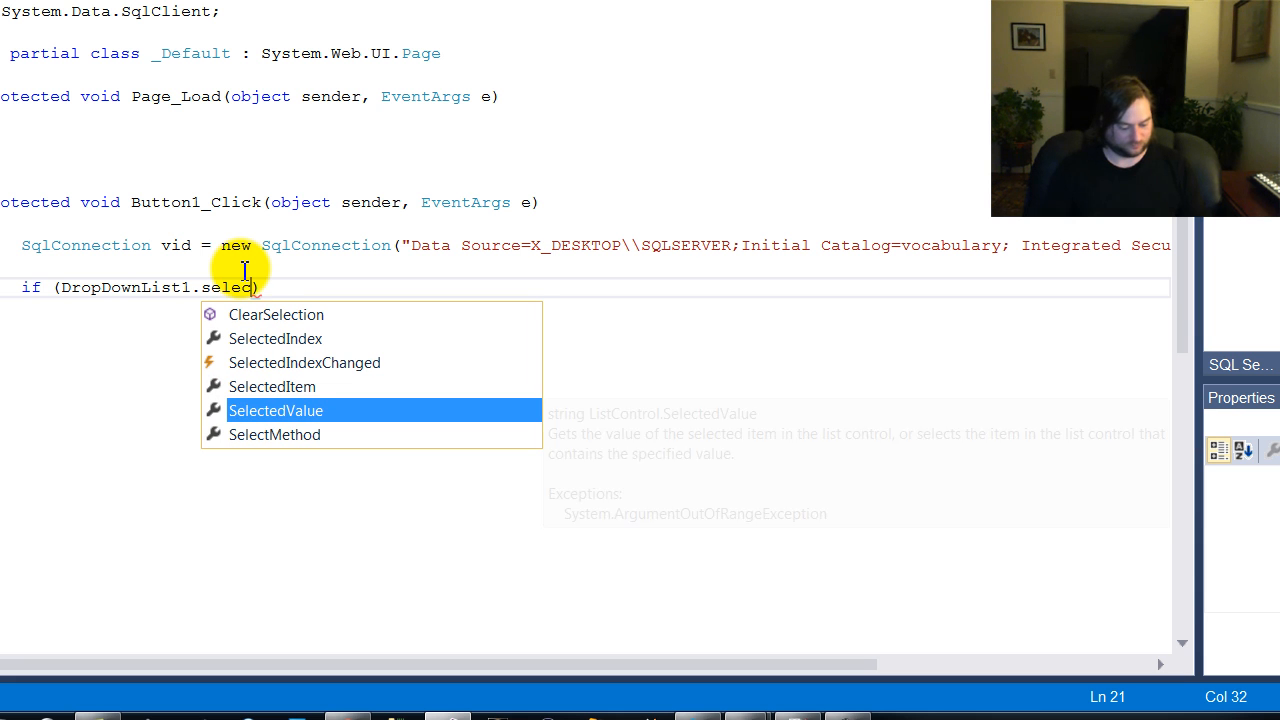
text(tedValue ==)
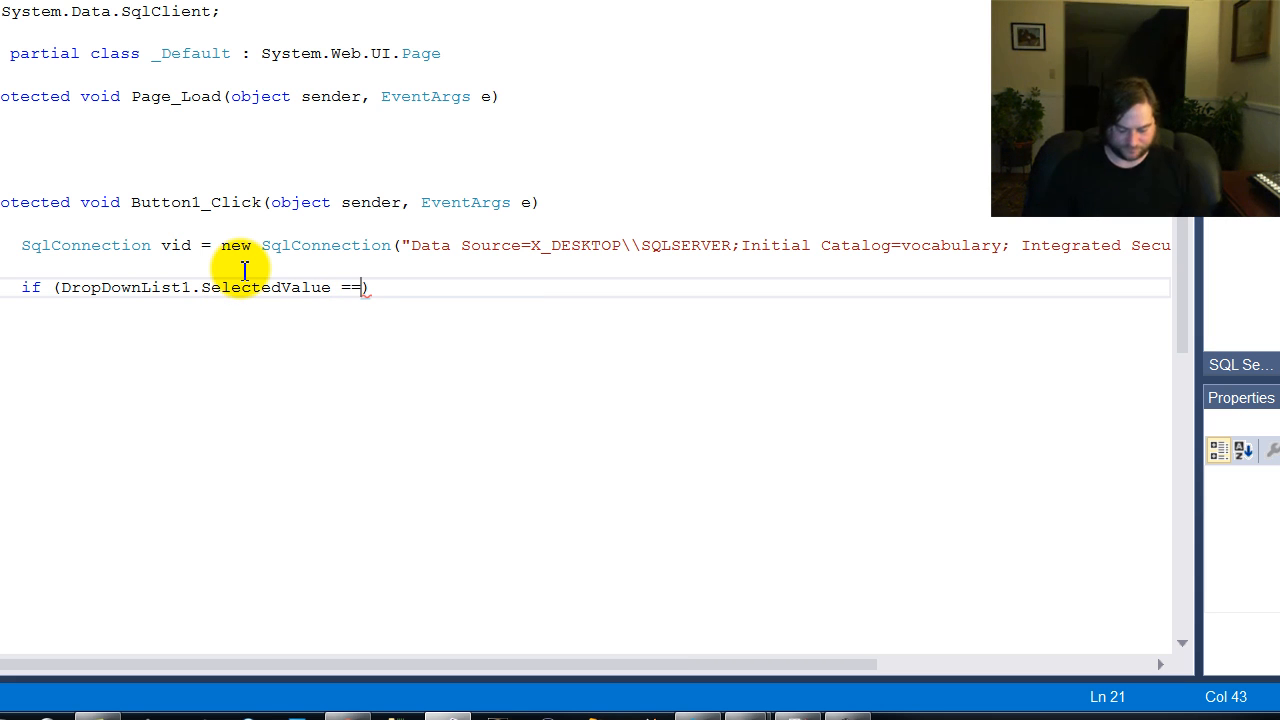
text("1")
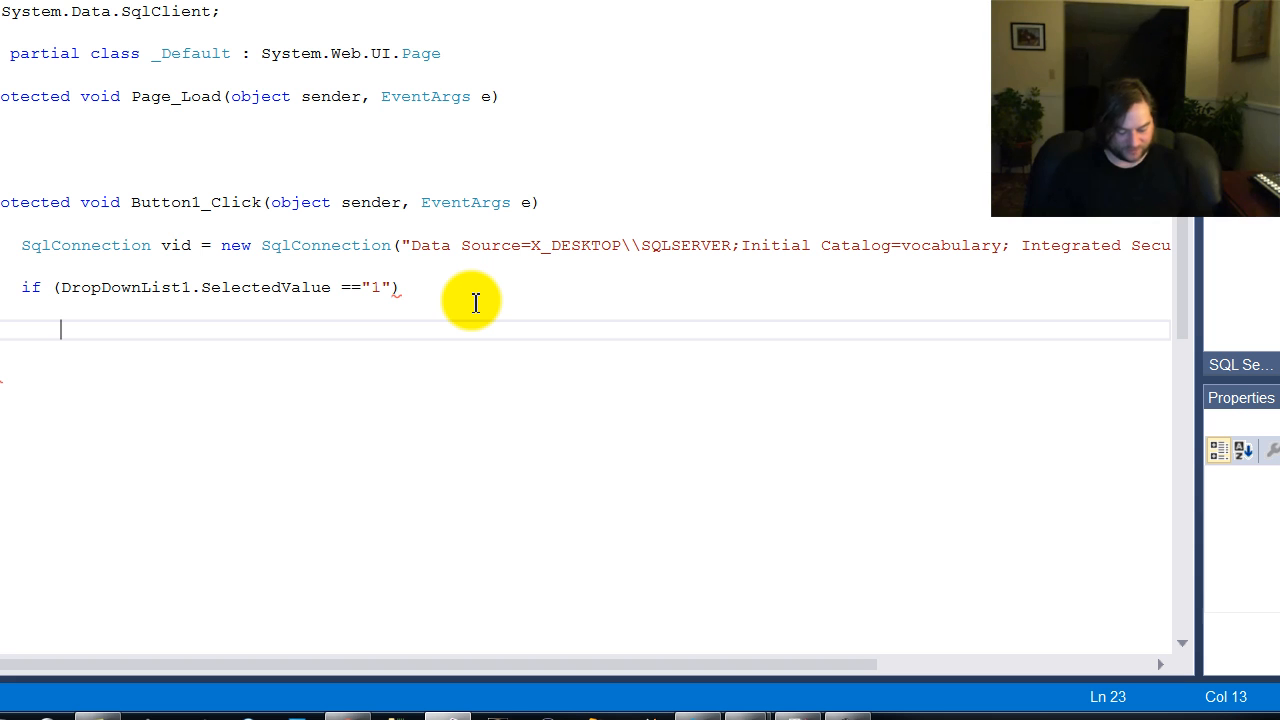
Declare SqlCommand xp as a new command beginning Insert into noun
text(sql)
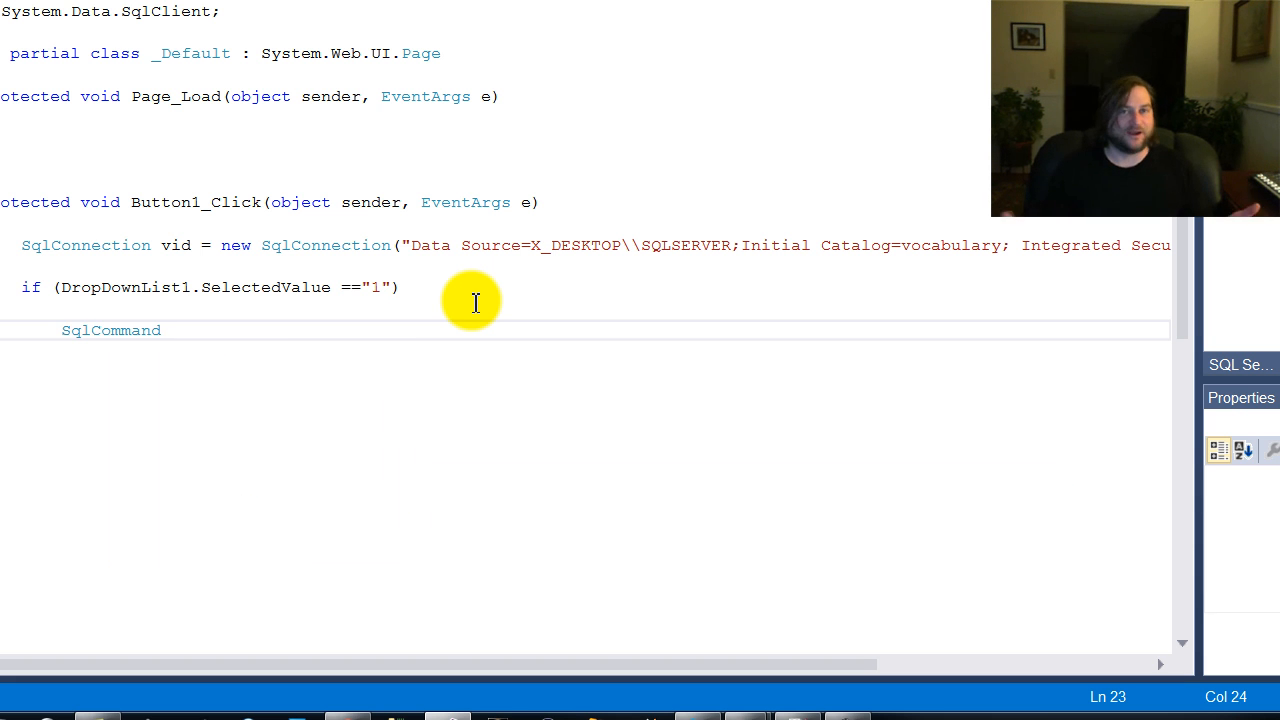
text(xp =)
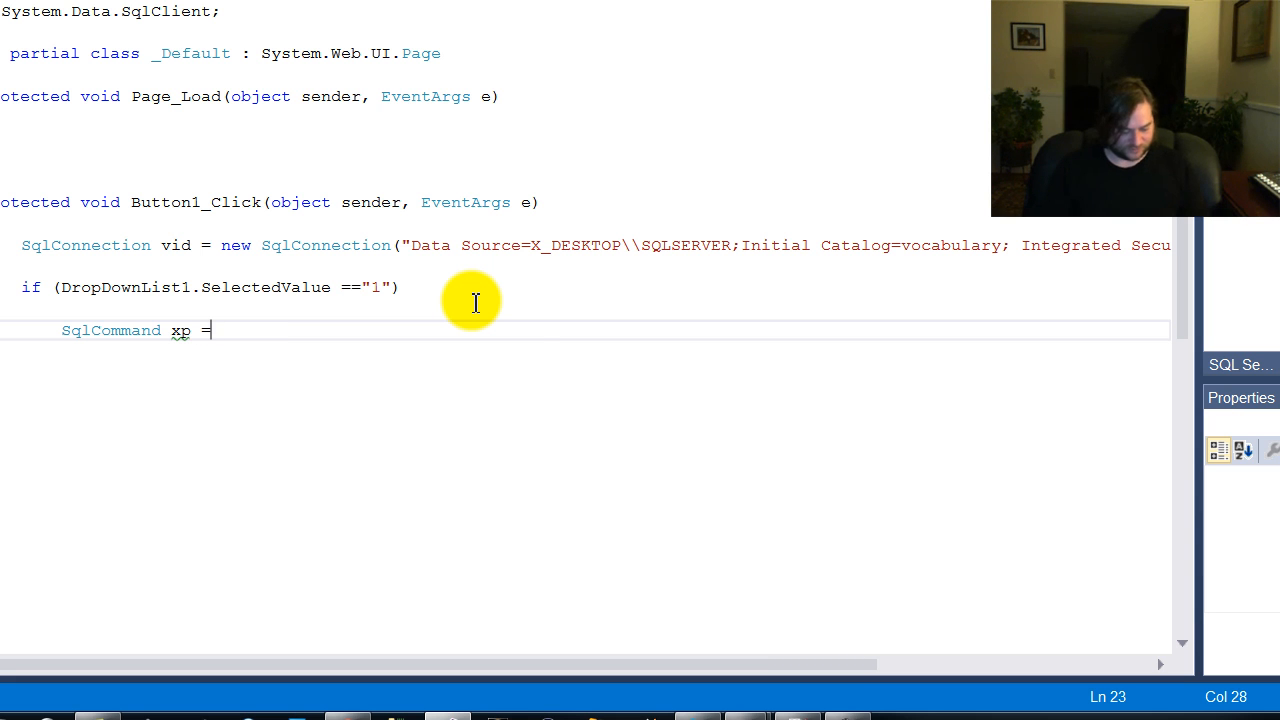
text(new)
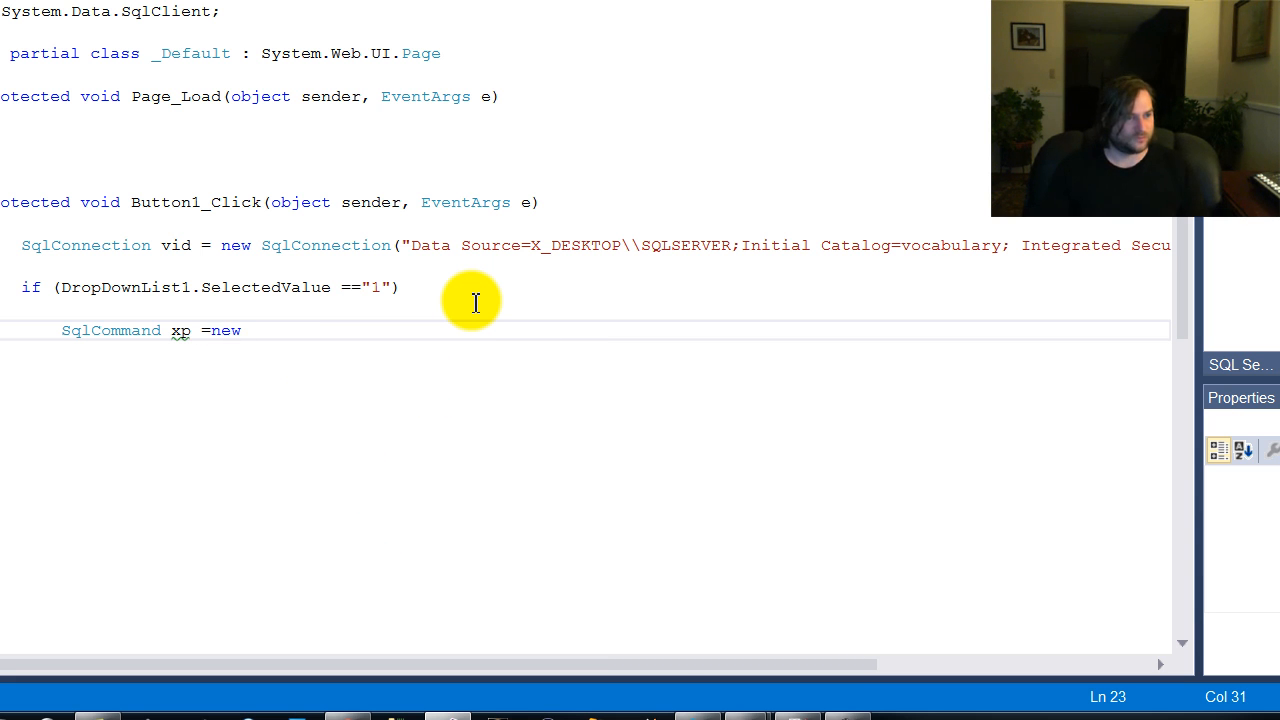
key(BackSpace)
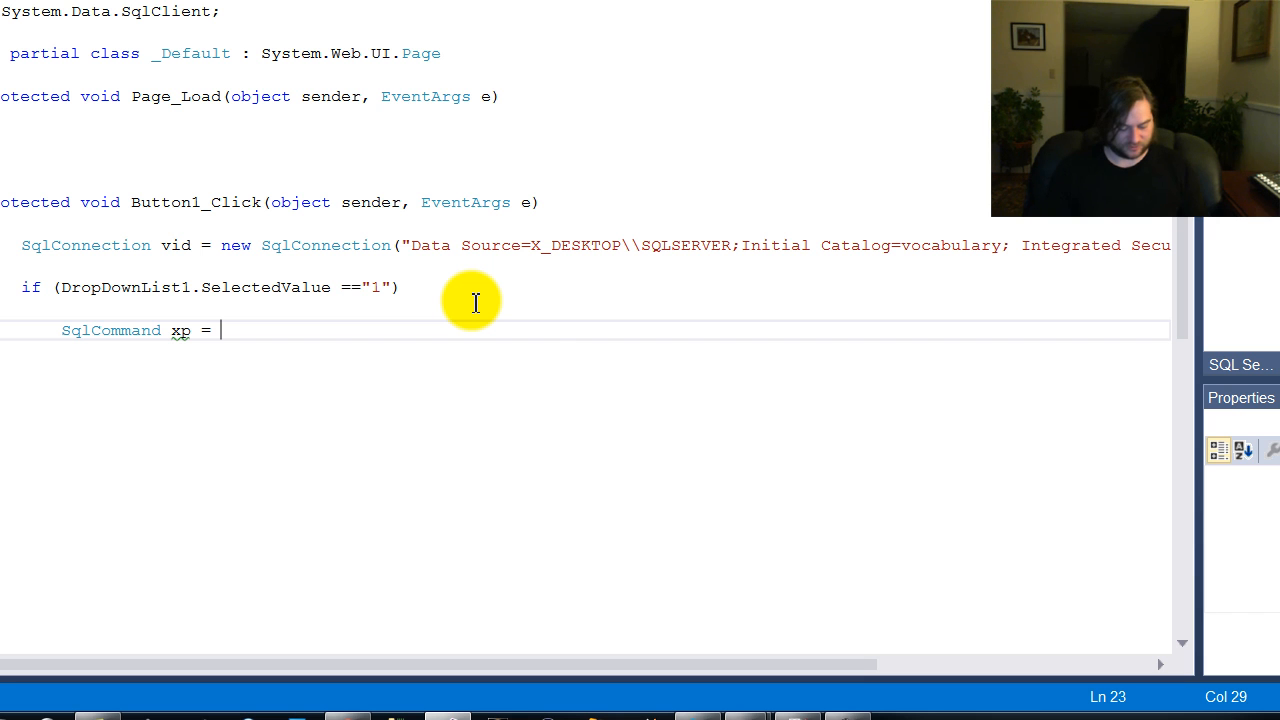
text(new SqlCommand(")
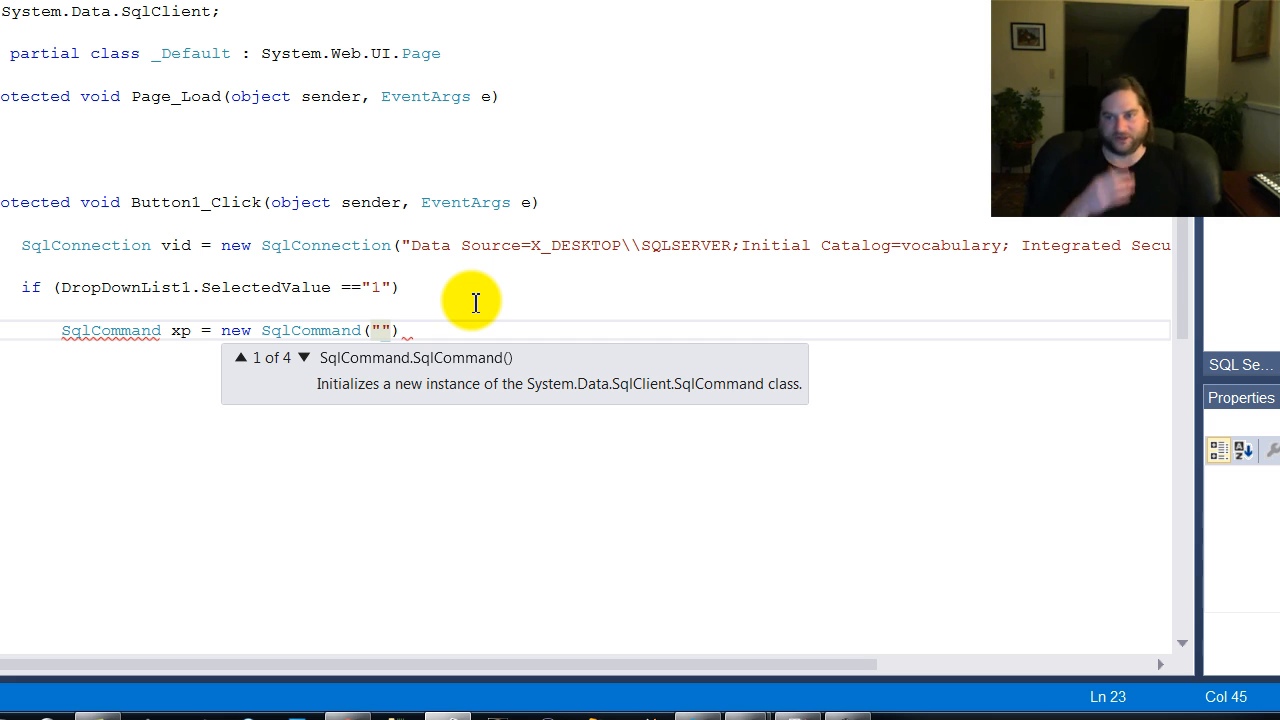
text(I)
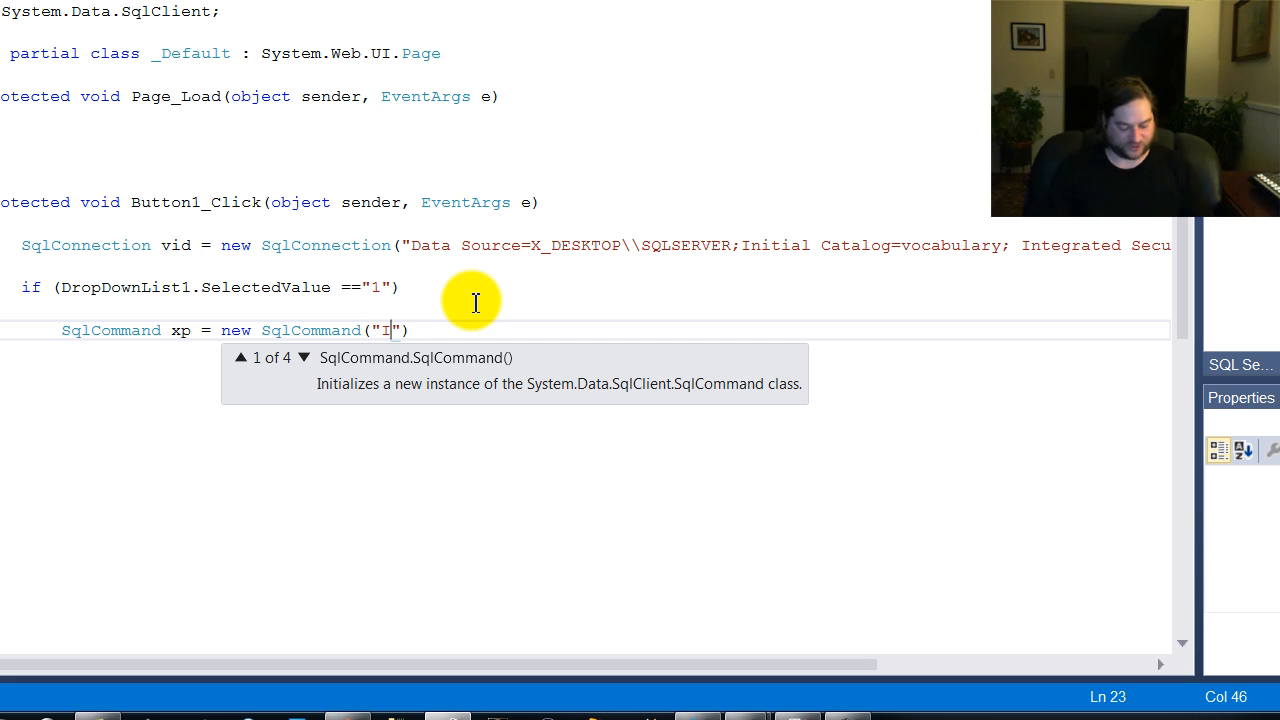
text(ns)
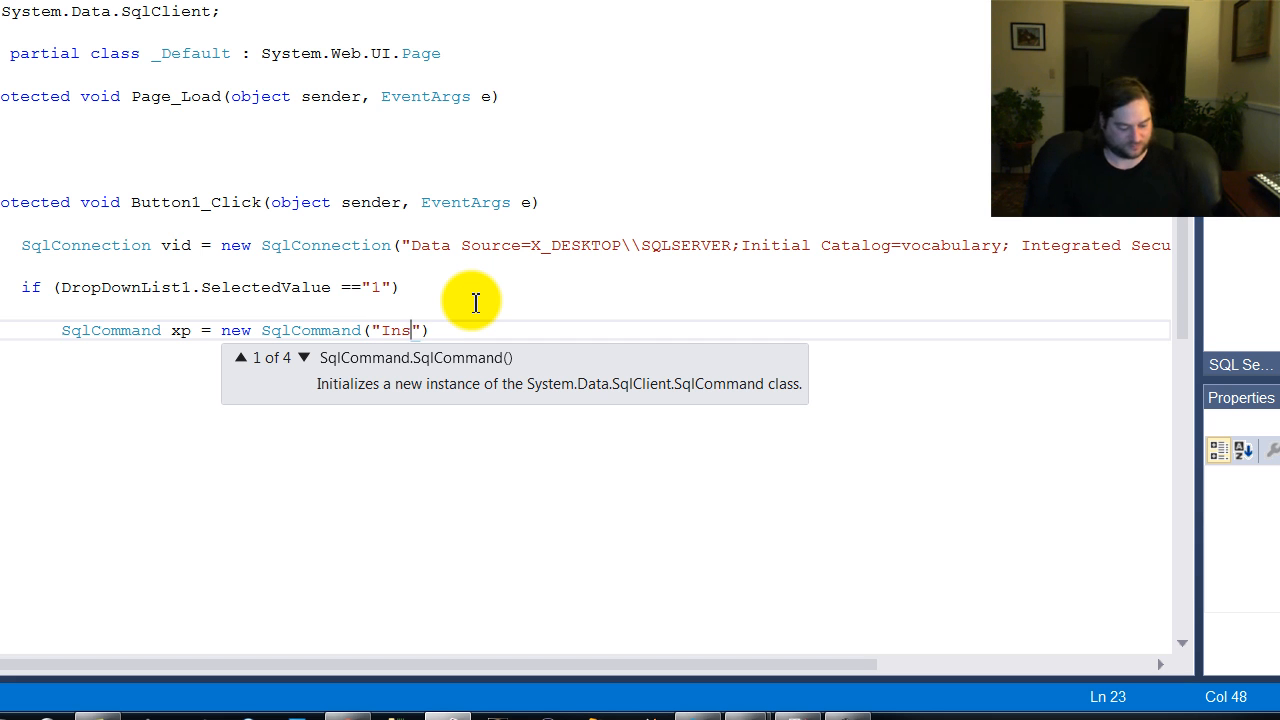
text(ert in to)
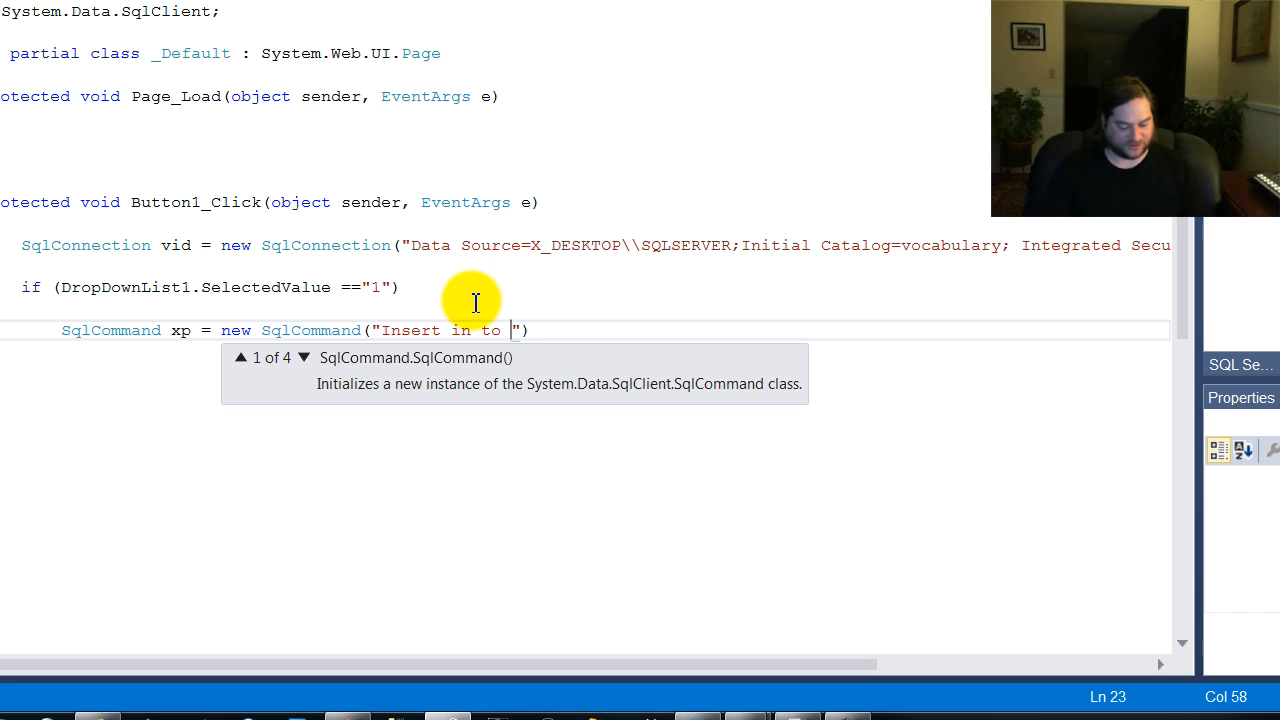
text(noun)
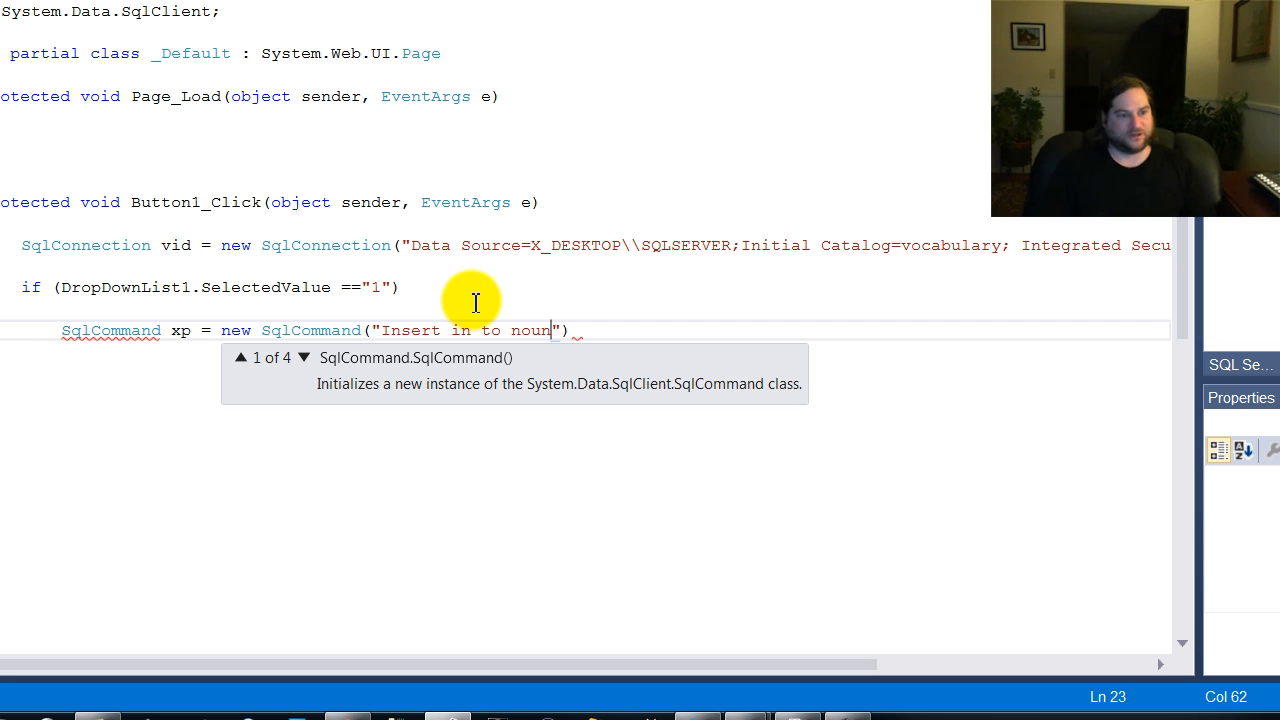
mouse_move(376, 270)
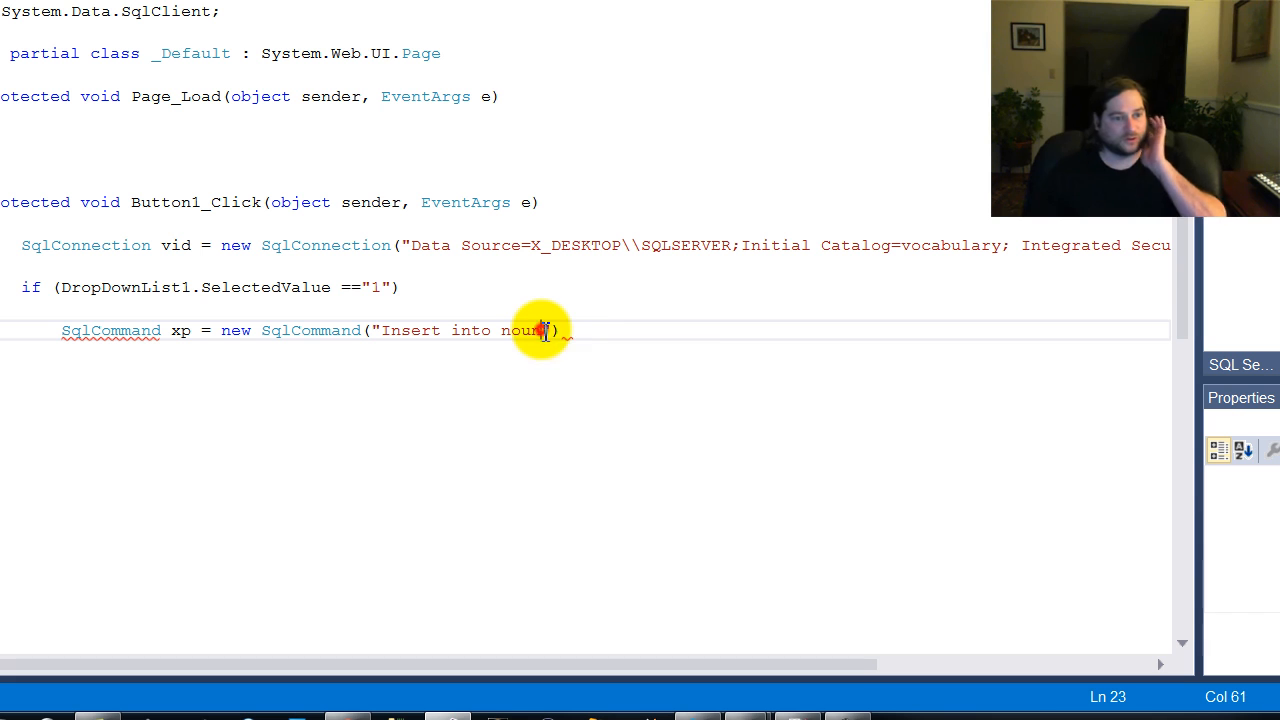
Add the column list (word_eng, word_ukr) to the insert query
text(()
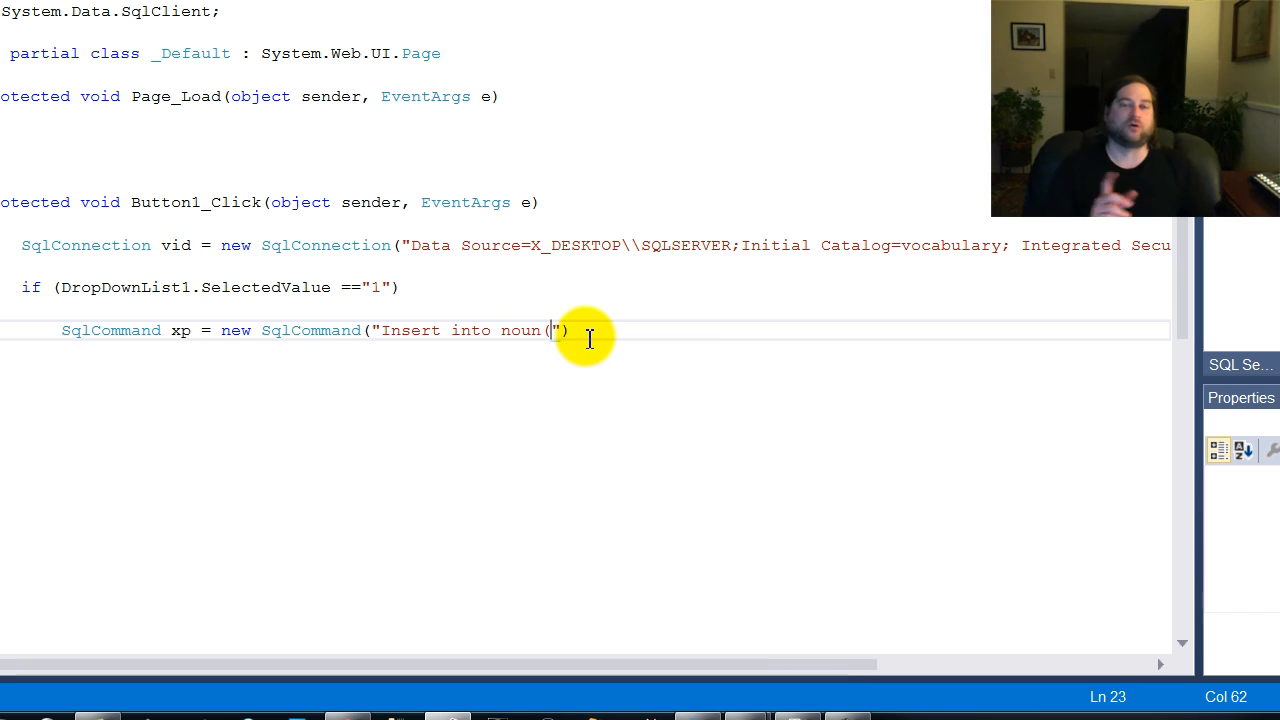
text(())
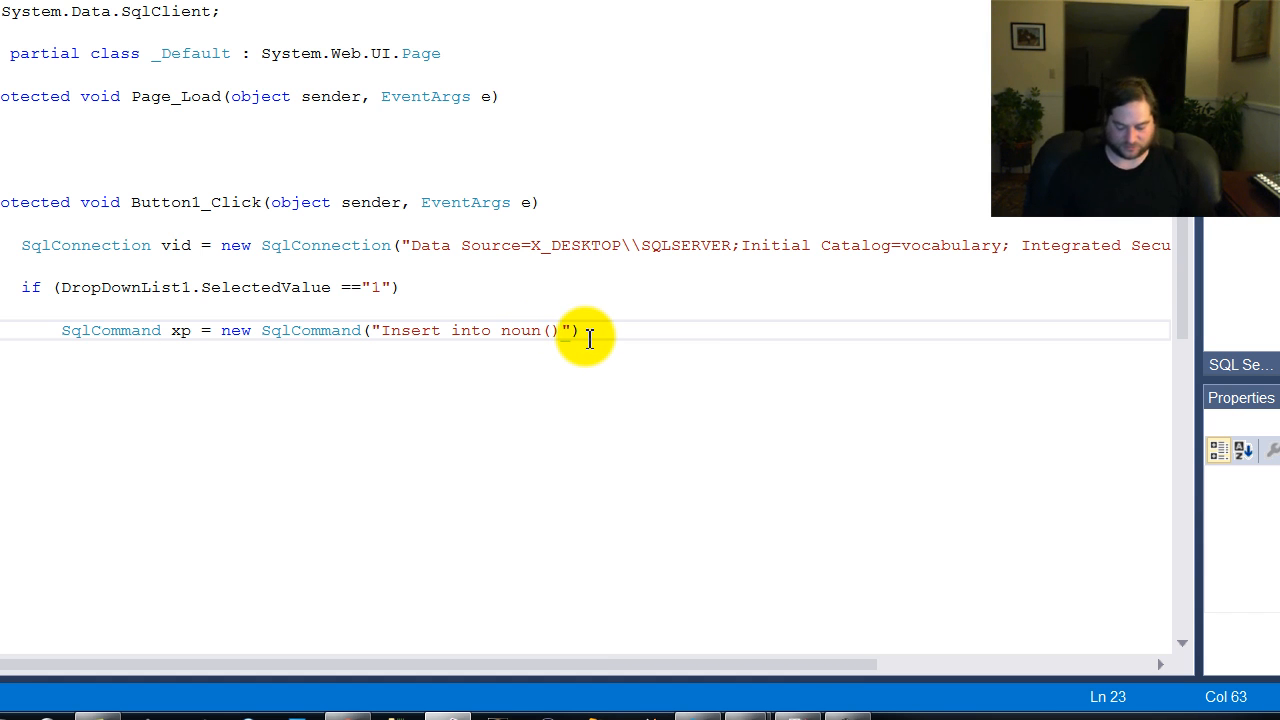
text(eng)
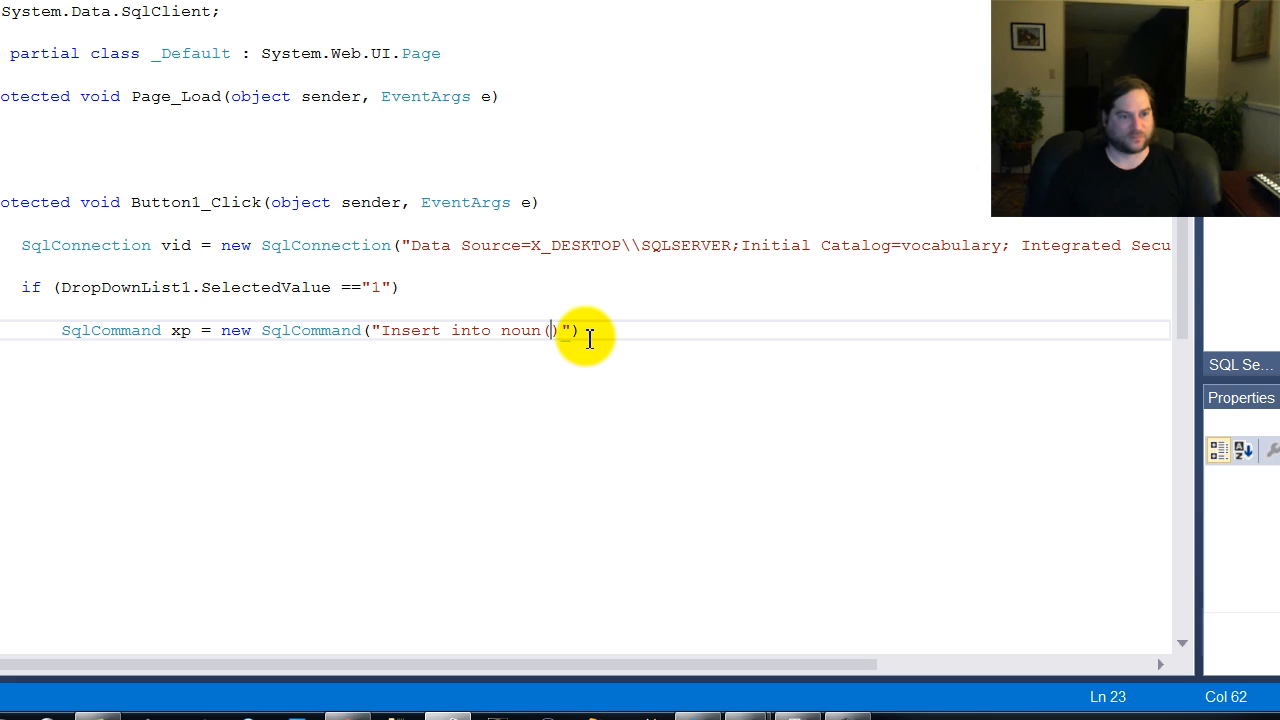
text(word)
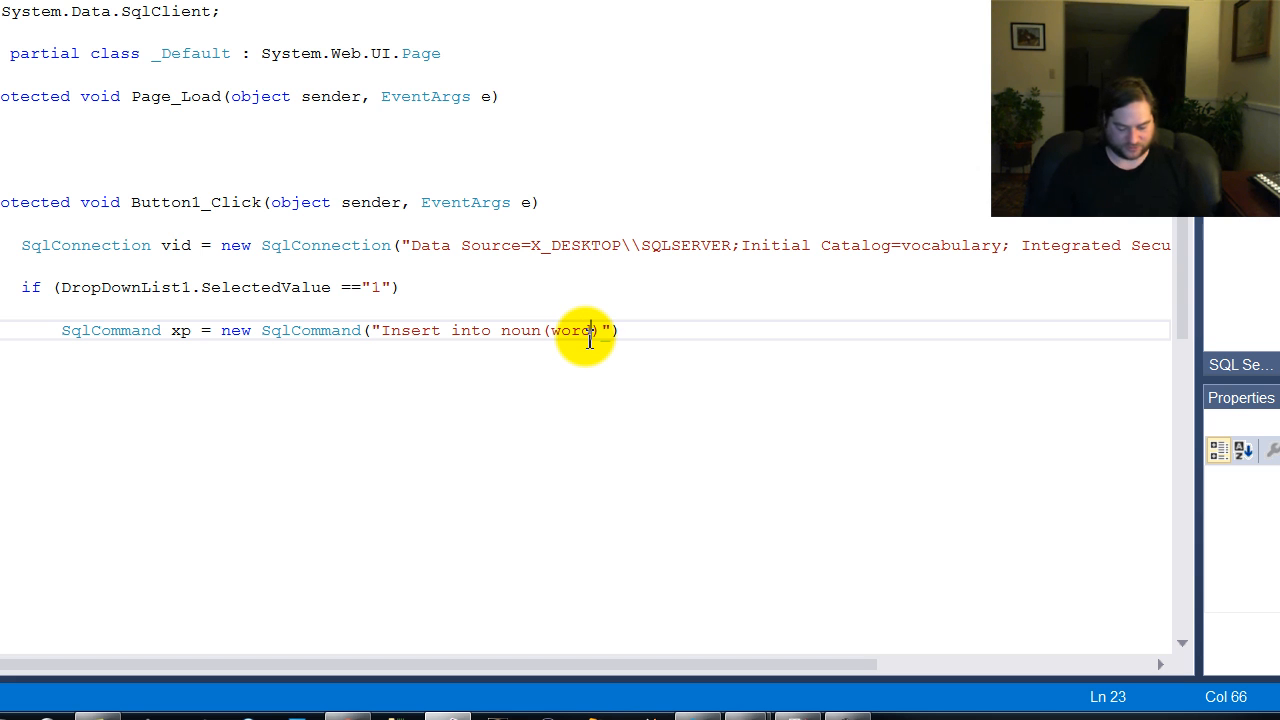
text(_eng)
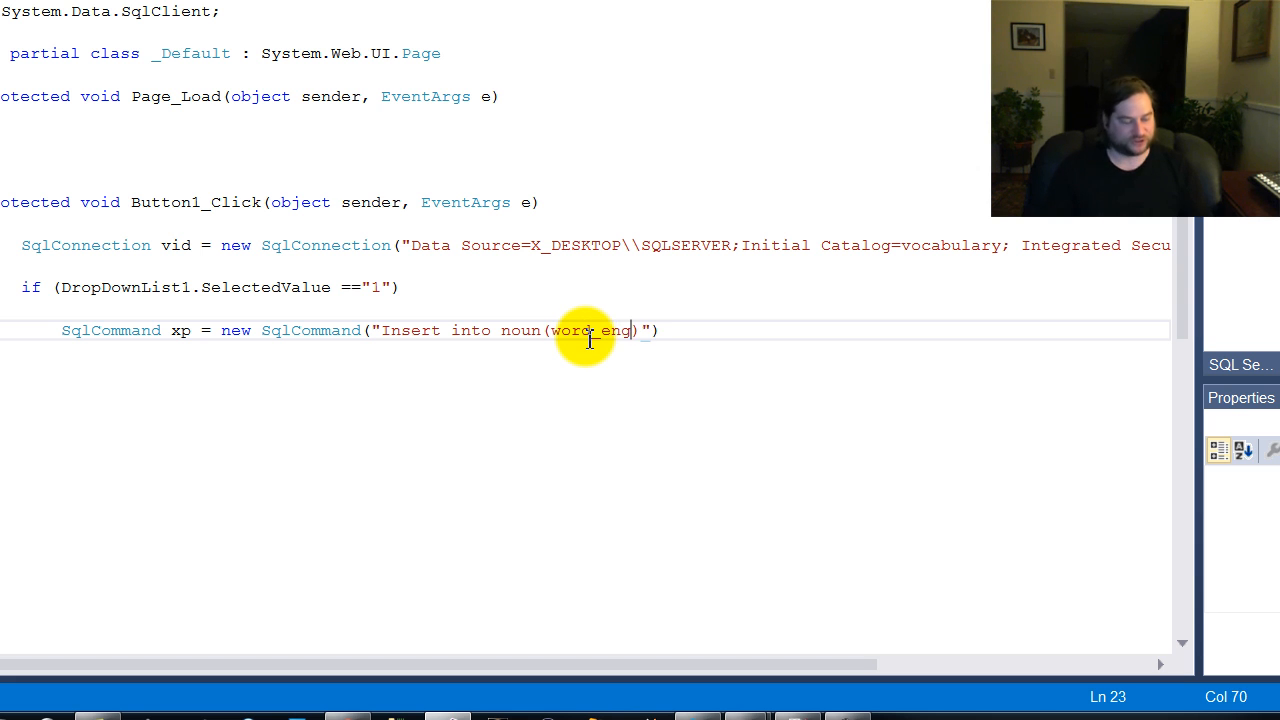
text(,)
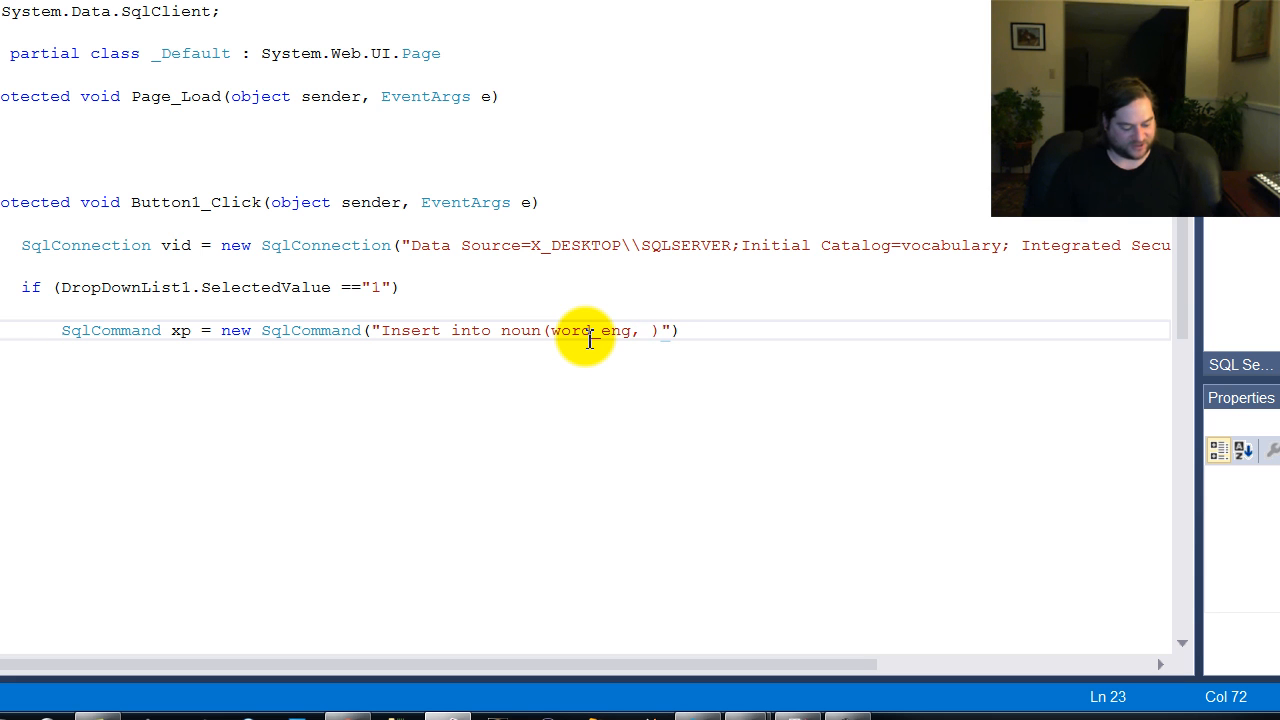
text(word)
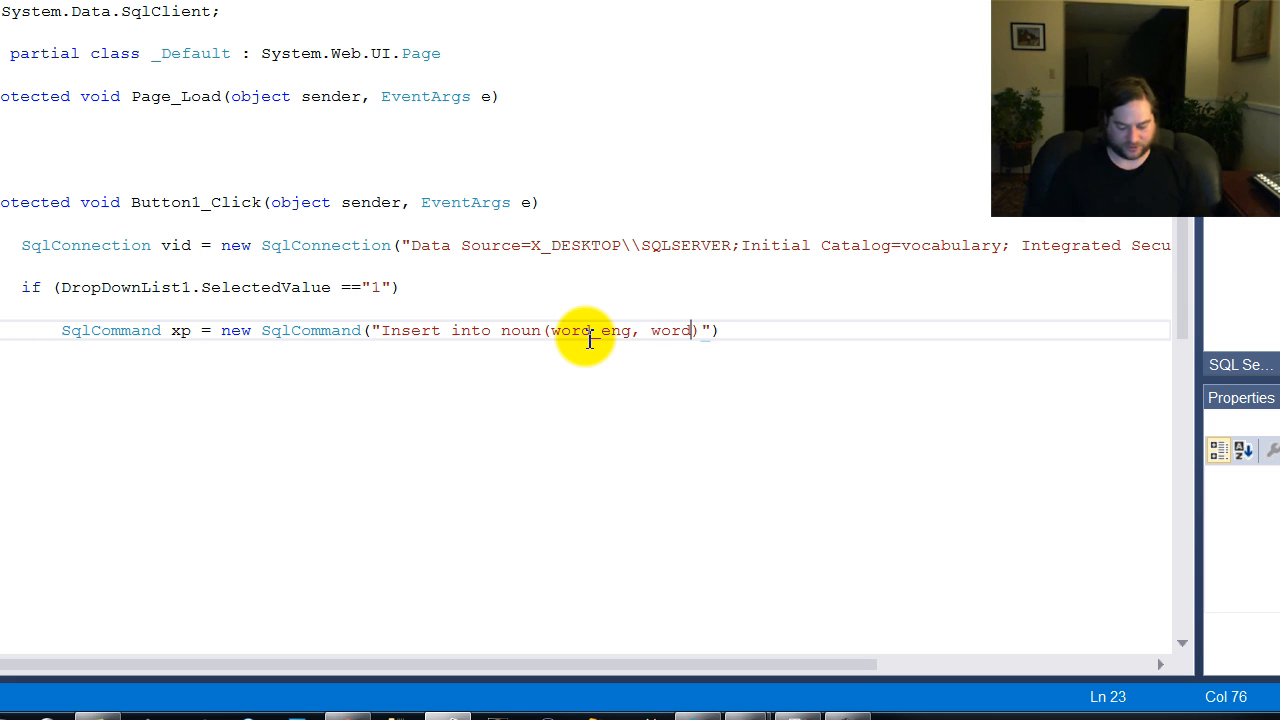
text(_)
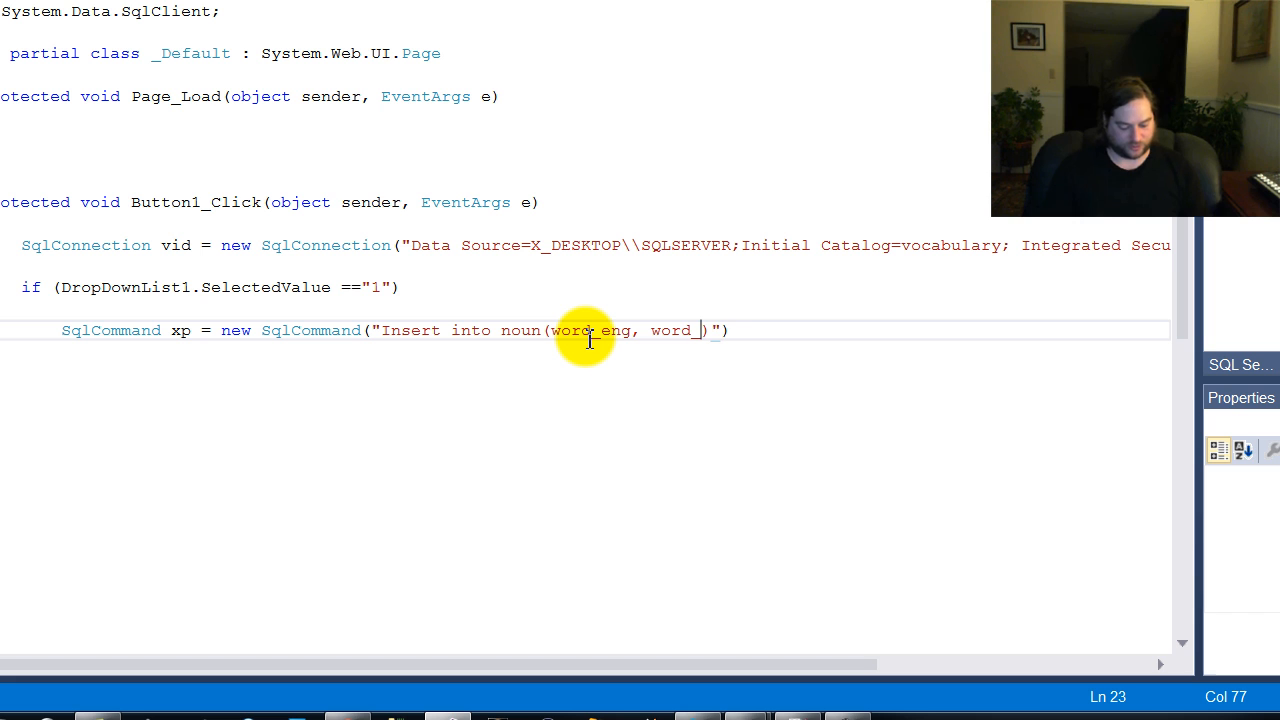
text(ukr)
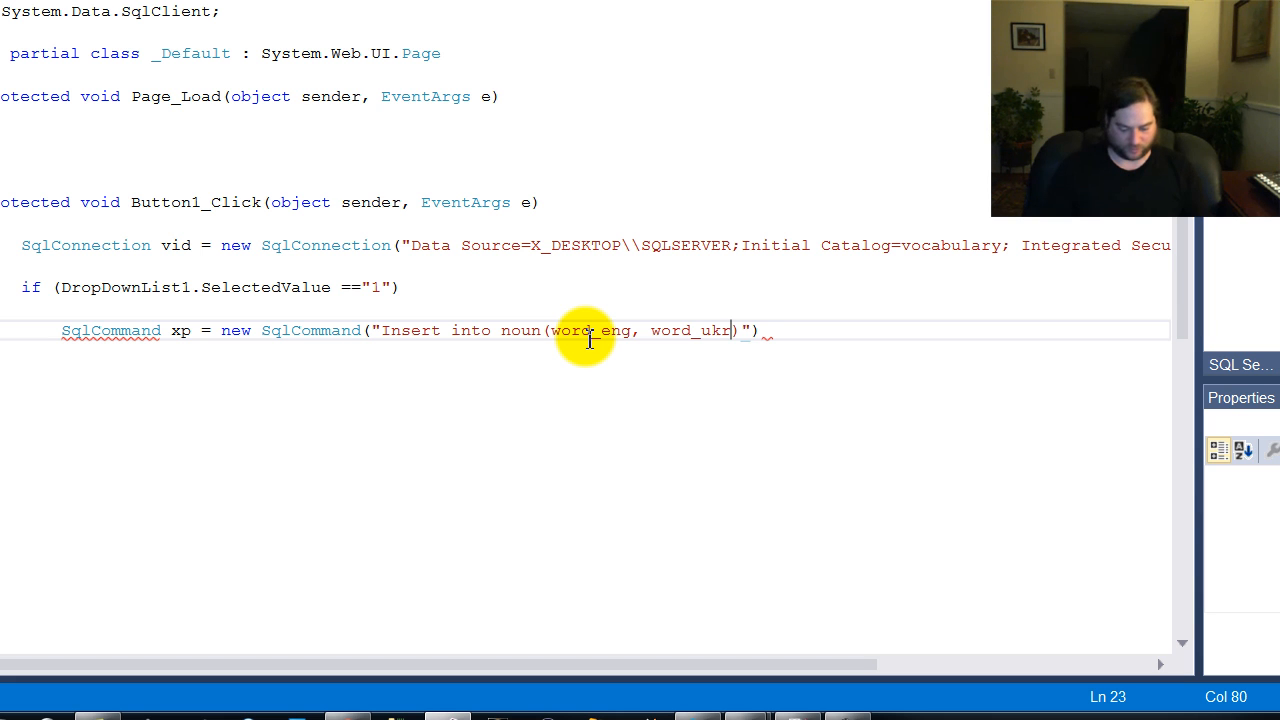
text())
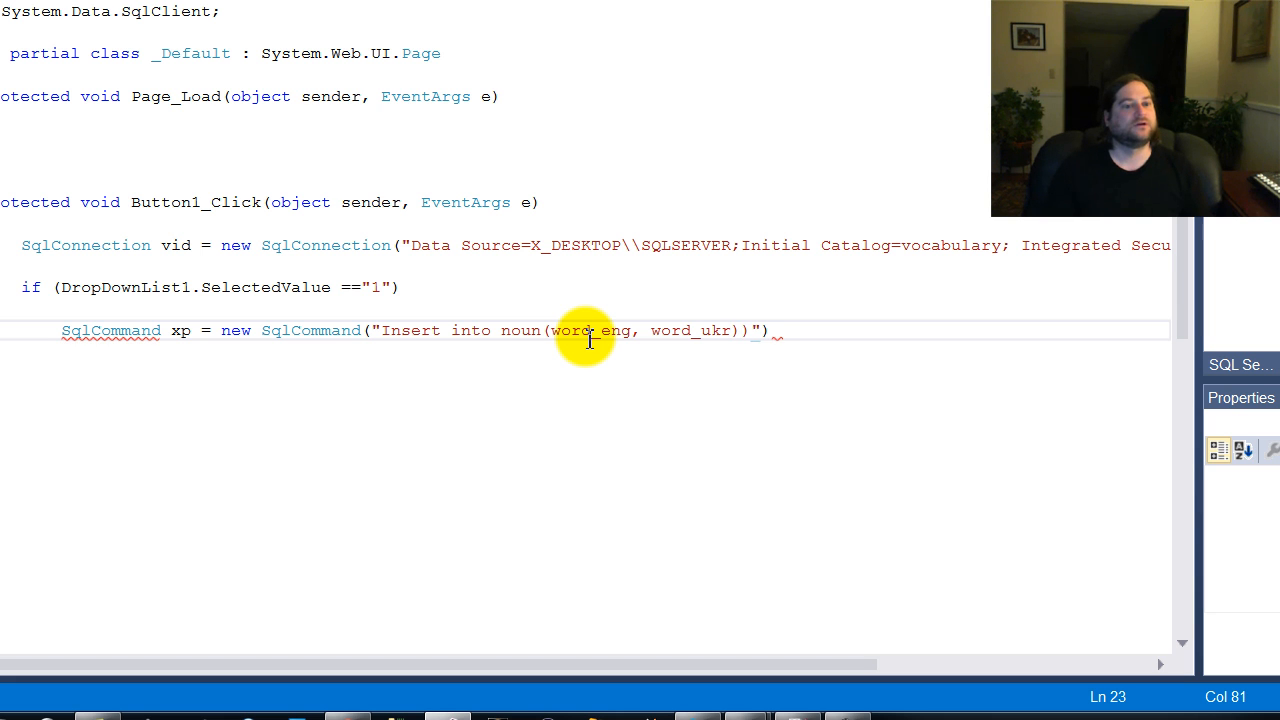
key(Backspace)
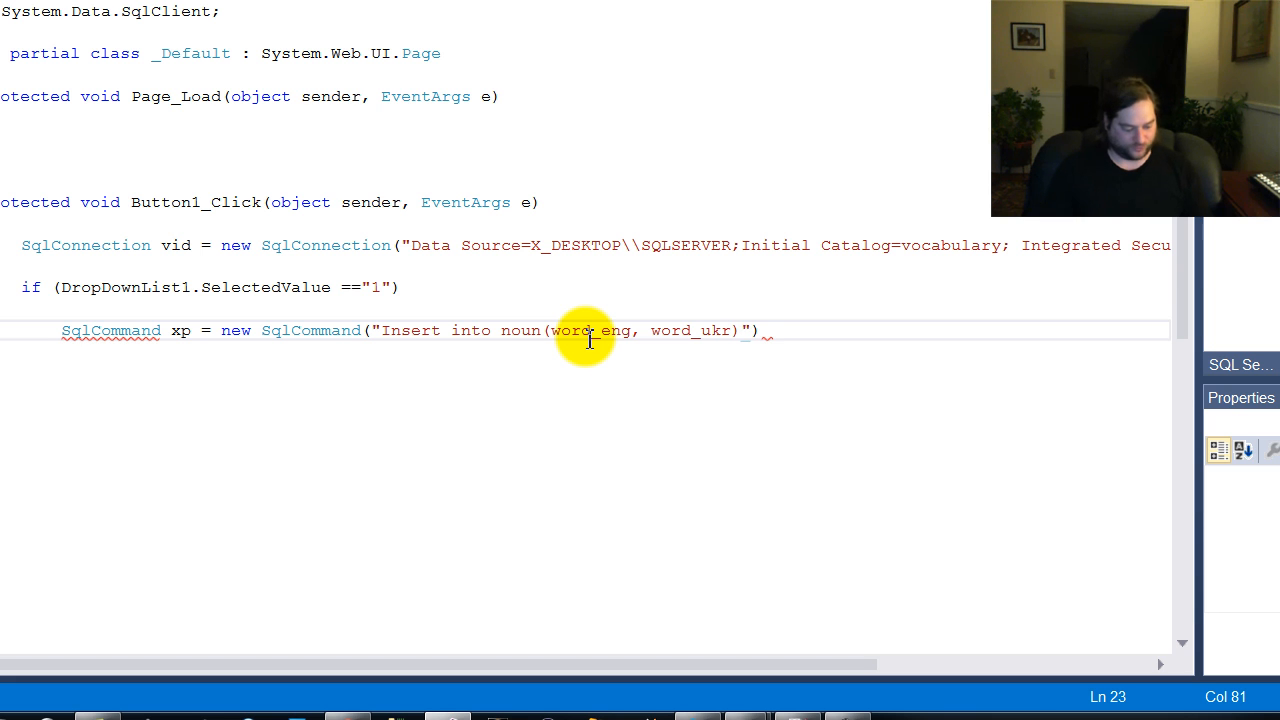
text(Val)
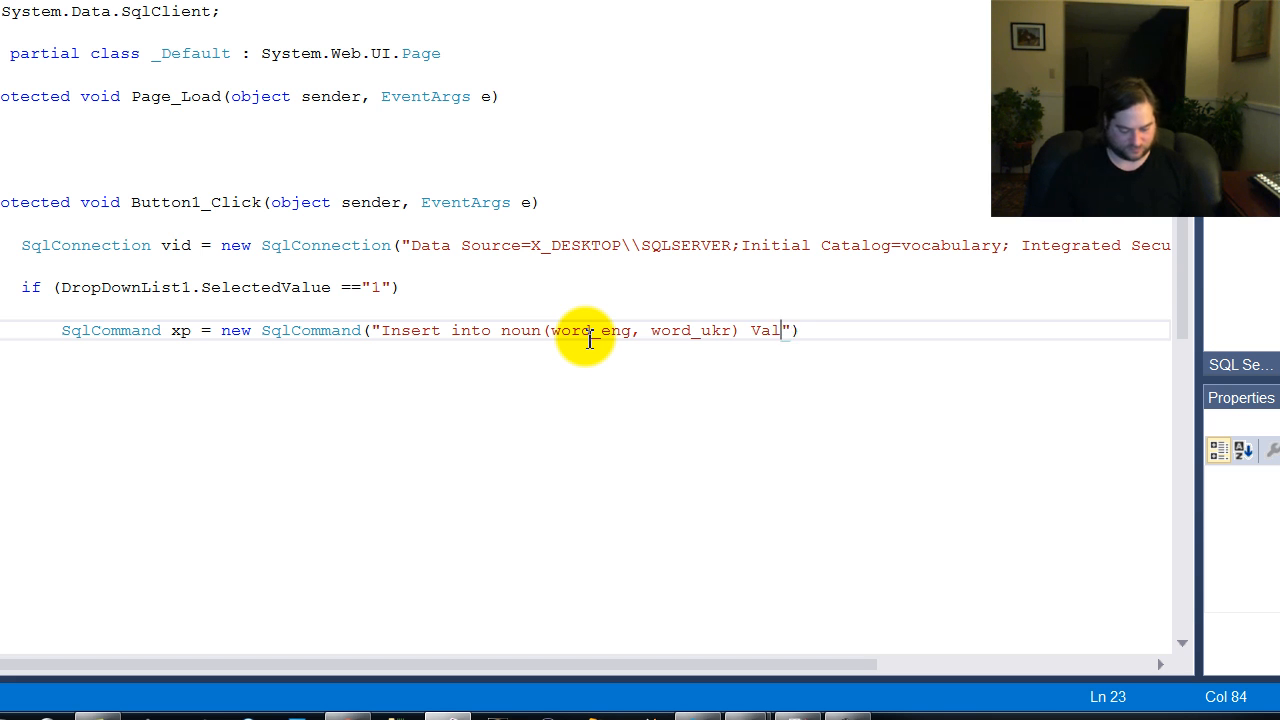
text(ues()
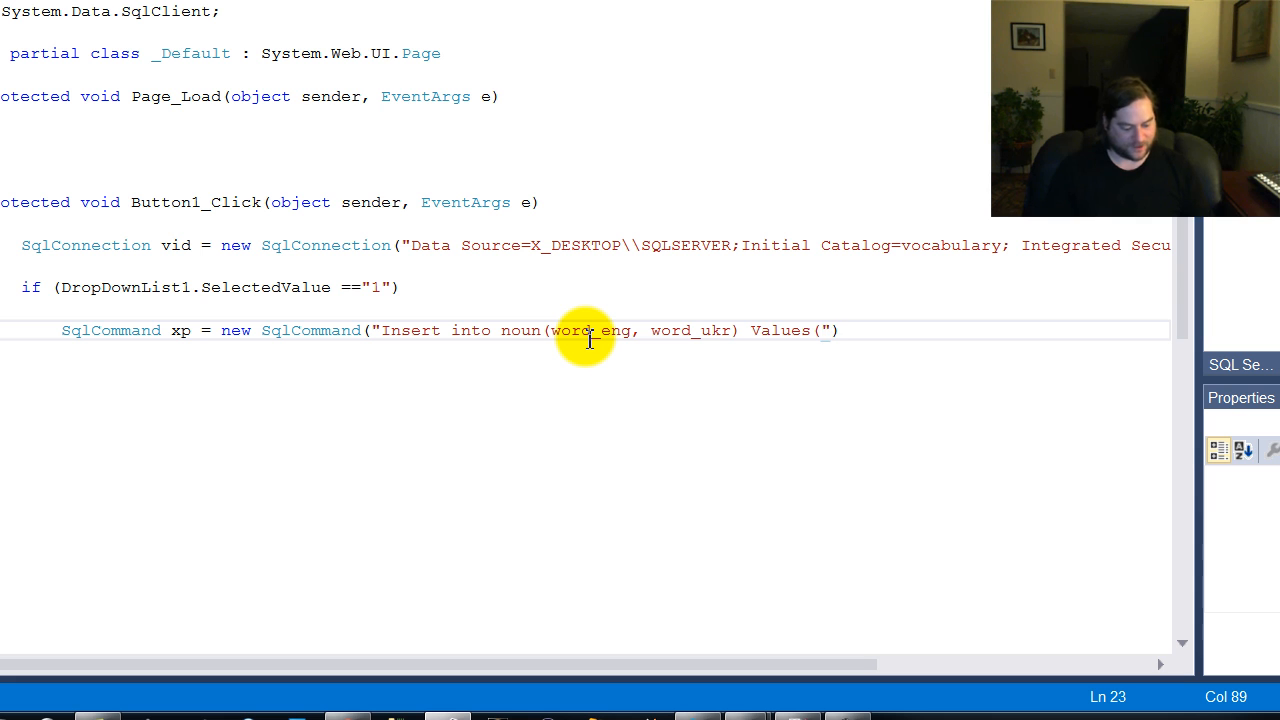
text(@)
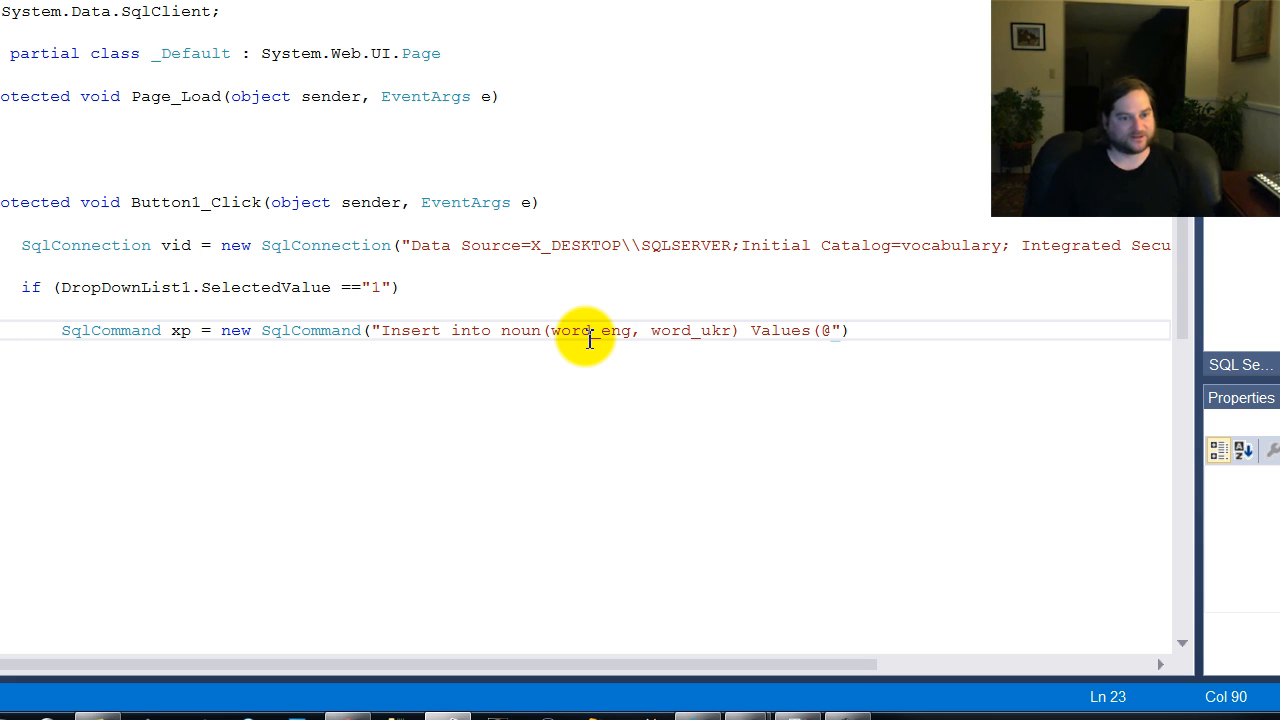
text(word)
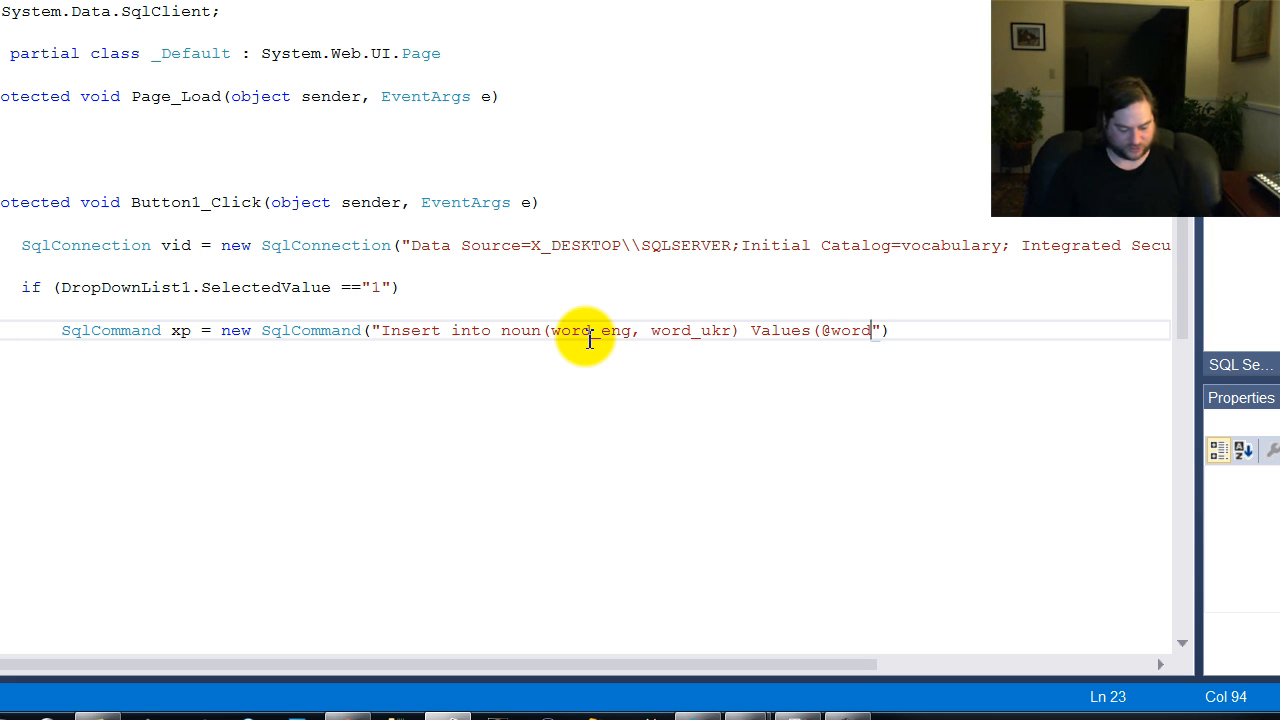
text(_eng)
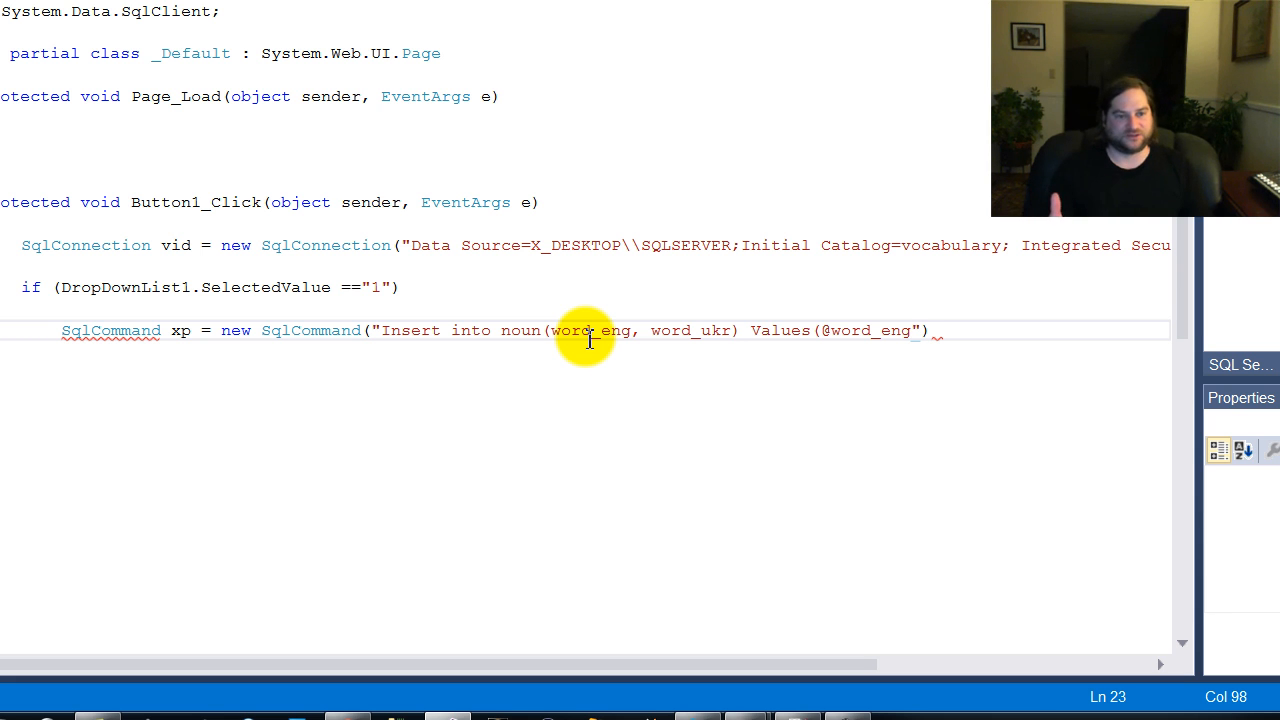
text(,)
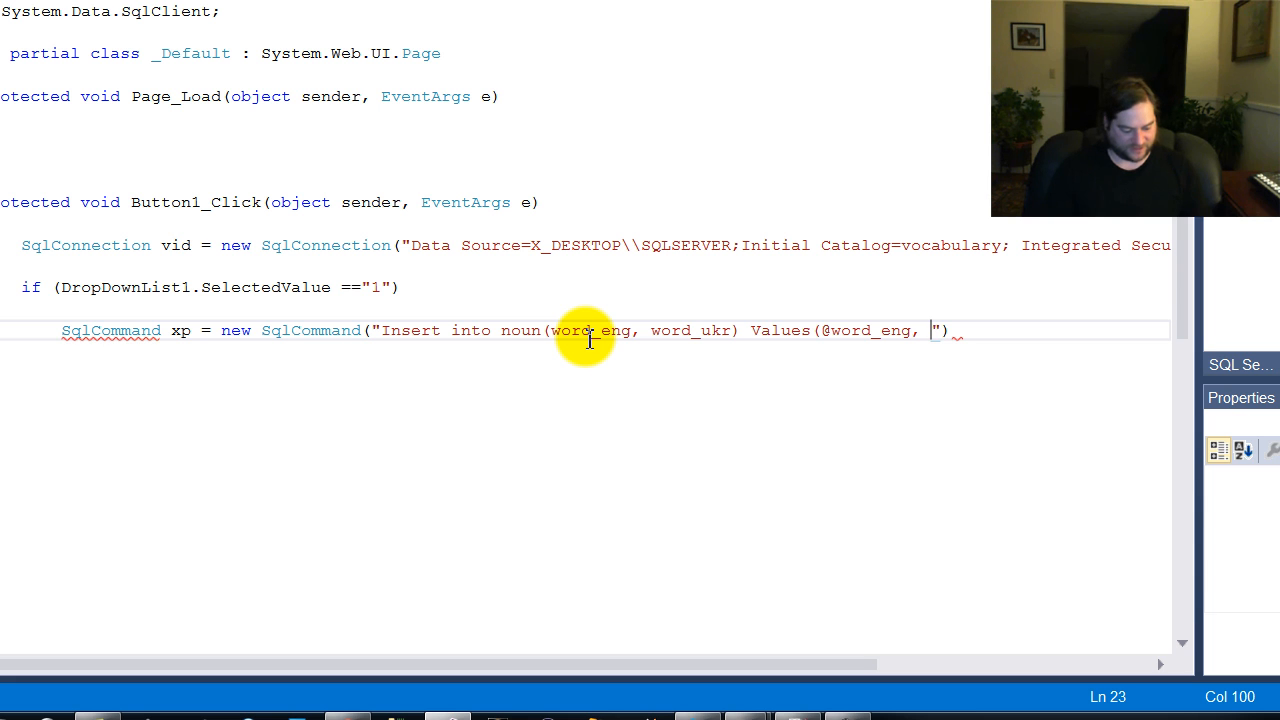
text(@w)
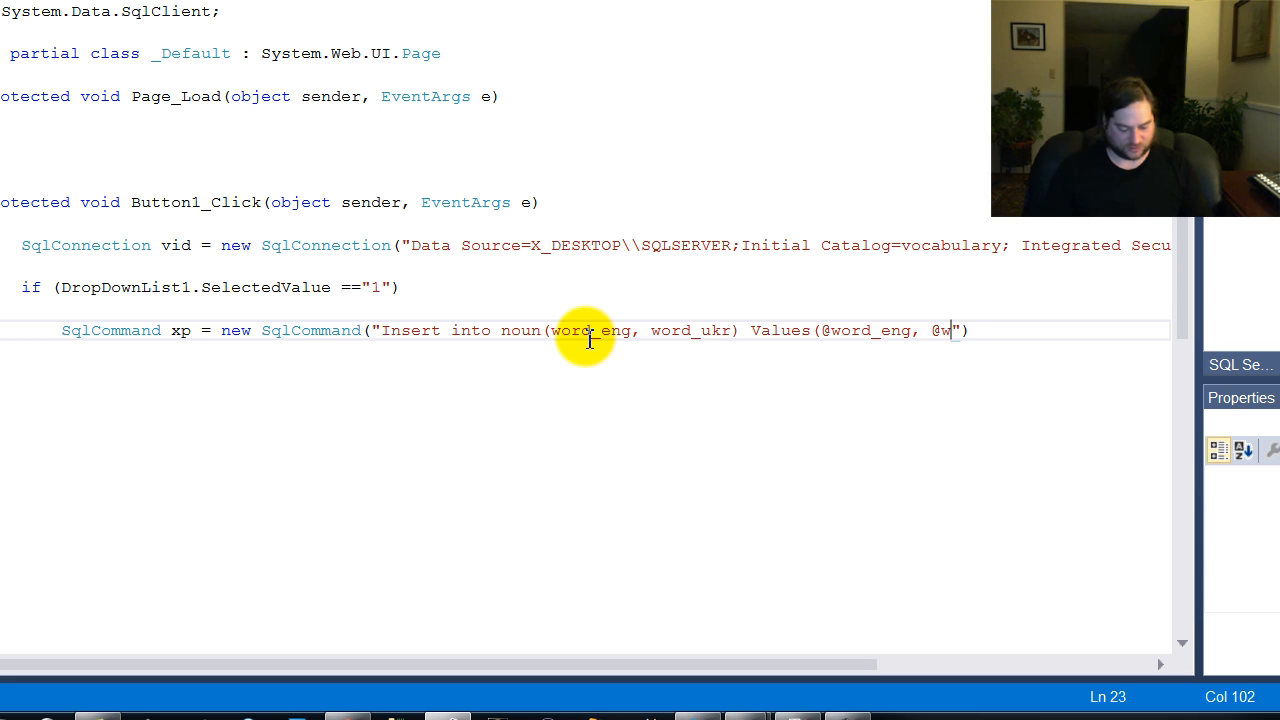
text(ord)
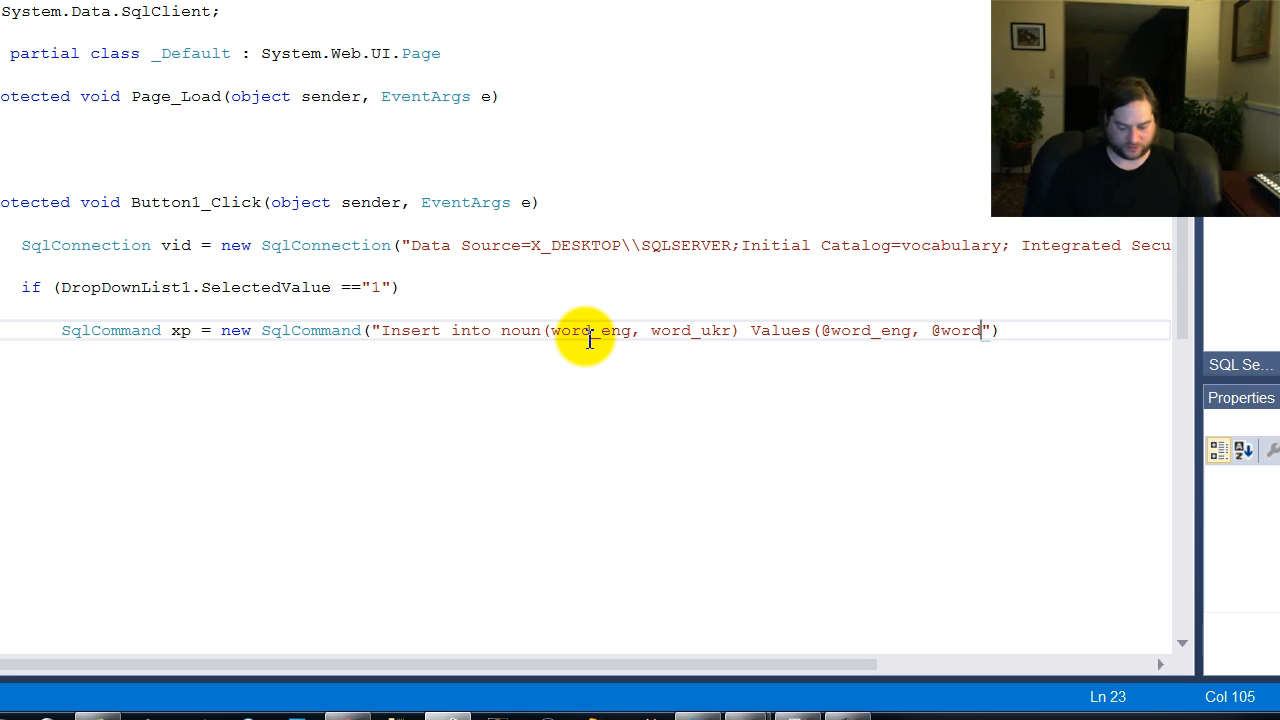
text(_ukr)
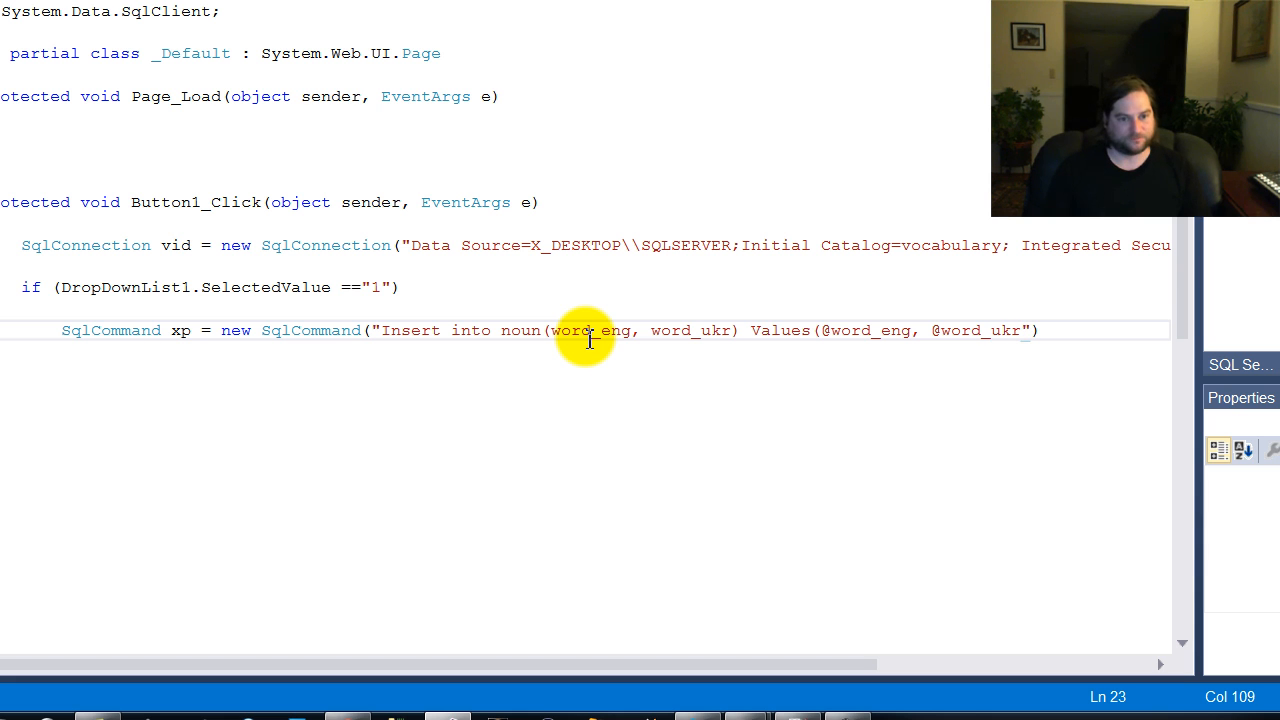
text())
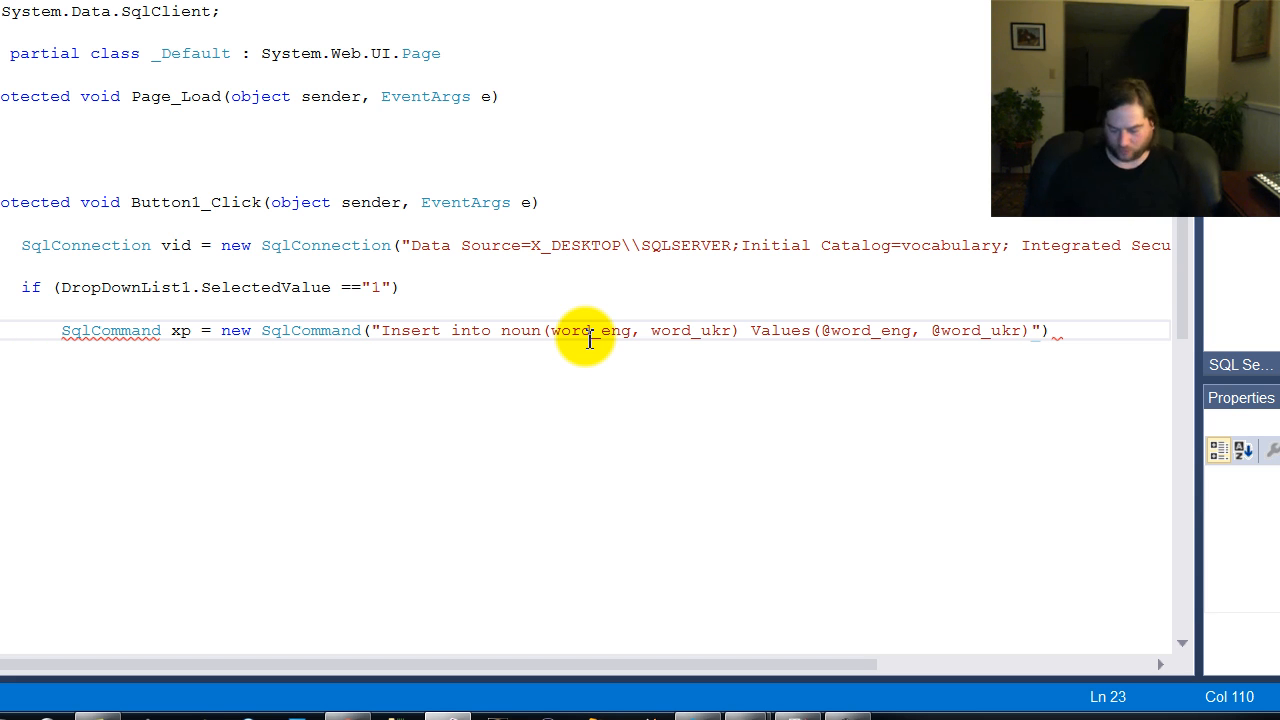
text(,)
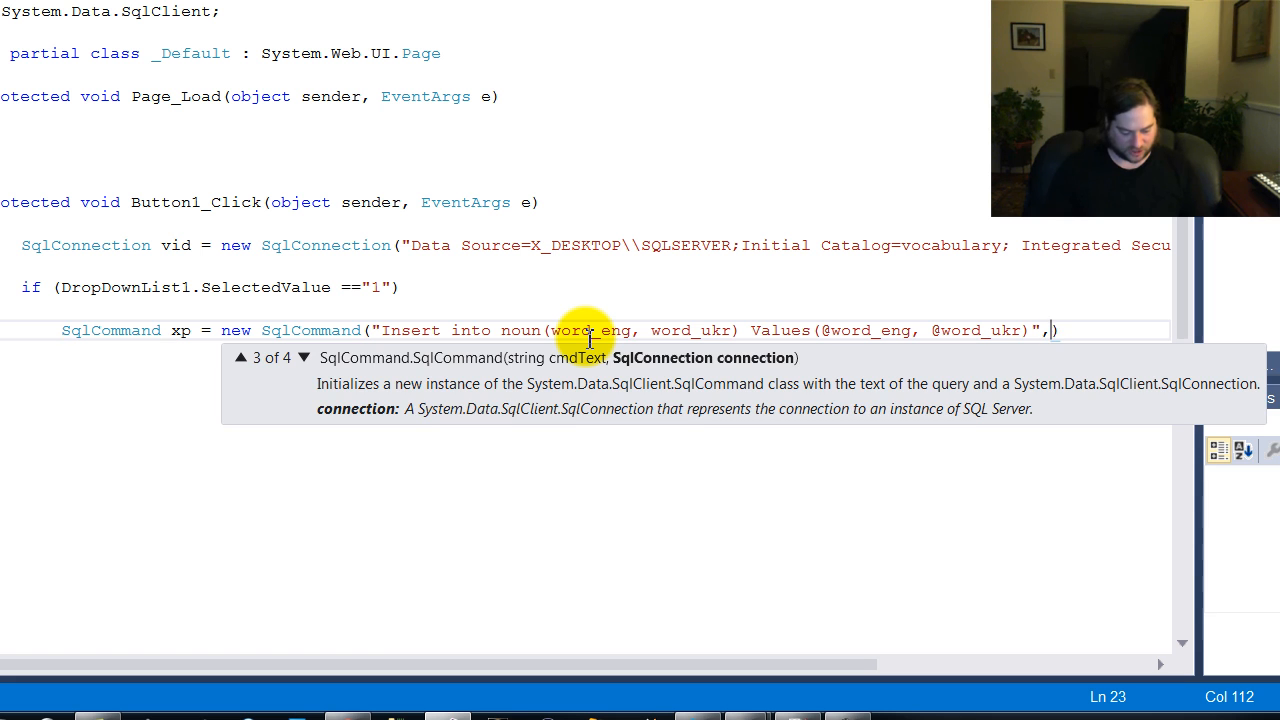
Pass vid as the SqlCommand's connection and wrap the if body in braces
text(vid)
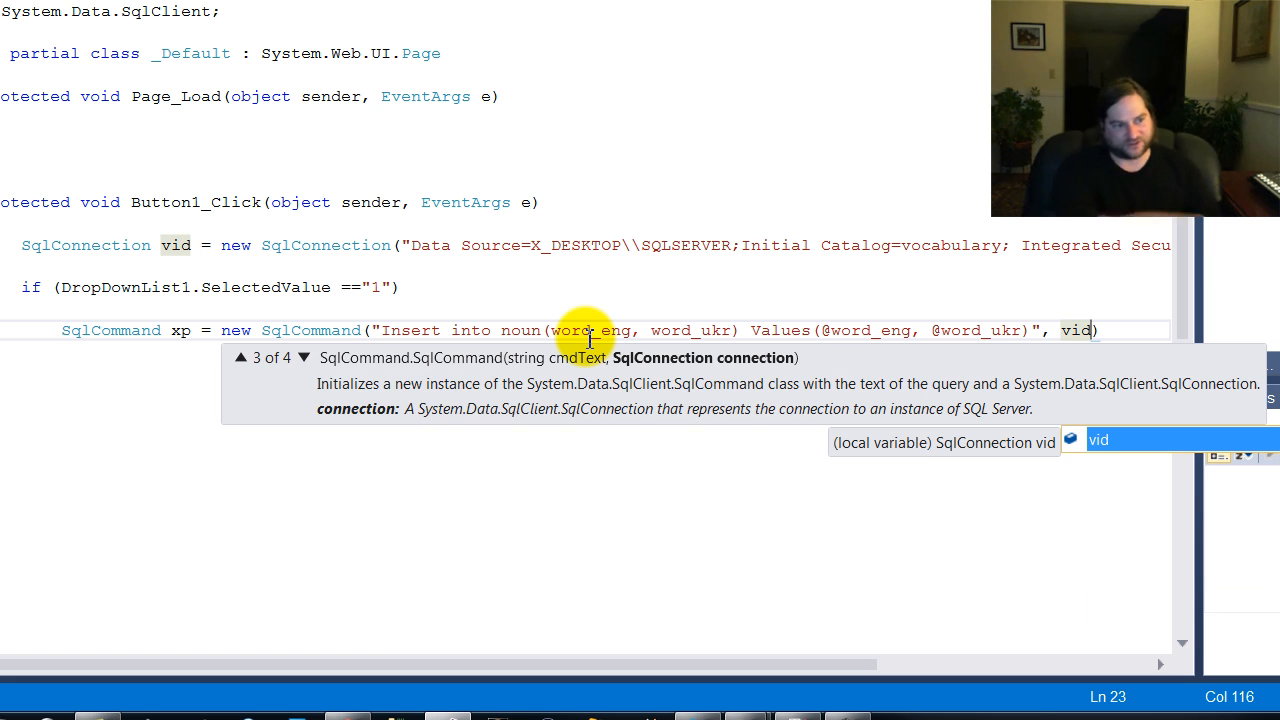
mouse_move(64, 222)
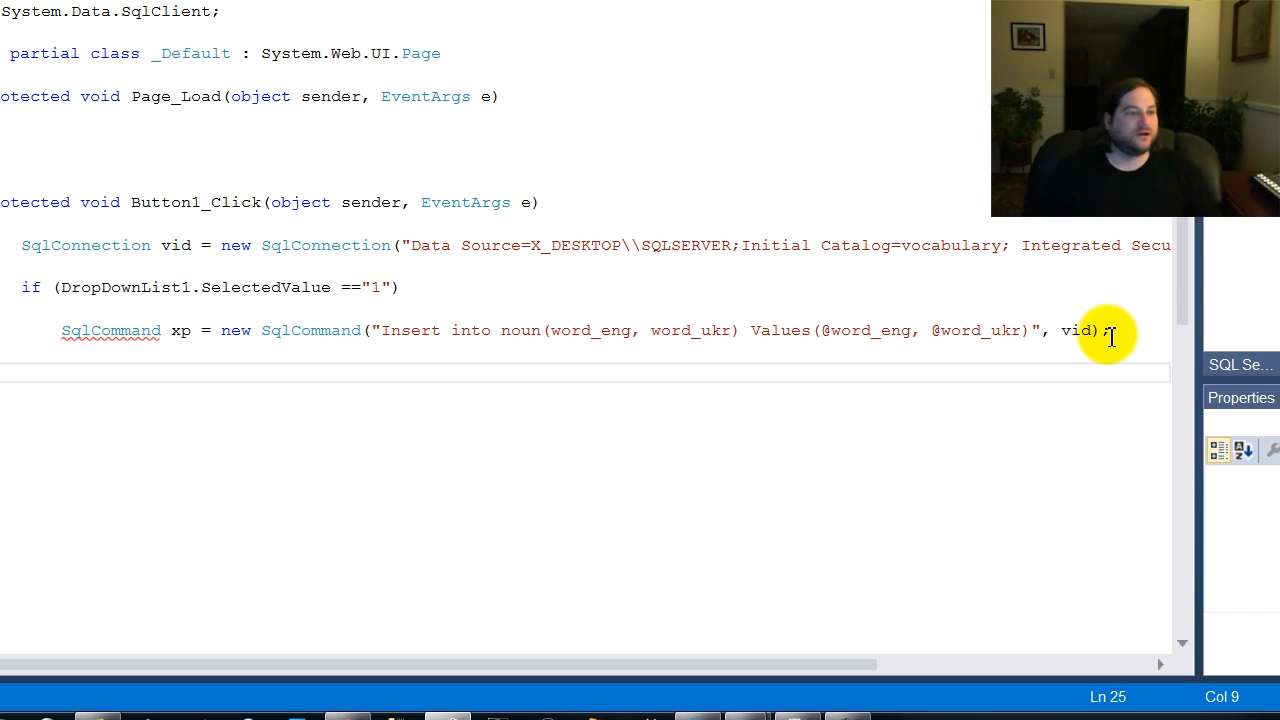
mouse_move(138, 336)
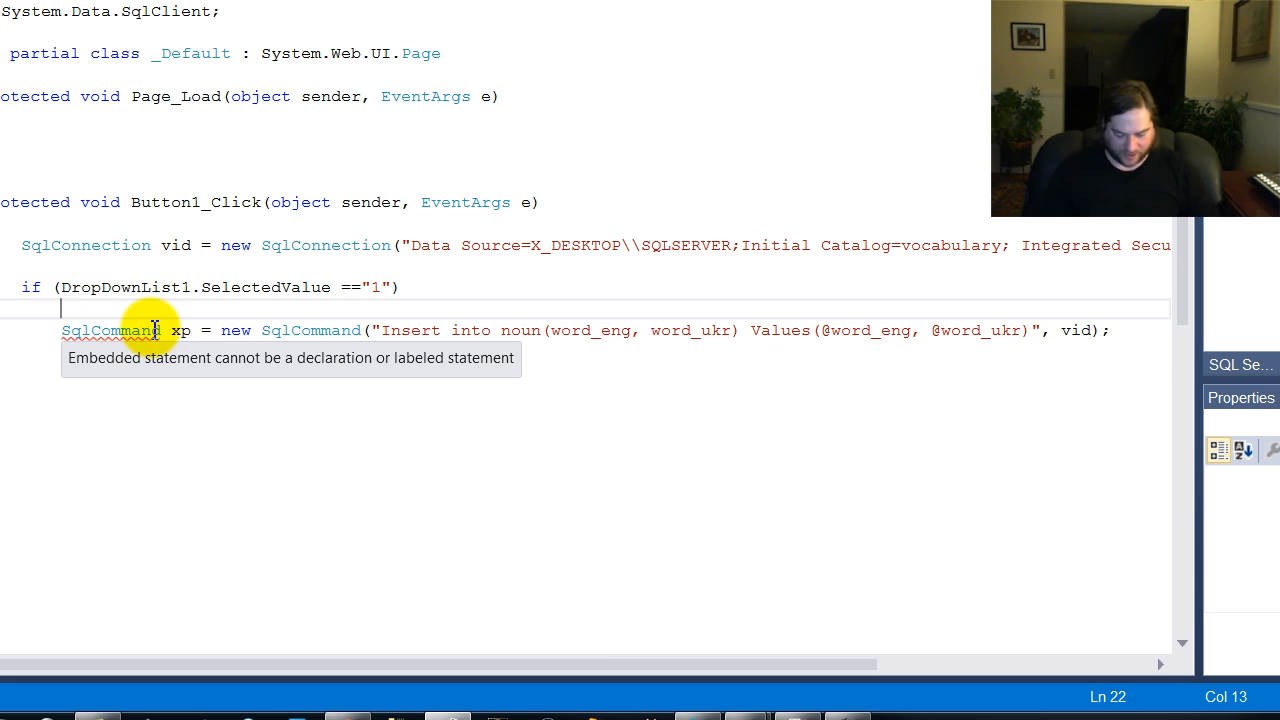
text({})
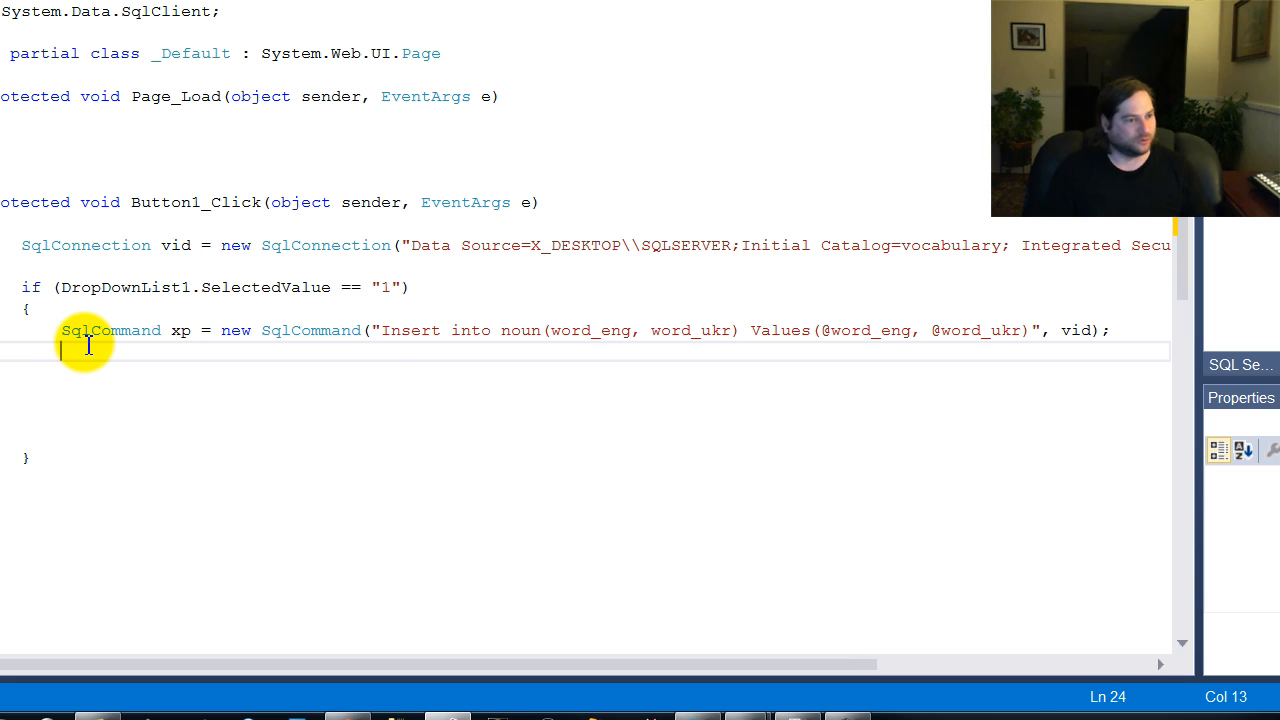
text(xp .)
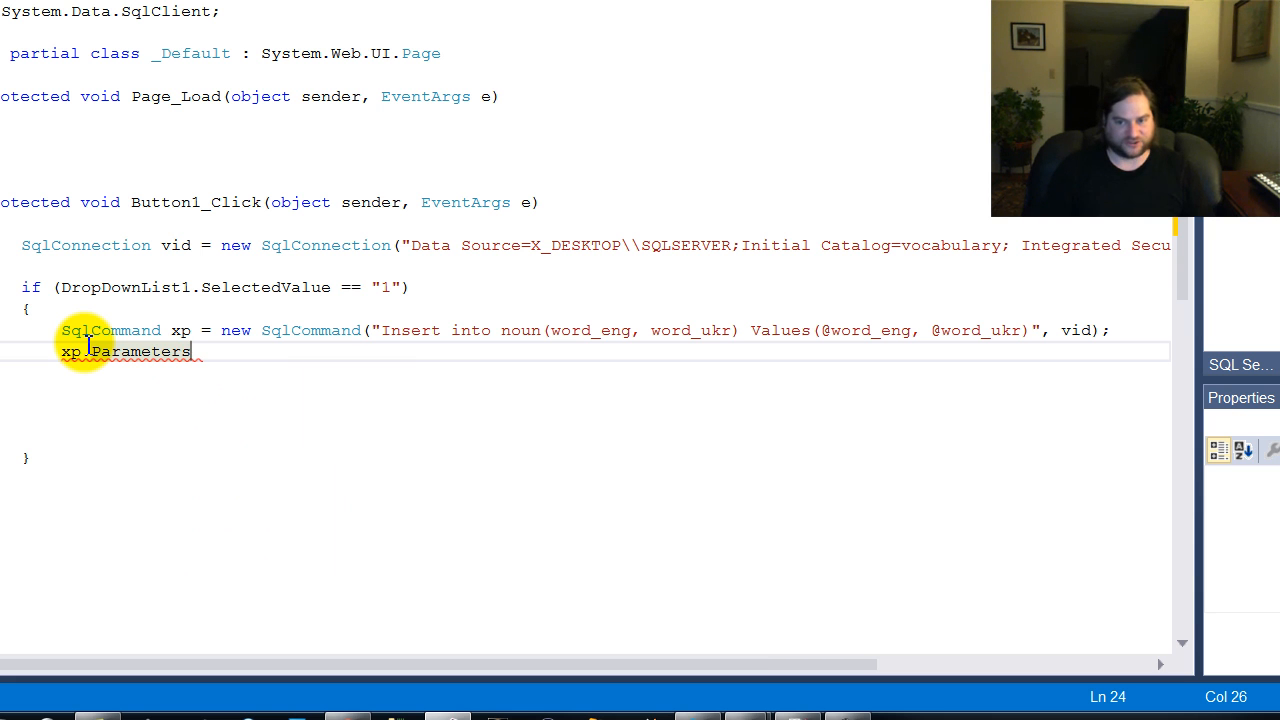
text(.a)
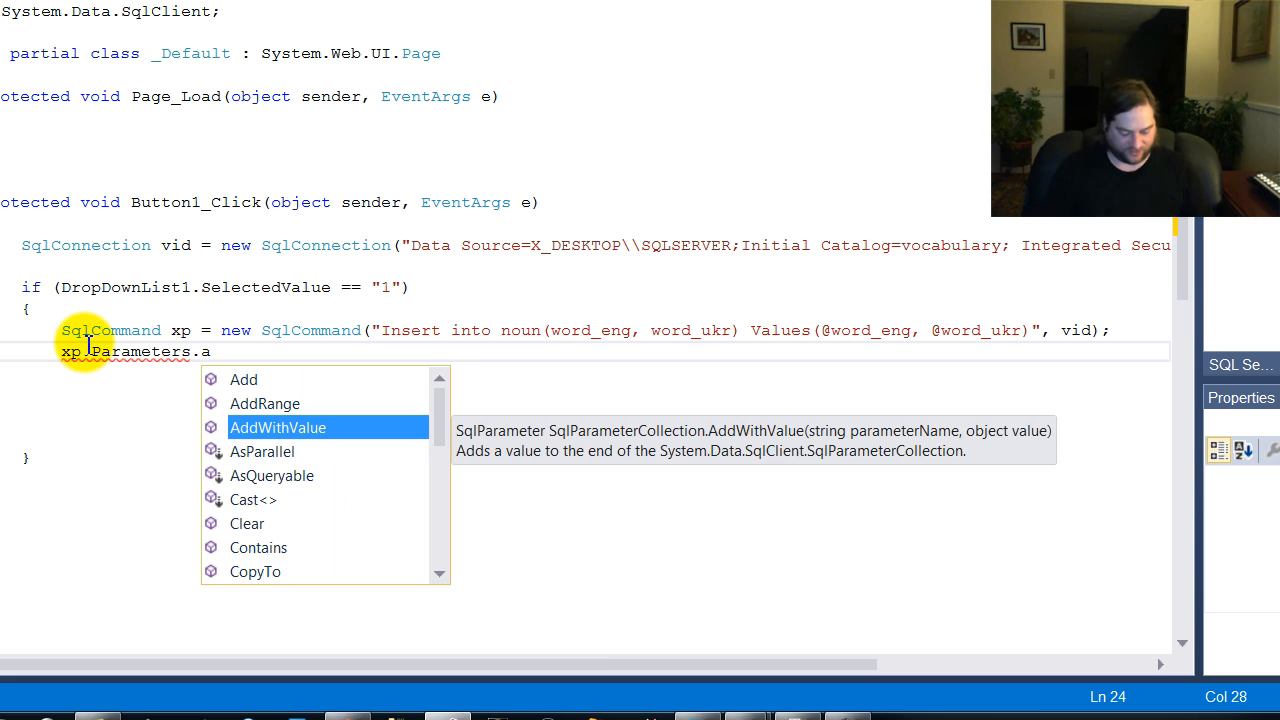
text(ddWithValue)
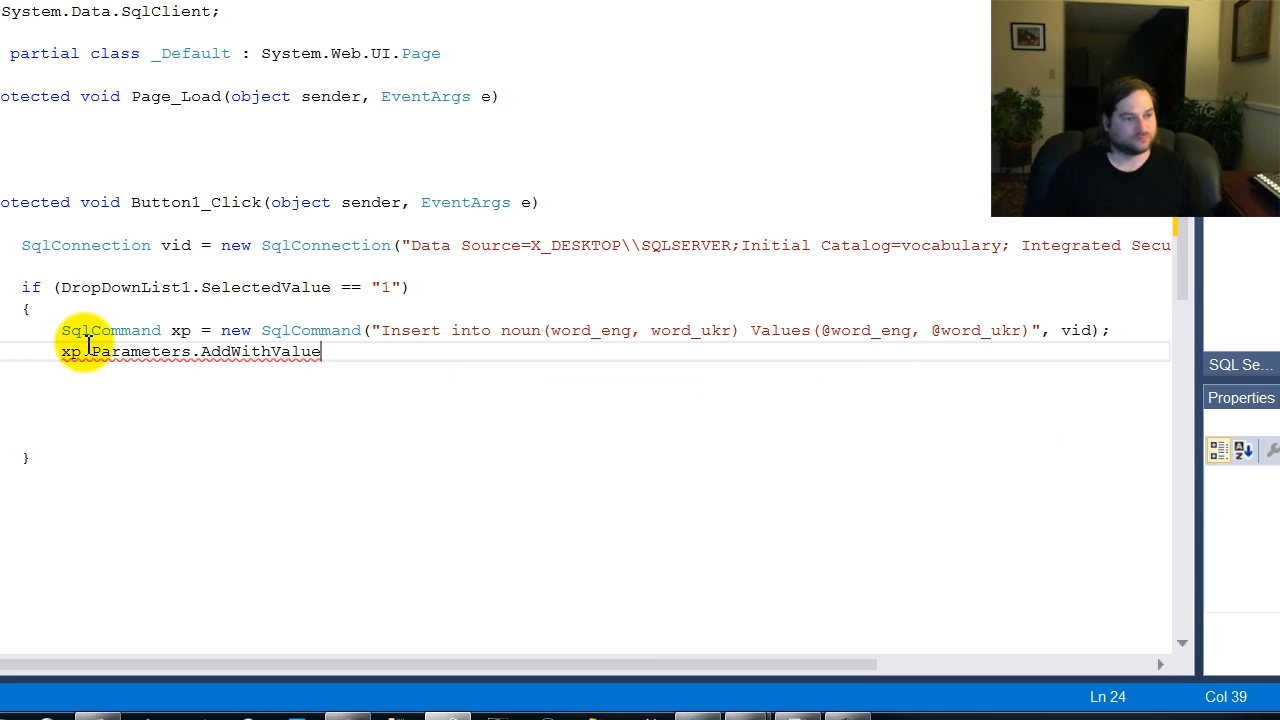
text(())
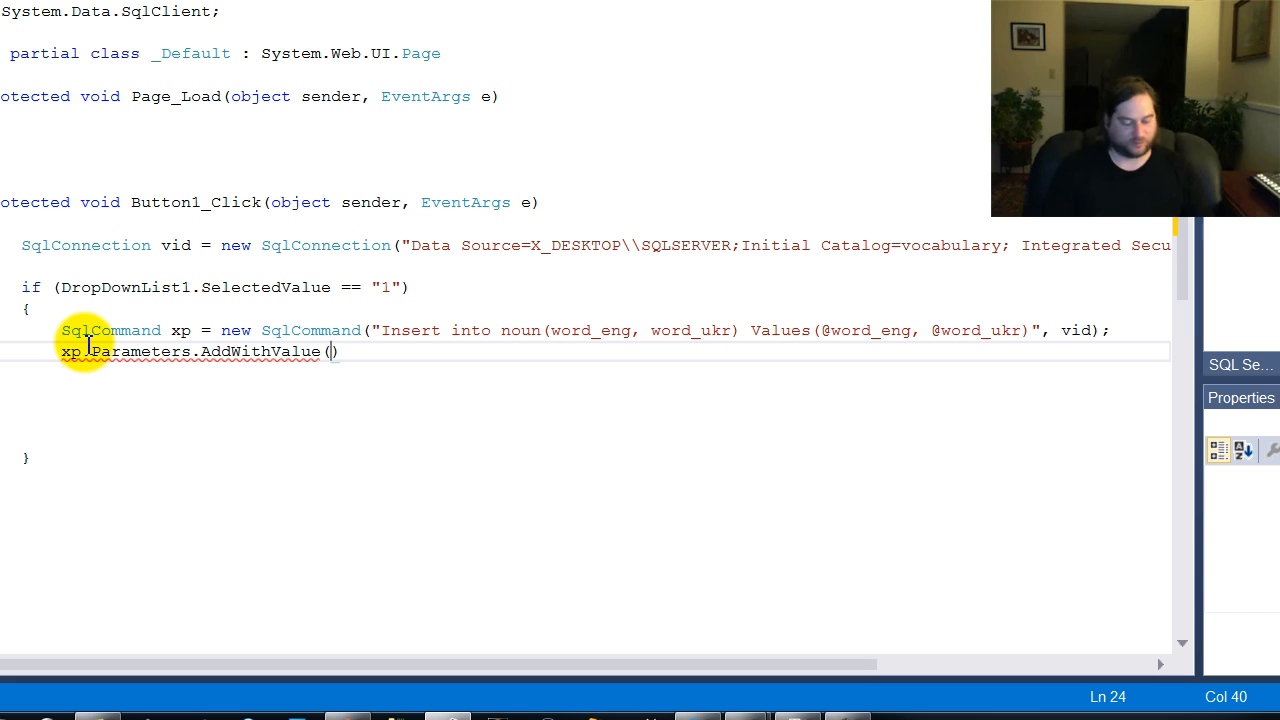
text(")
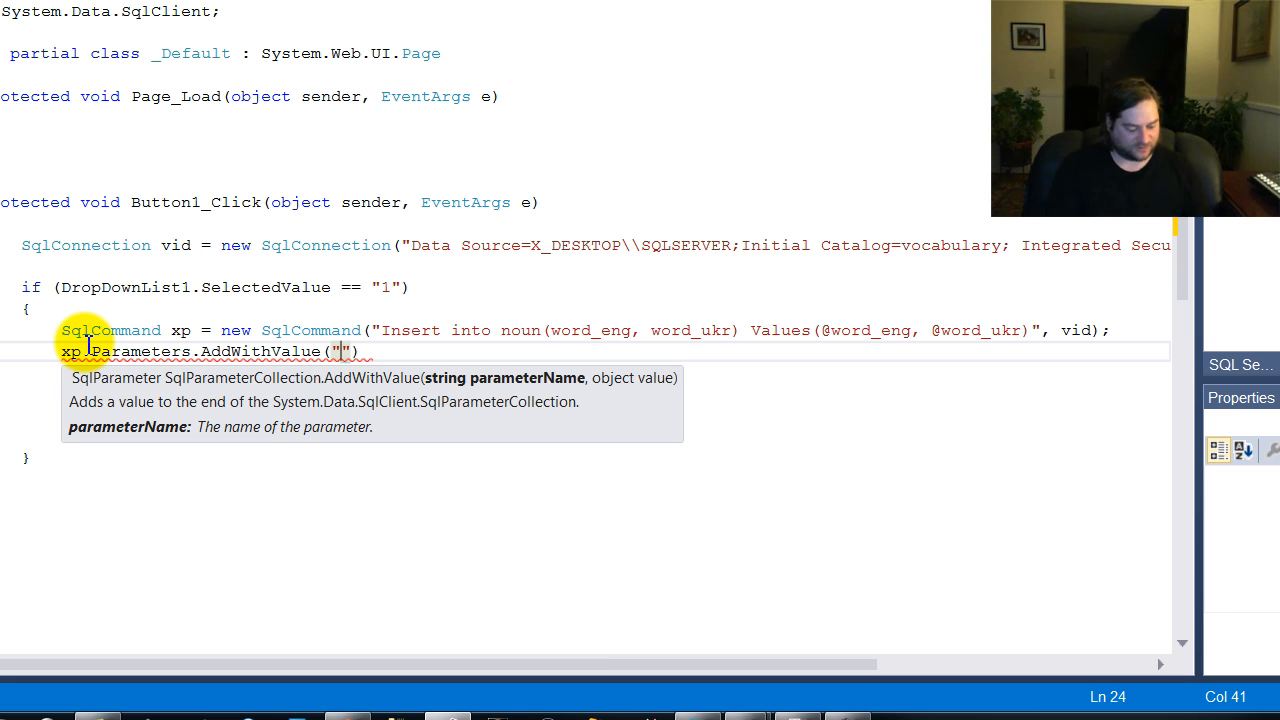
text(@)
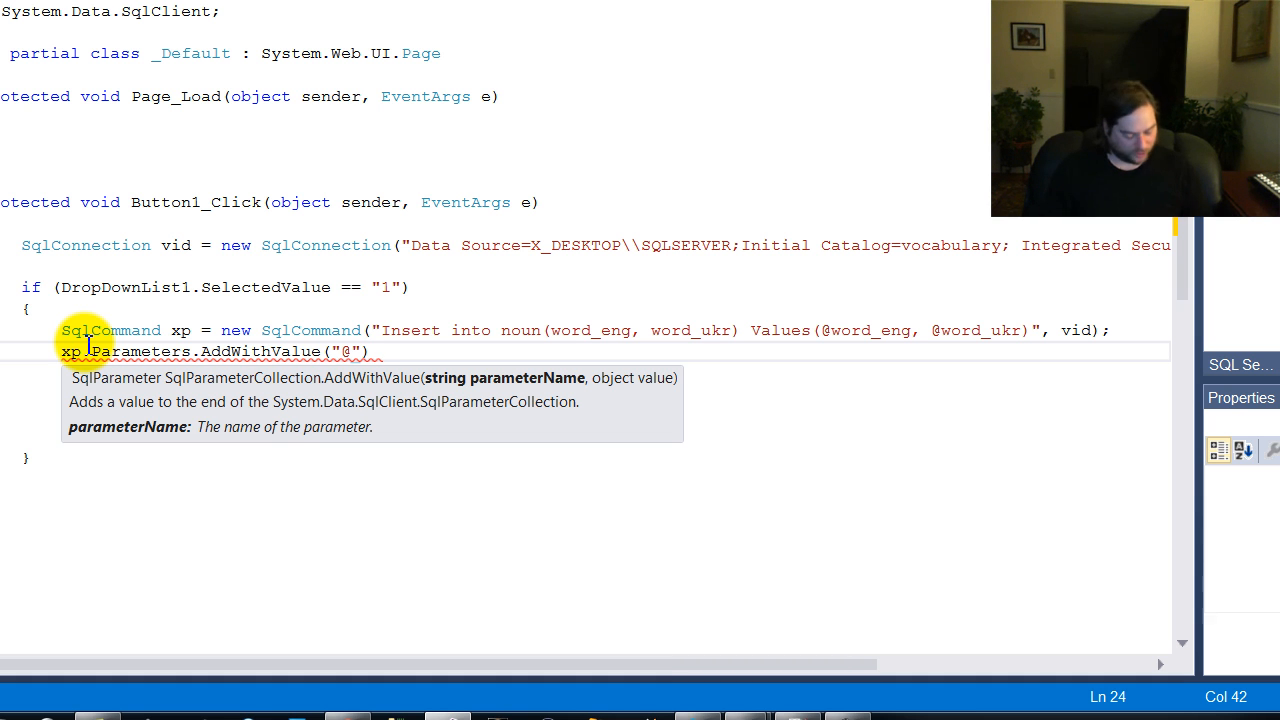
text(word)
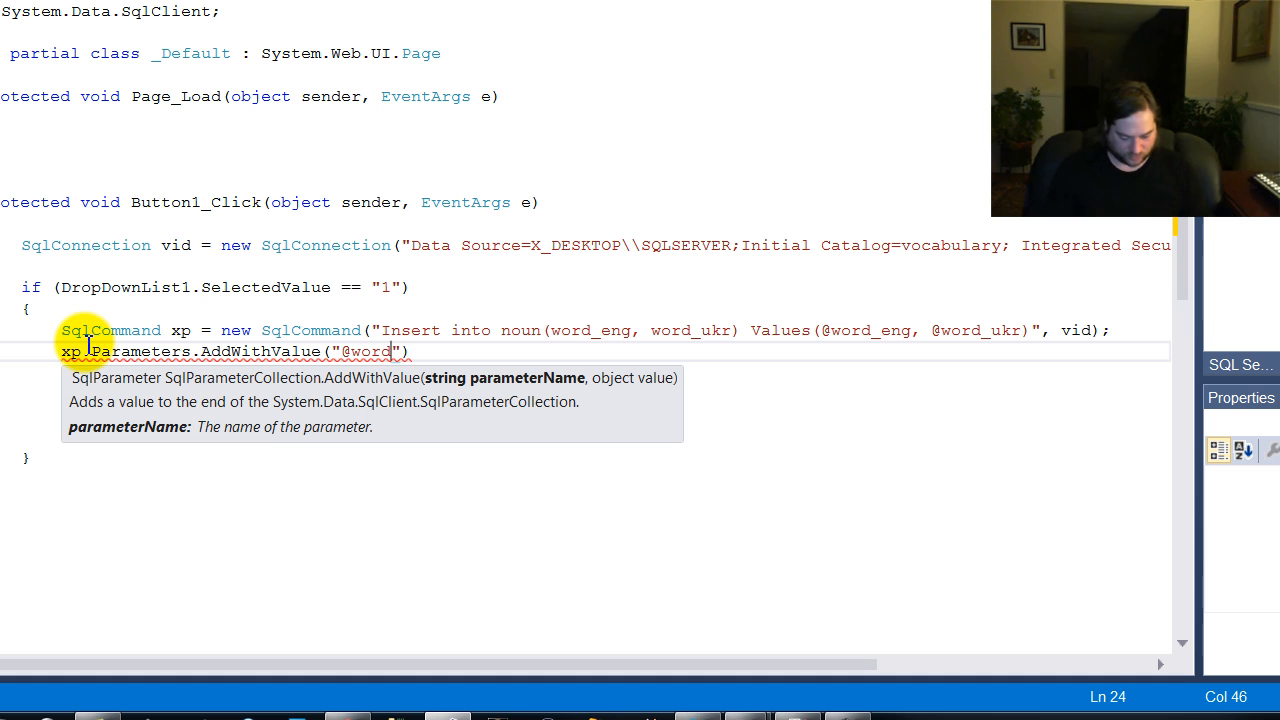
text(_eng)
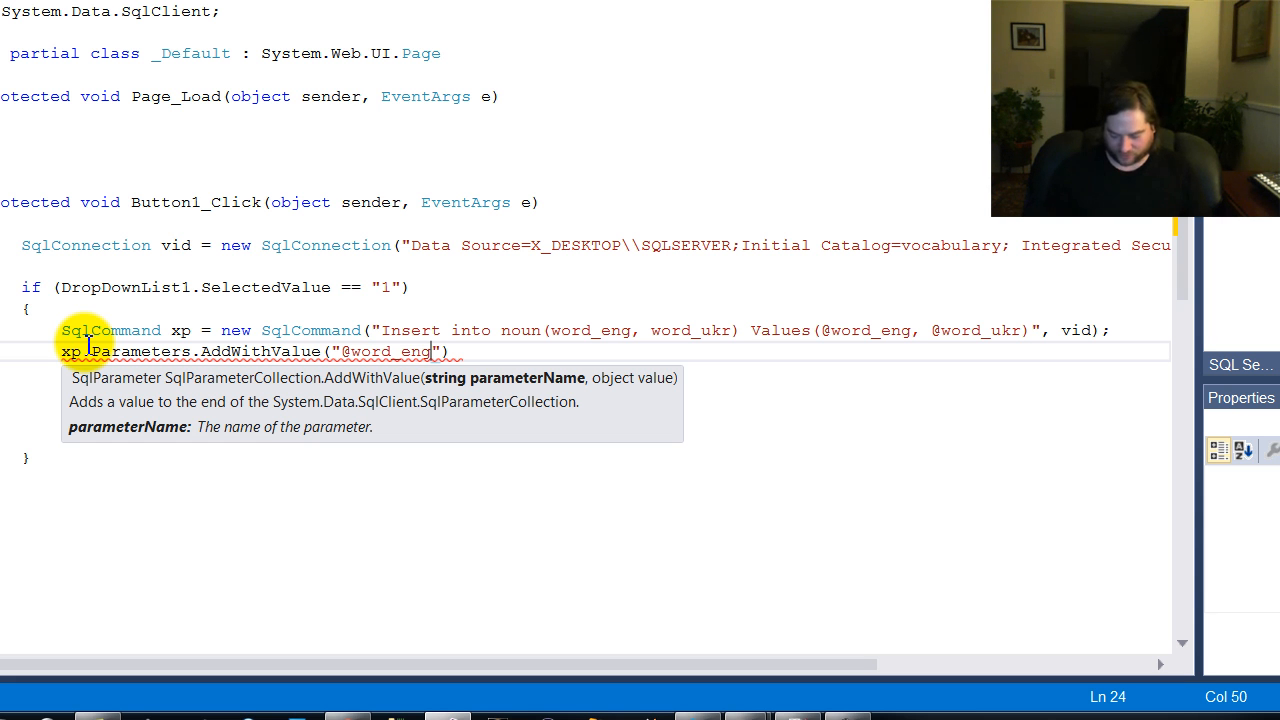
text(,)
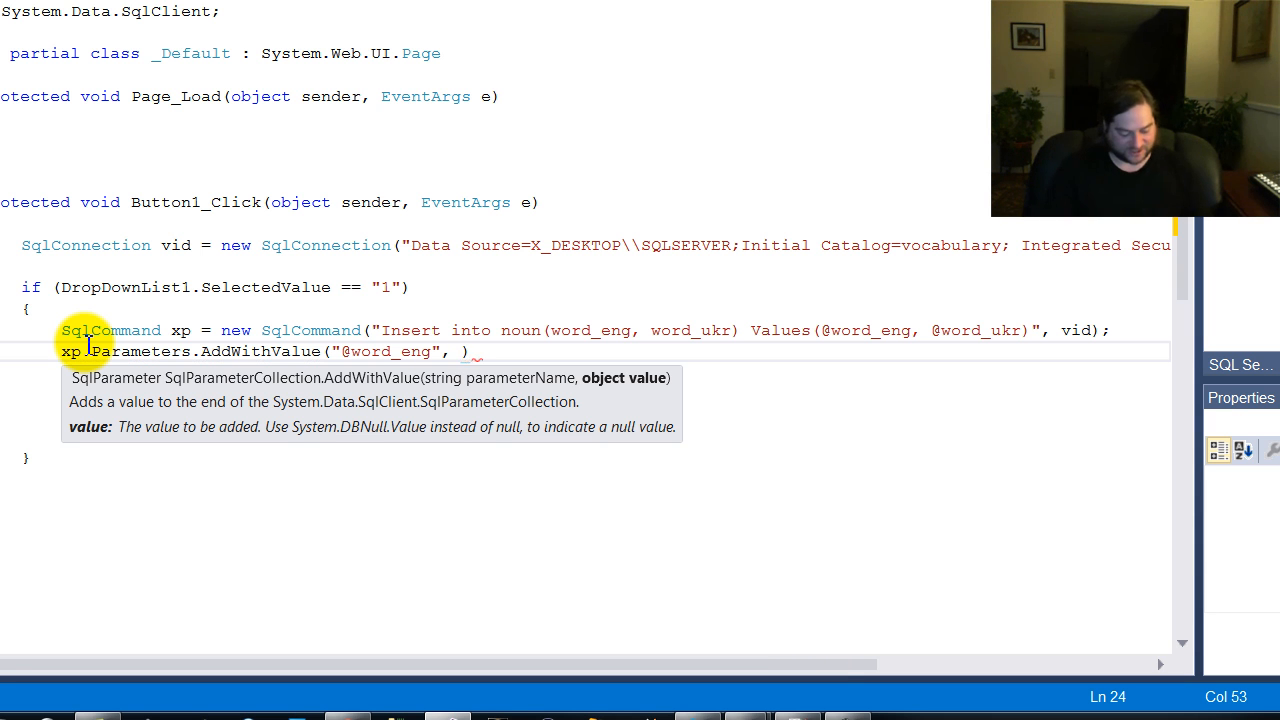
text(text)
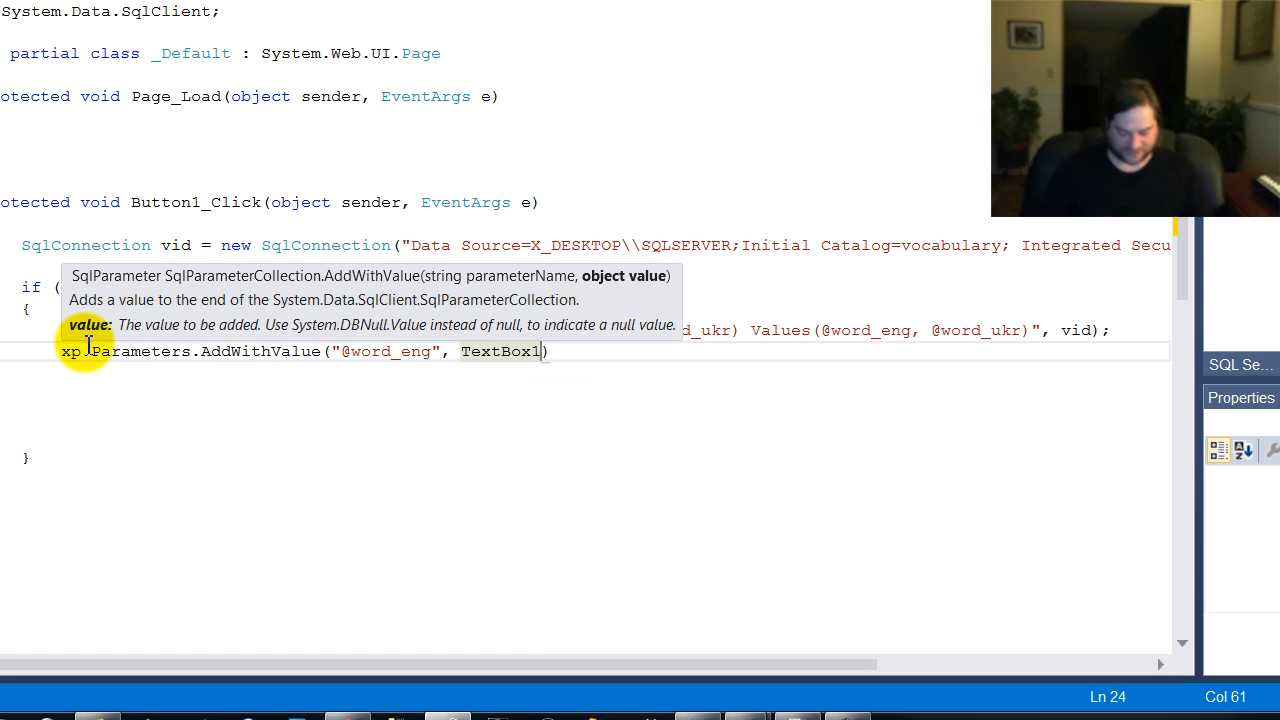
text(.tex)
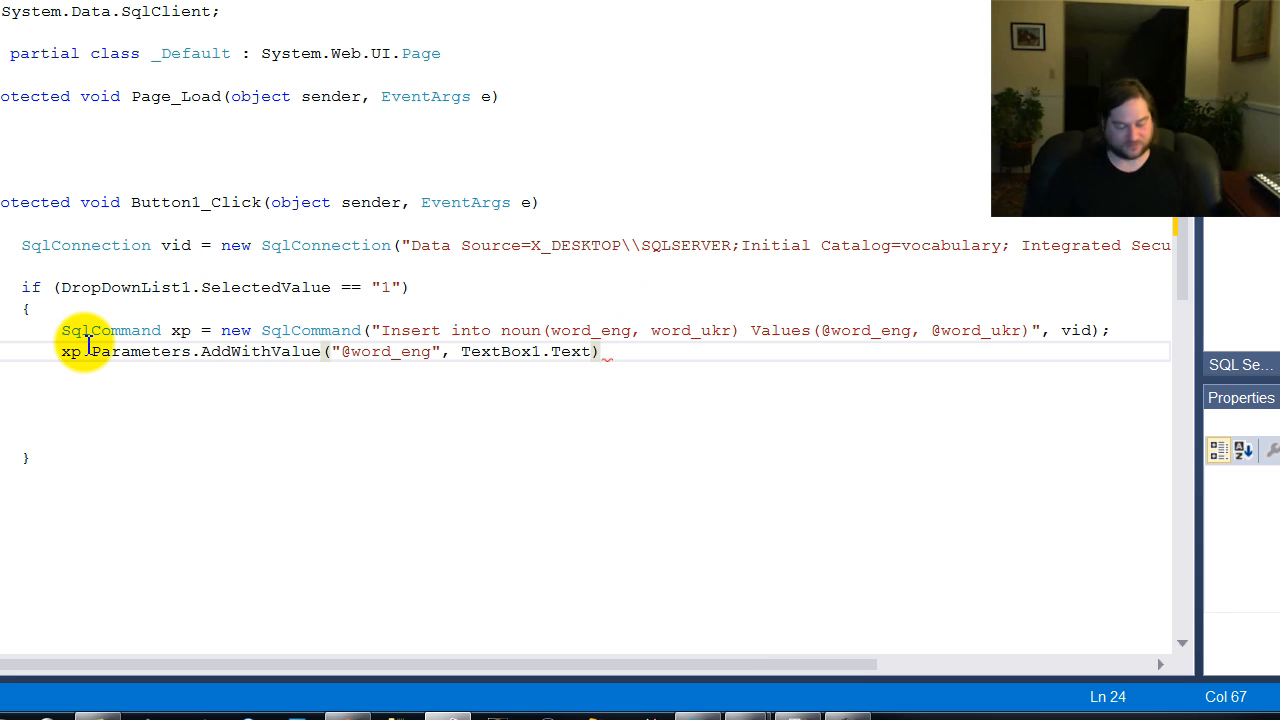
text(;)
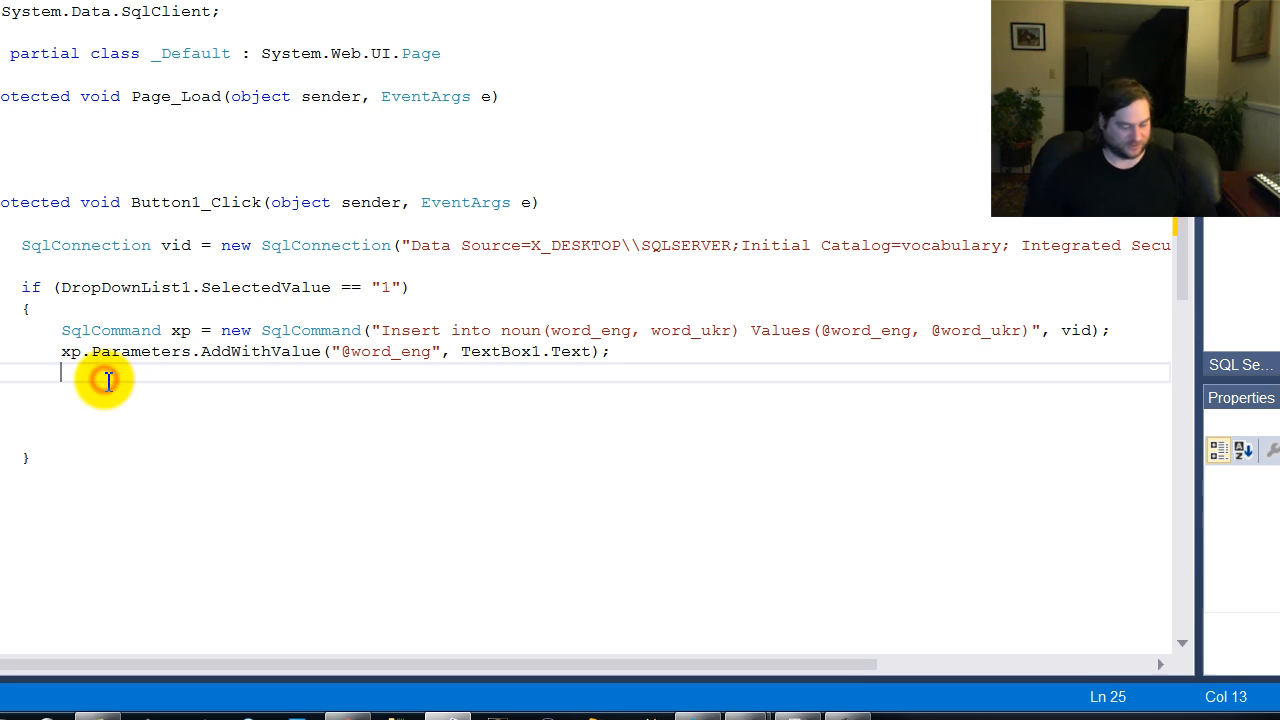
text(xp.Parameters.AddWithValue("@word_eng", TextBox1.Text);)
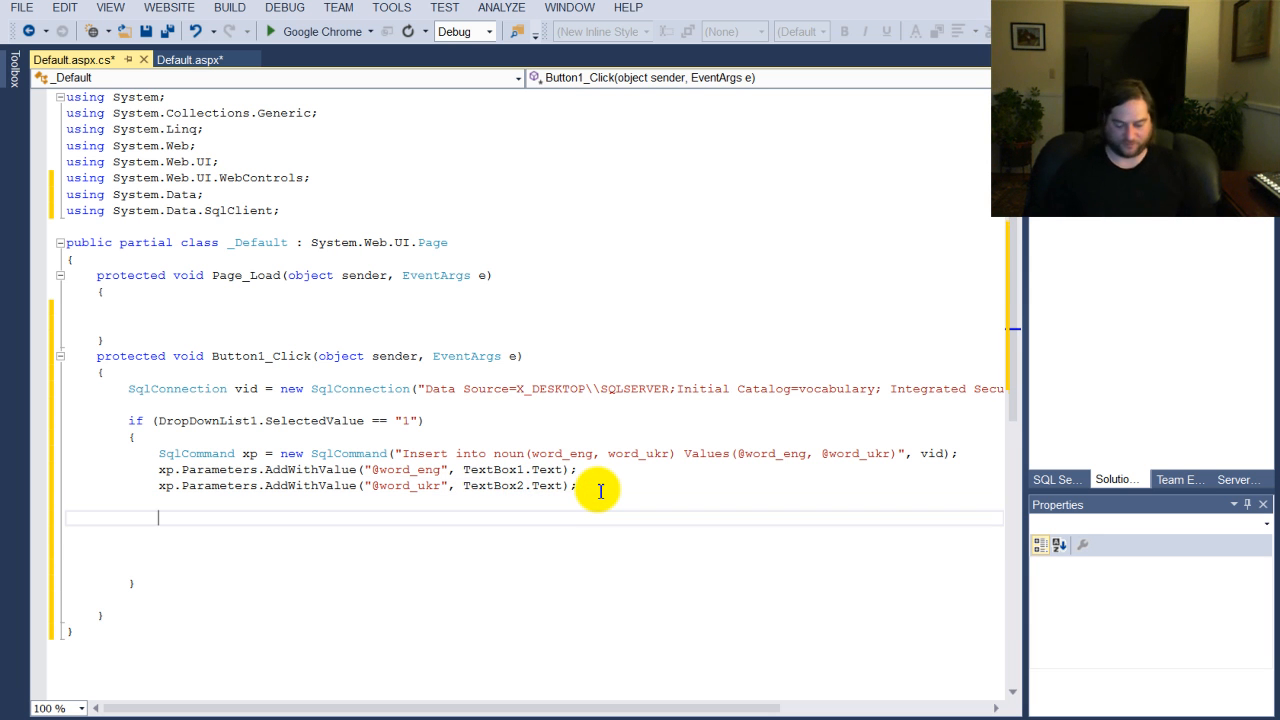
Add vid.Open(); xp.ExecuteNonQuery(); vid.Close(); to run the insert
text(vid)
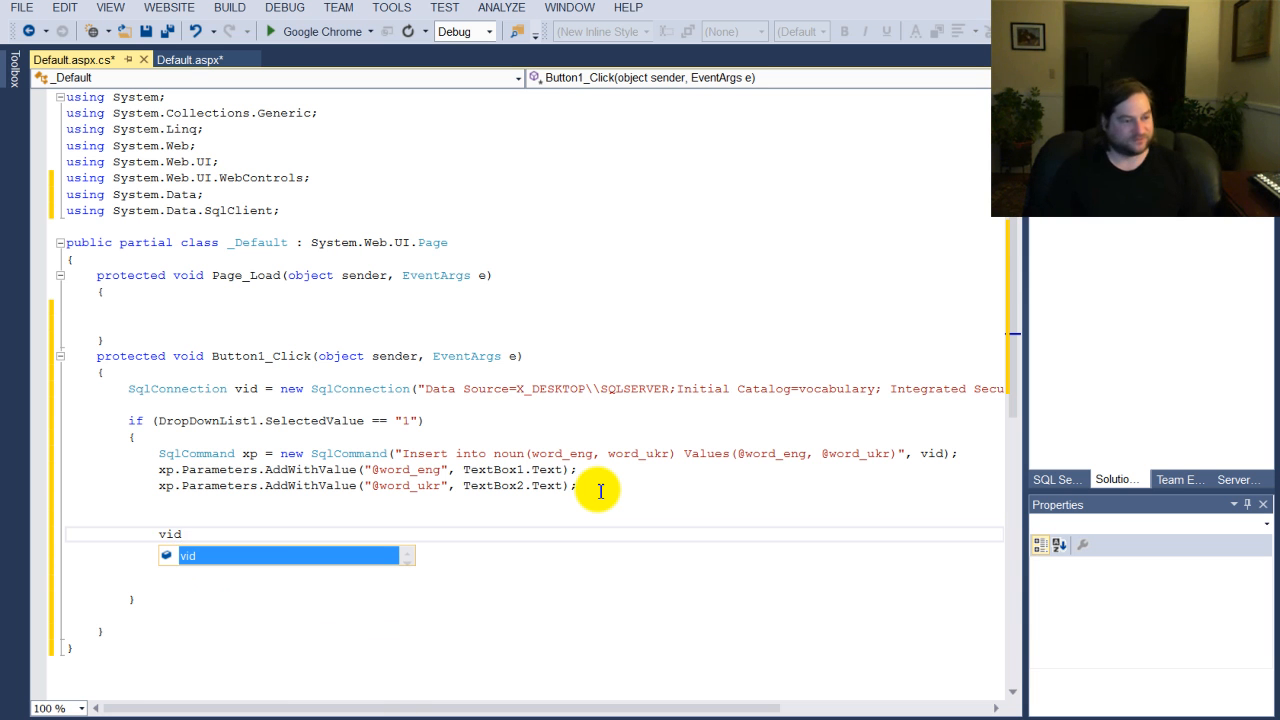
text(.o)
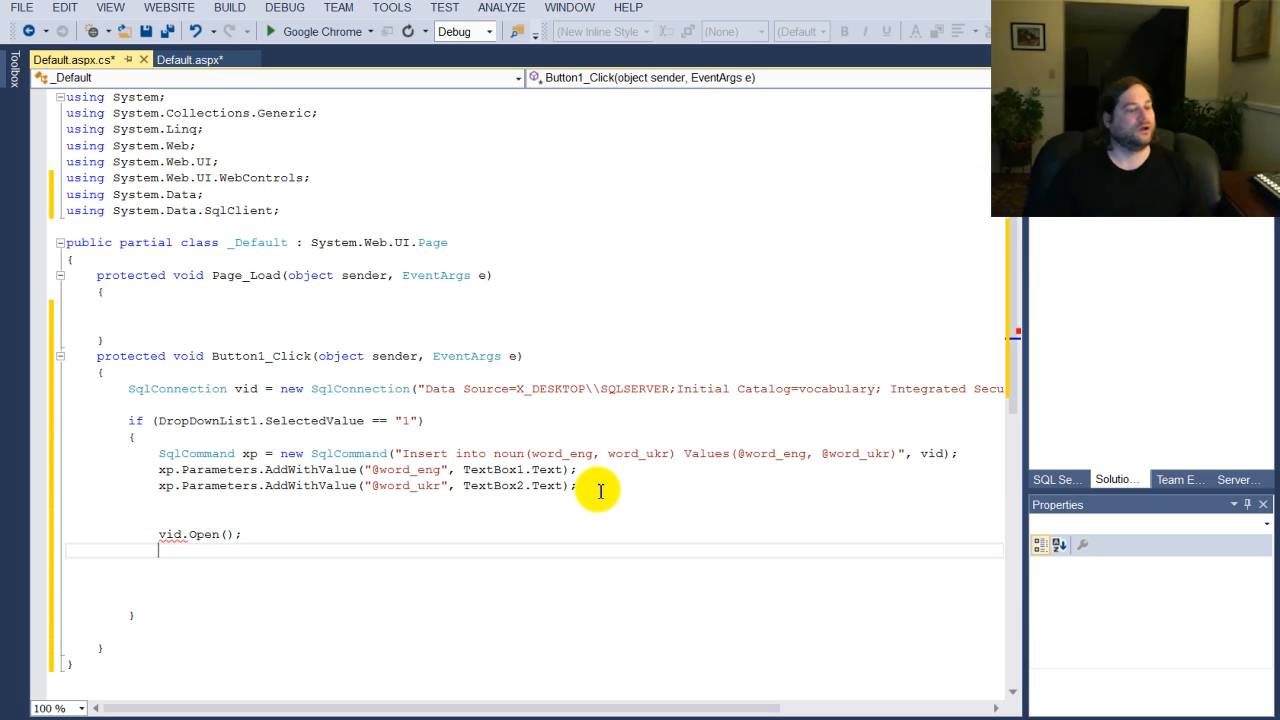
text(exec)
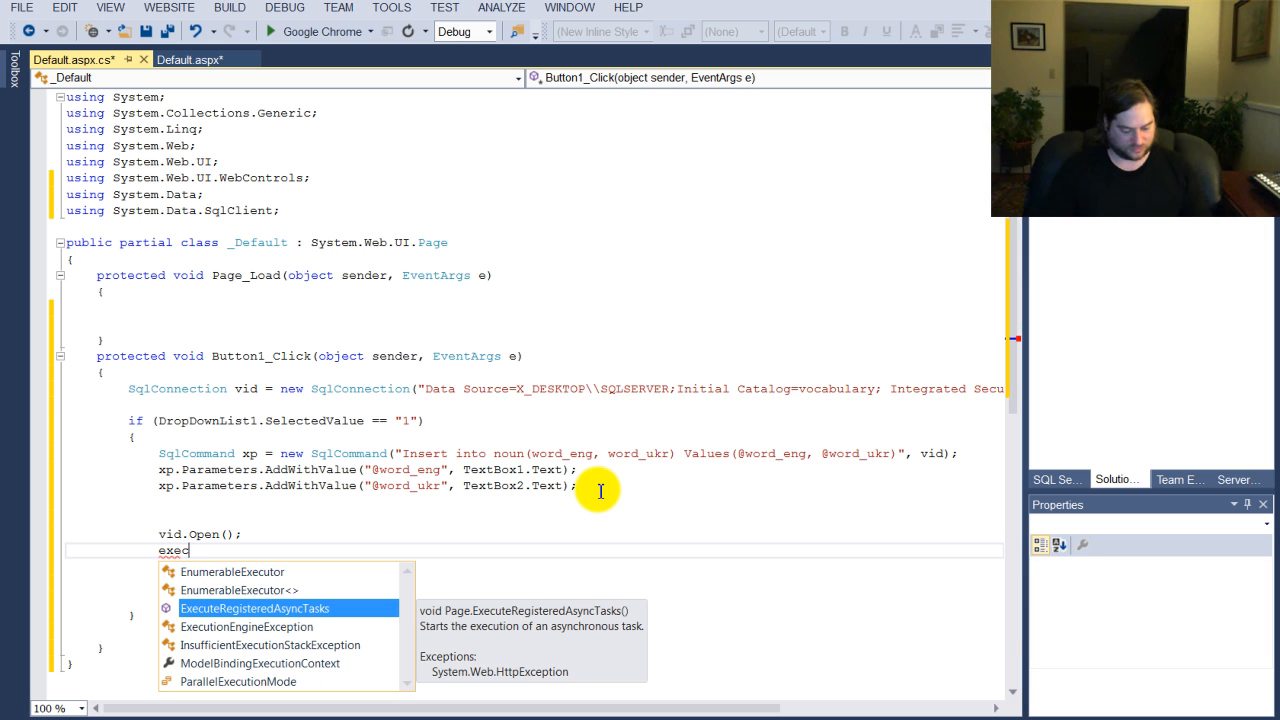
text(ut)
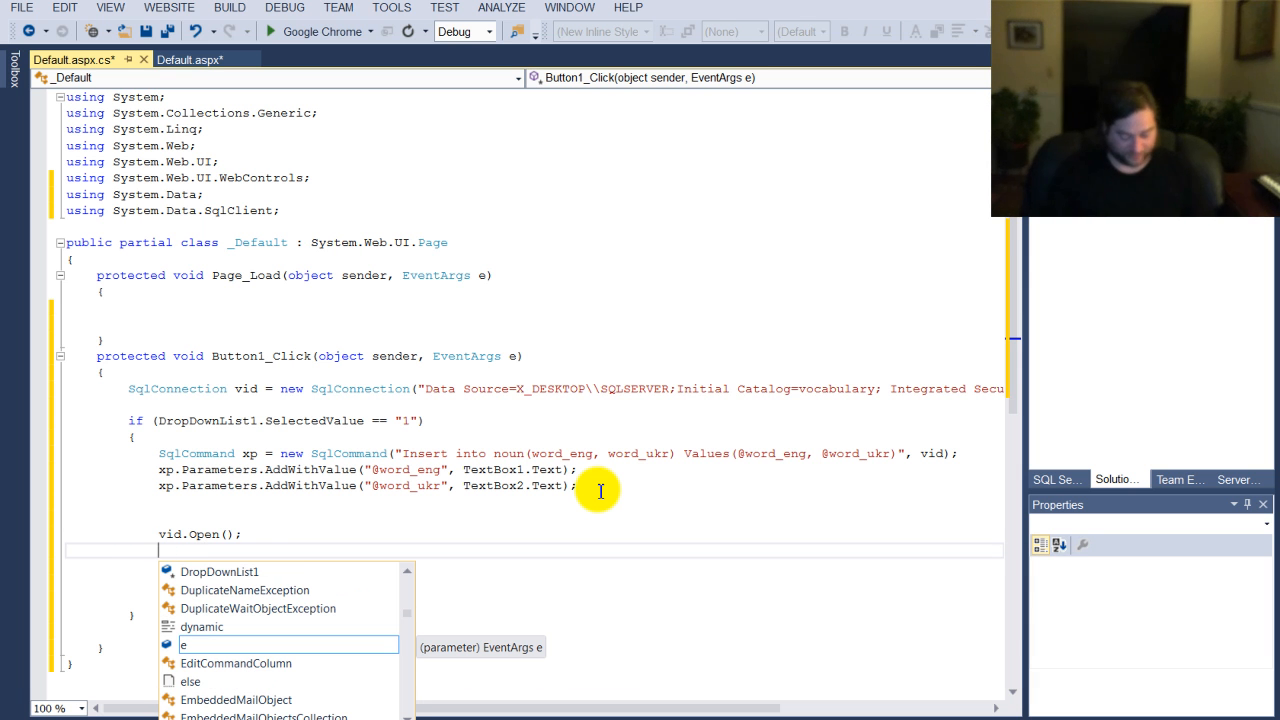
text(xp.ex)
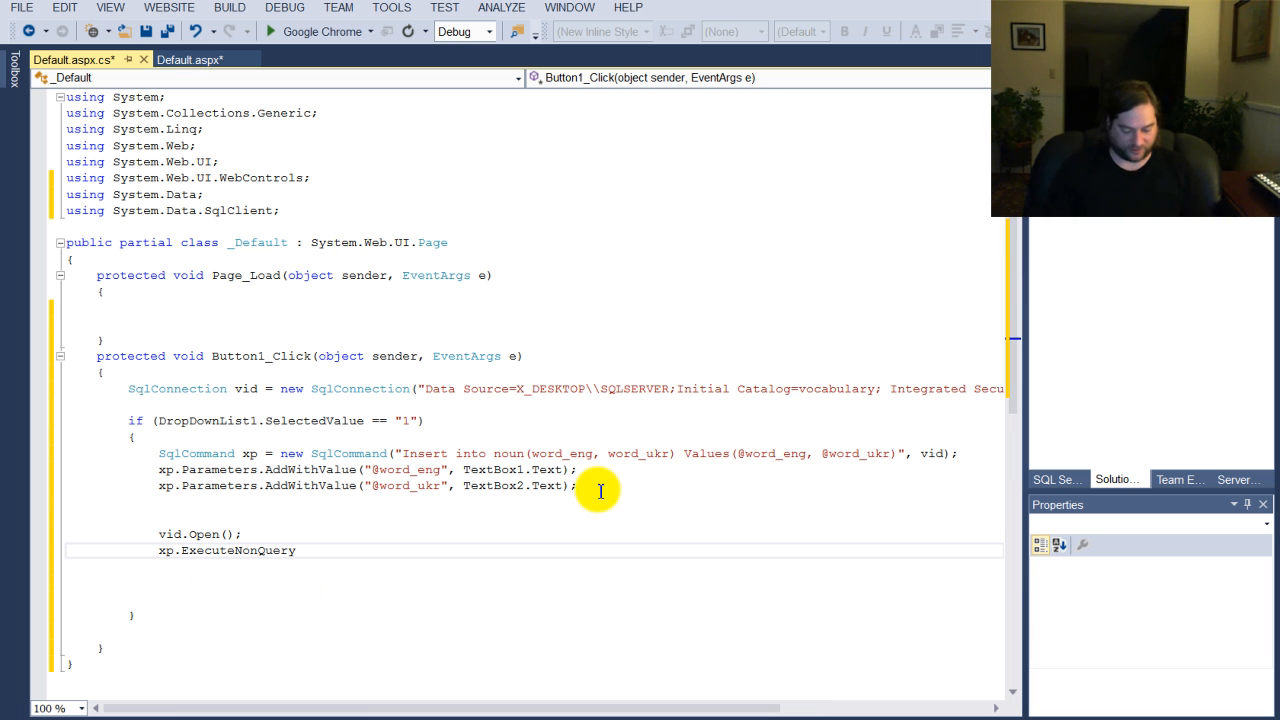
text(();)
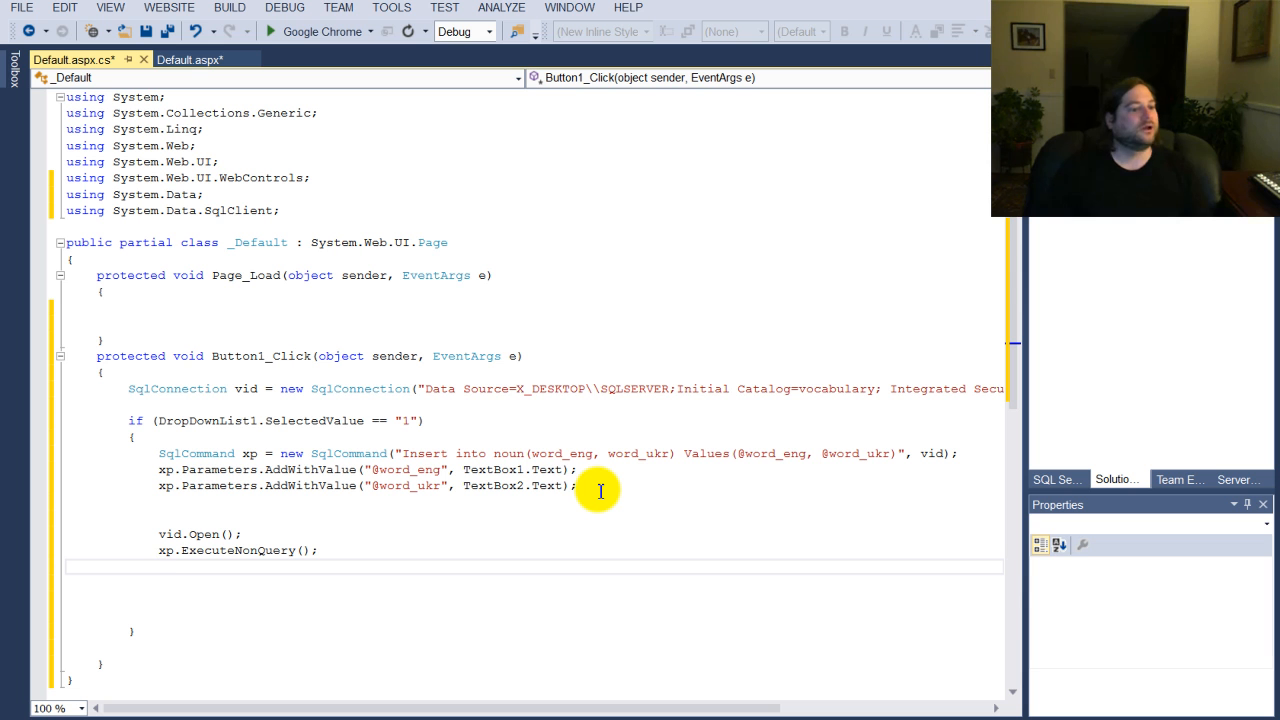
text(vid)
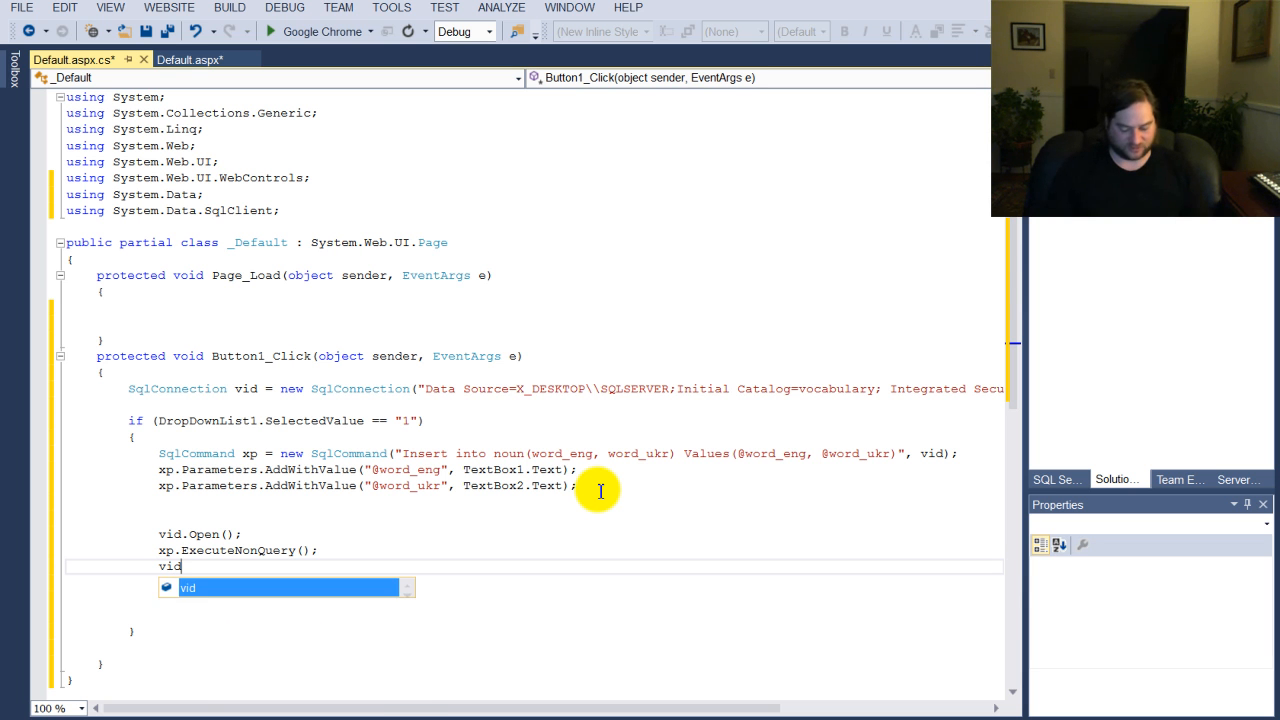
text(.Close)
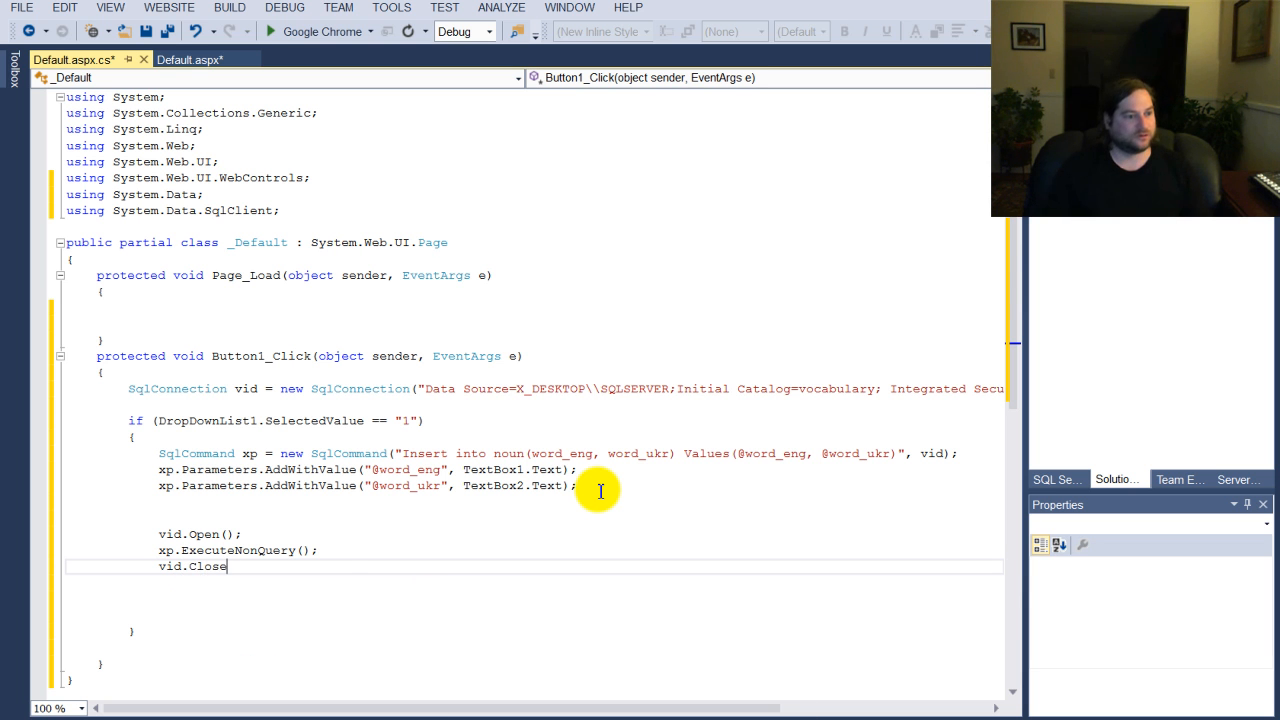
text(())
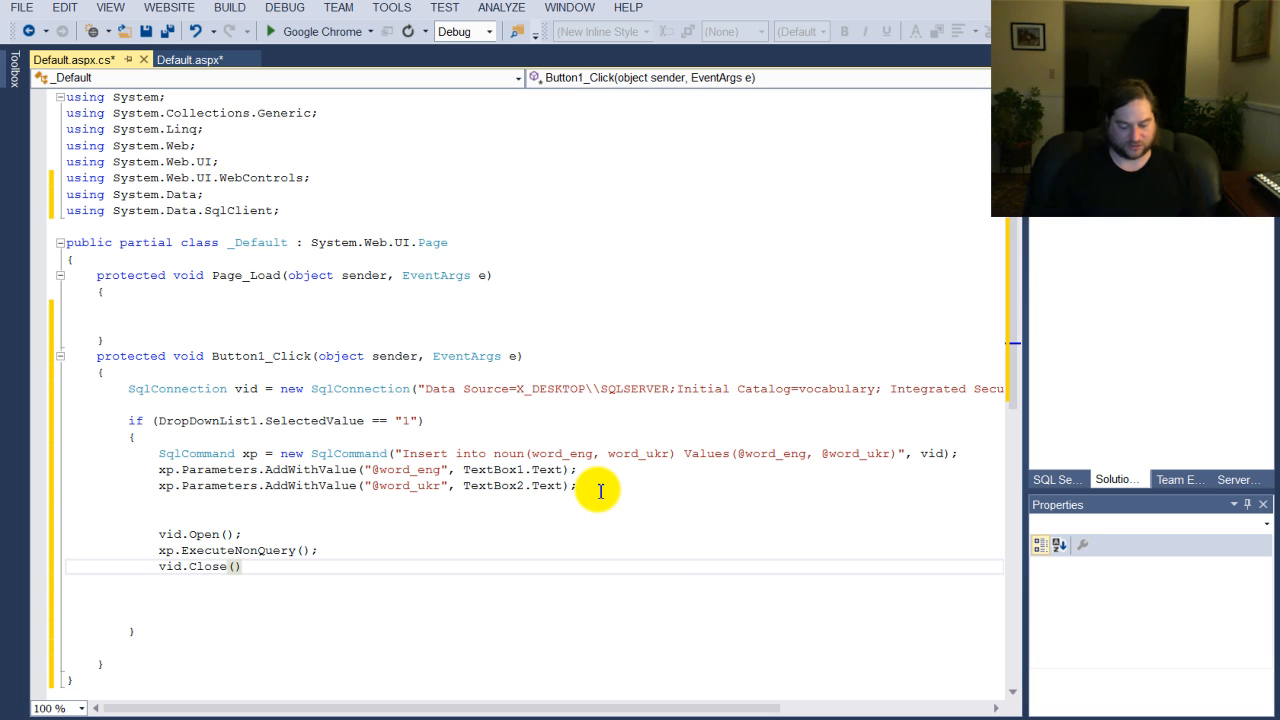
text(;)
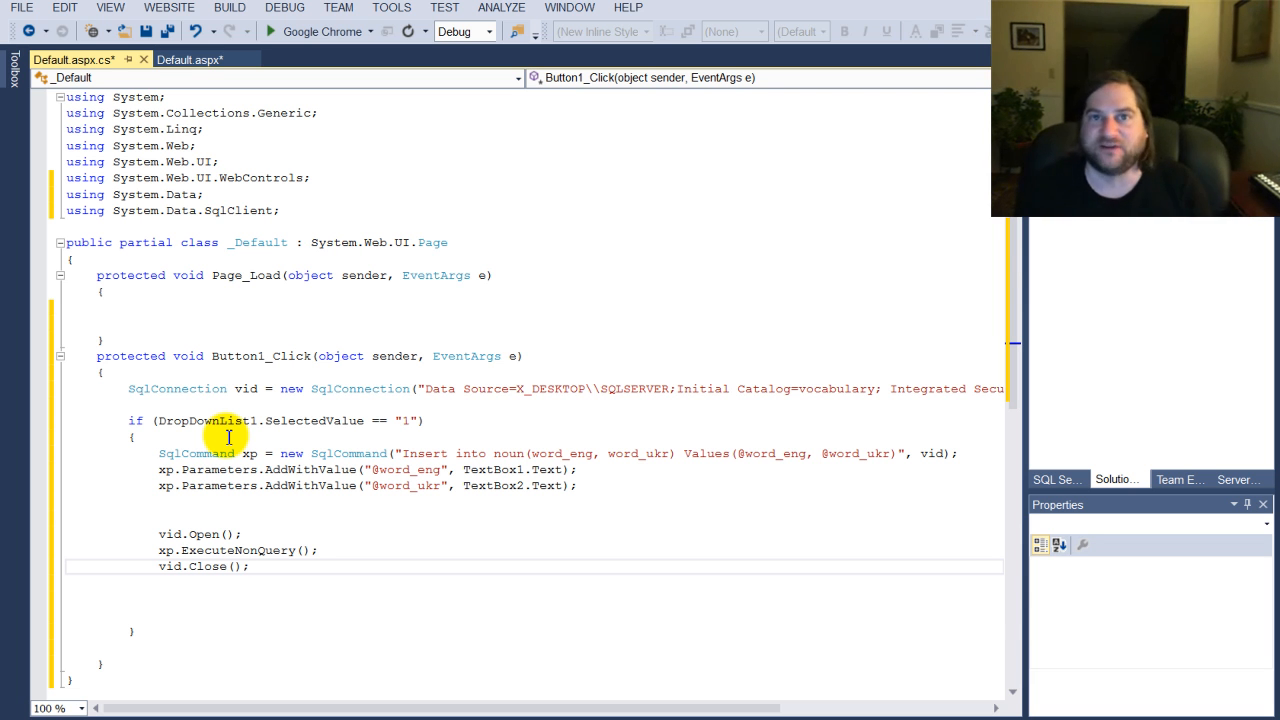
mouse_move(228, 590)
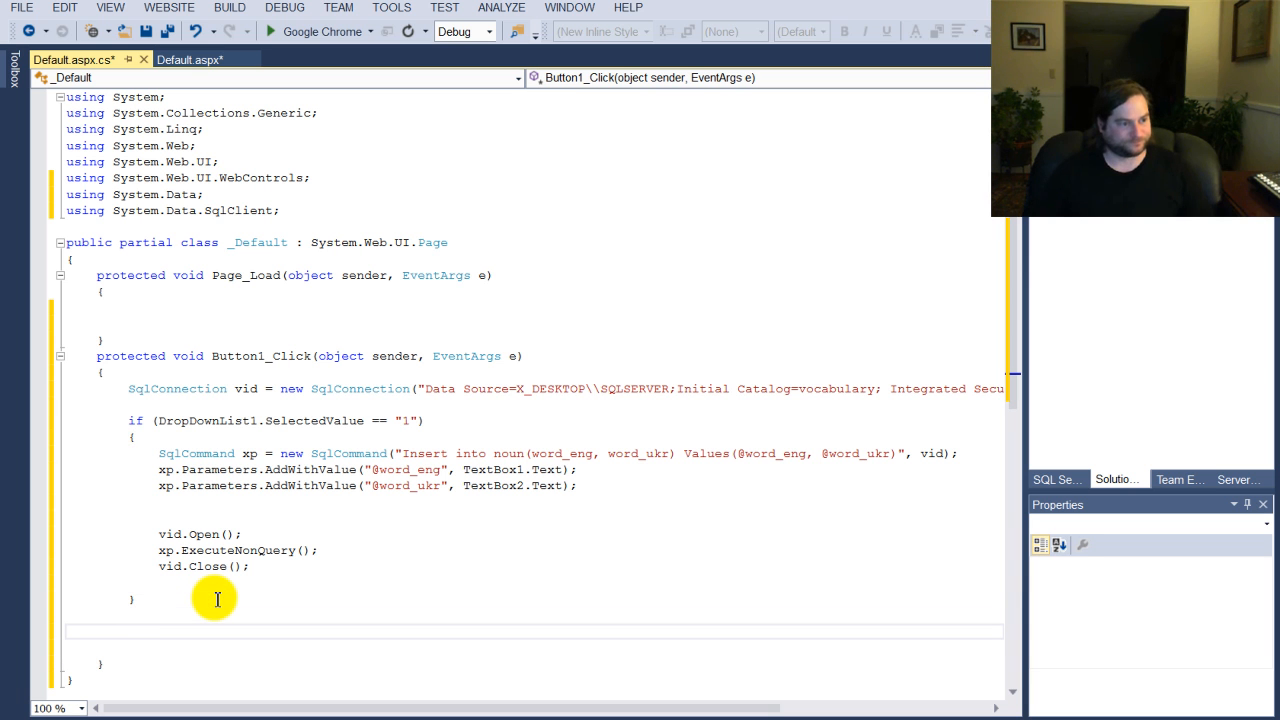
Write else if (DropDownList1.SelectedValue == "2") with empty braces after the noun branch
text(else if)
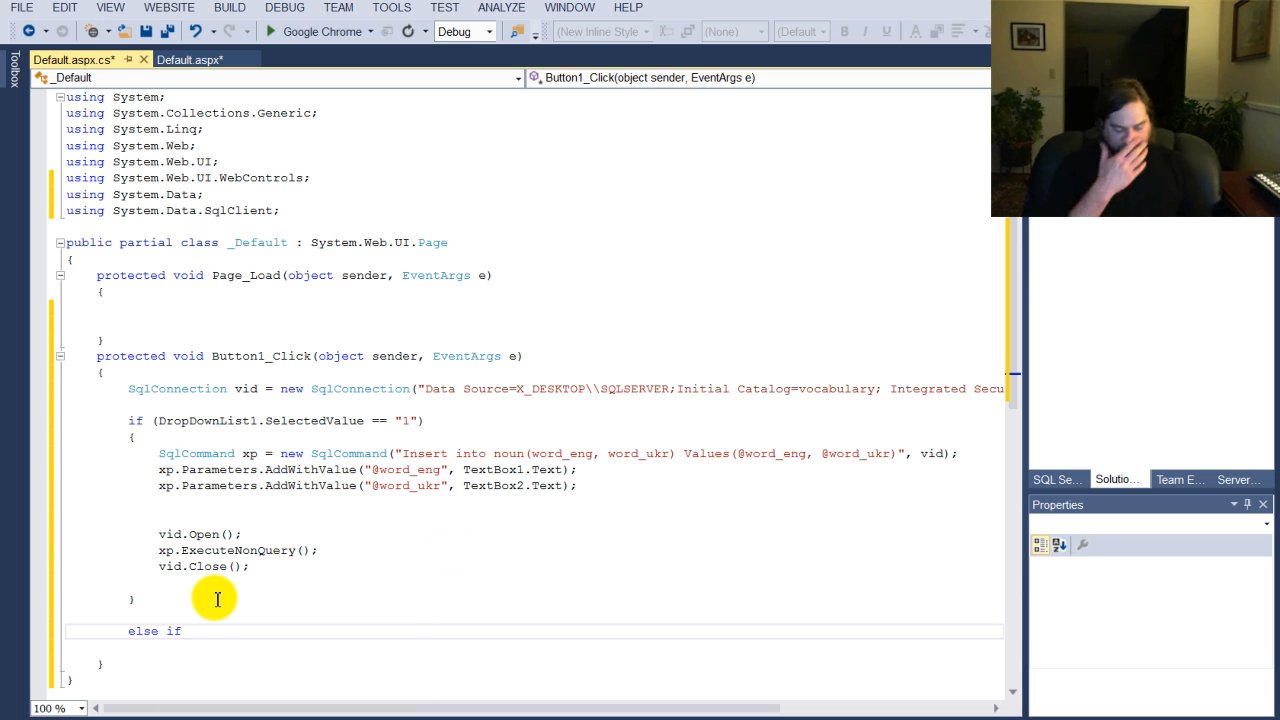
text(())
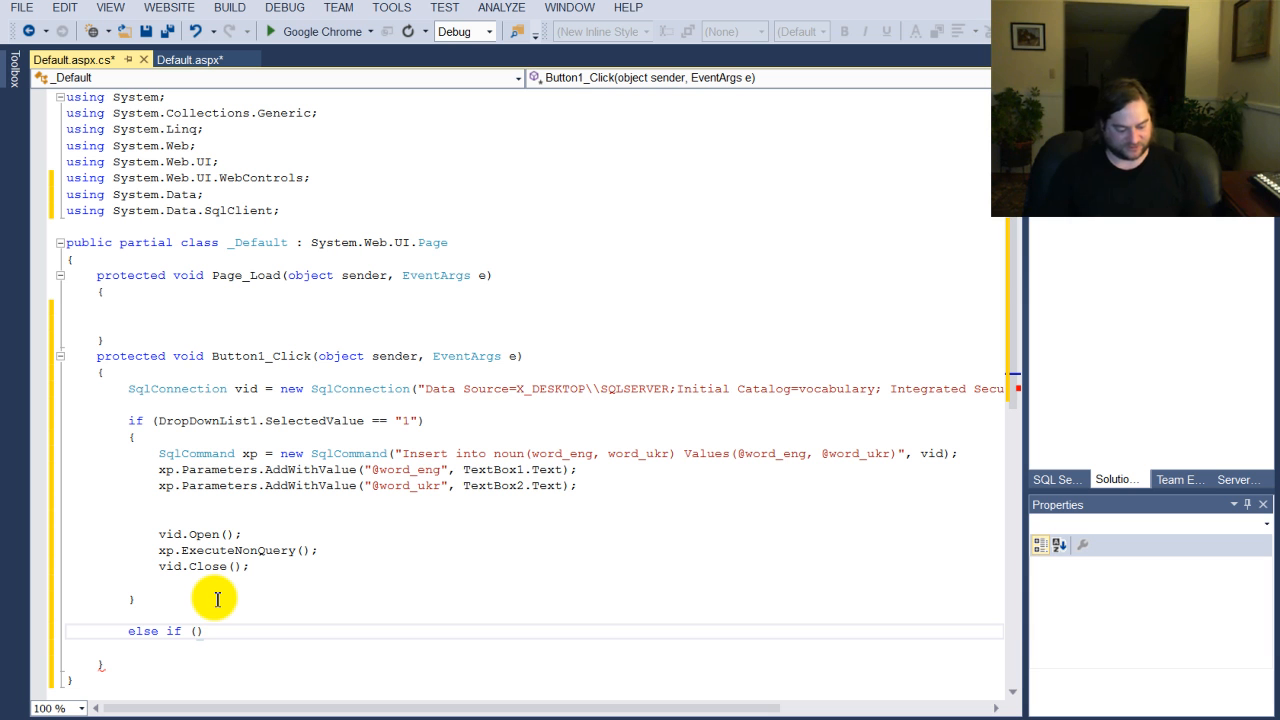
text(dro)
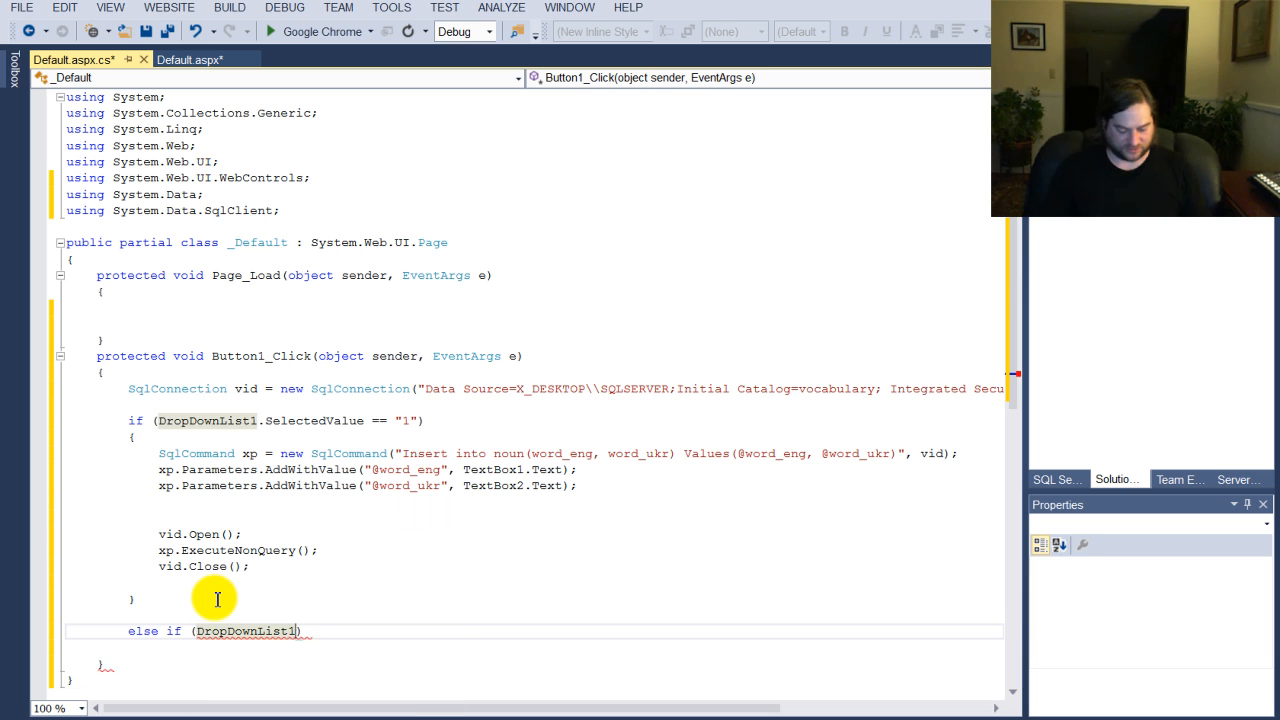
text(.sle)
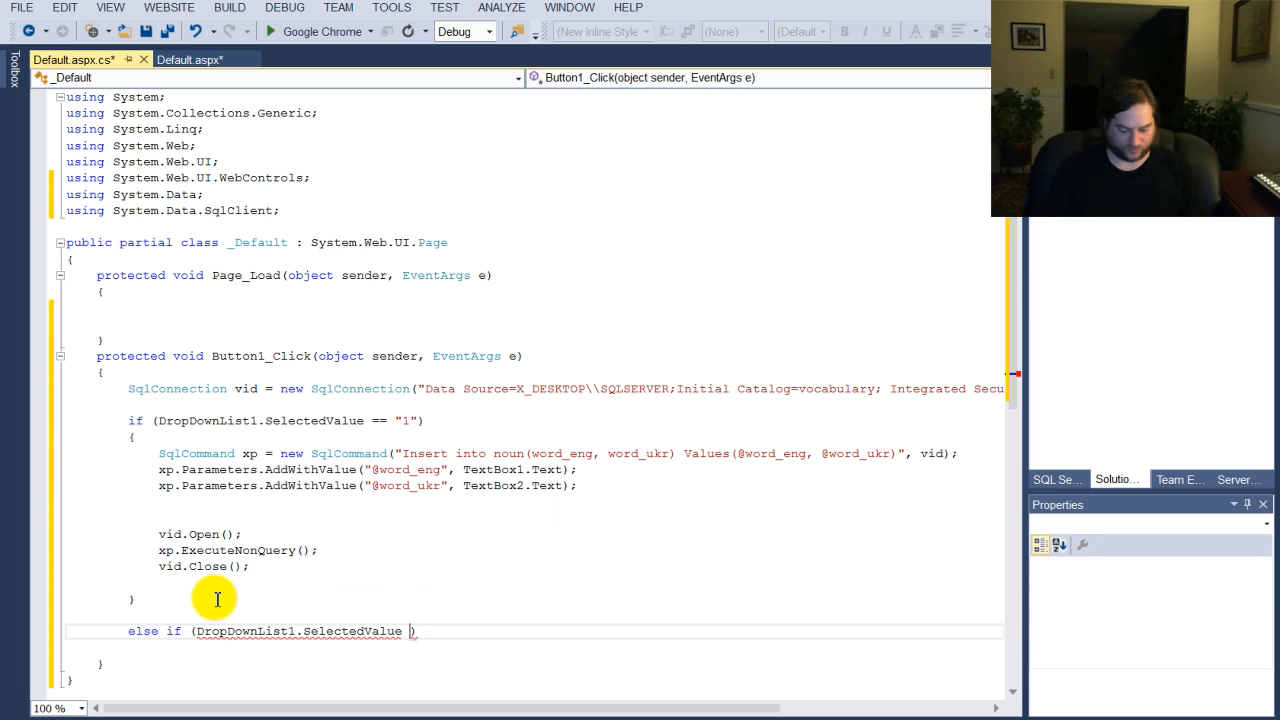
text(==")
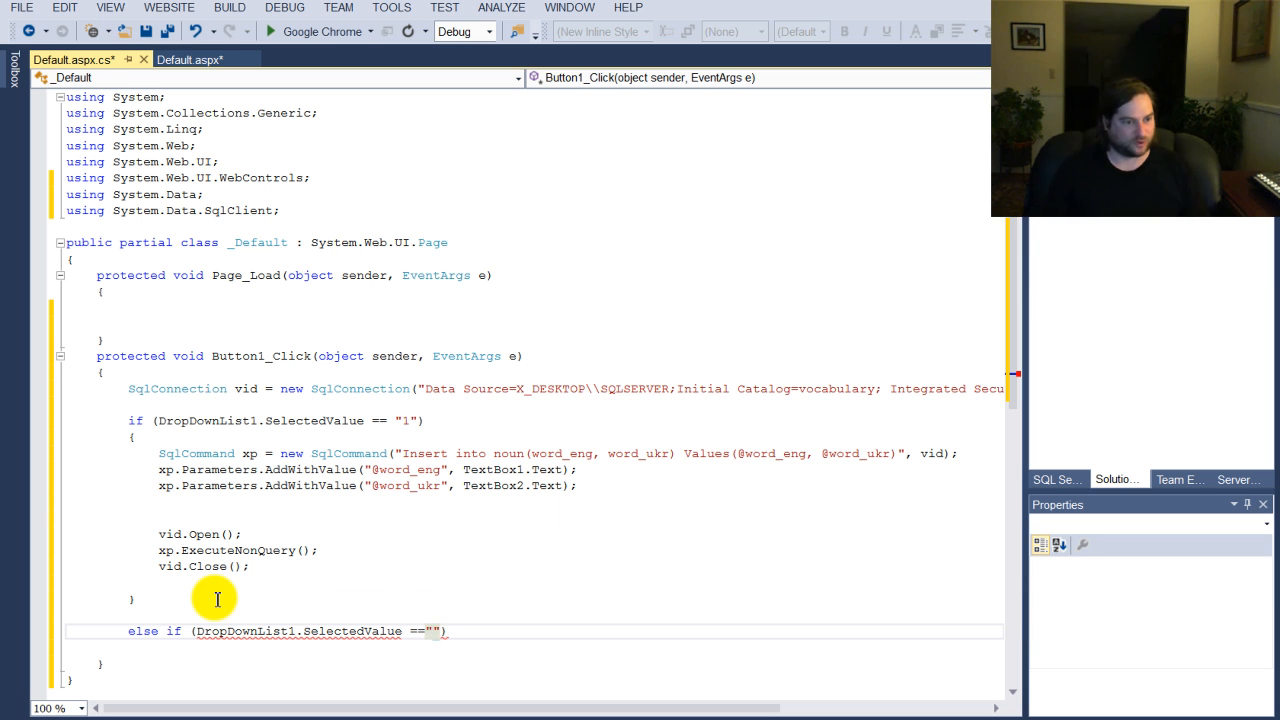
text(2)
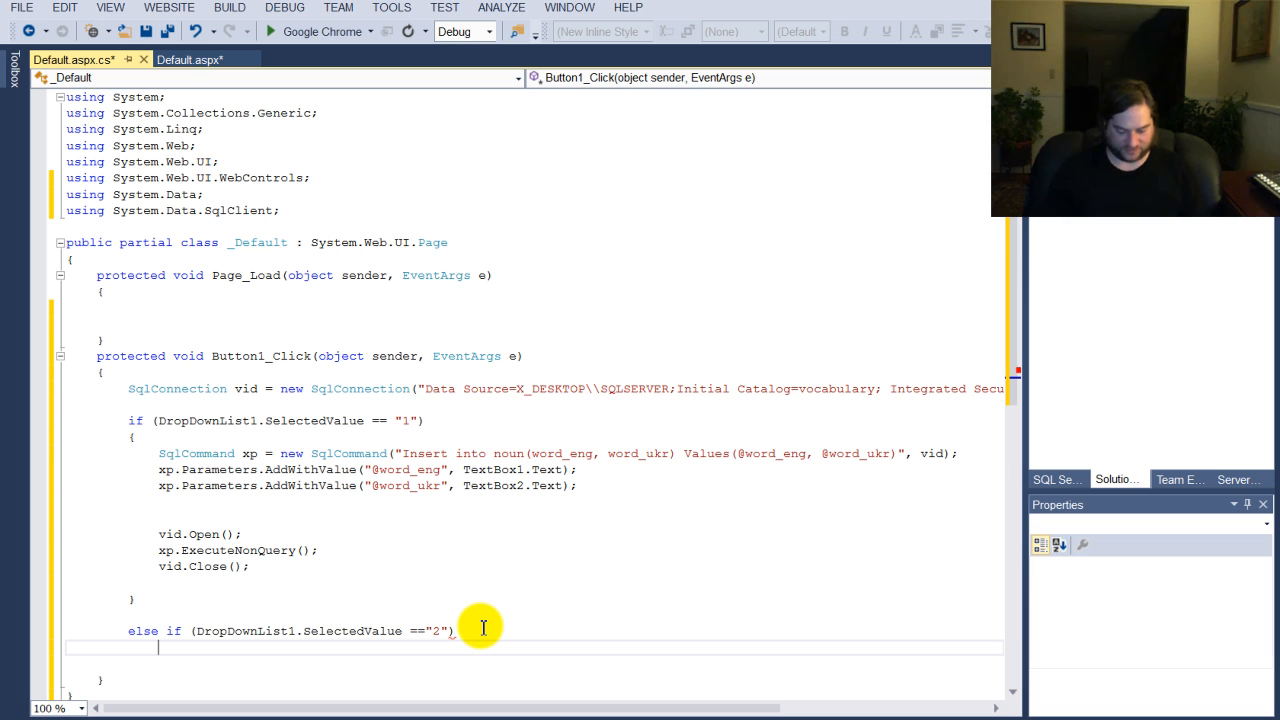
text({ })
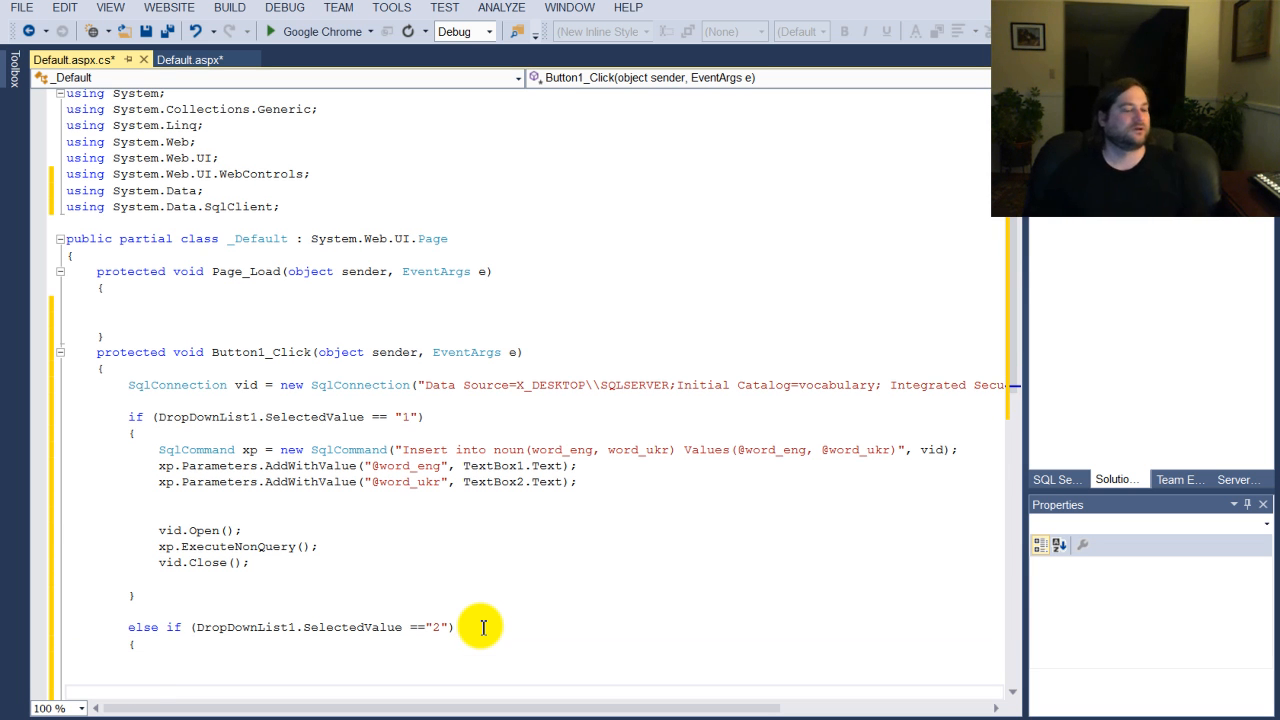
Copy the noun SqlCommand insert block into the else-if branch and select its table name to change to verb
scroll(down, 3)
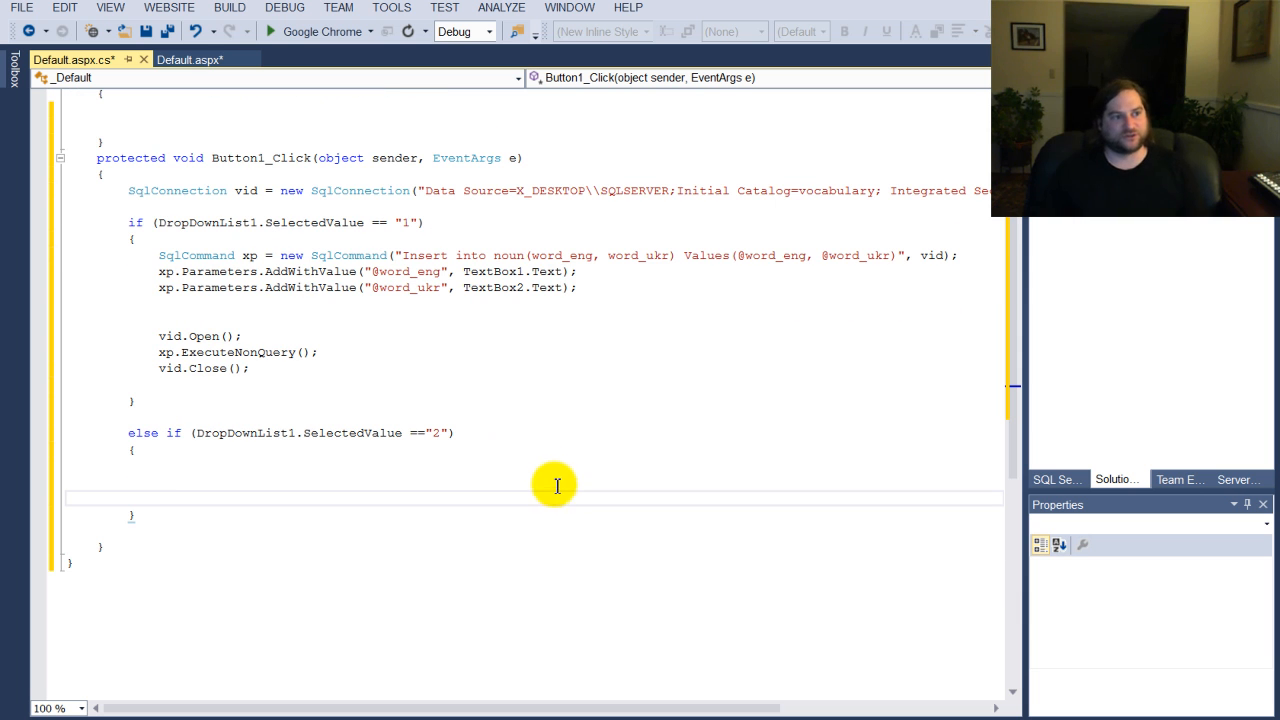
mouse_move(316, 304)
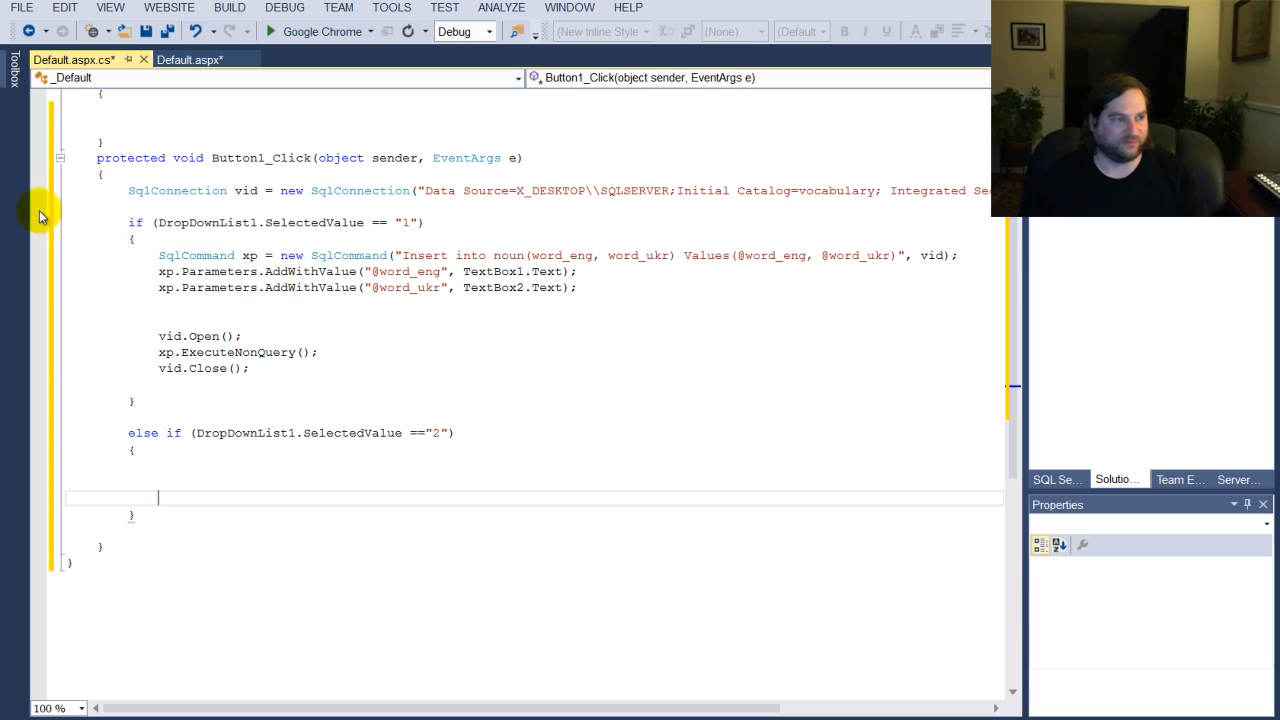
click(156, 256)
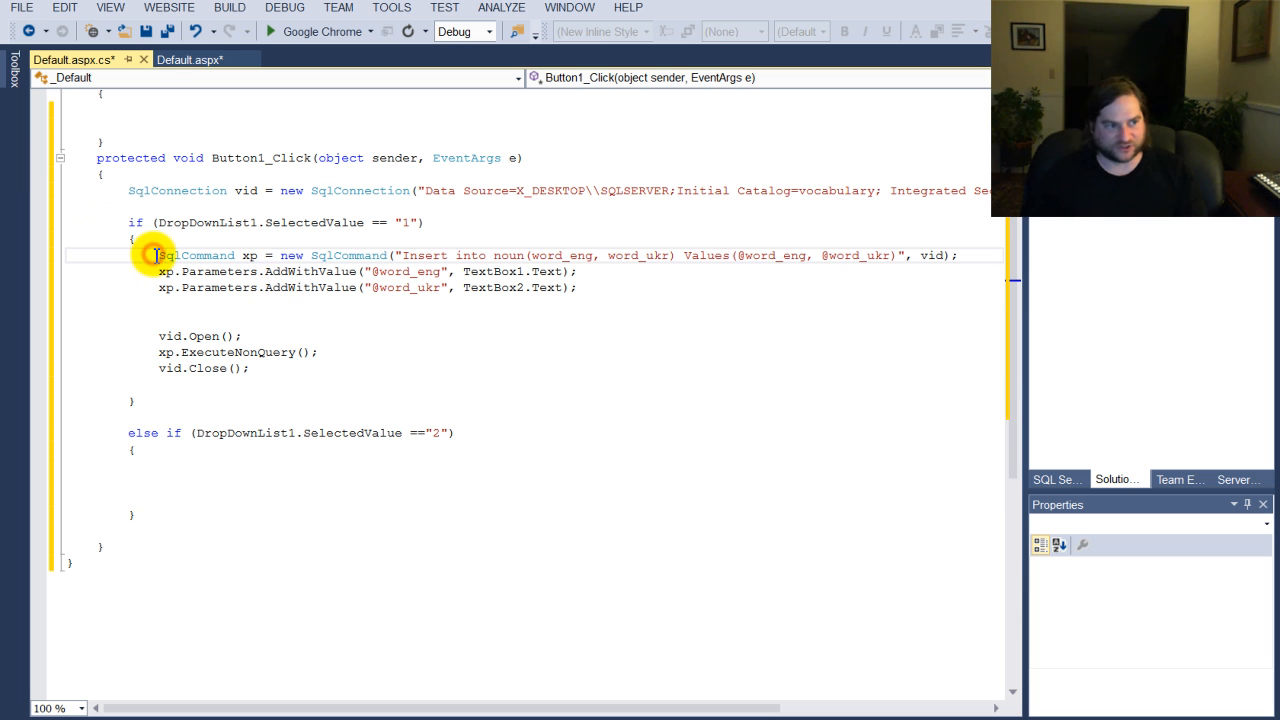
drag(156, 256, 320, 352)
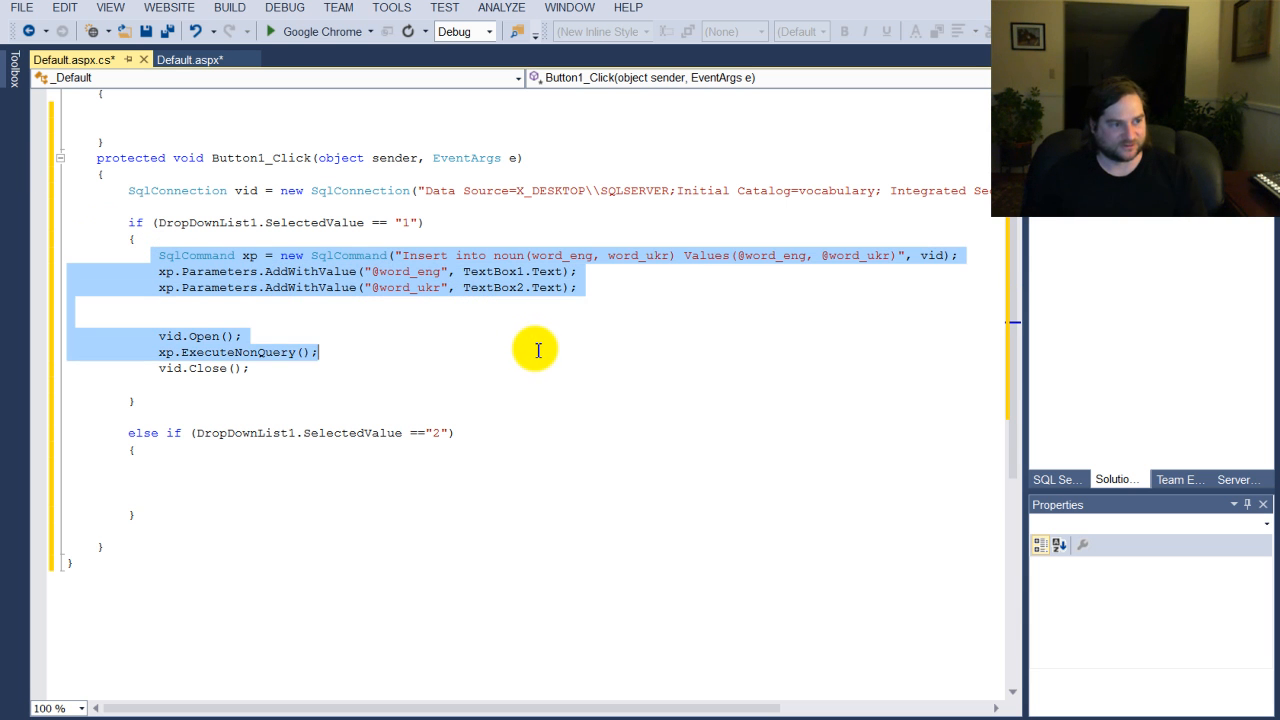
right_click(340, 272)
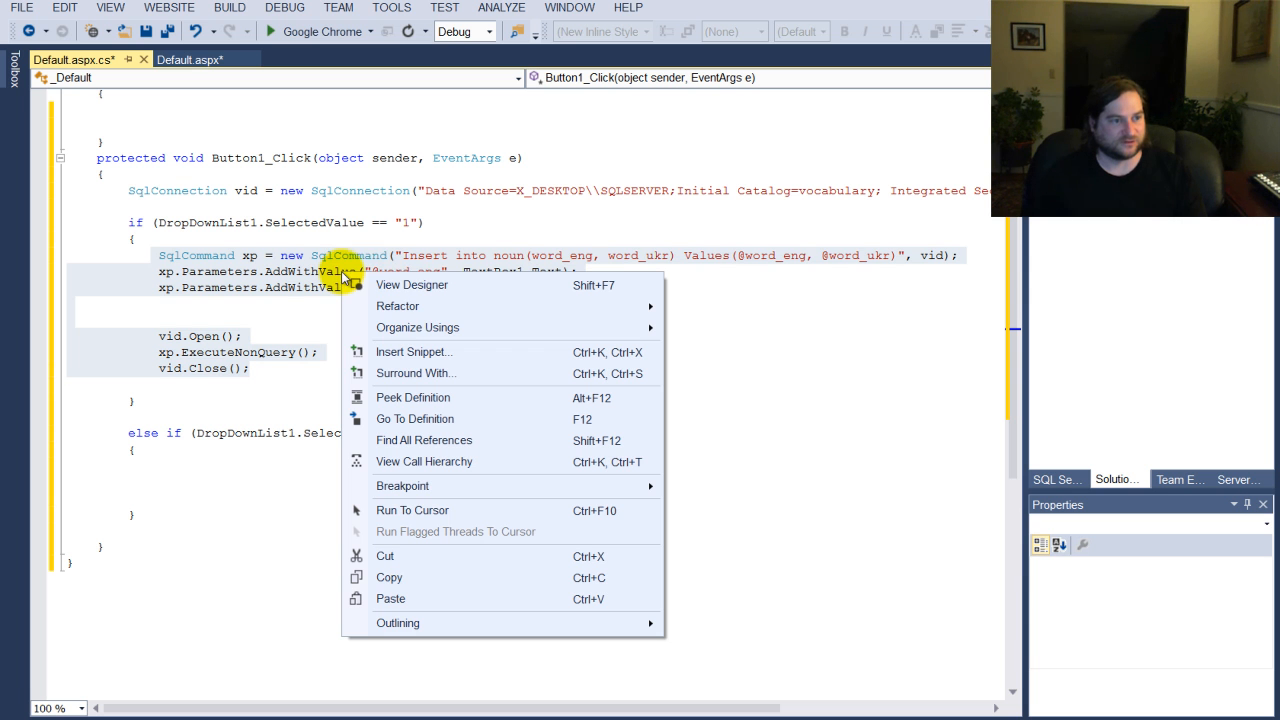
click(378, 556)
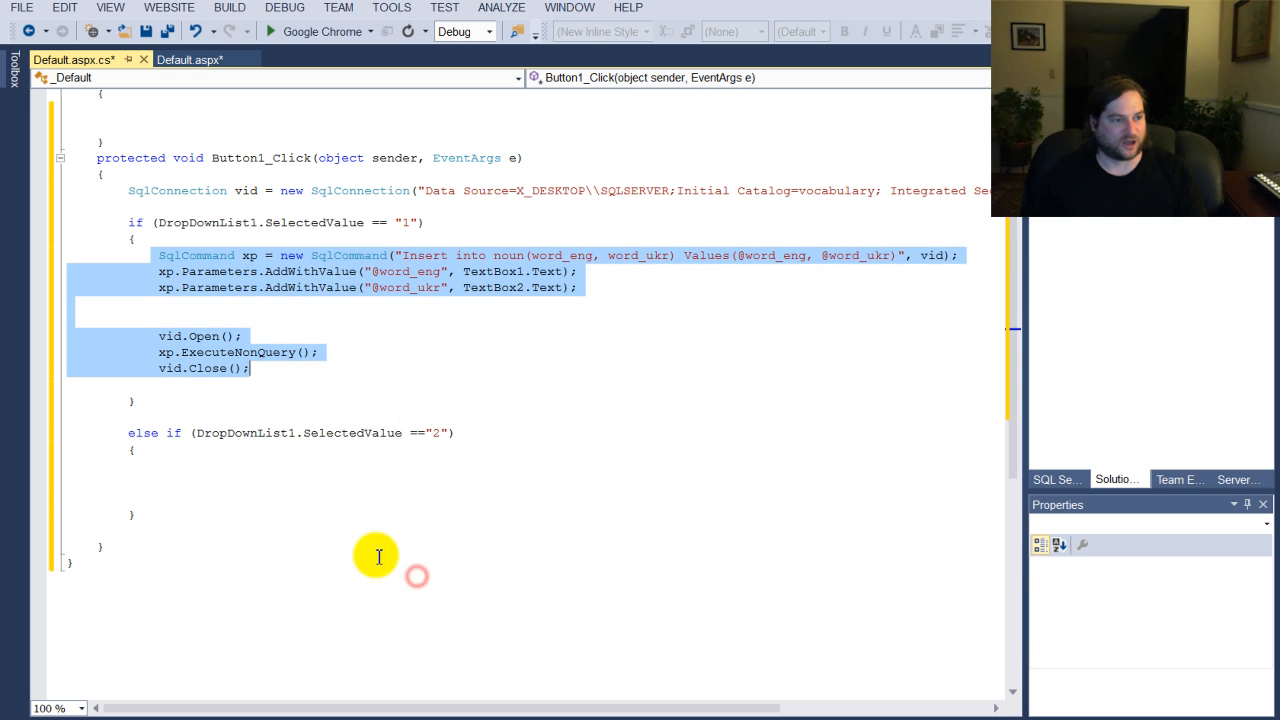
click(246, 480)
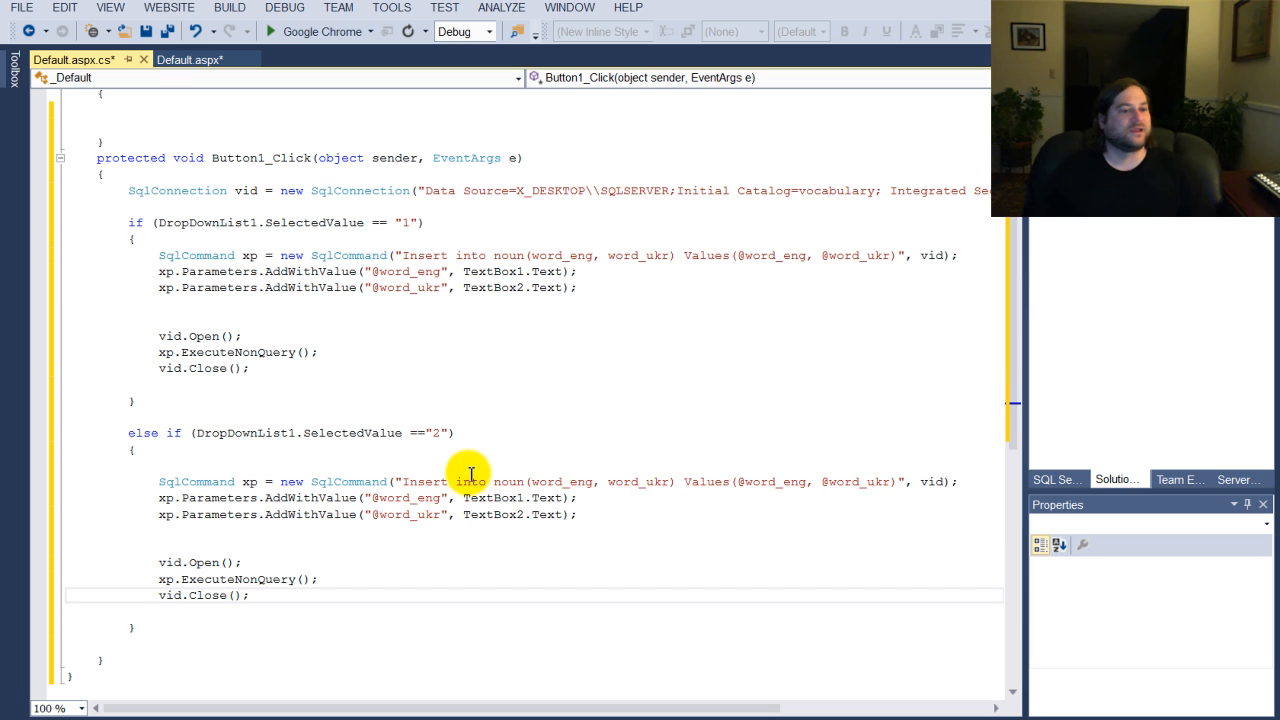
mouse_move(524, 480)
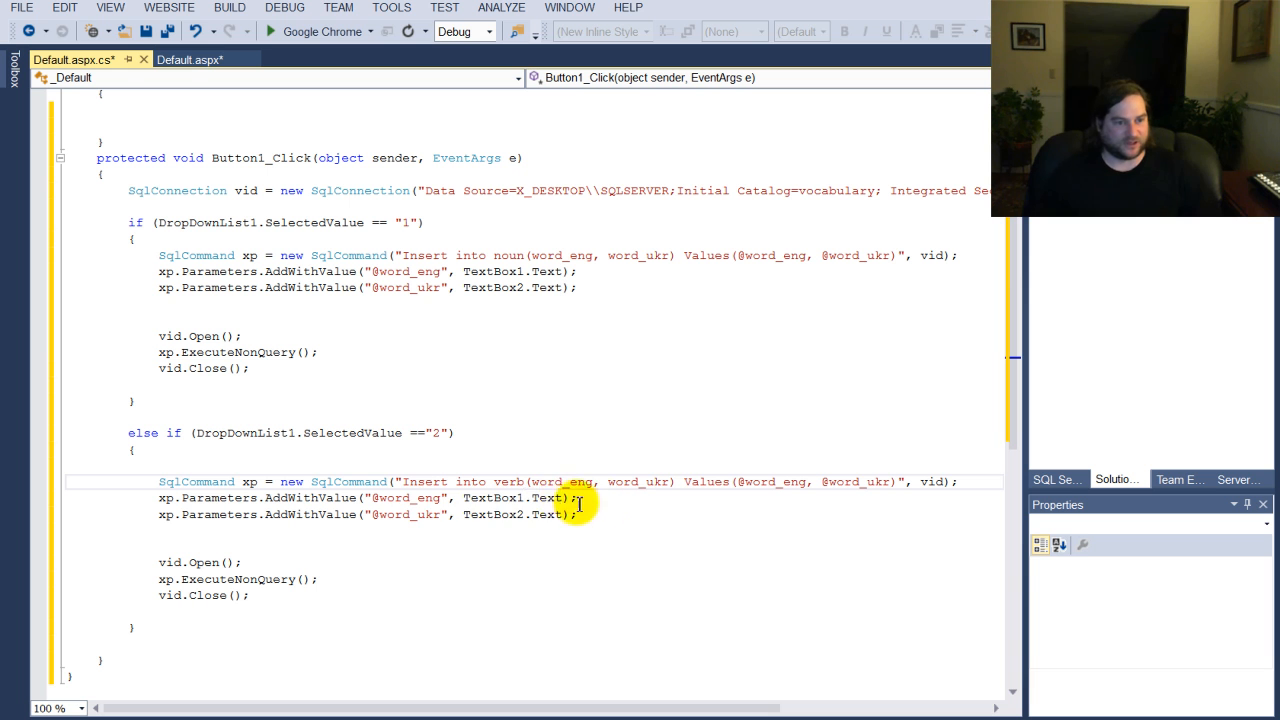
double_click(548, 482)
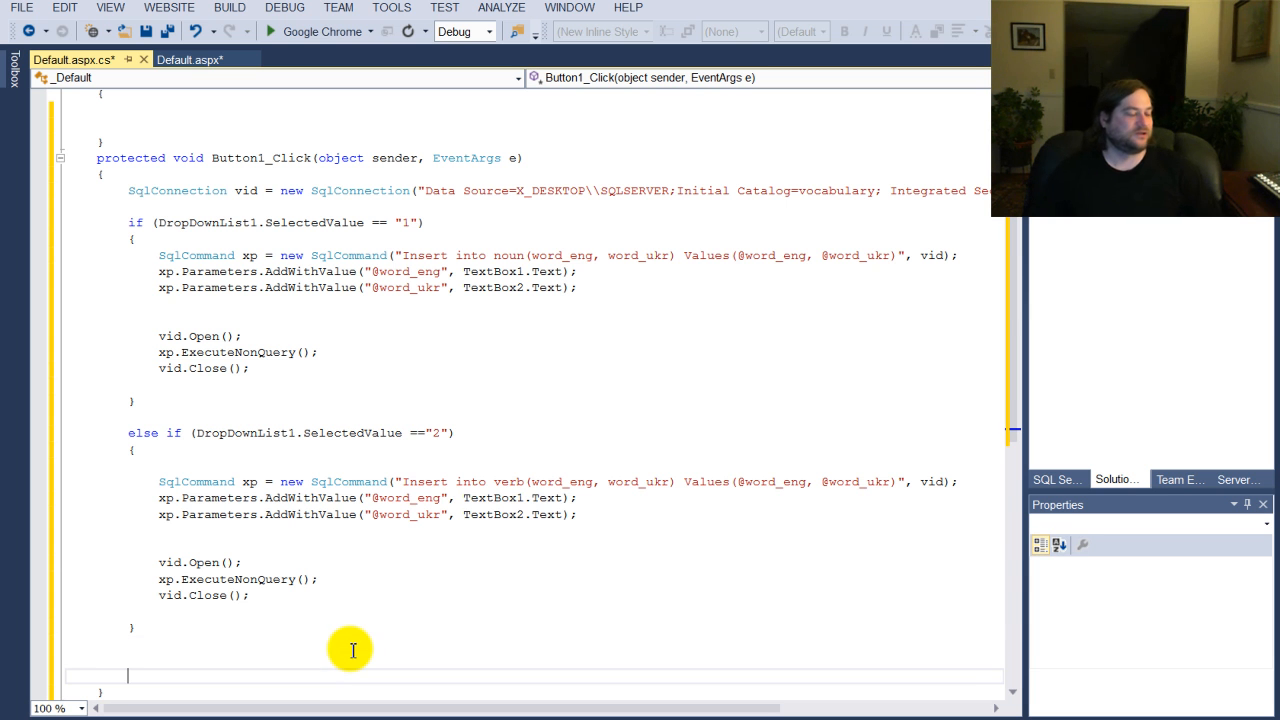
scroll(down, 3)
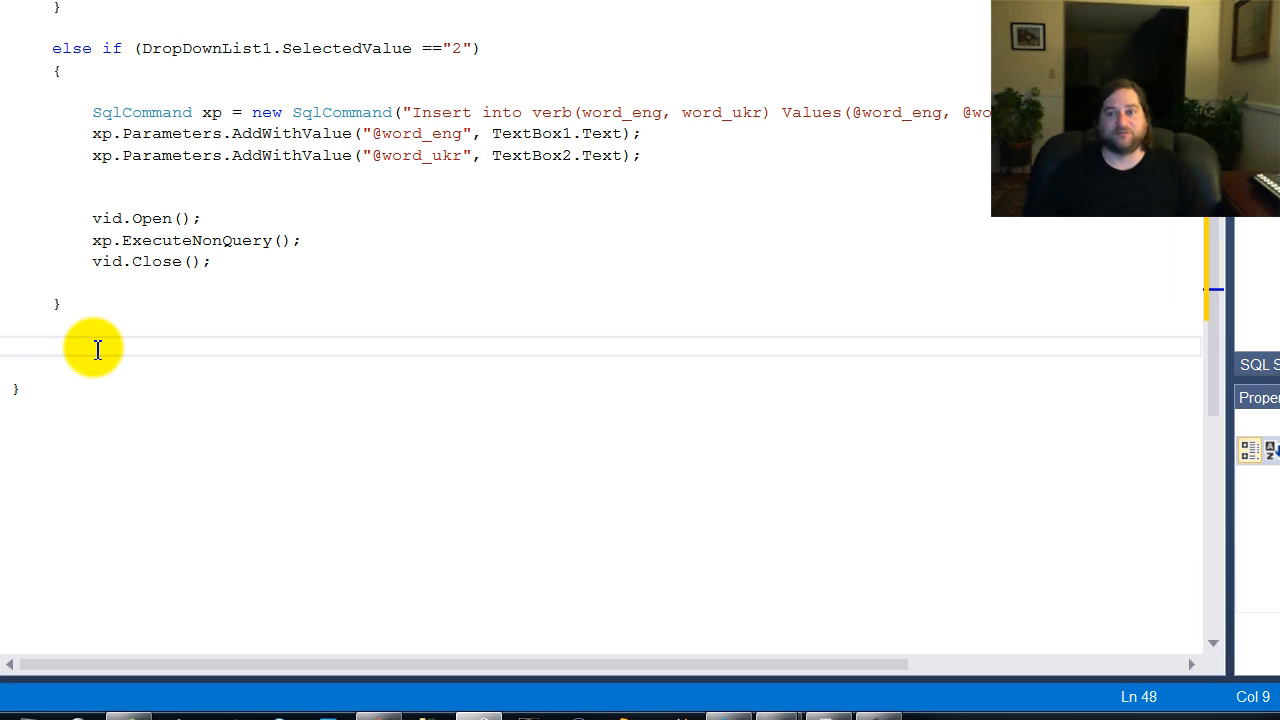
text(if)
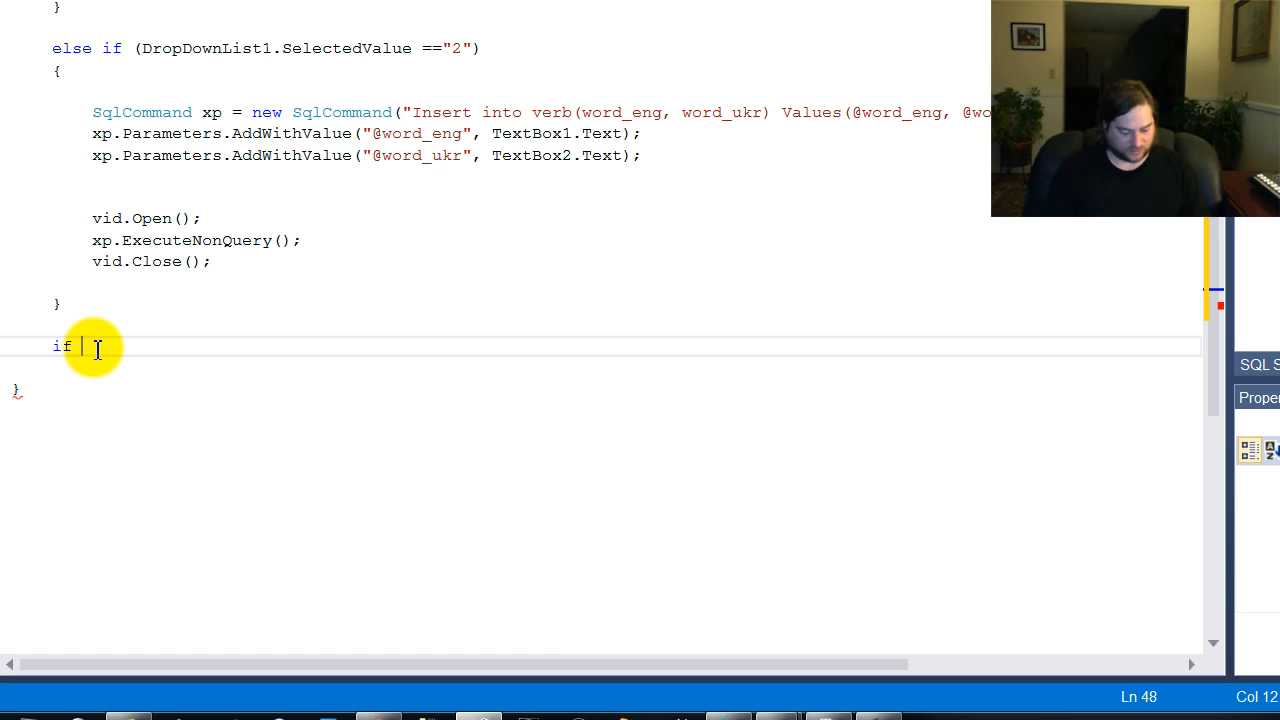
text(pos)
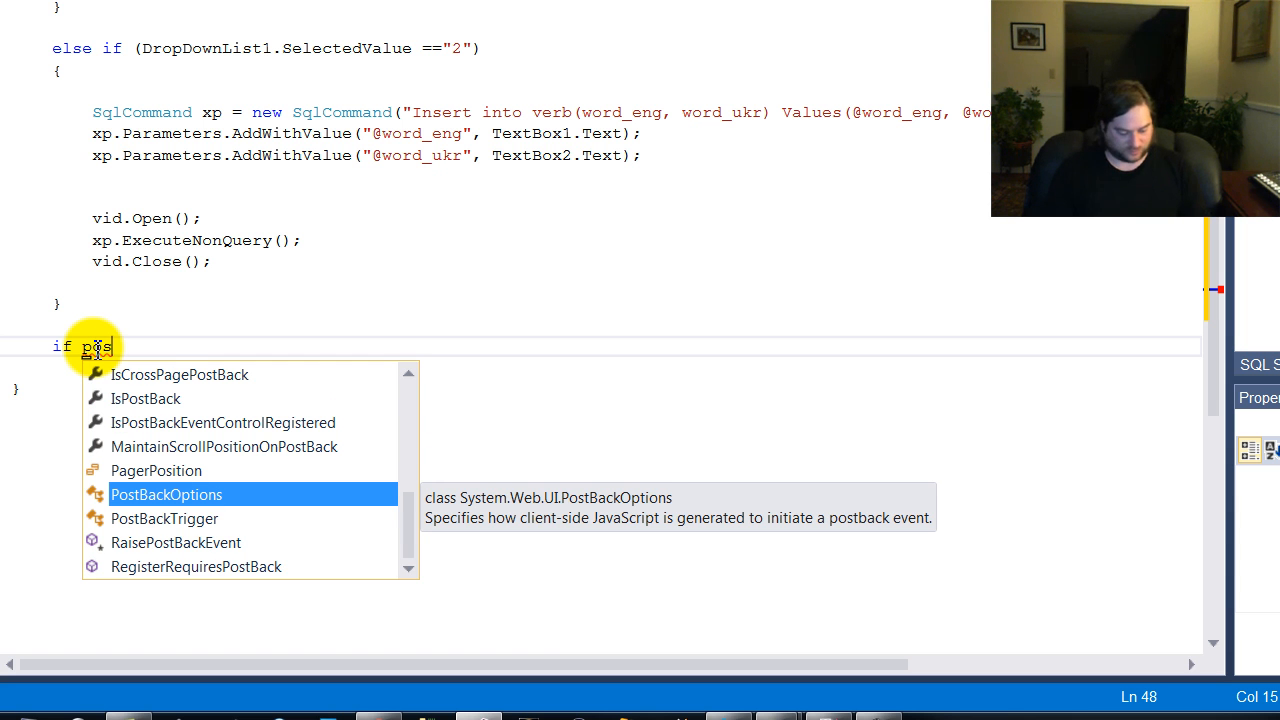
text(tb)
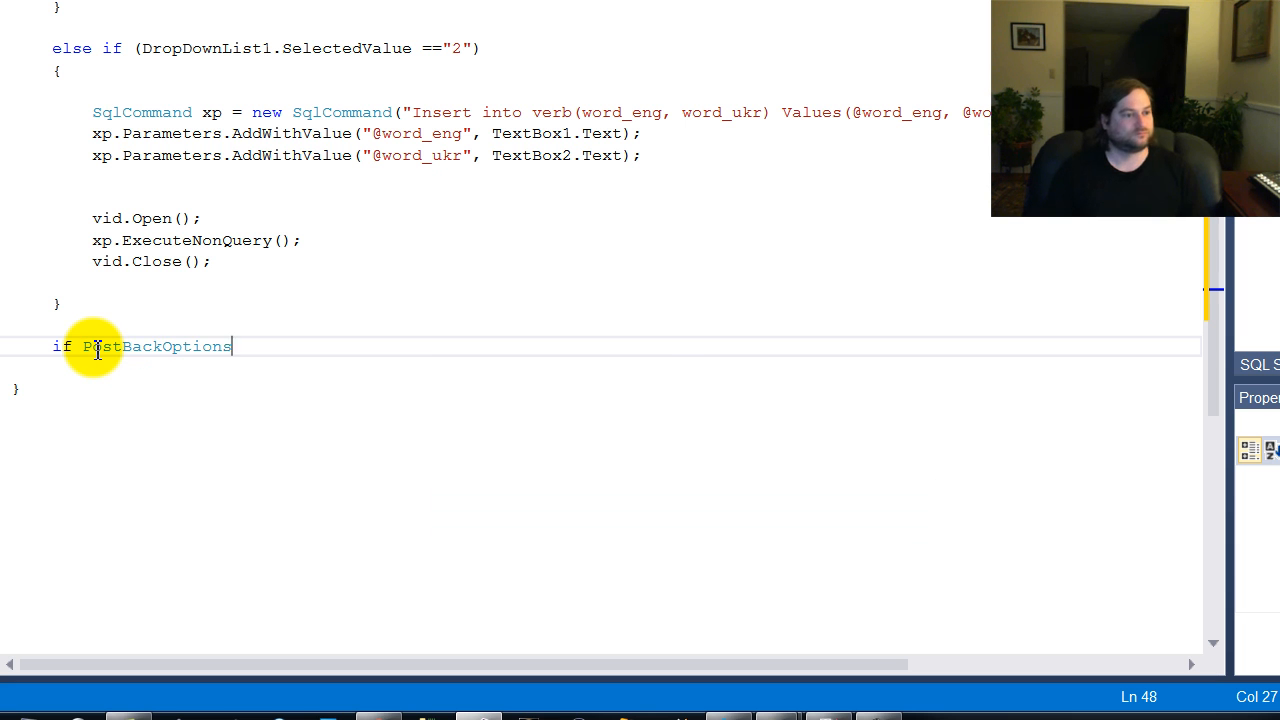
key(BackSpace)
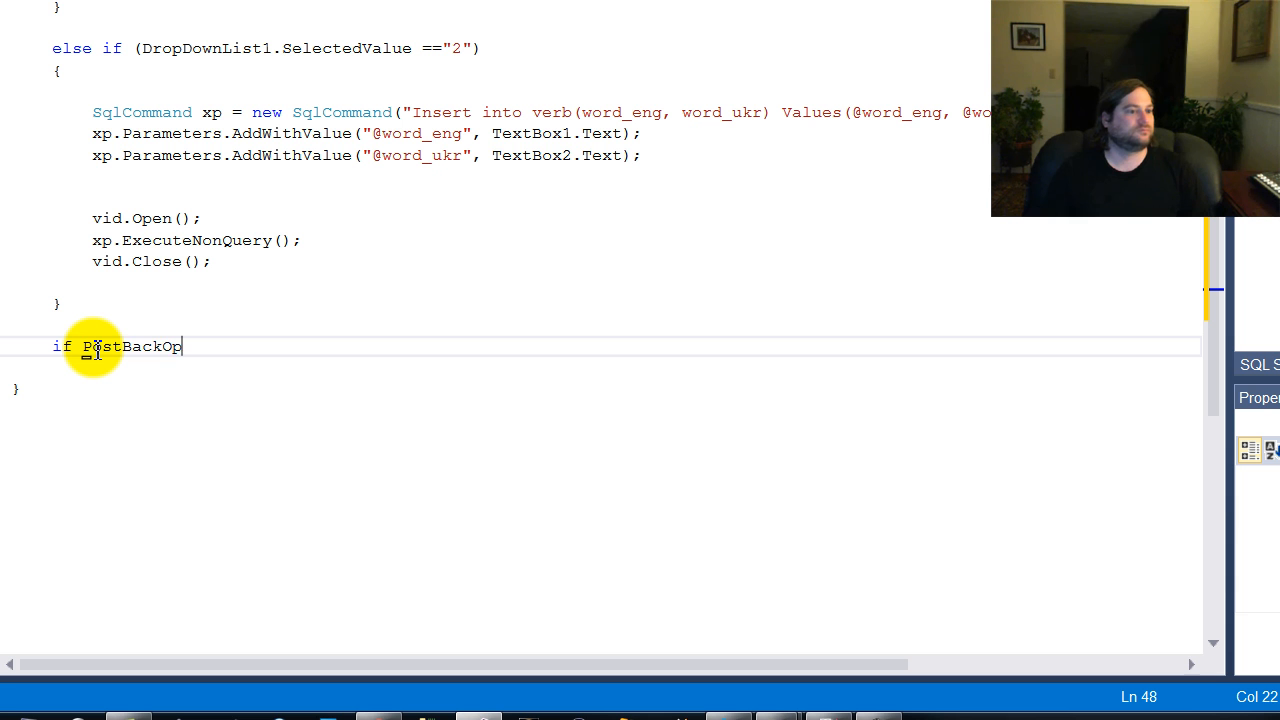
key(Backspace)
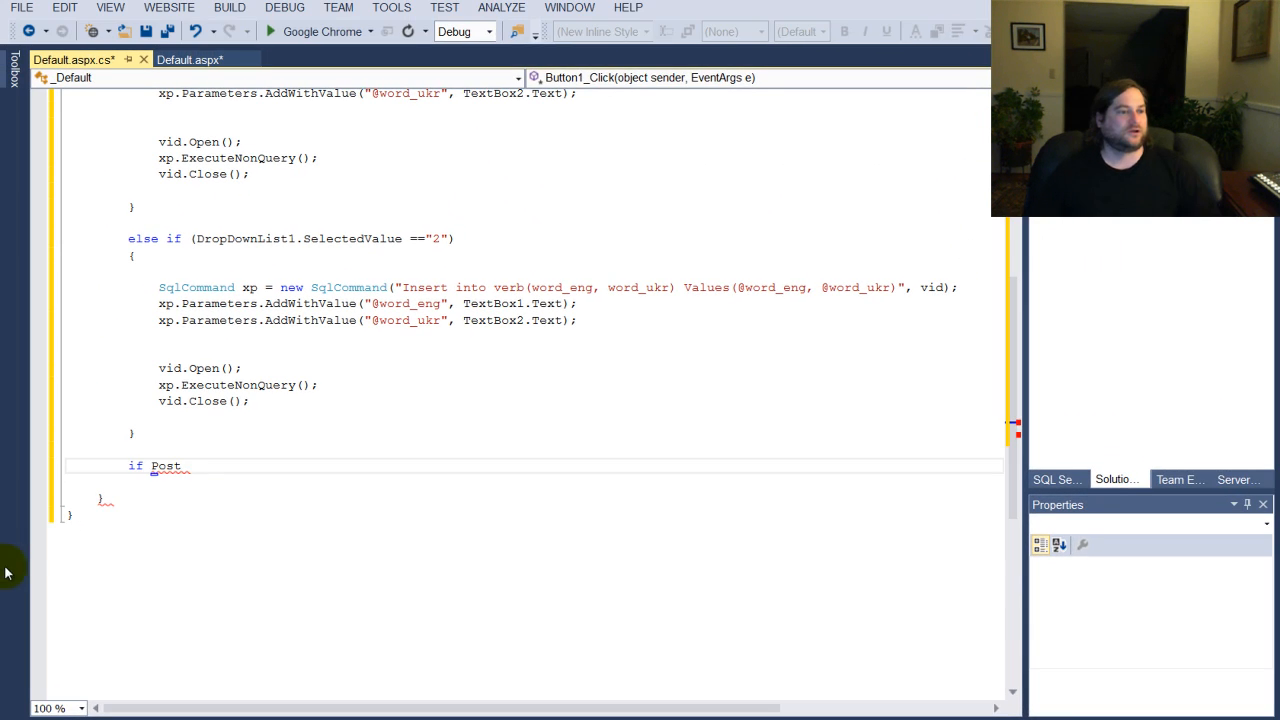
mouse_move(238, 460)
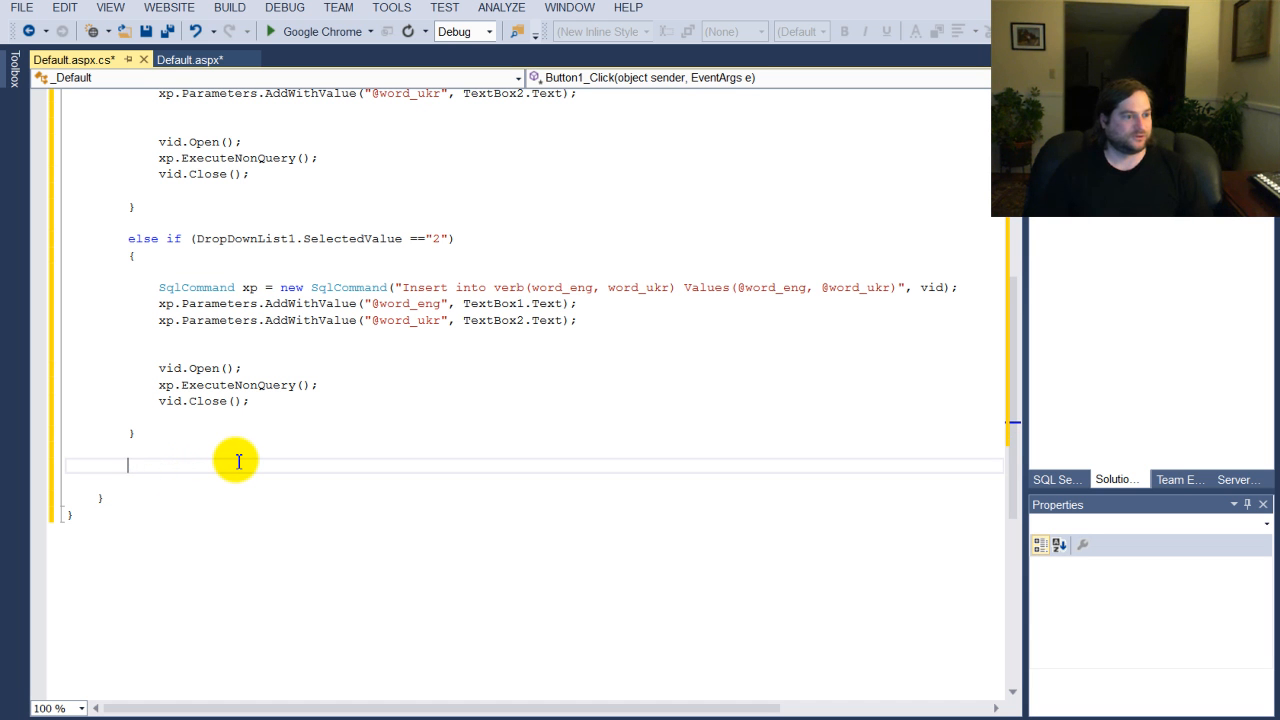
In Page_Load, start the condition if (Page.IsPostBack == true)
scroll(up, 3)
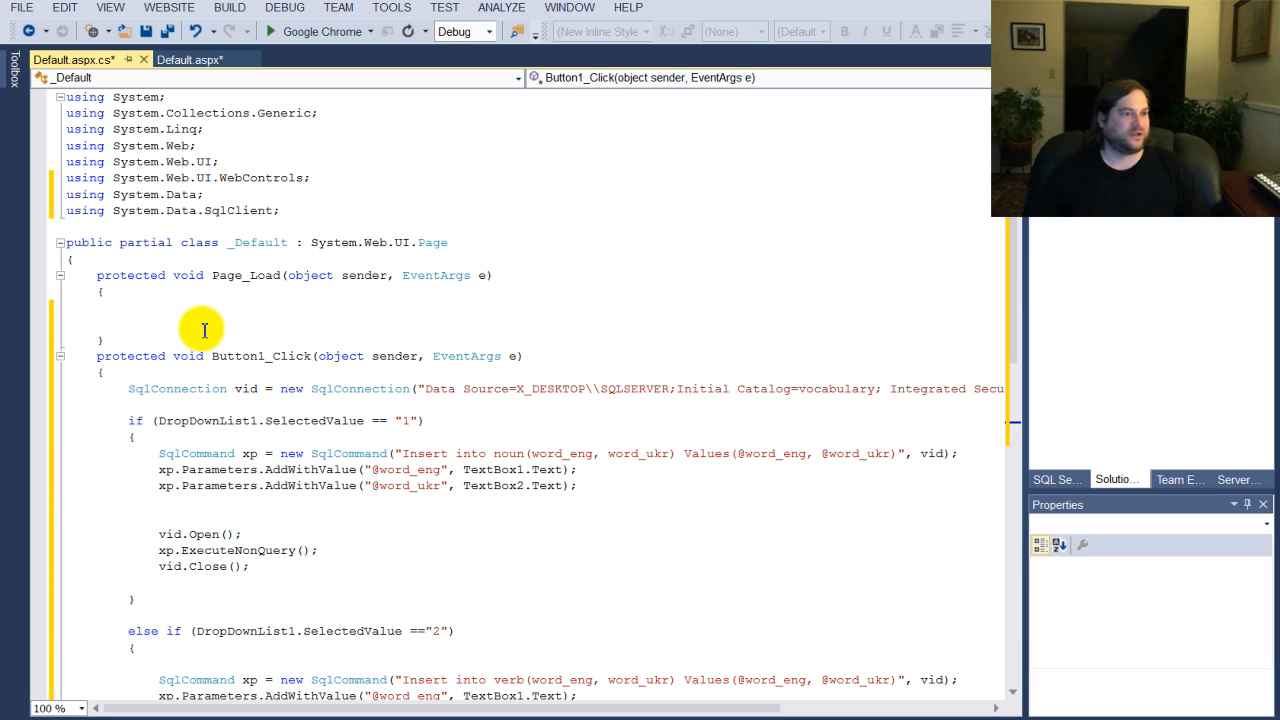
click(130, 308)
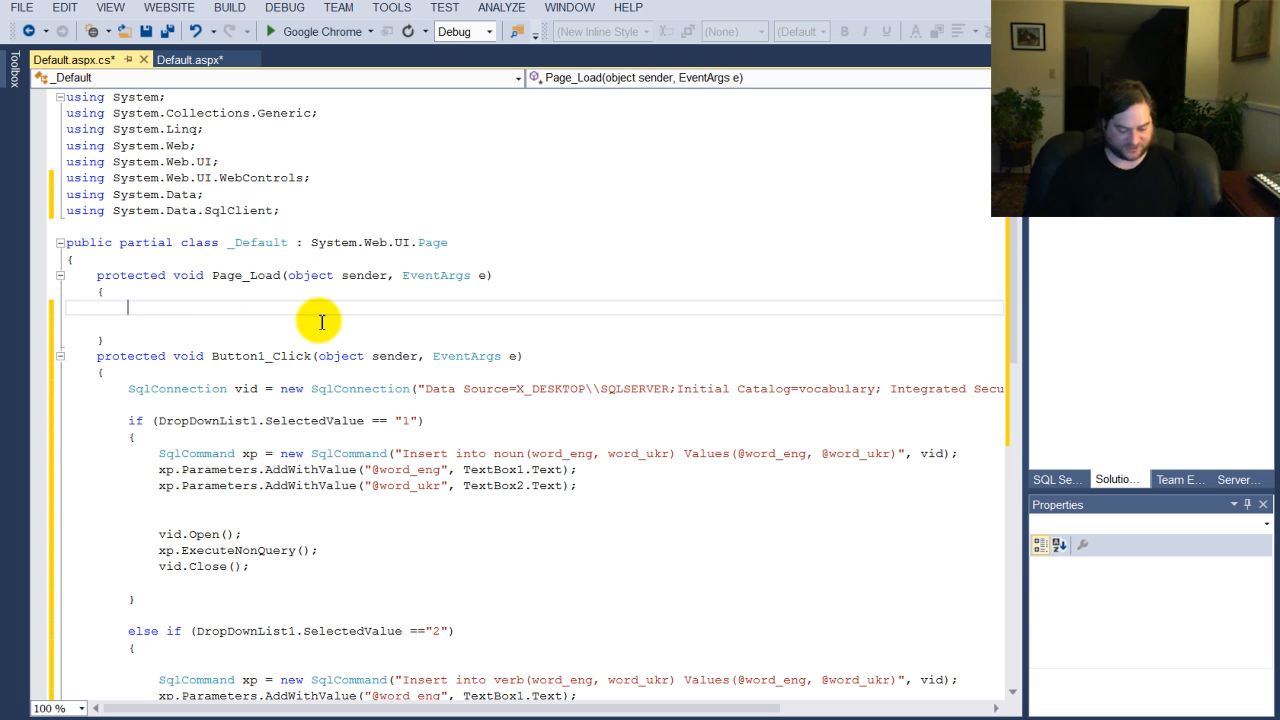
text(if)
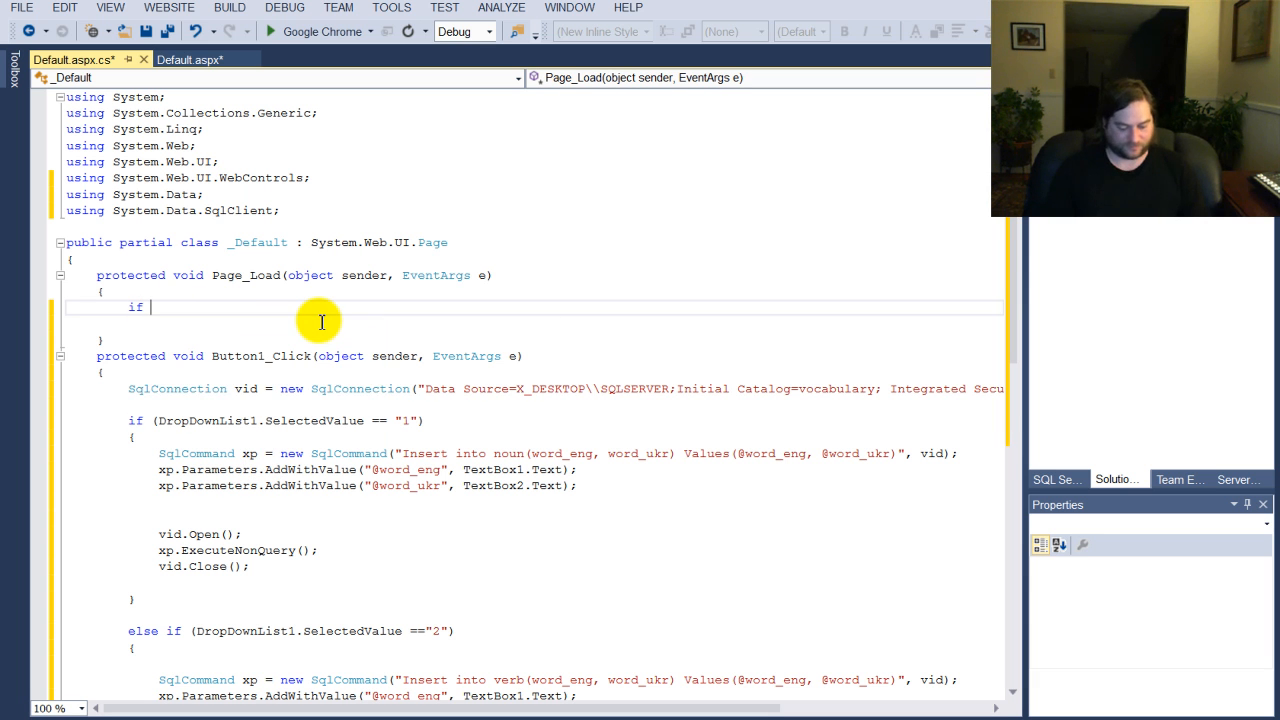
text(())
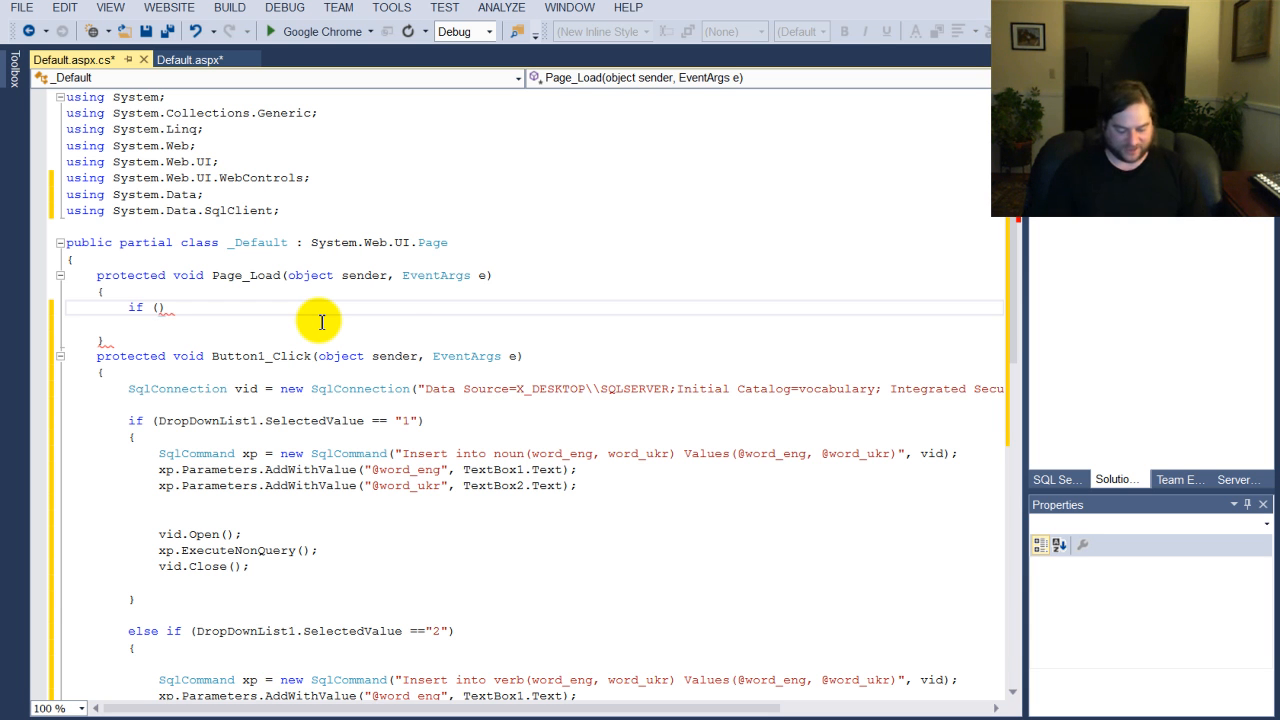
text(page)
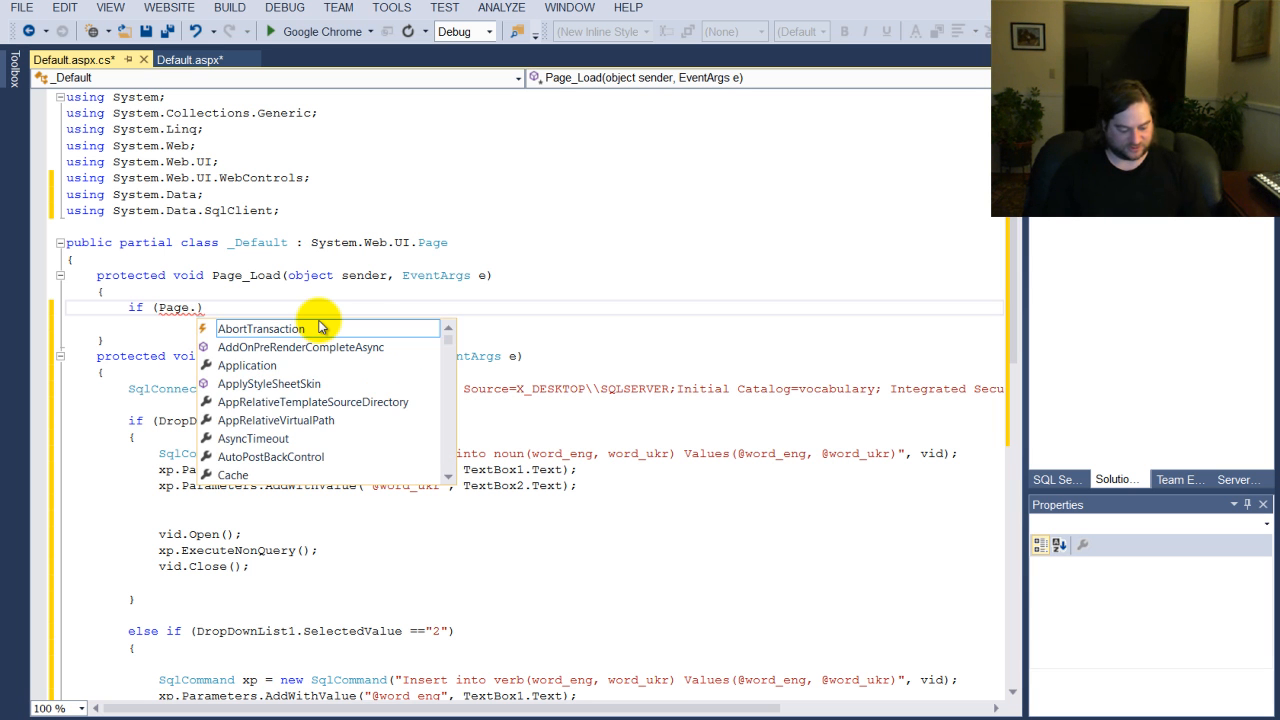
text(is)
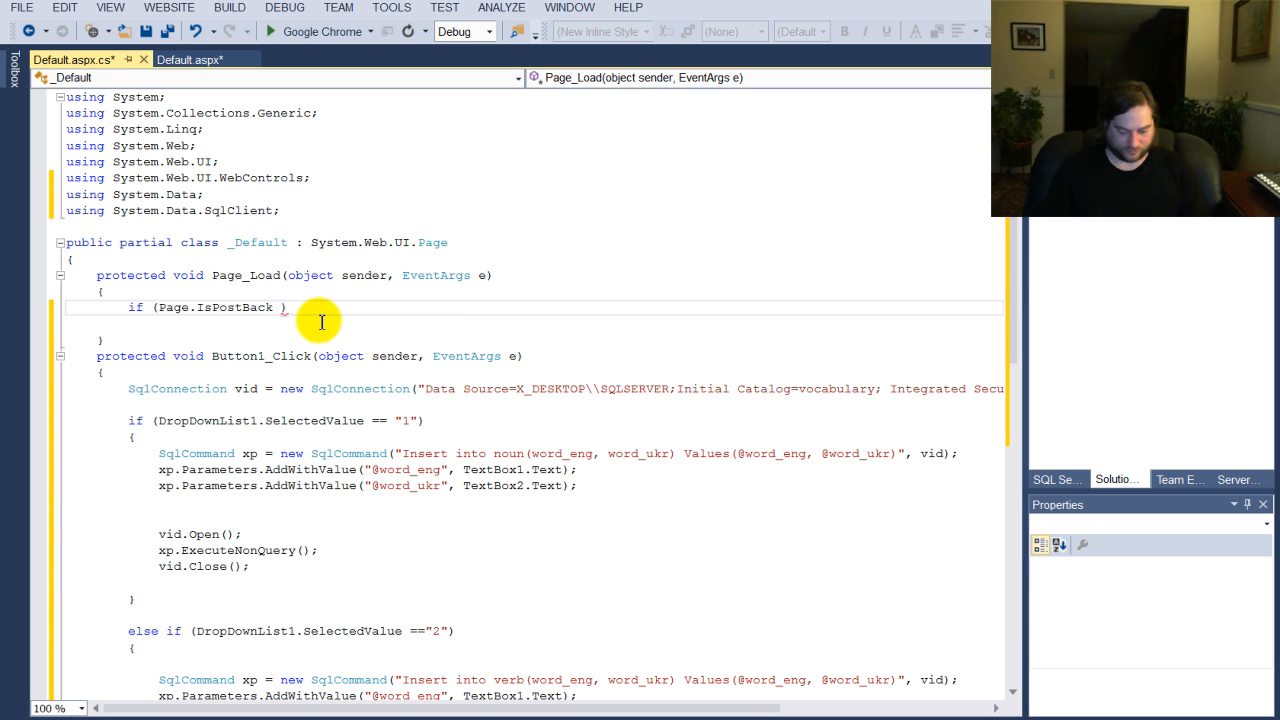
text(==)
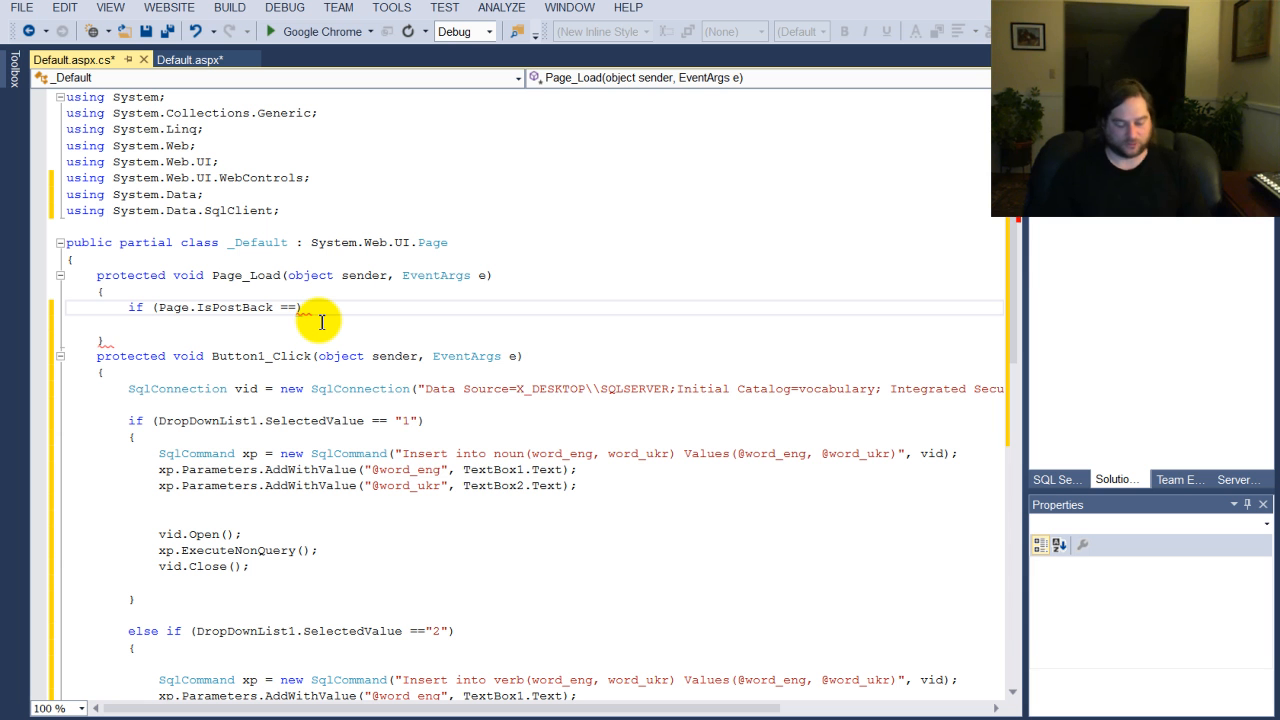
text(true)
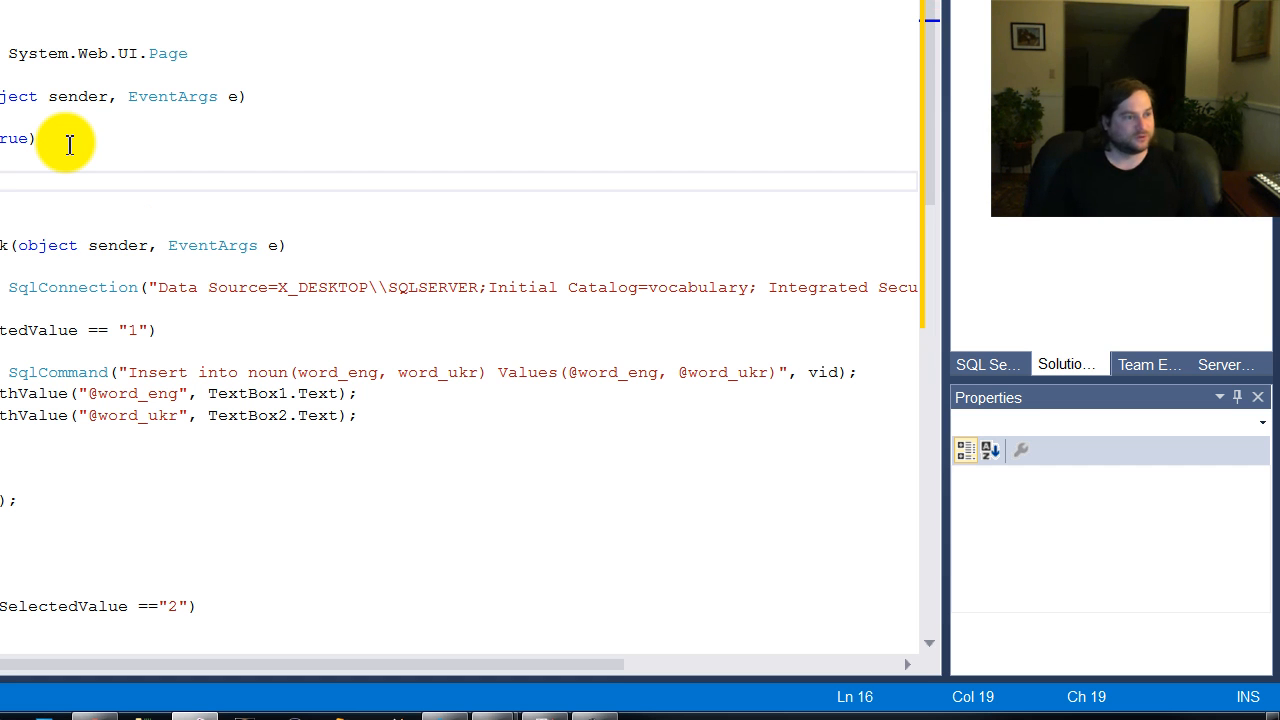
Set Label1.Text to "**your data has been recorded!!" inside that postback check
text(.)
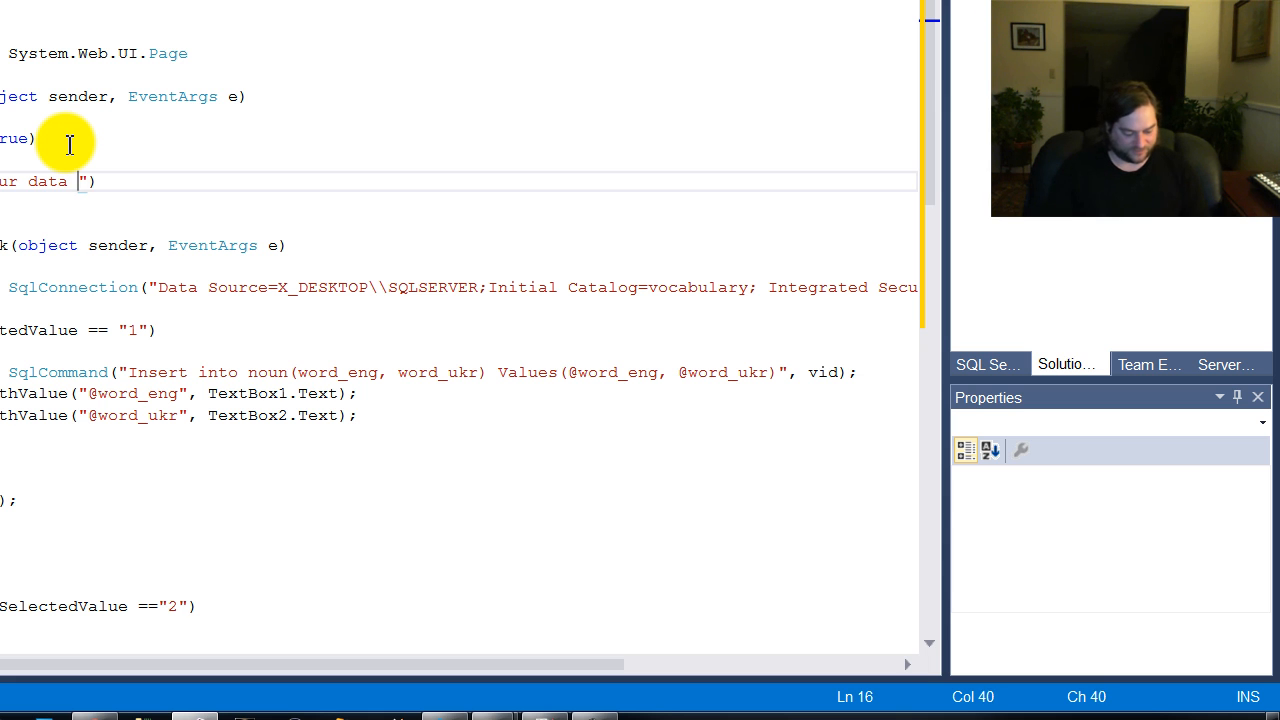
text(has been)
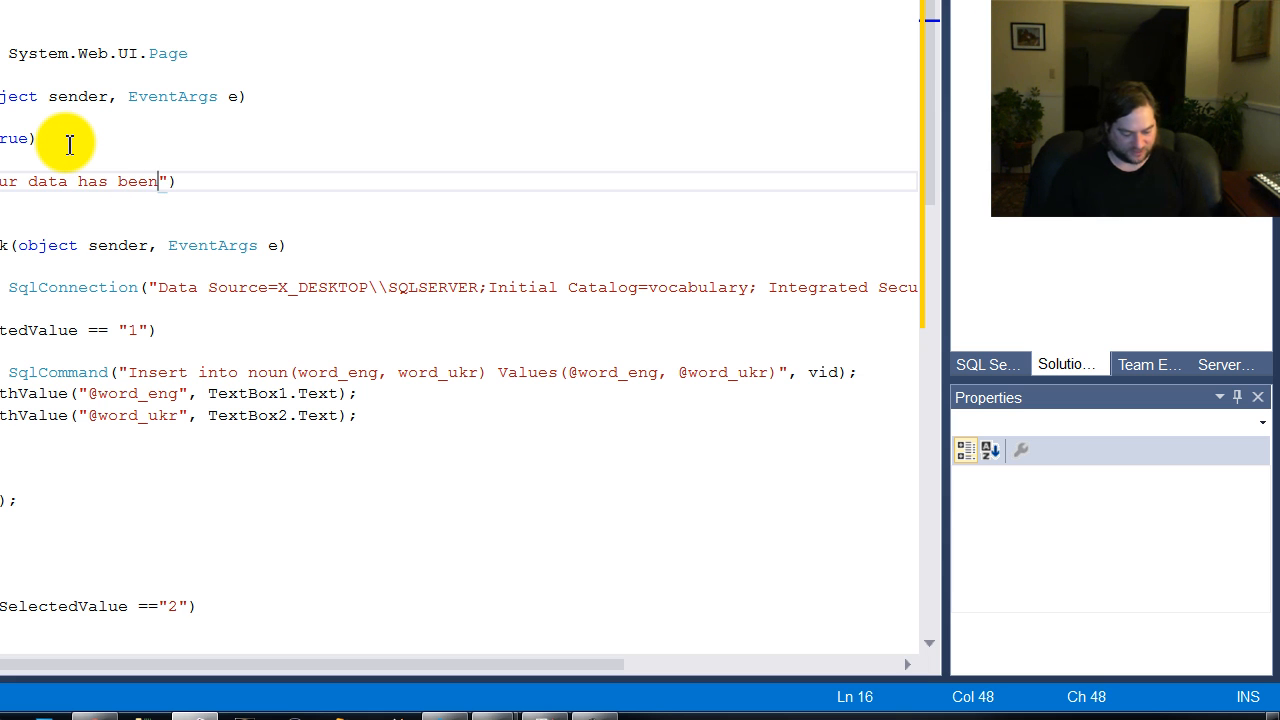
text(recor)
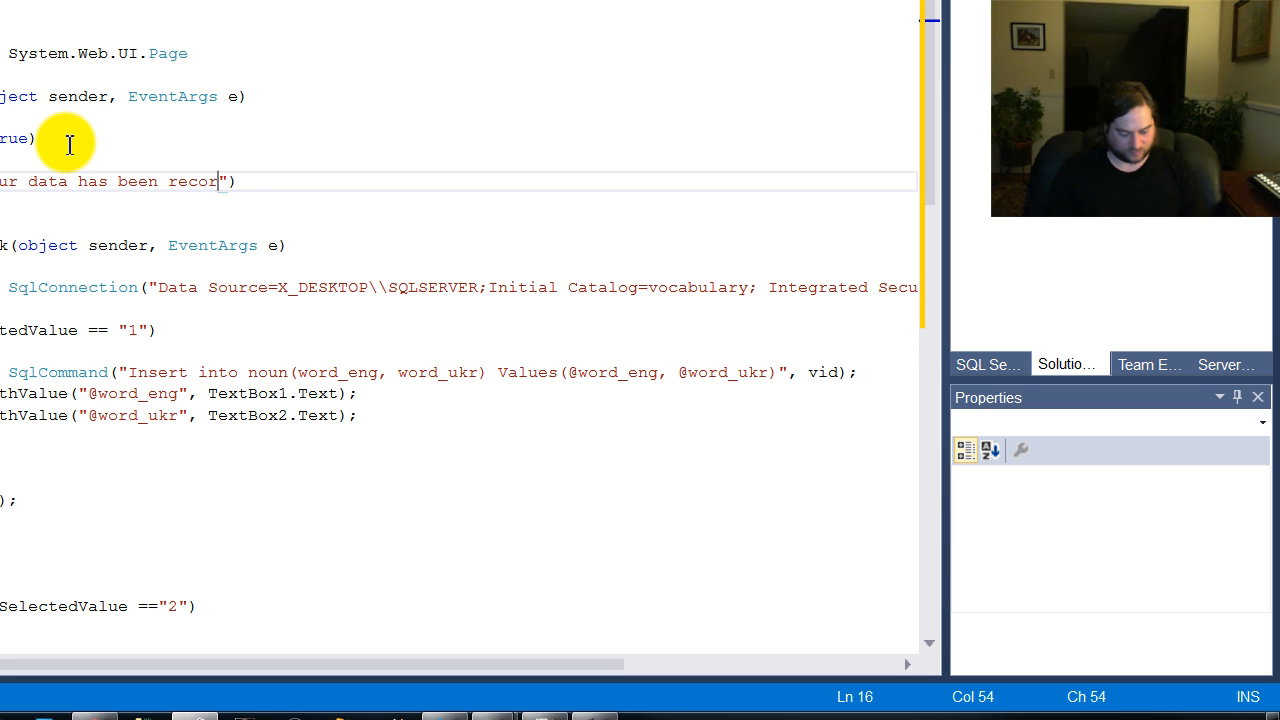
text(ded)
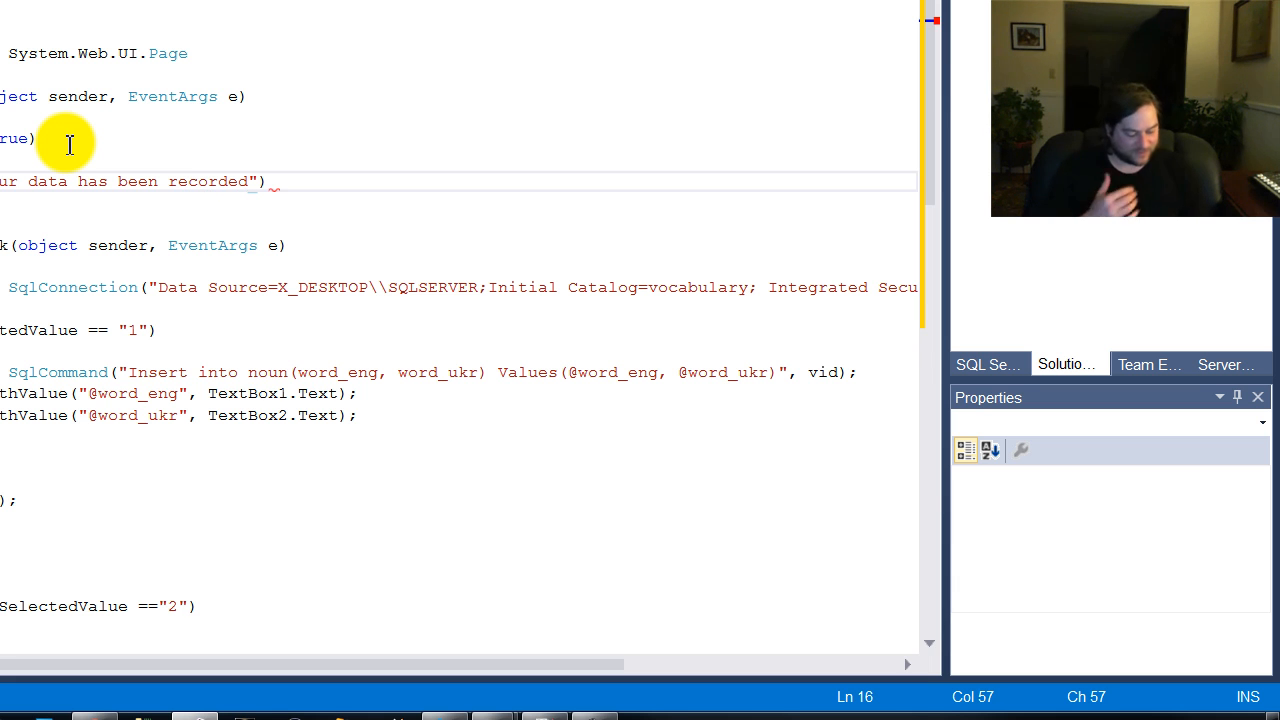
text(!!)
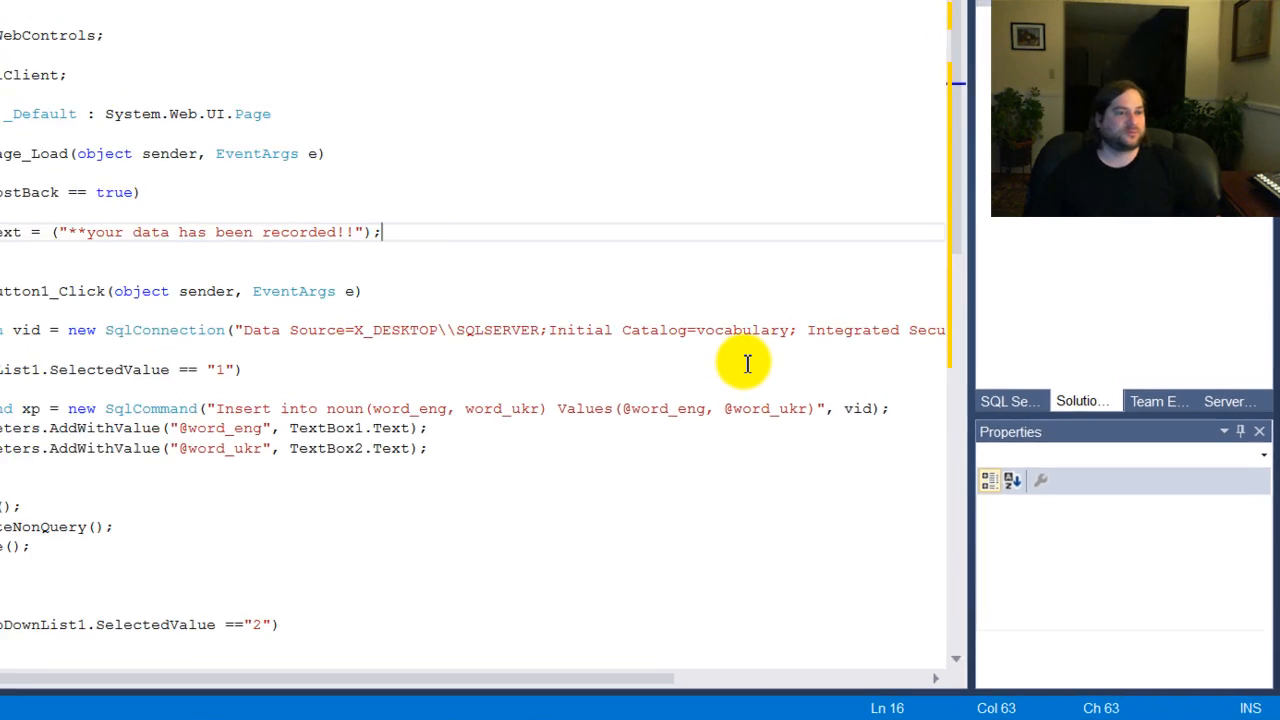
scroll(down, 3)
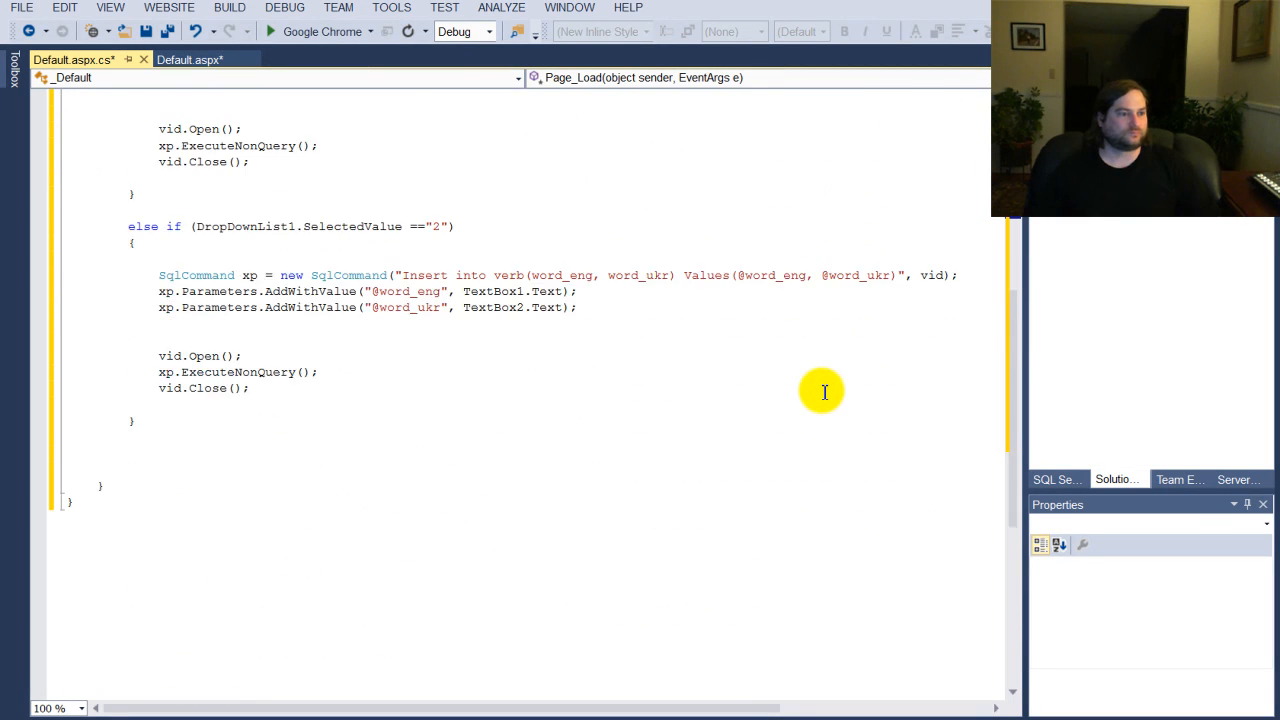
scroll(up, 3)
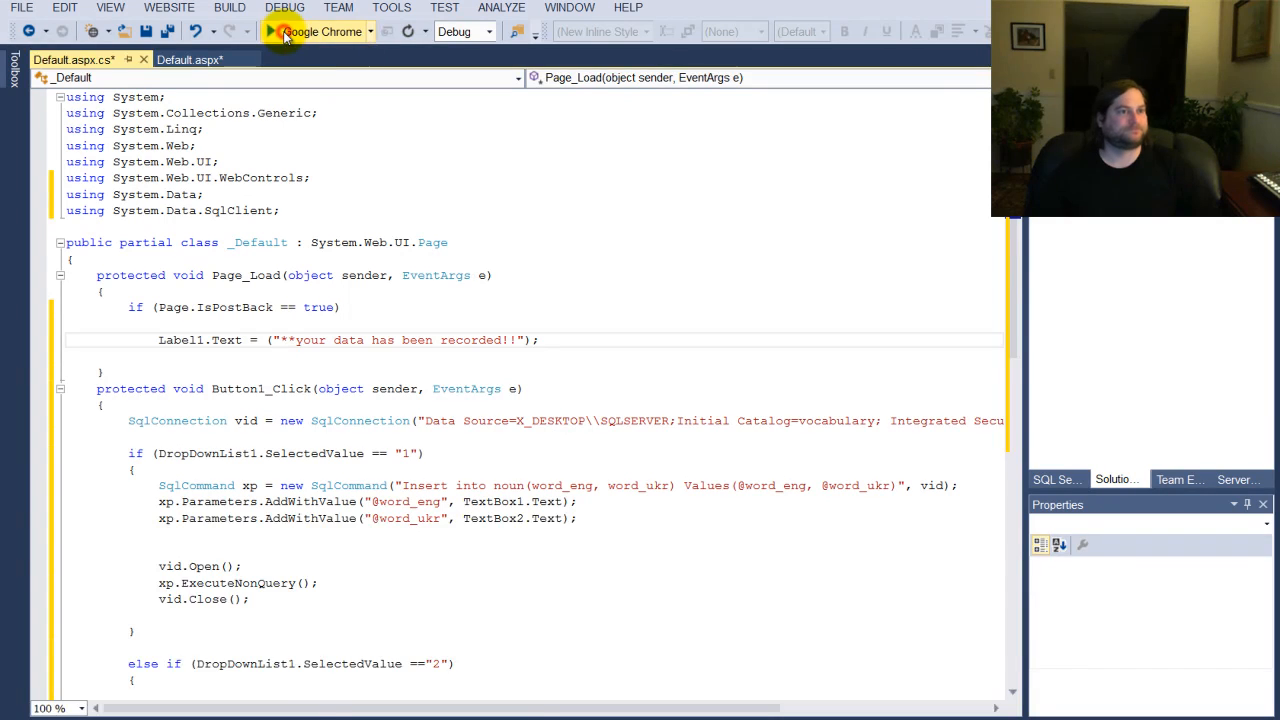
Run the site in Chrome and submit the noun hat with translation shopka
click(270, 32)
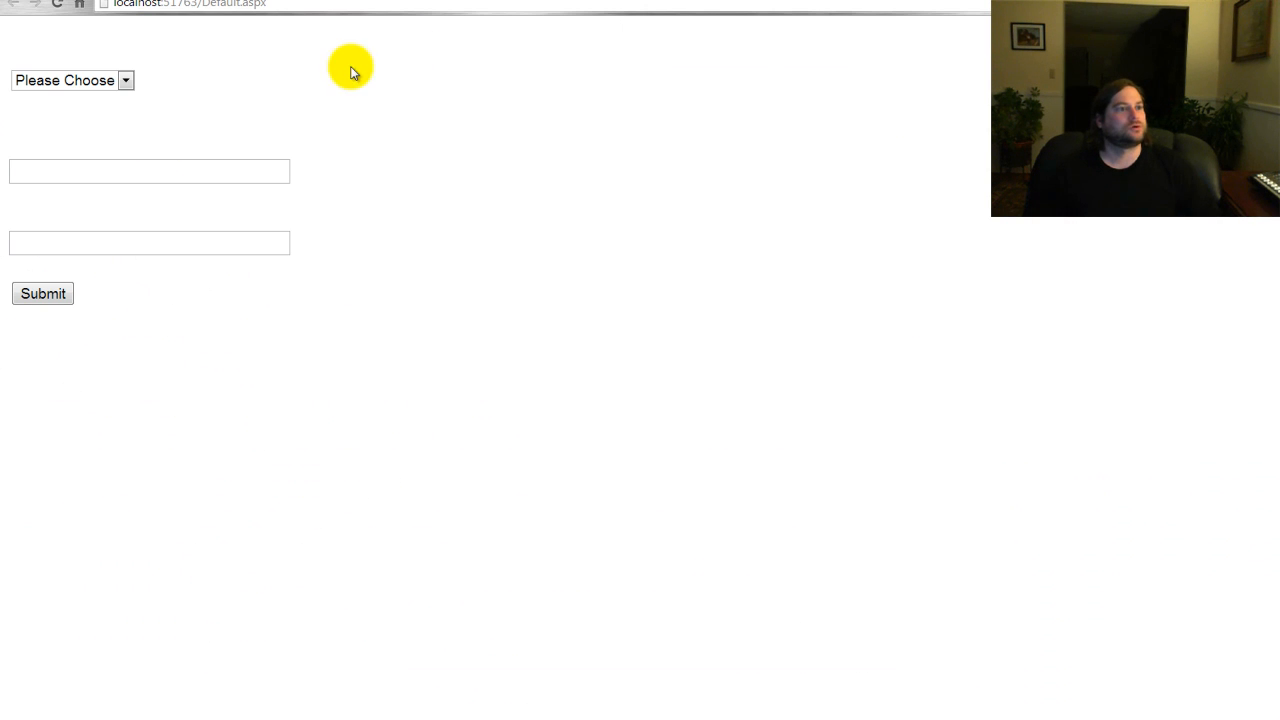
click(148, 172)
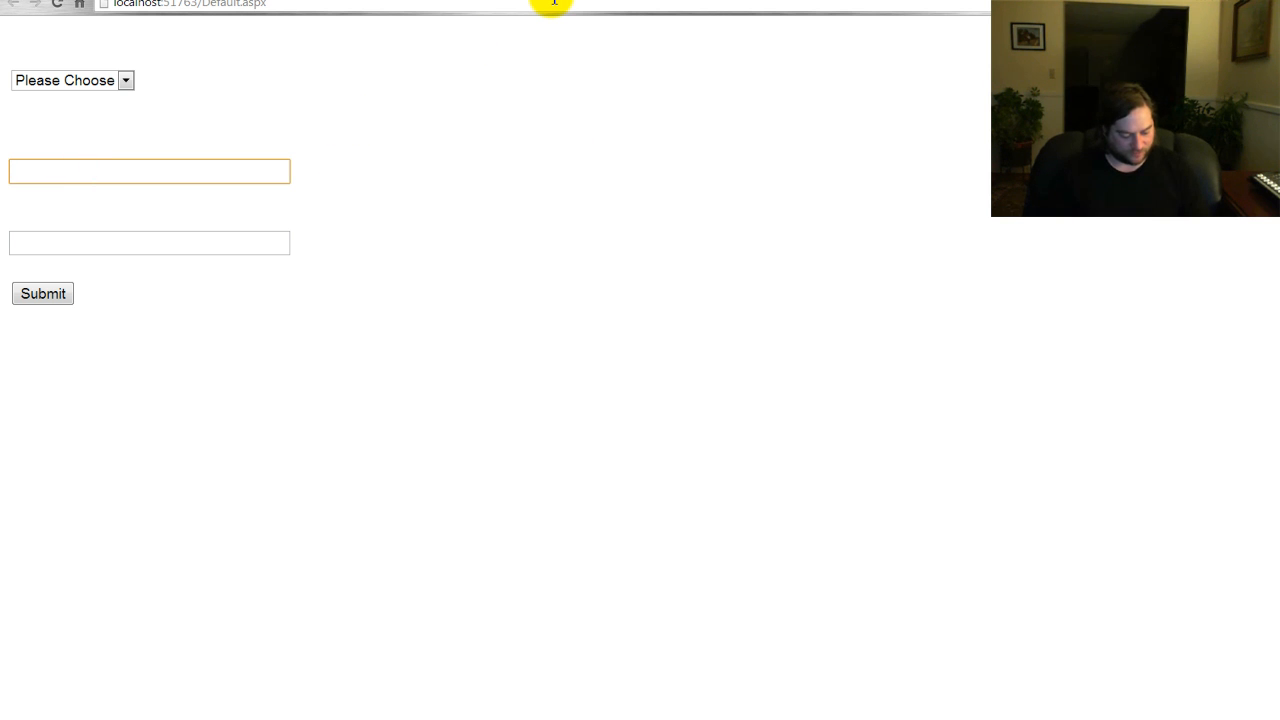
text(hat)
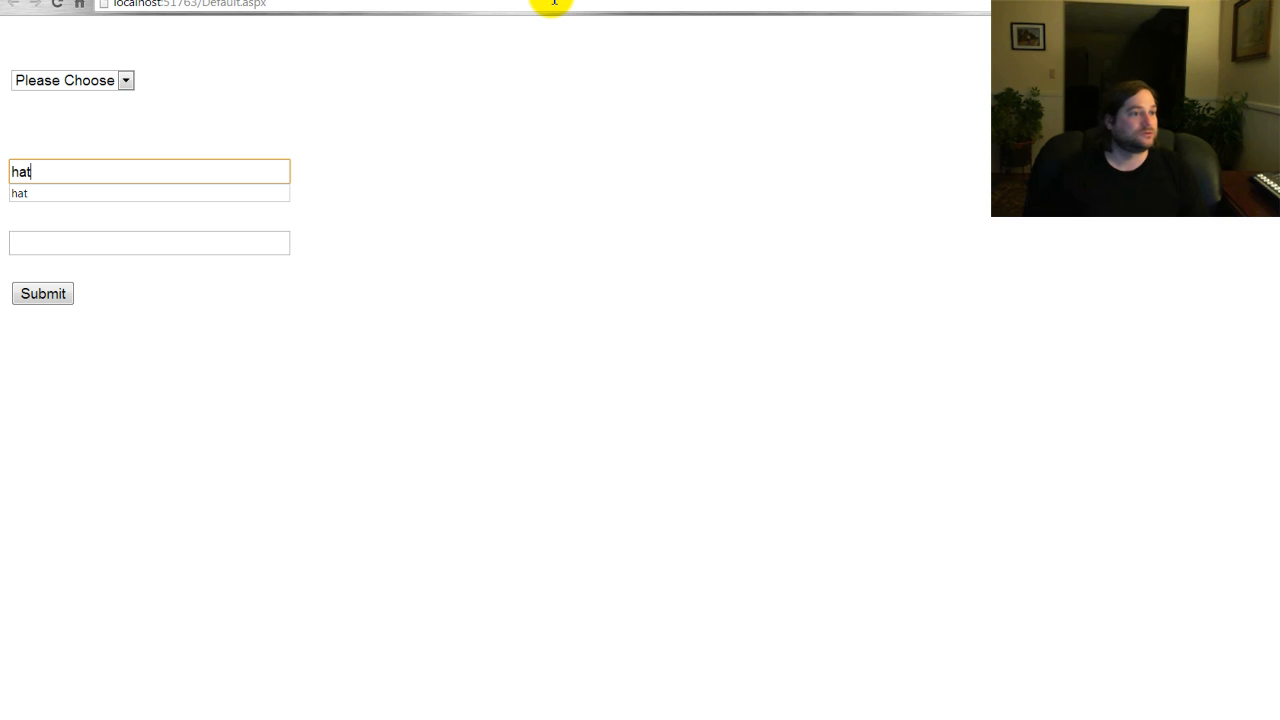
click(68, 192)
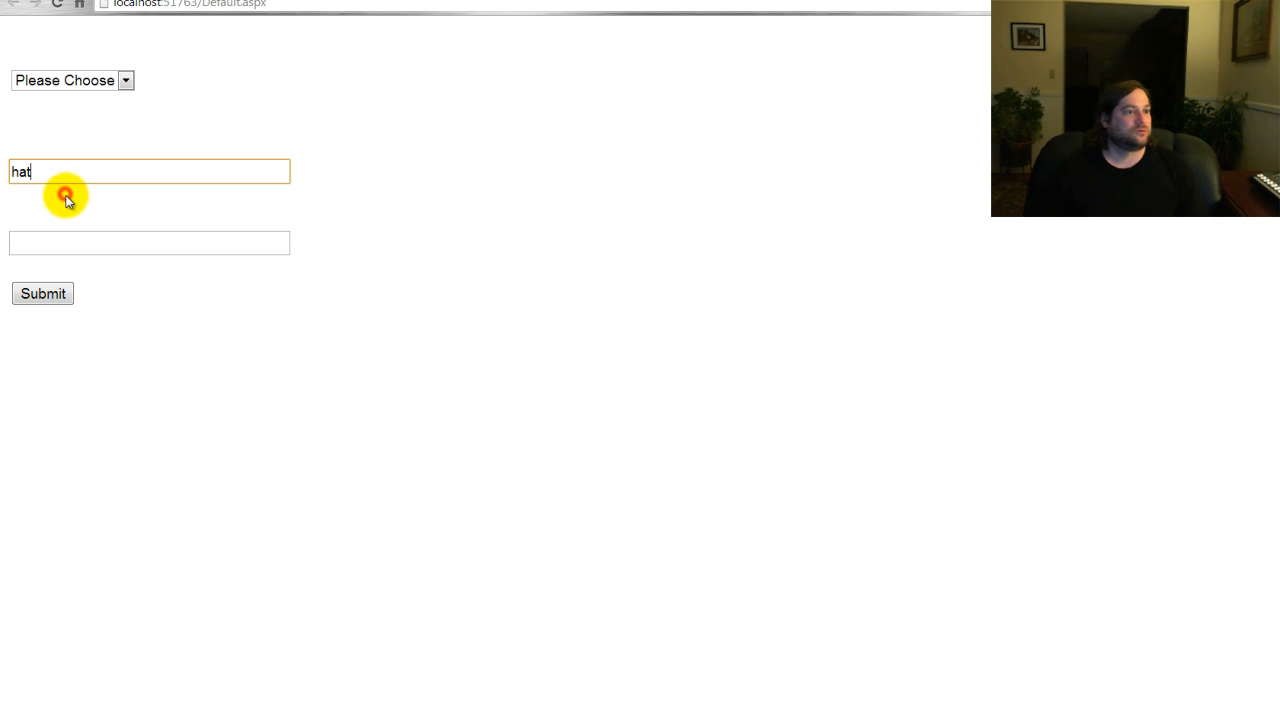
click(148, 242)
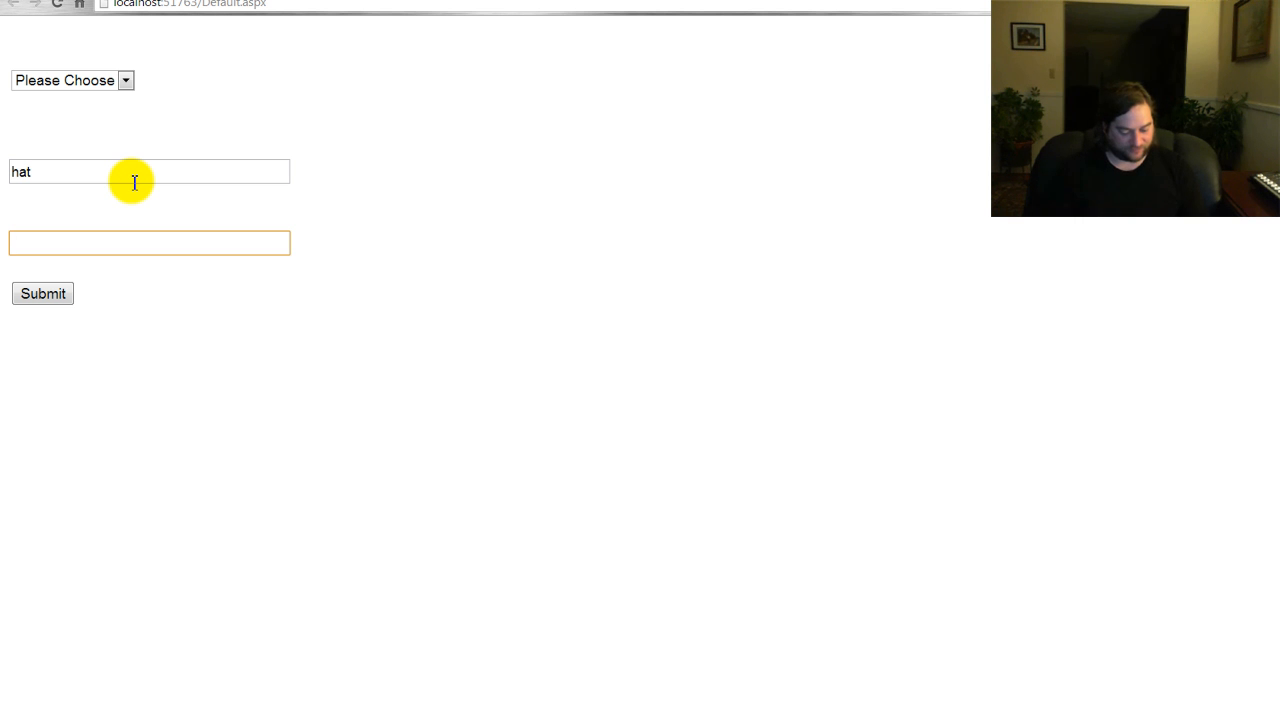
text(shopka)
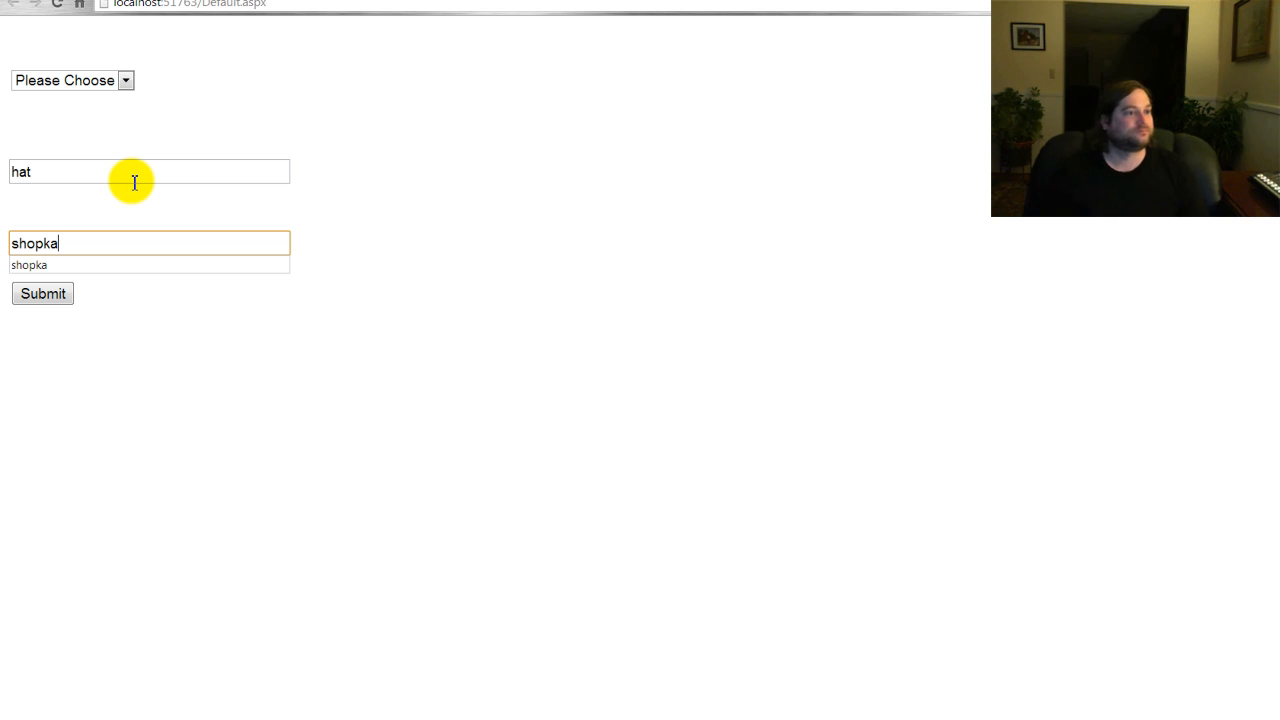
click(124, 80)
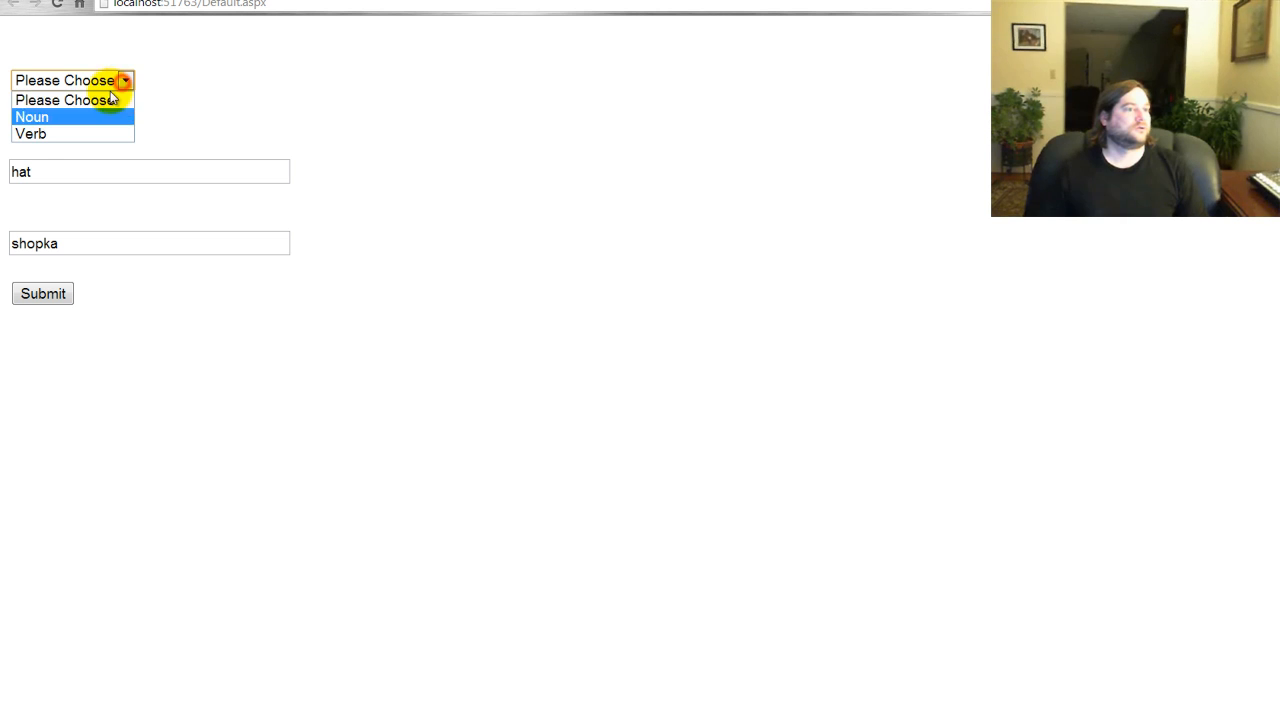
click(42, 292)
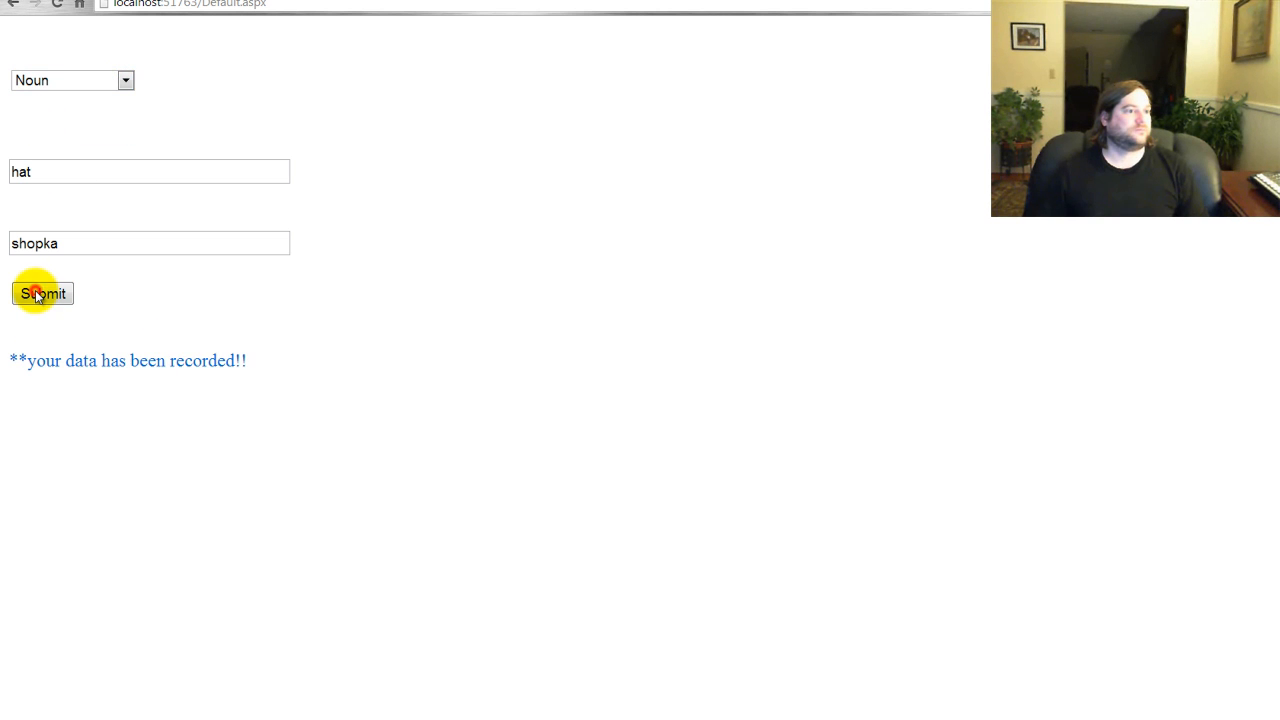
mouse_move(260, 340)
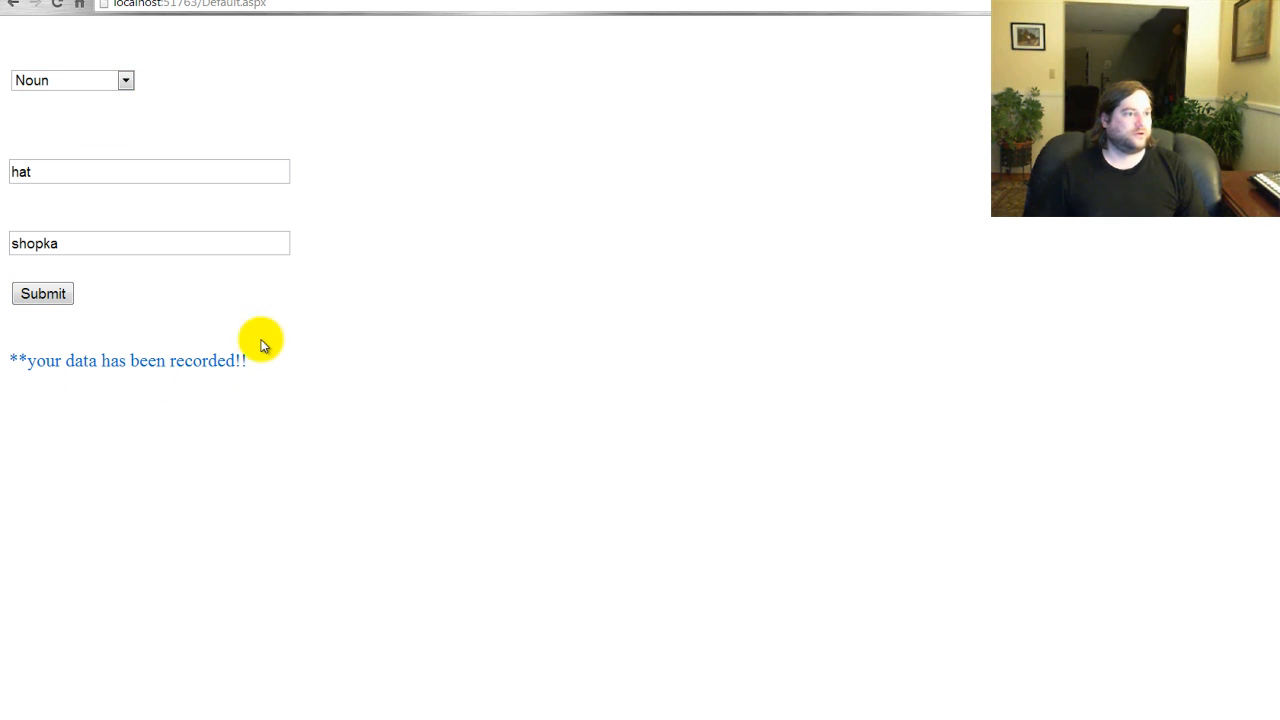
mouse_move(100, 248)
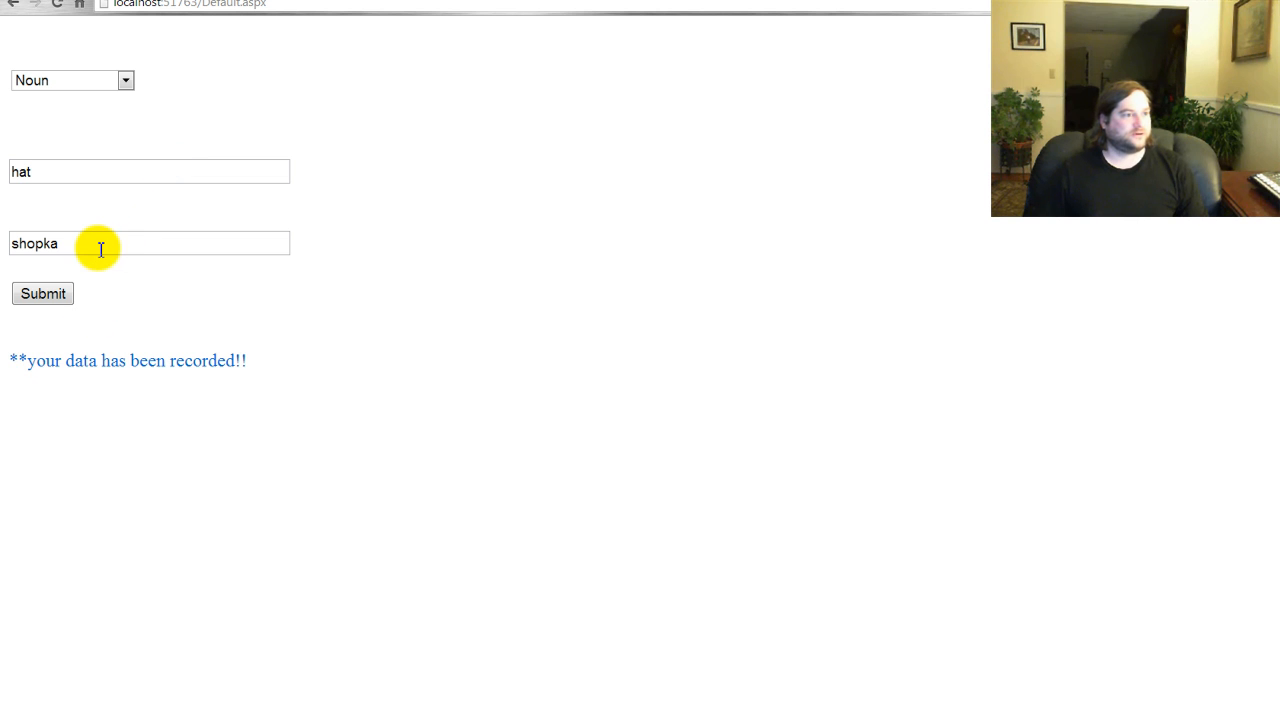
Replace the fields with I know / ya znayu and choose Verb as the word type
triple_click(50, 172)
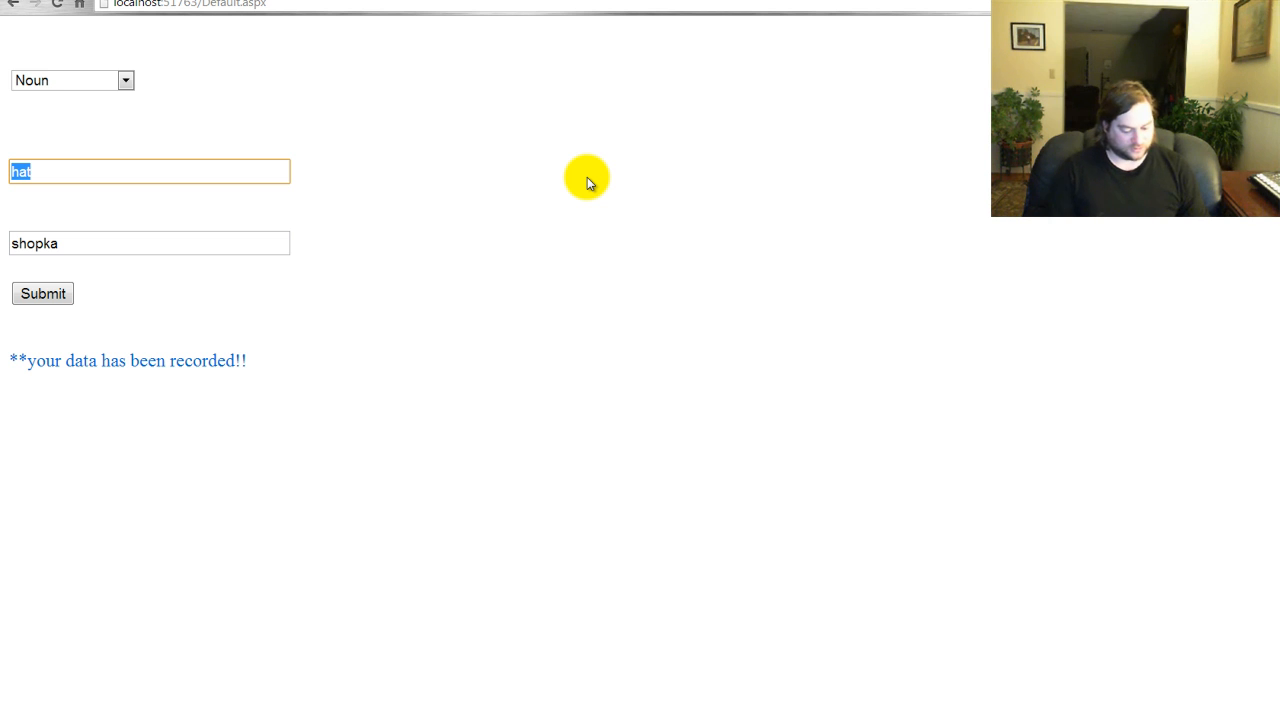
text(ya znayu)
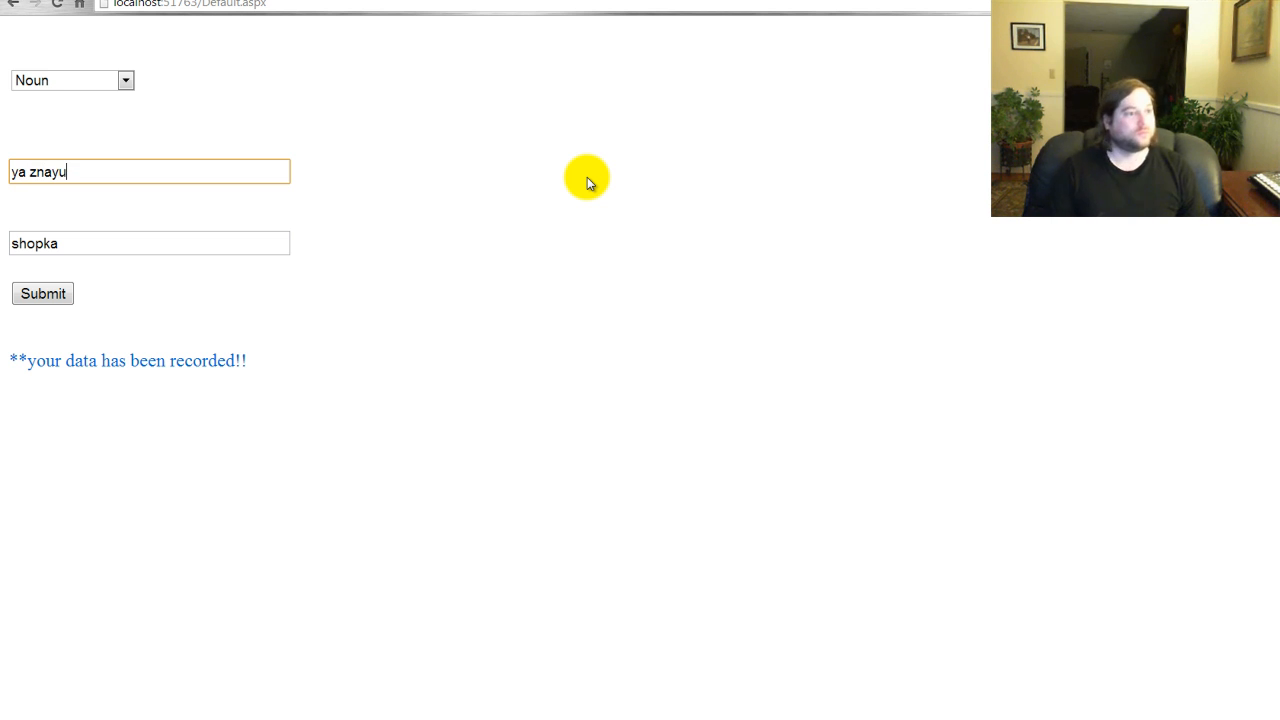
double_click(56, 172)
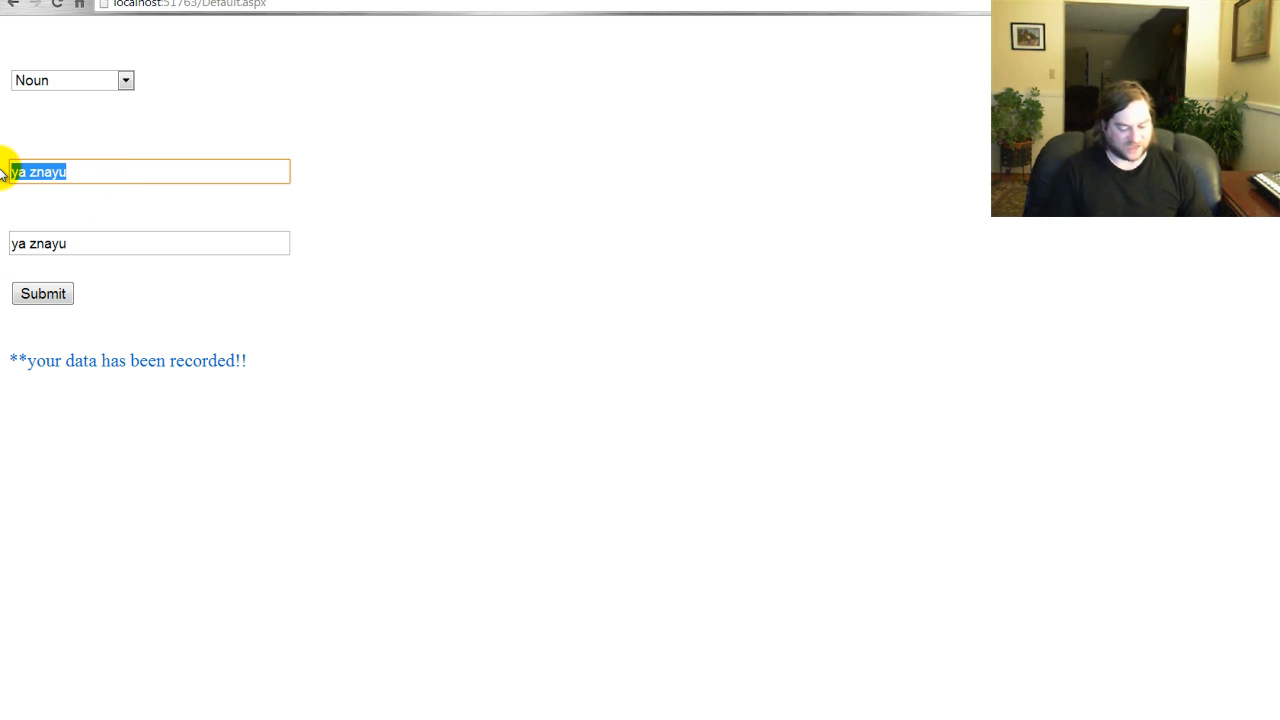
text(I know)
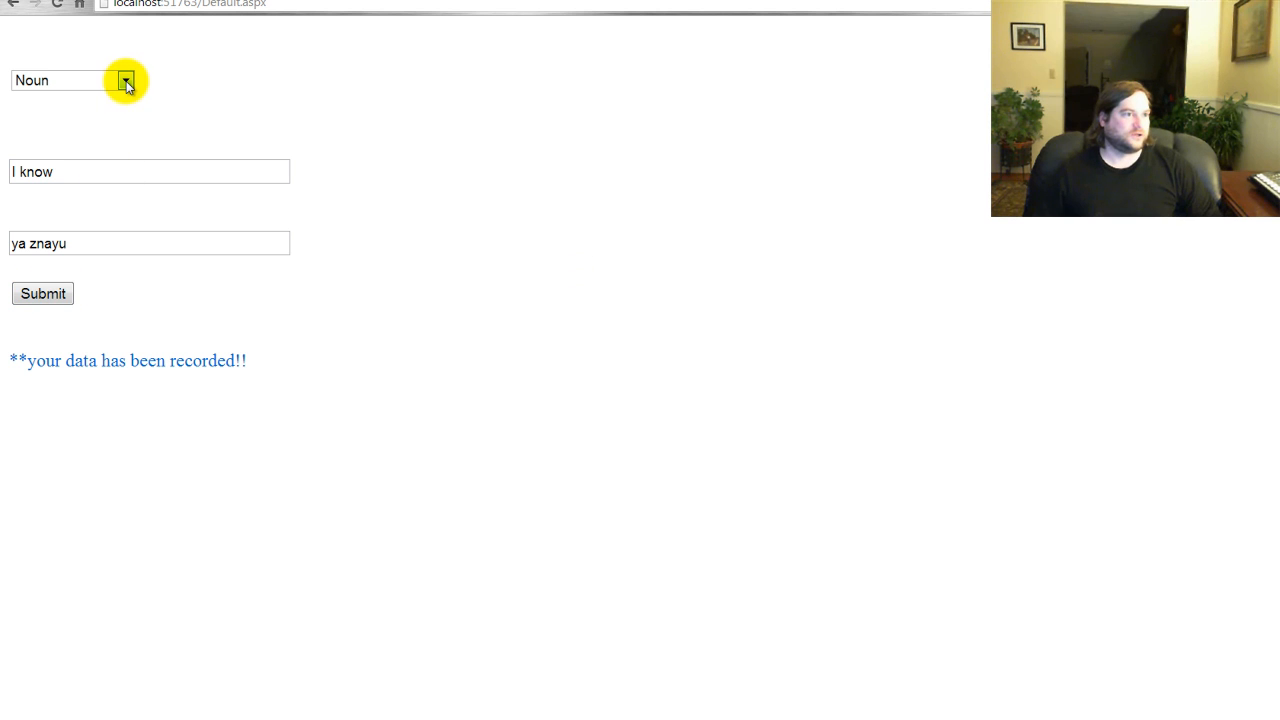
click(126, 80)
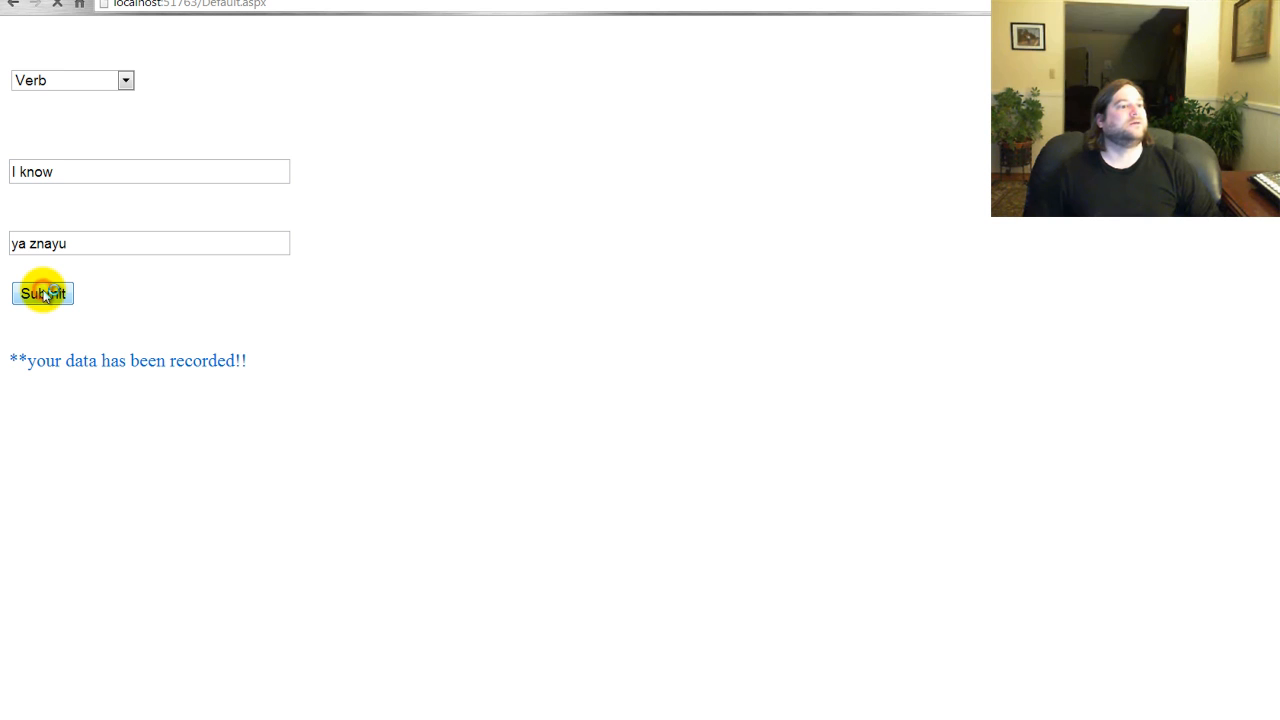
Submit the verb, hit the WordID NULL SqlException, dismiss its detail and switch to SQL Server Management Studio
click(42, 292)
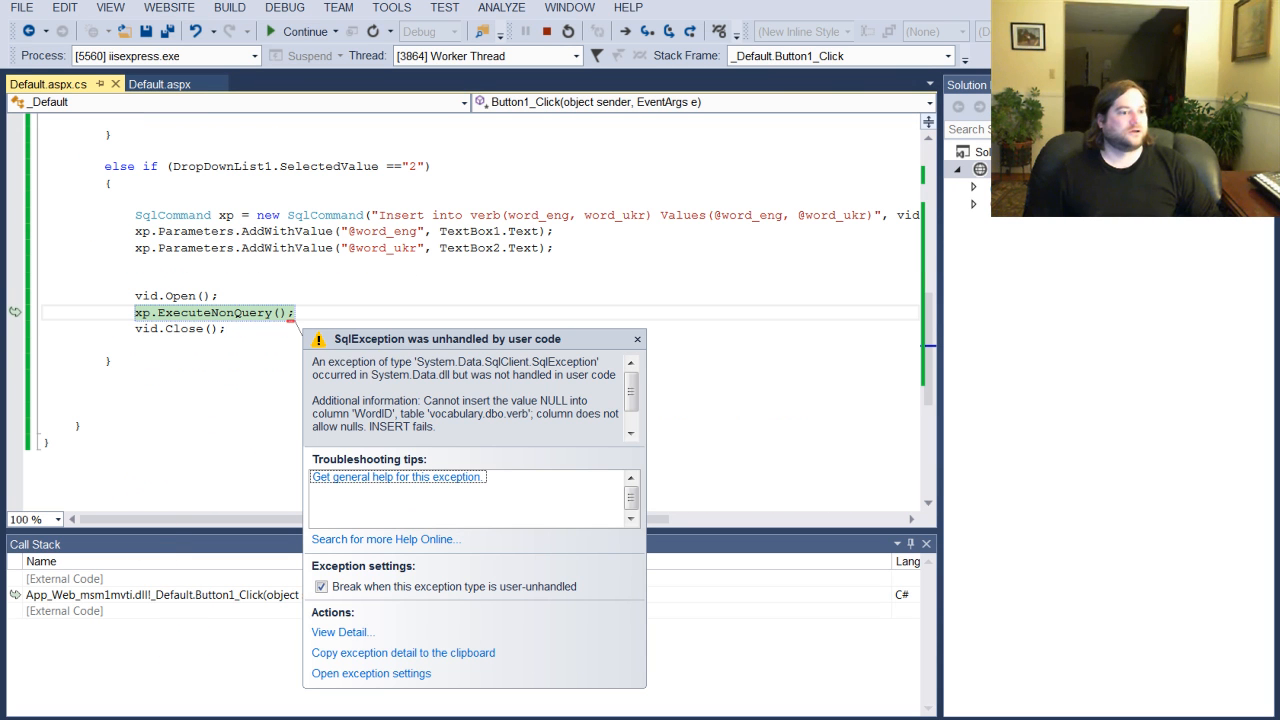
mouse_move(220, 338)
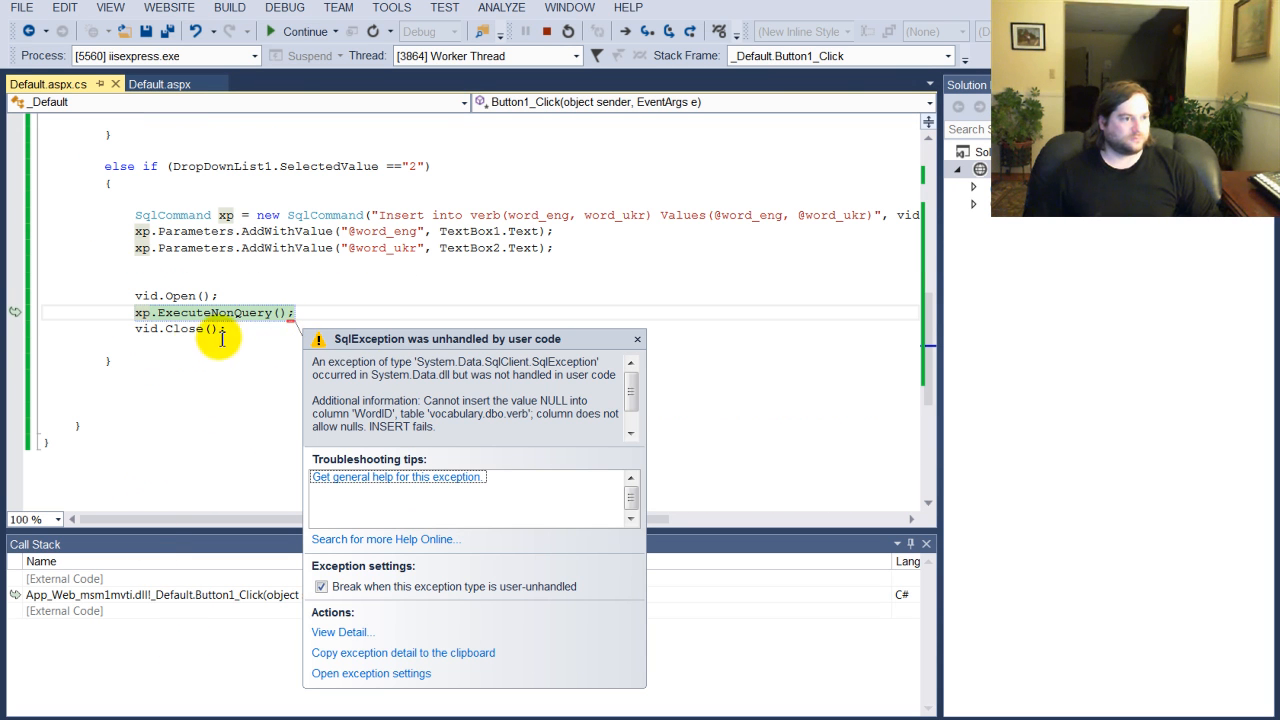
mouse_move(596, 374)
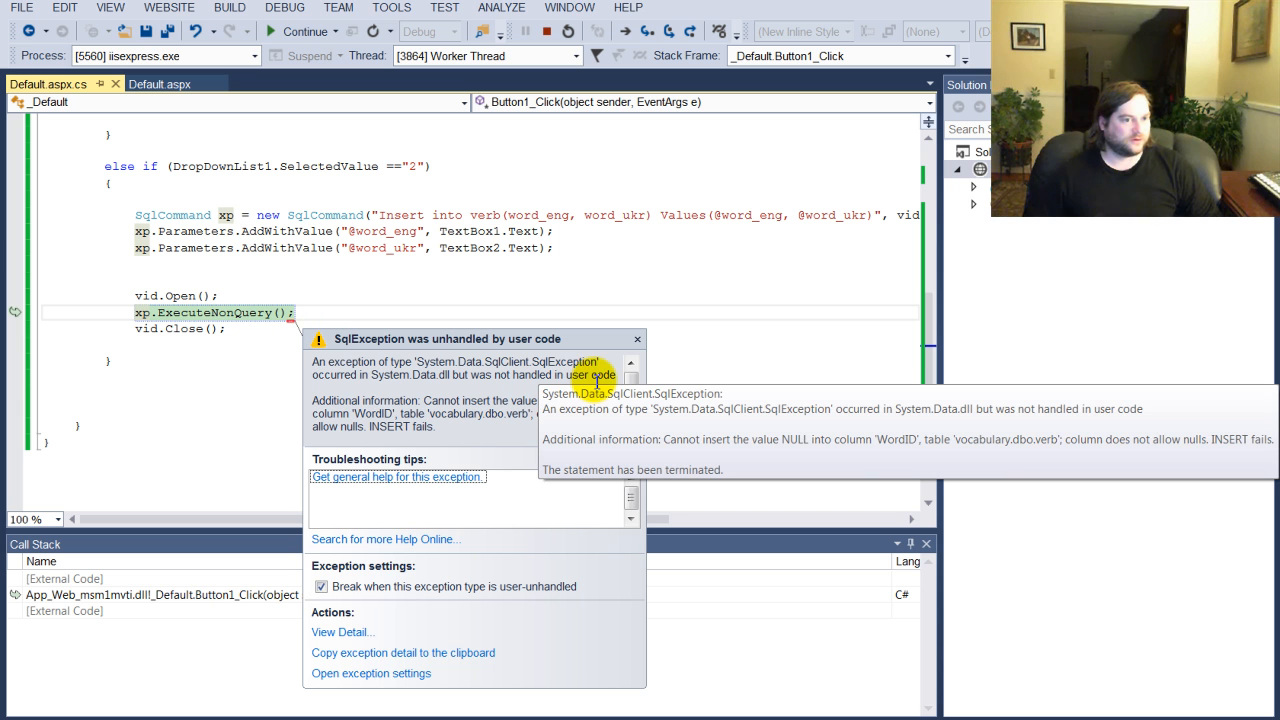
click(684, 276)
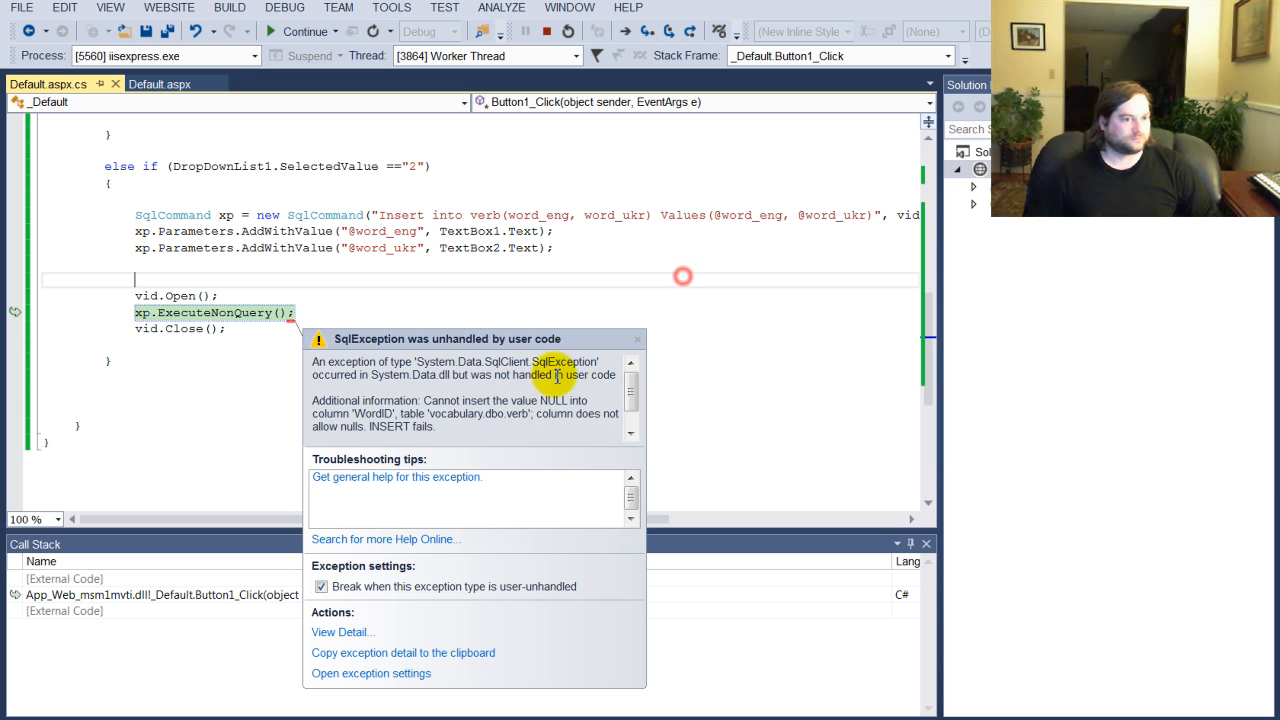
mouse_move(390, 412)
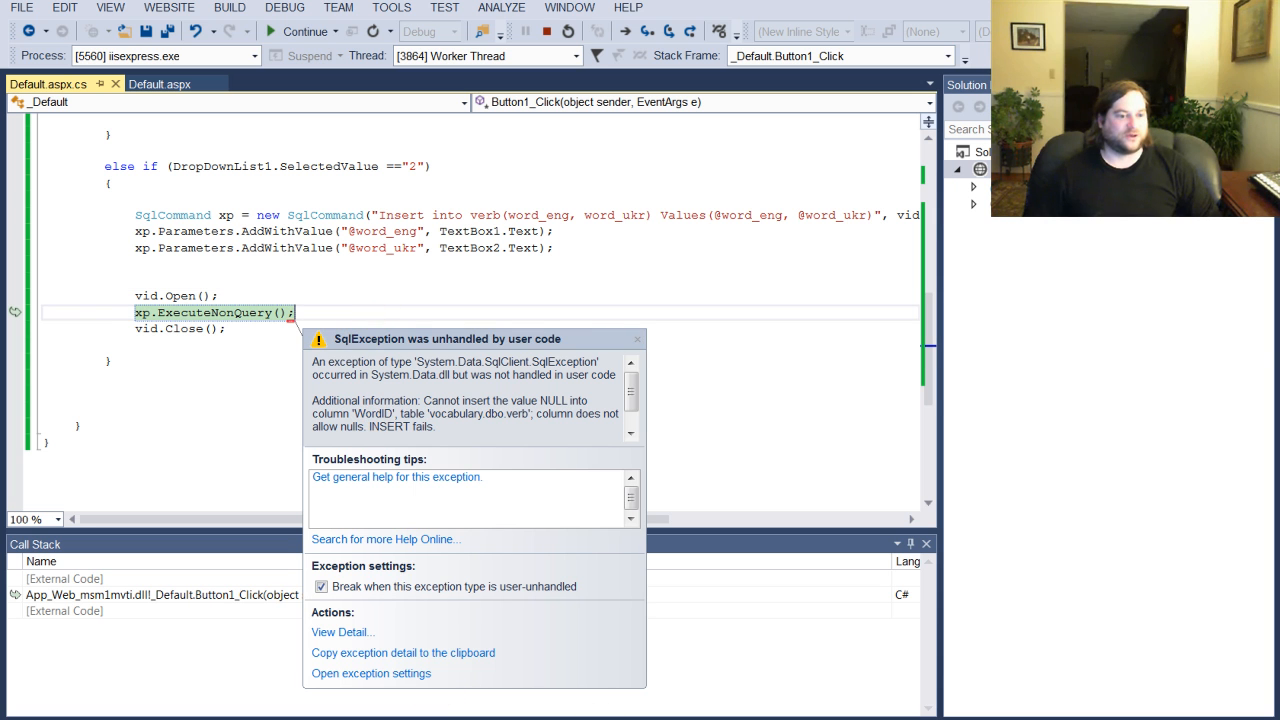
click(636, 340)
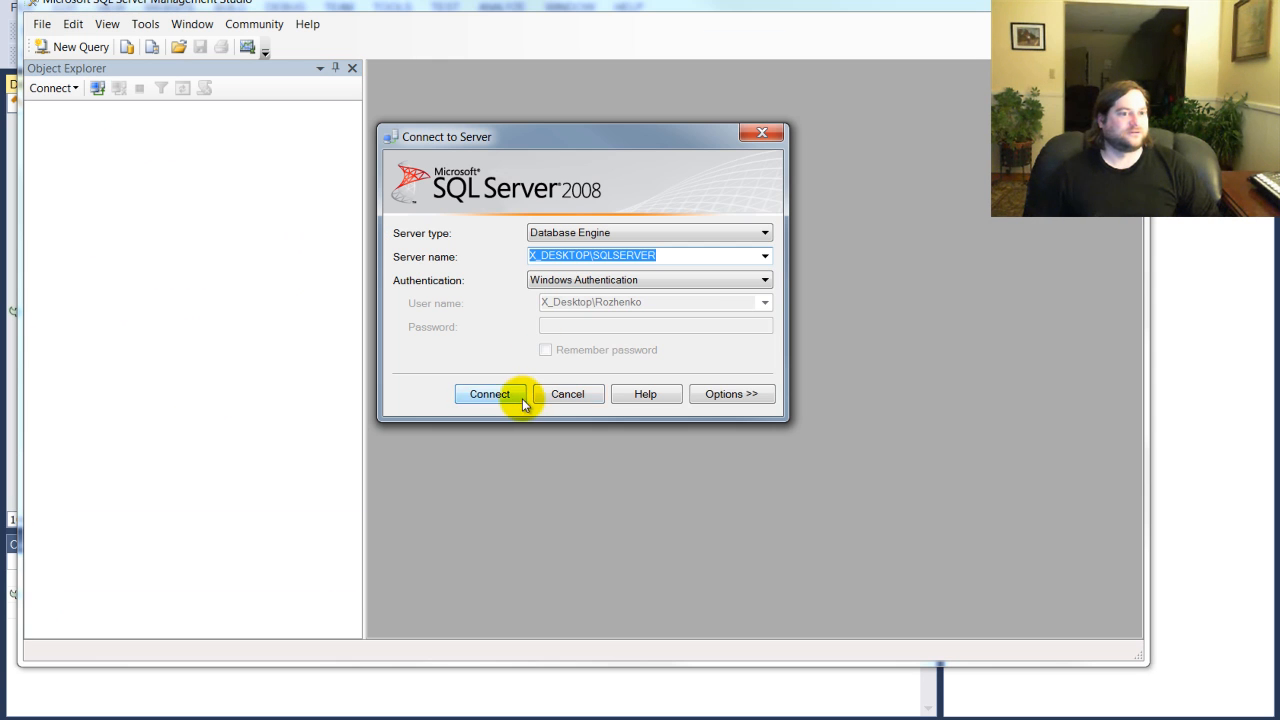
Connect, expand vocabulary > Tables > dbo.noun and view its rows showing NounID 2, hat, shopka
click(488, 392)
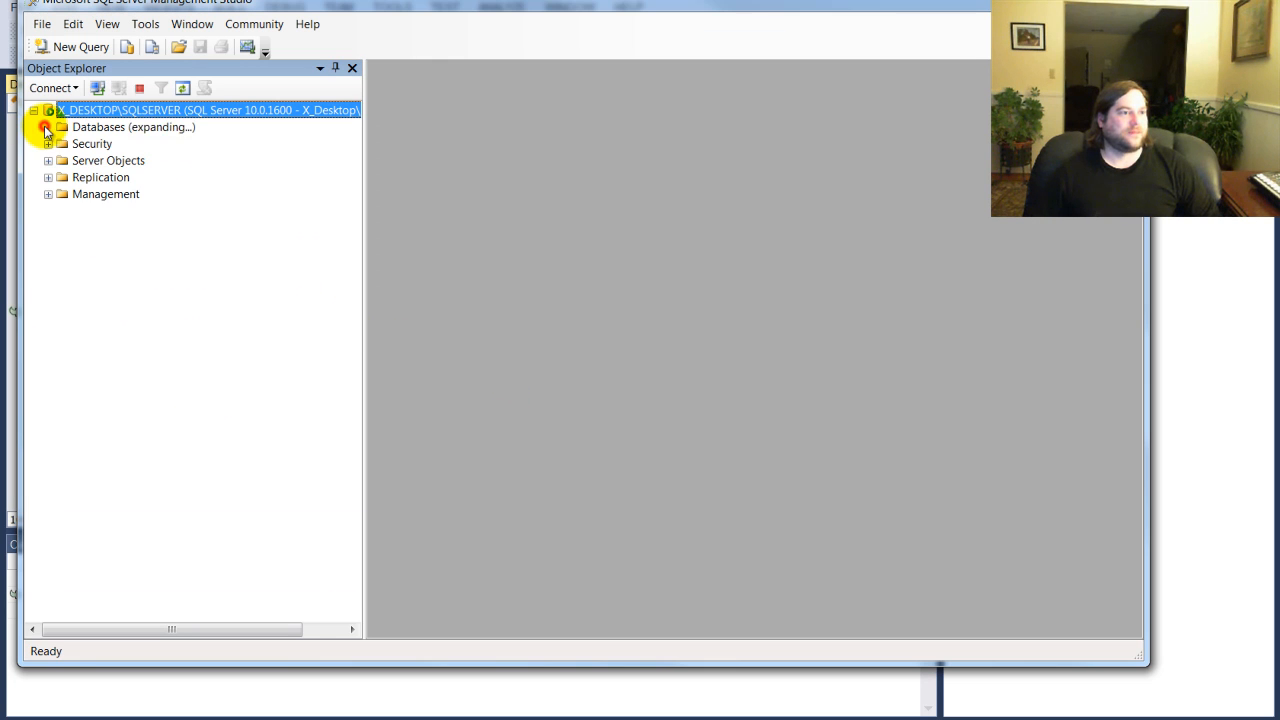
click(48, 128)
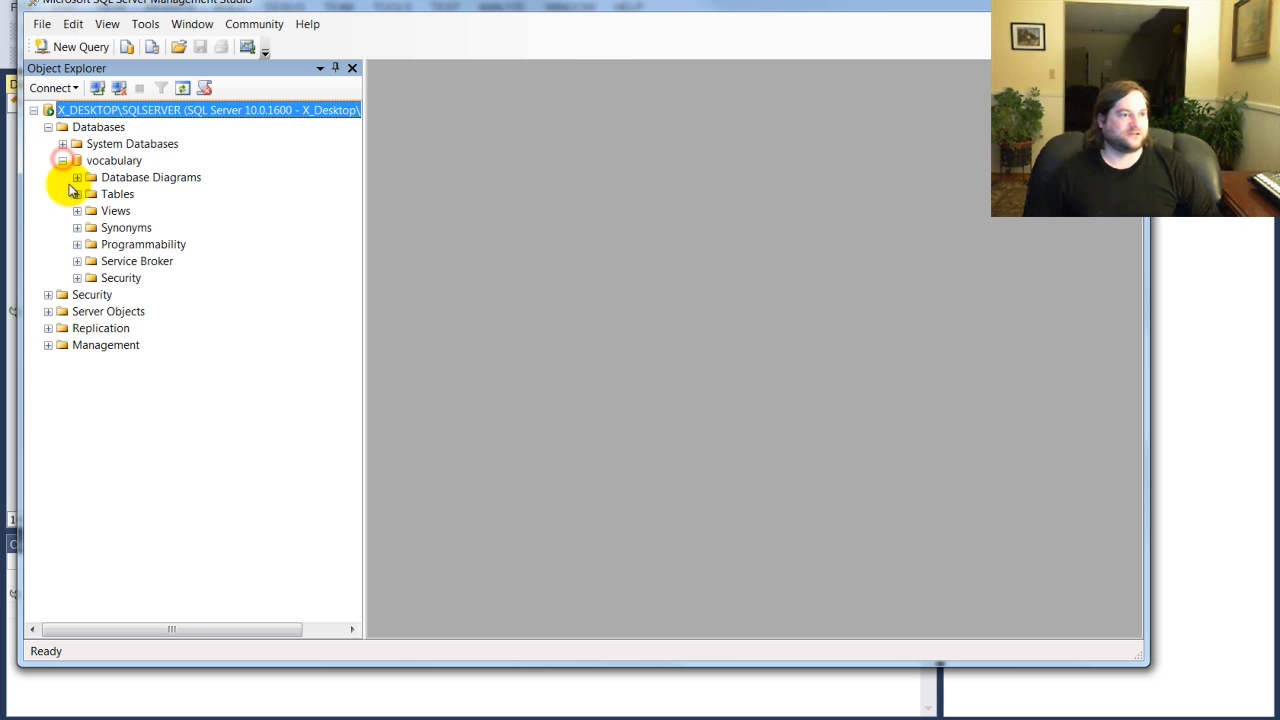
click(76, 194)
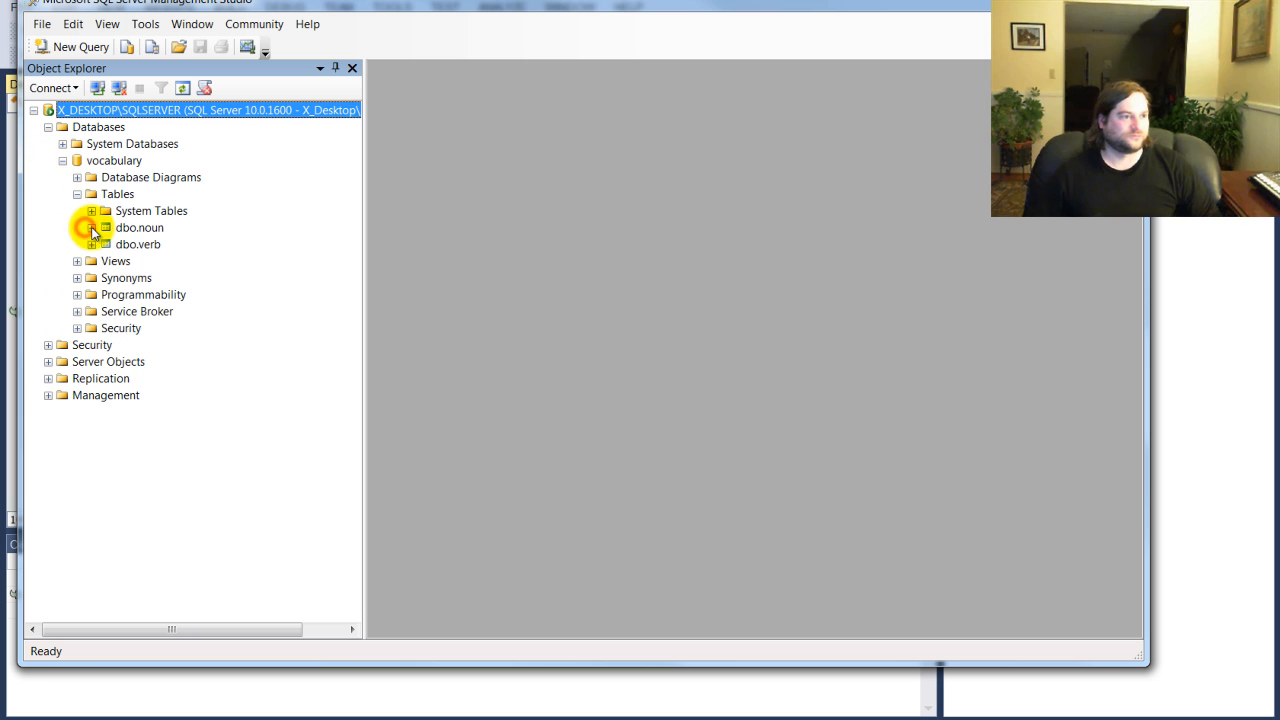
click(92, 228)
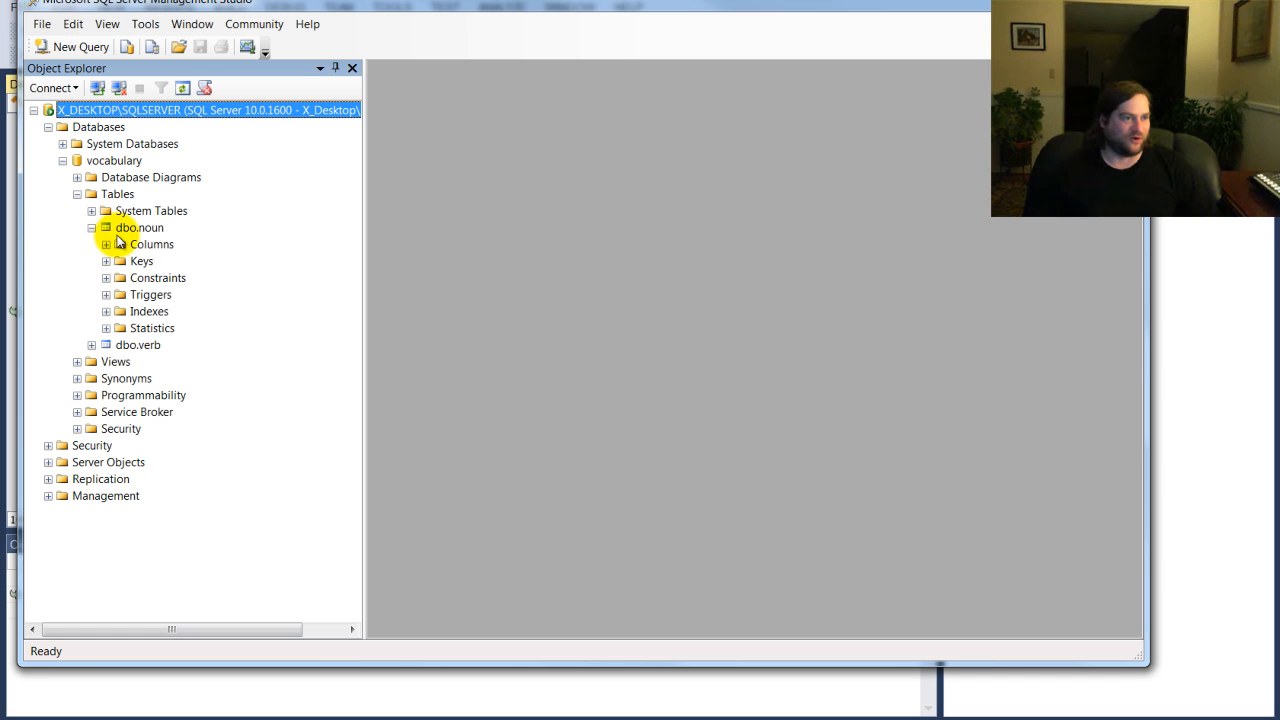
click(104, 244)
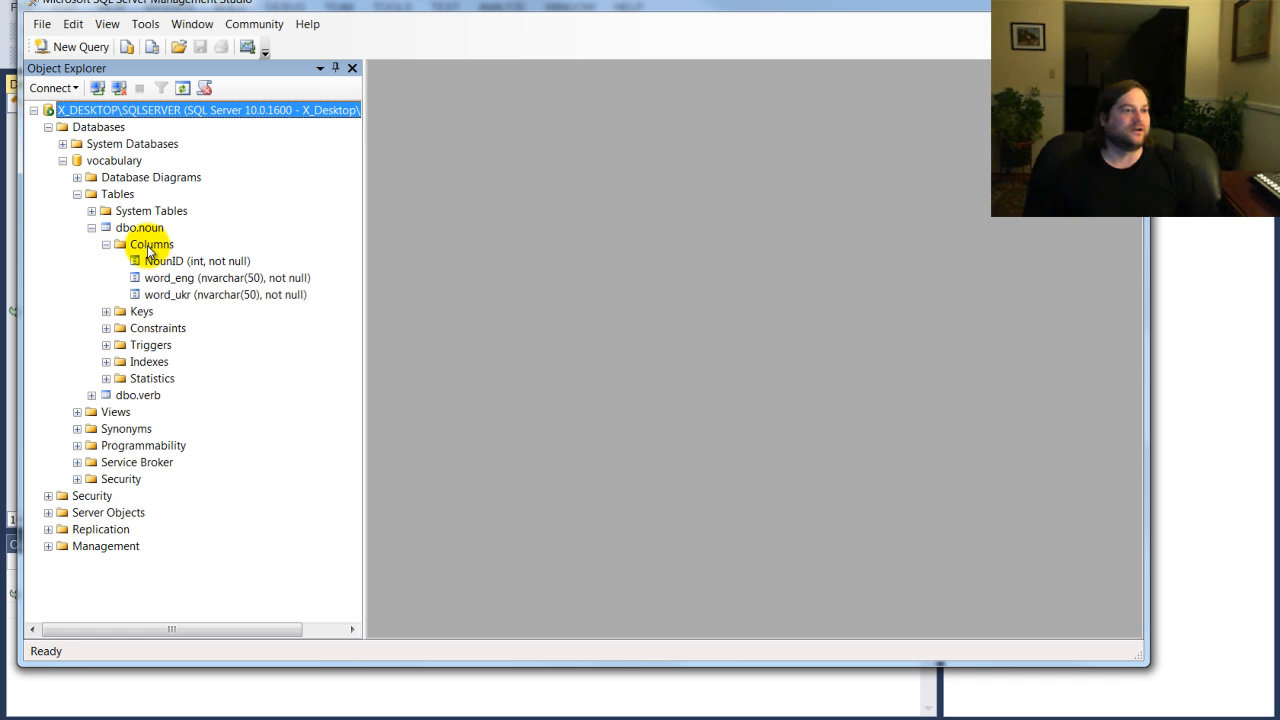
click(140, 228)
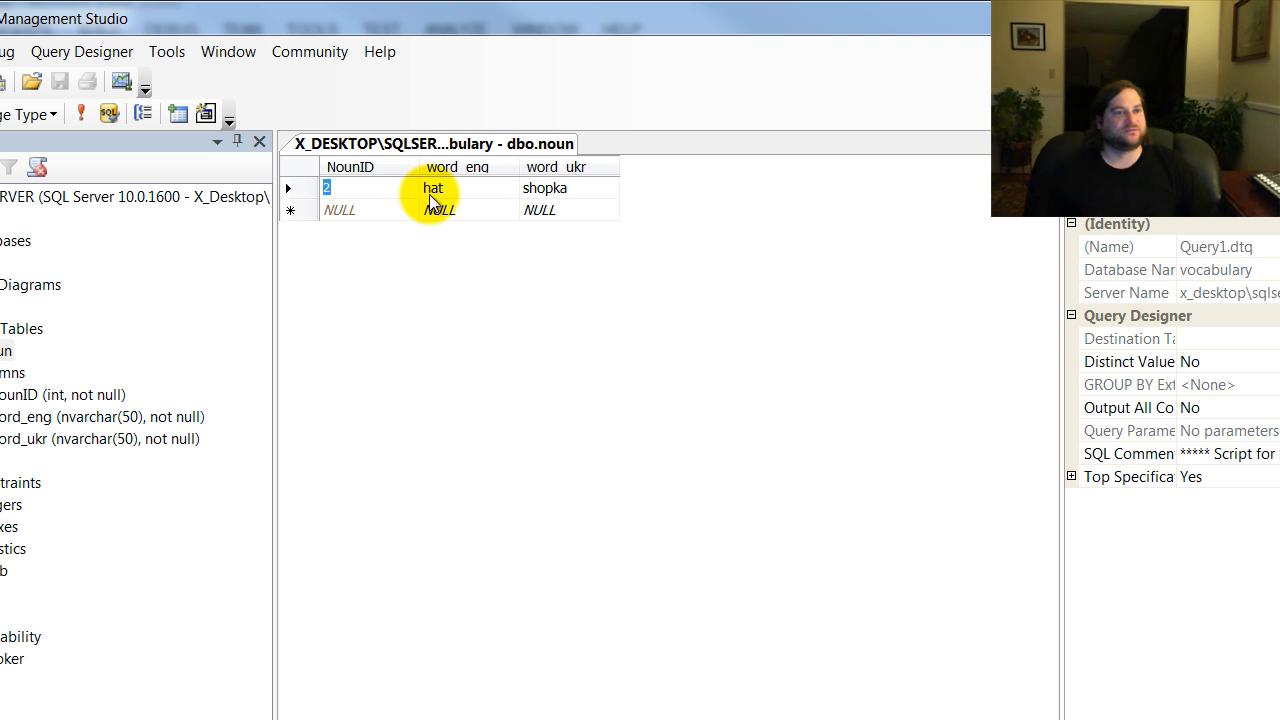
click(544, 188)
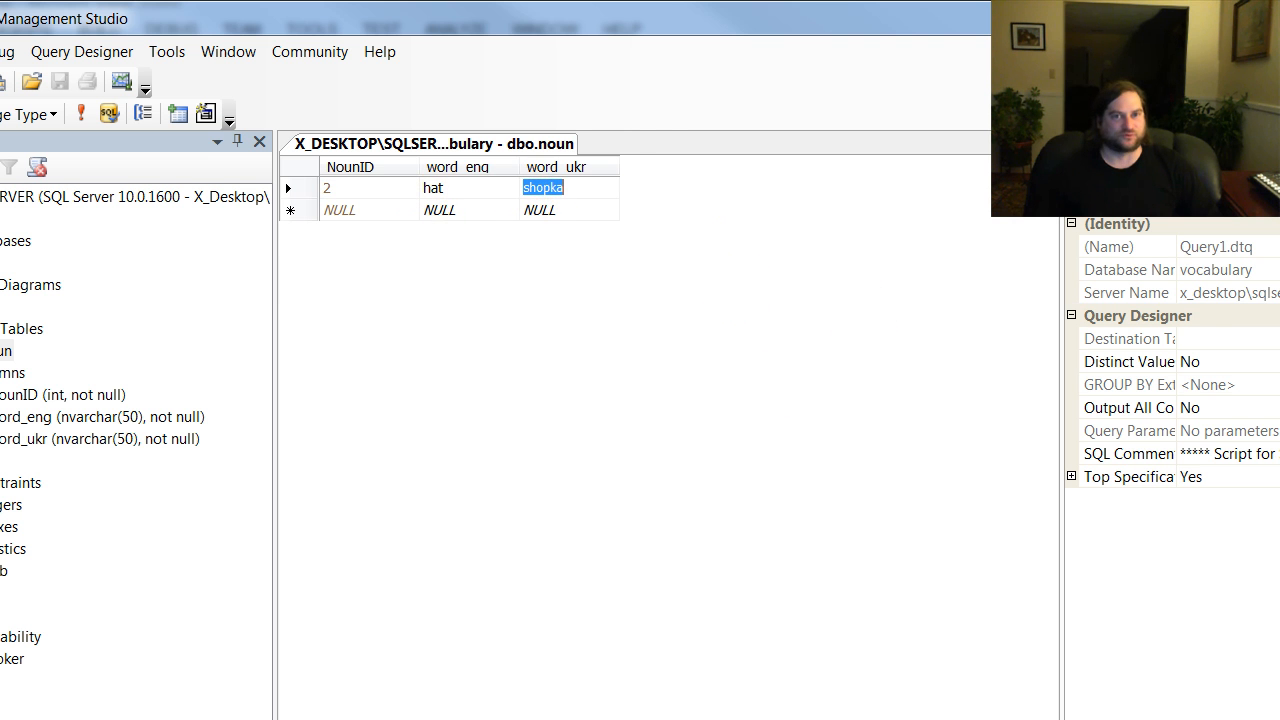